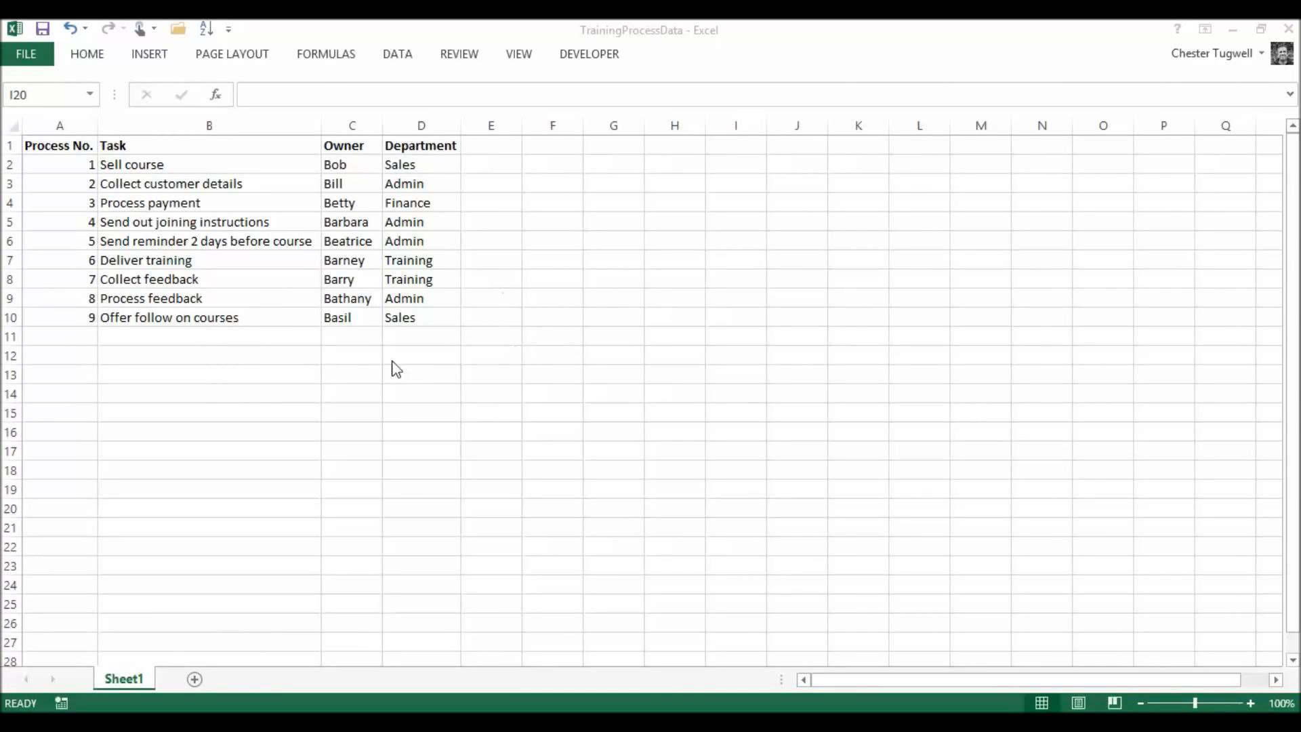
pyautogui.moveTo(445, 348)
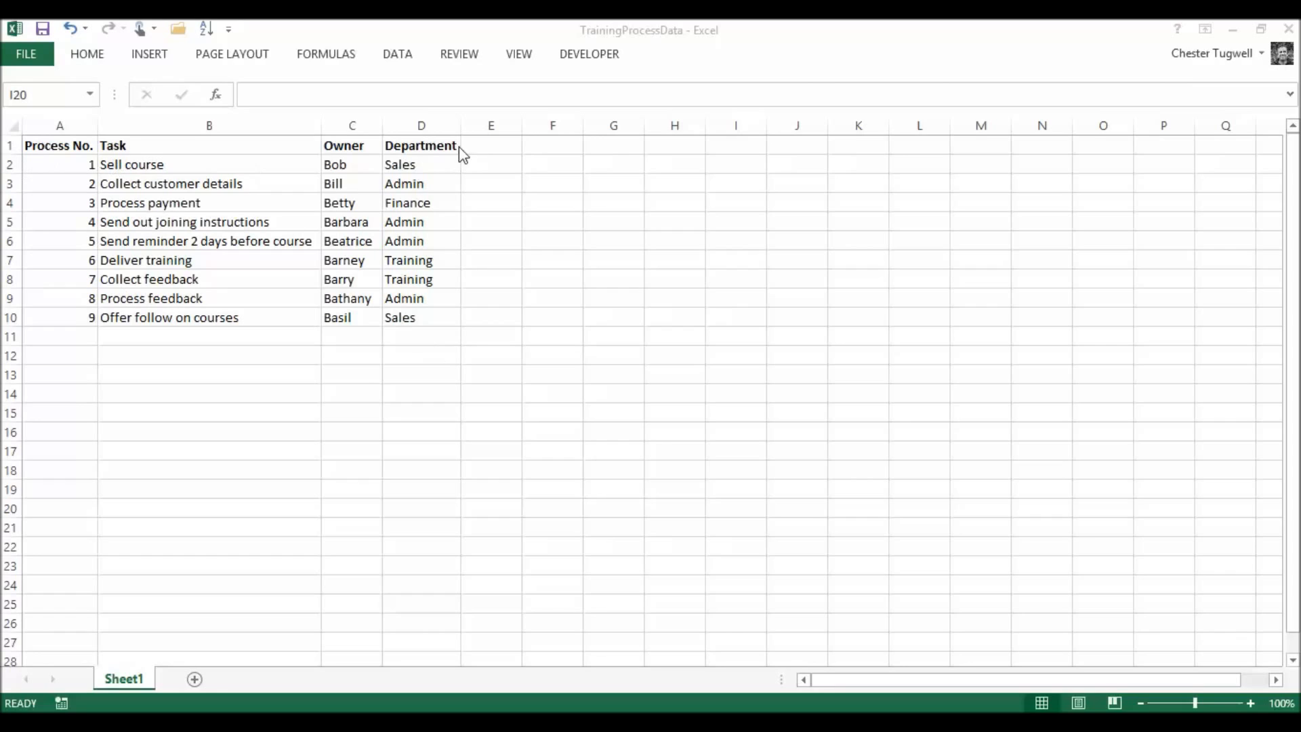
pyautogui.moveTo(383, 461)
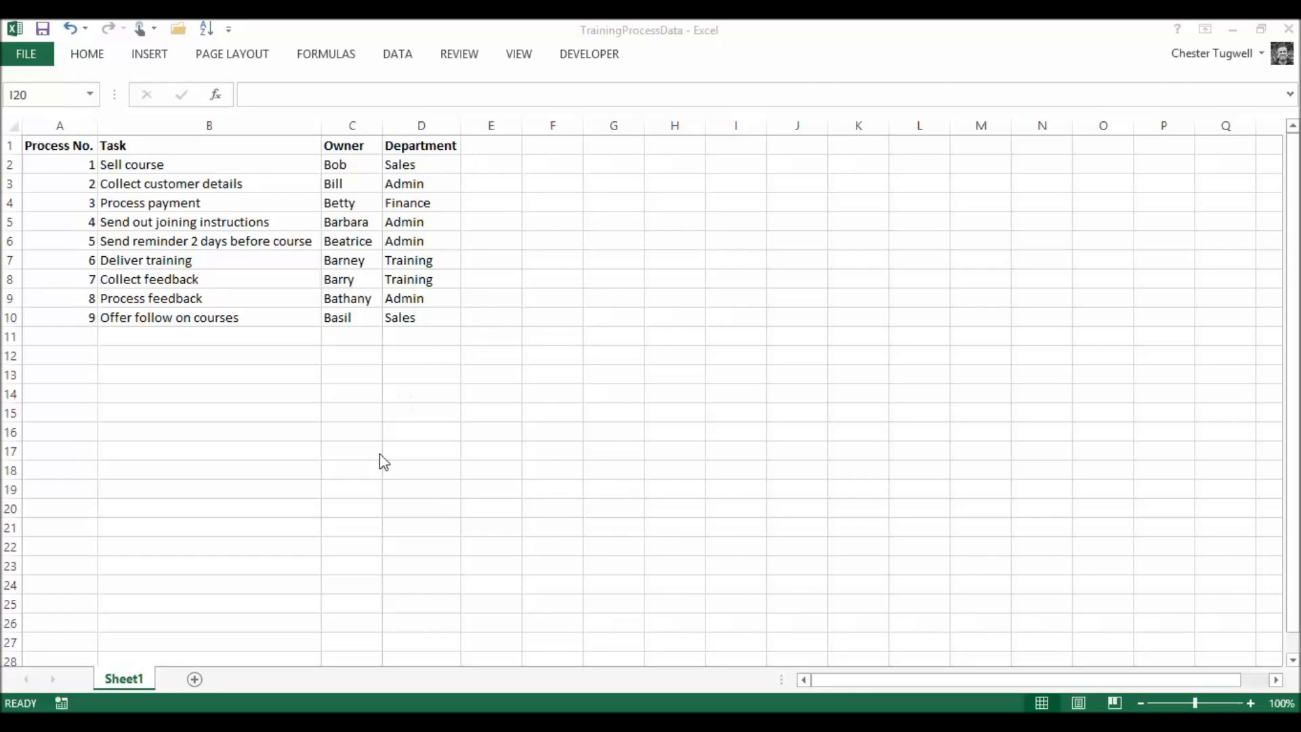
pyautogui.moveTo(383, 447)
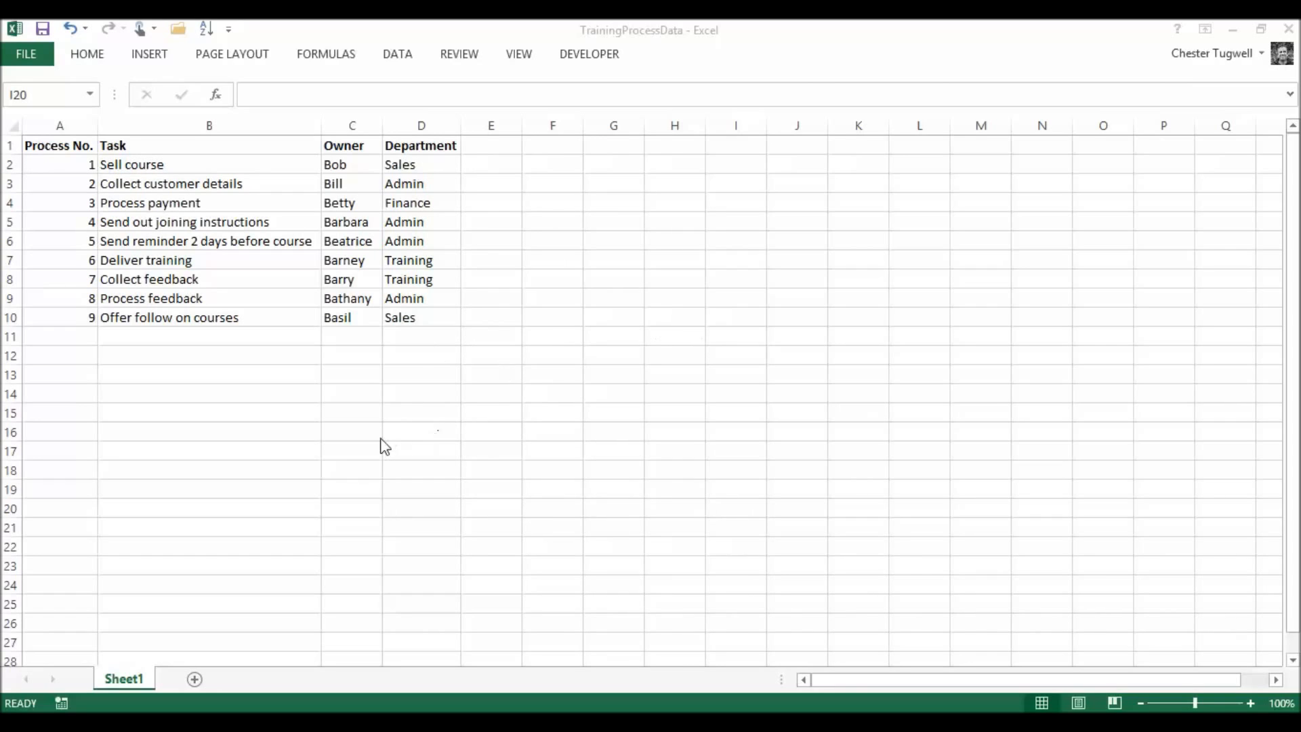
pyautogui.moveTo(602, 396)
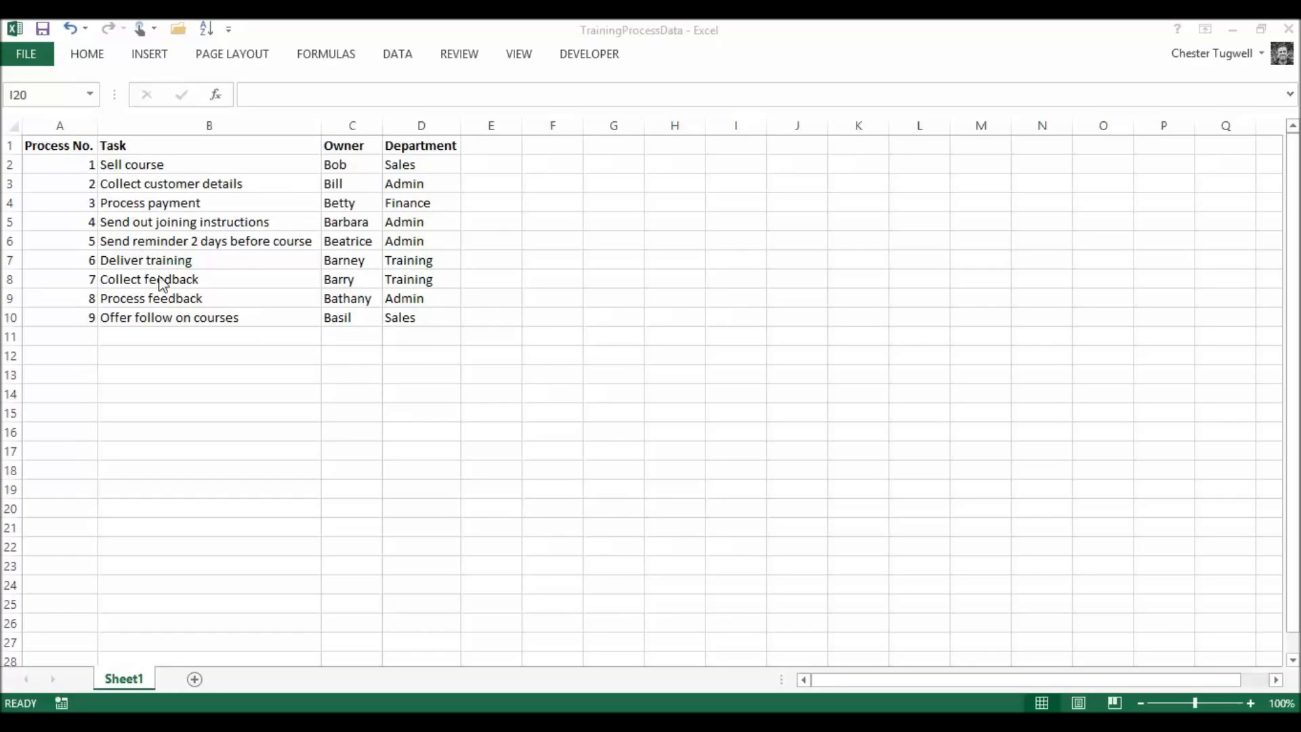
pyautogui.moveTo(484, 366)
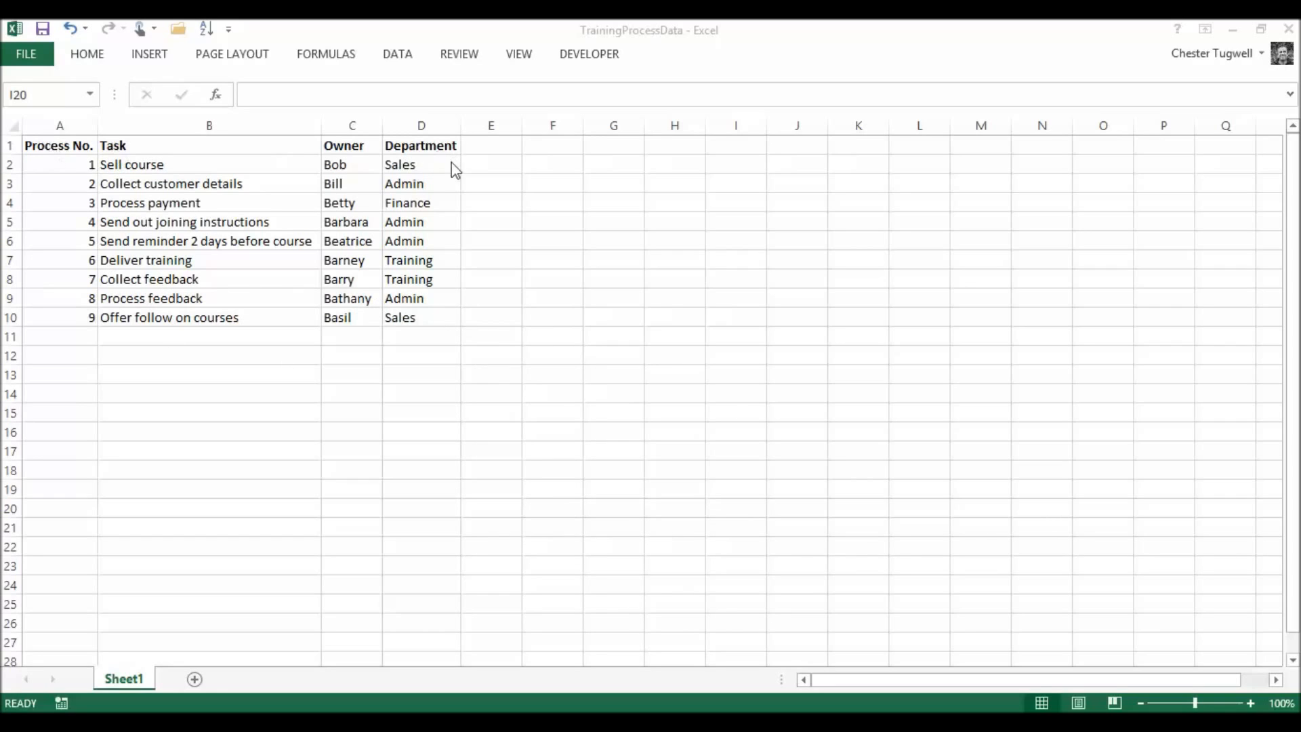
pyautogui.moveTo(455, 149)
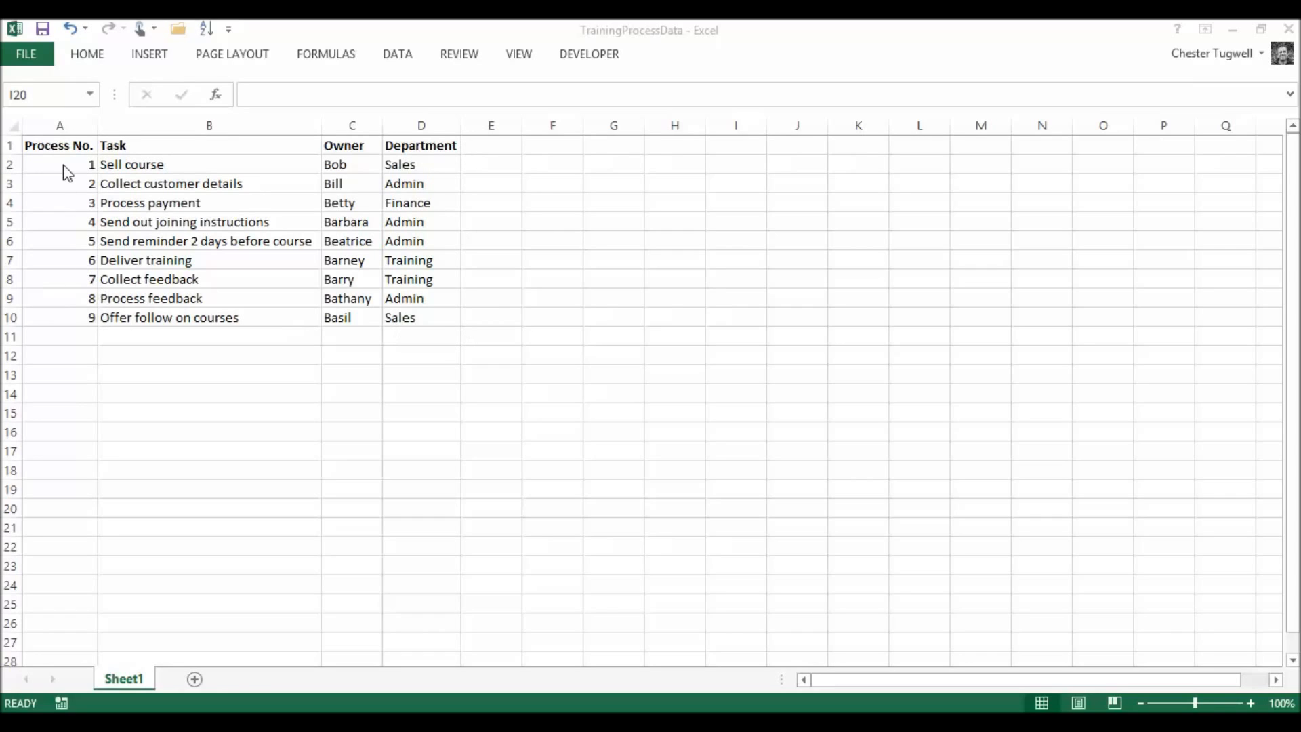
pyautogui.moveTo(95, 197)
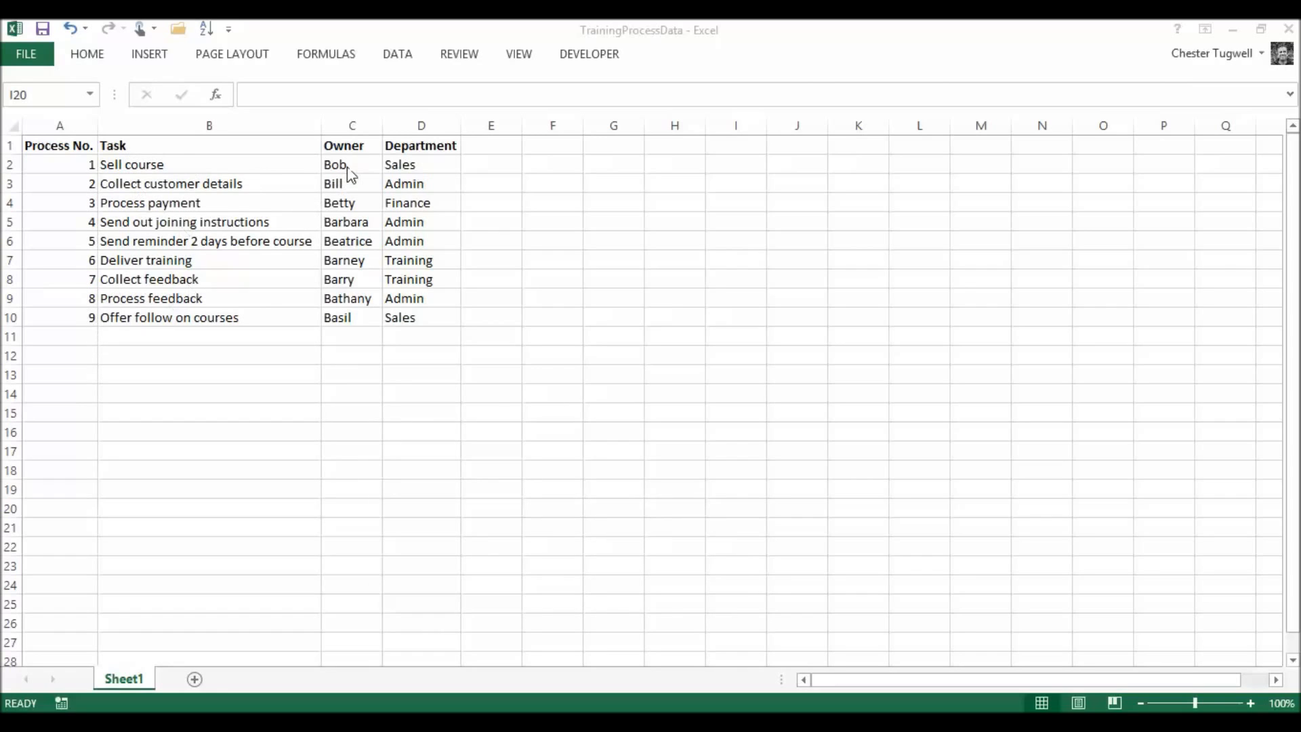
pyautogui.moveTo(567, 358)
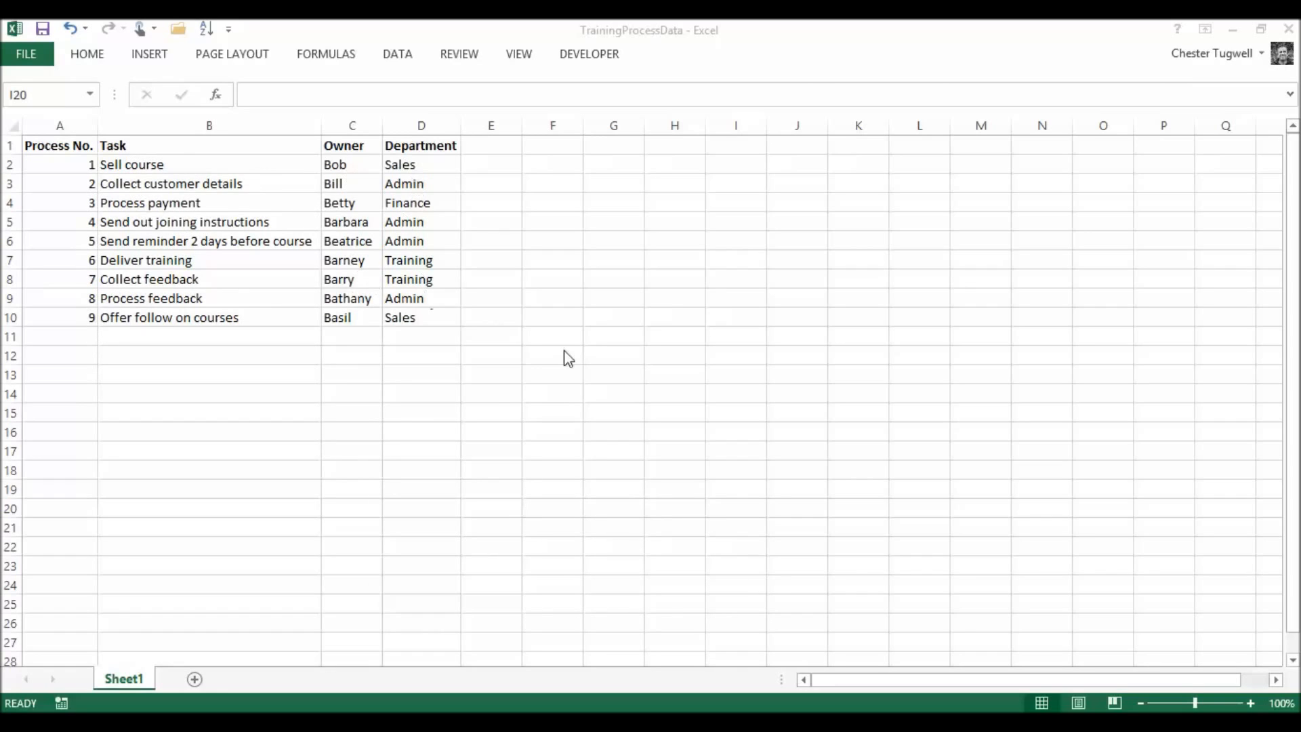
pyautogui.moveTo(469, 423)
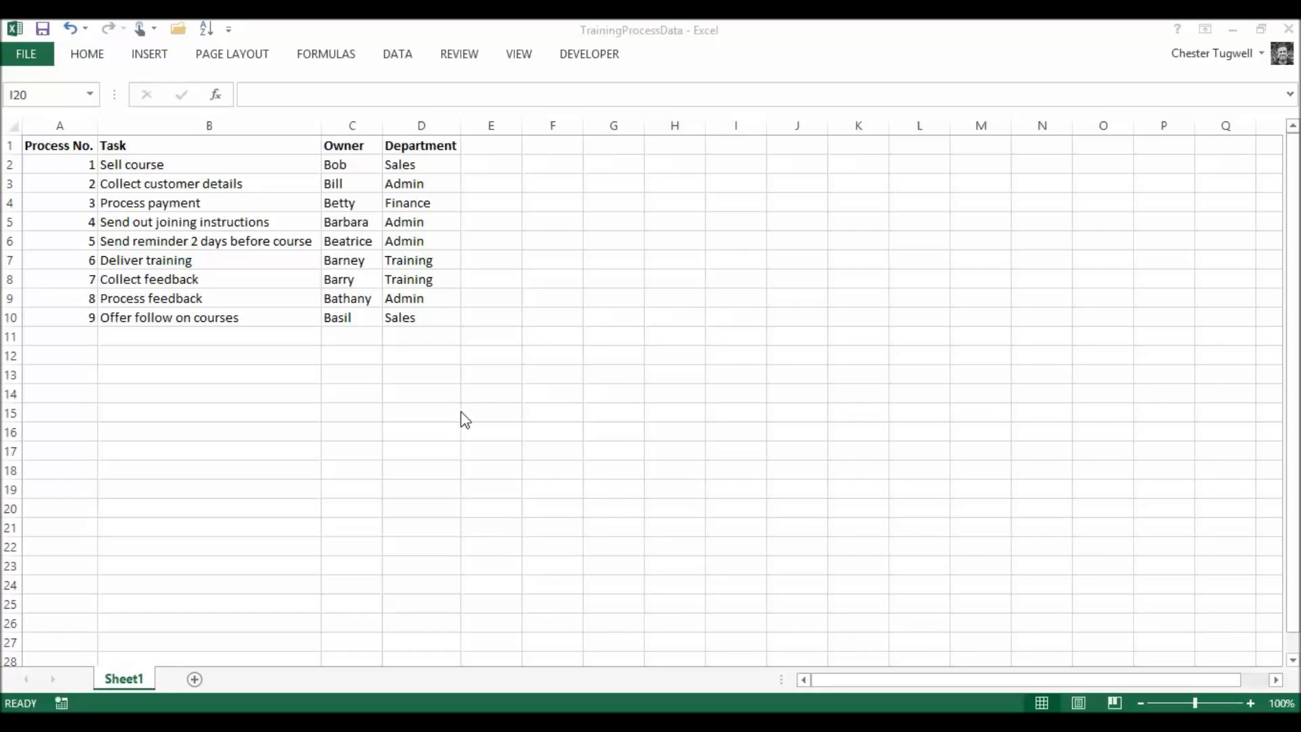
pyautogui.moveTo(58, 172)
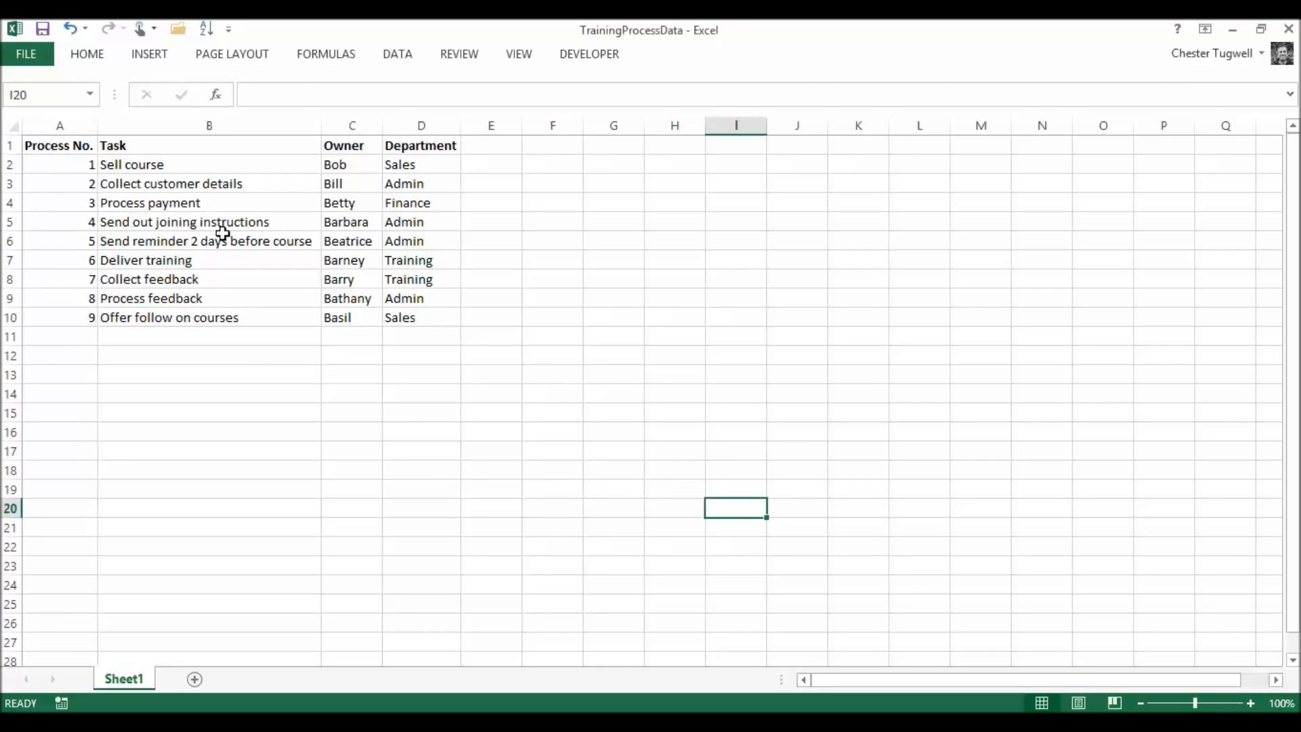
# Select the task table A1:D10 and name it 'data' in the Name Box.
pyautogui.click(60, 145)
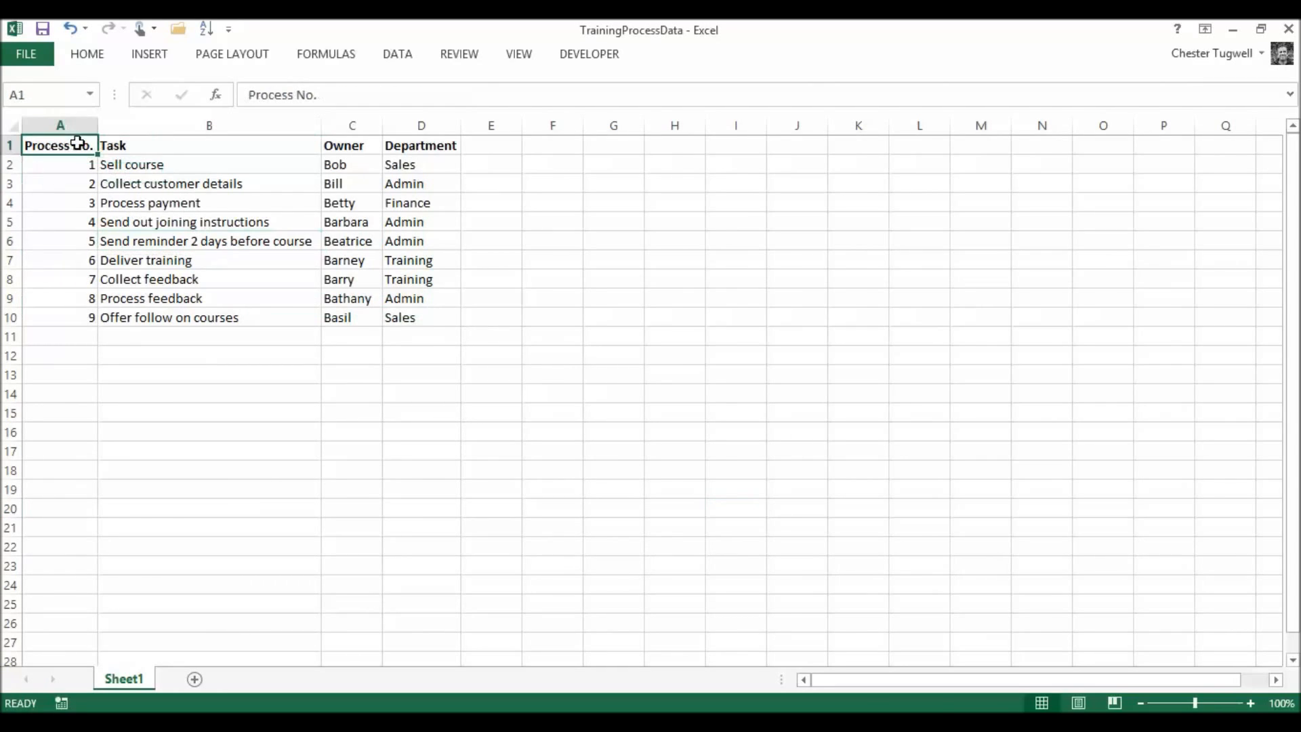
pyautogui.moveTo(60, 145); pyautogui.dragTo(411, 317)
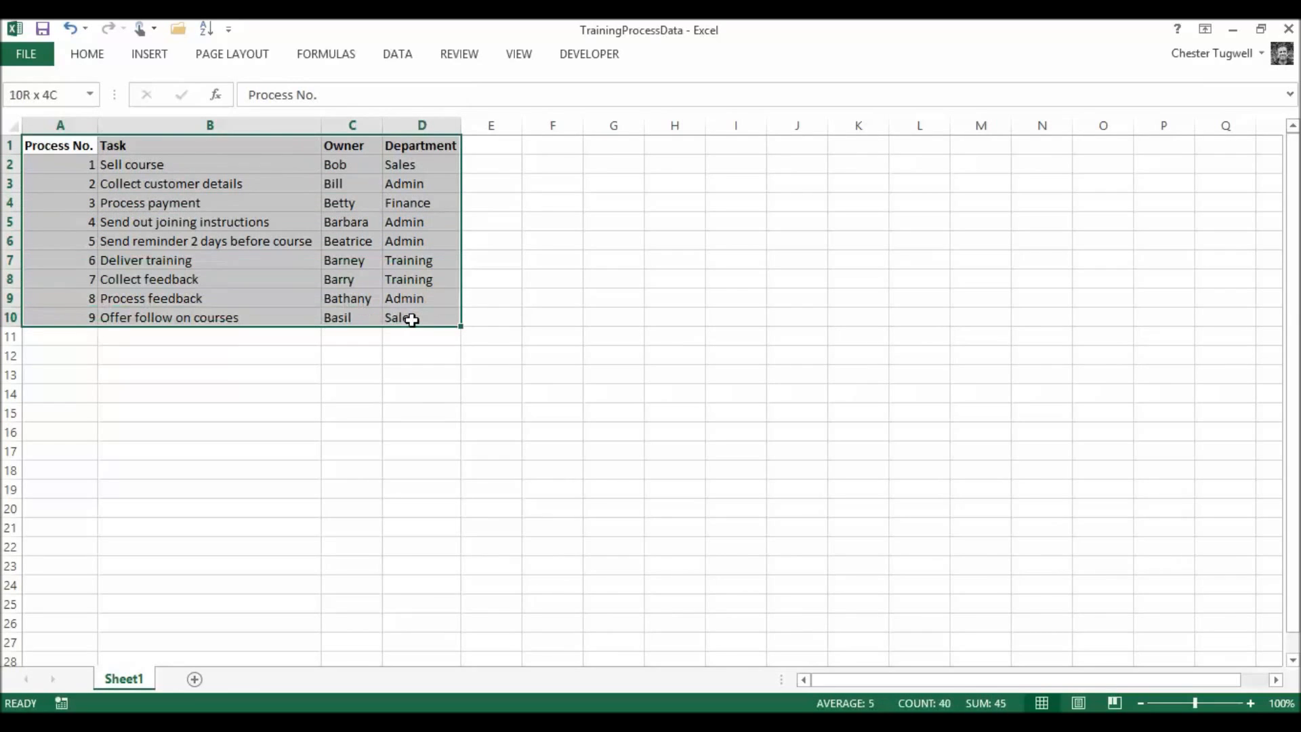
pyautogui.click(60, 145)
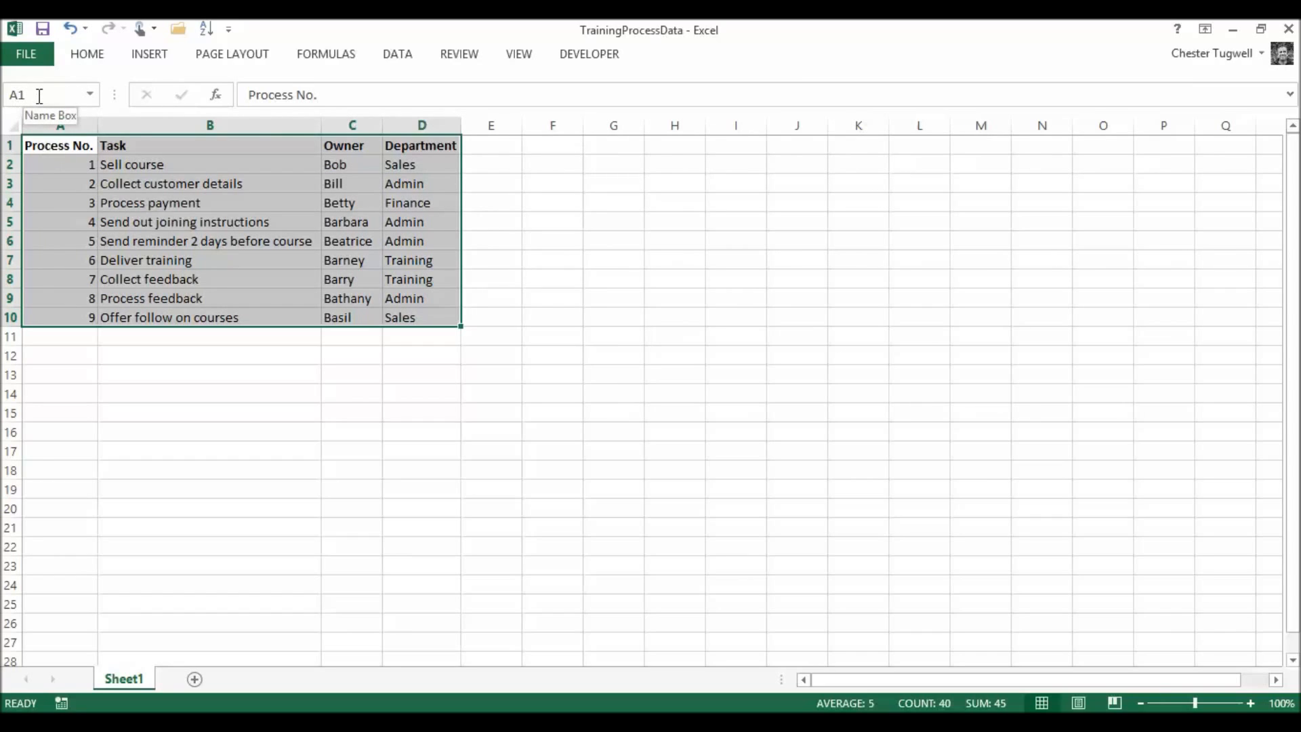
pyautogui.write('data')
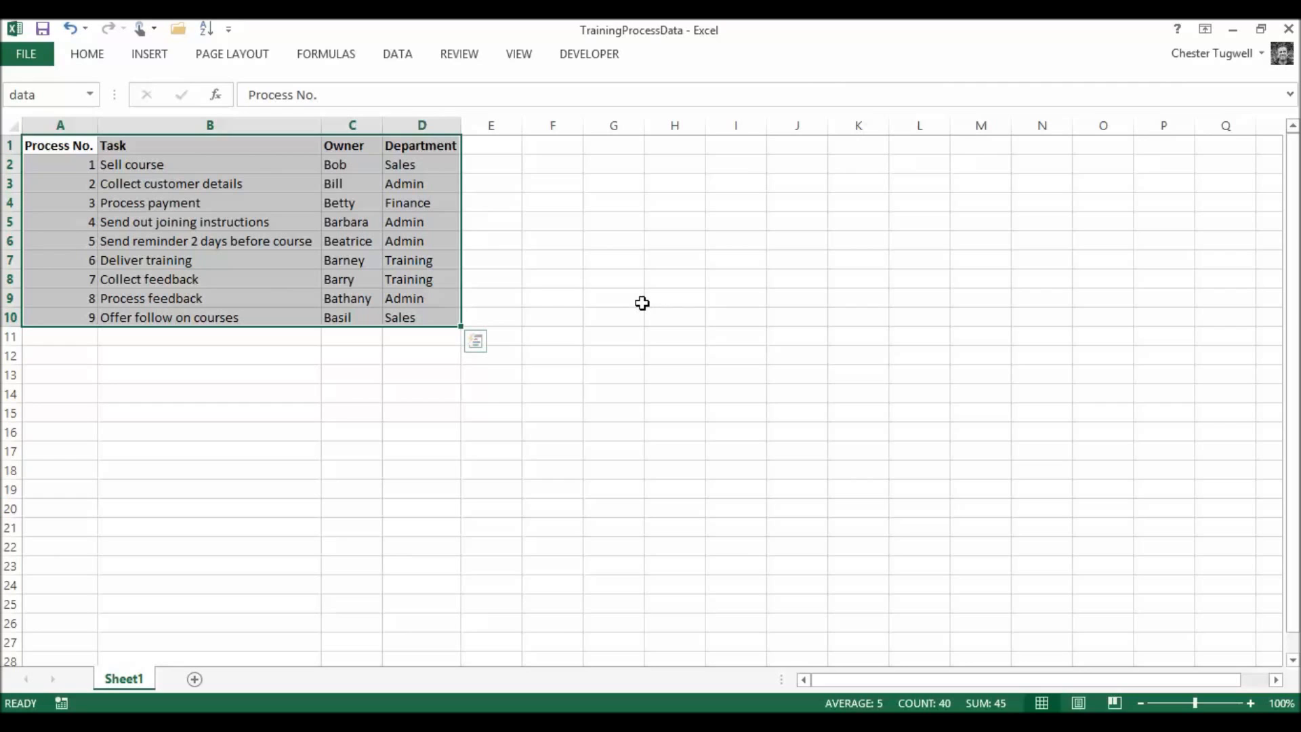
pyautogui.moveTo(648, 300)
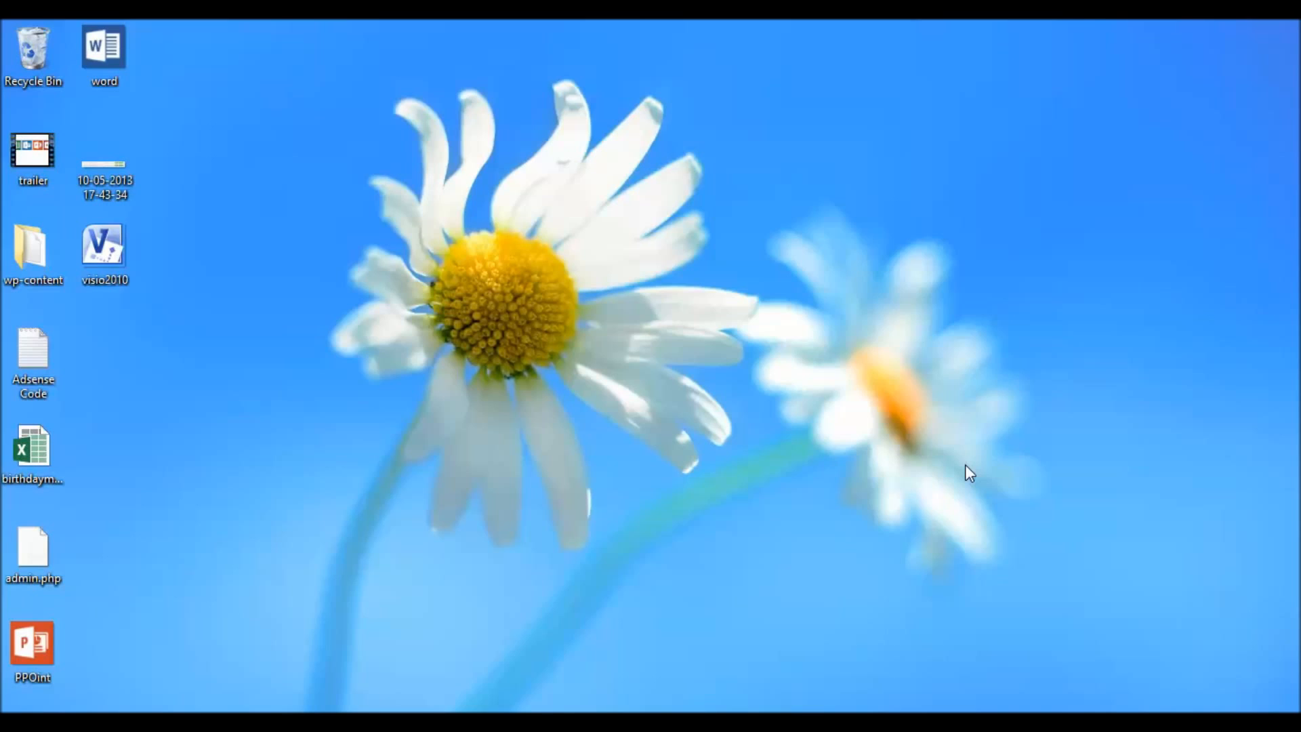
pyautogui.moveTo(303, 679)
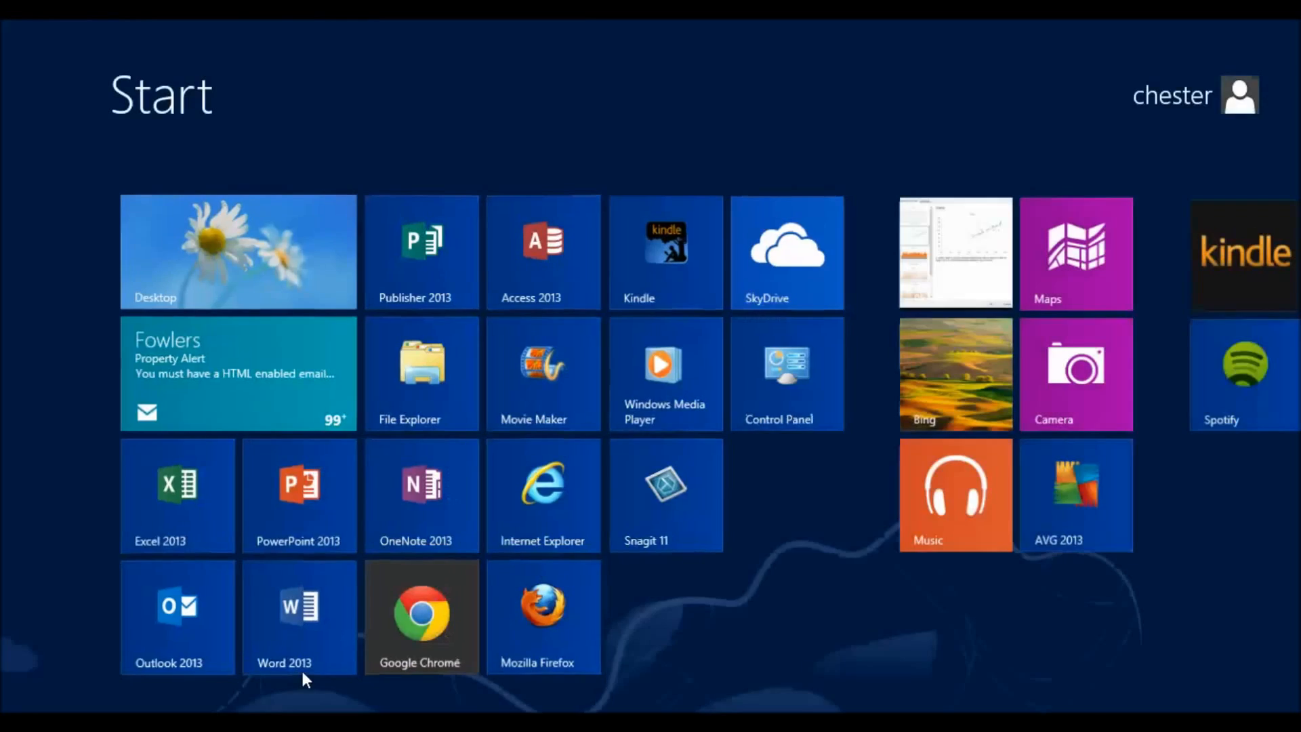
# Open Control Panel, try the Category view, then switch View by to Small icons.
pyautogui.click(786, 374)
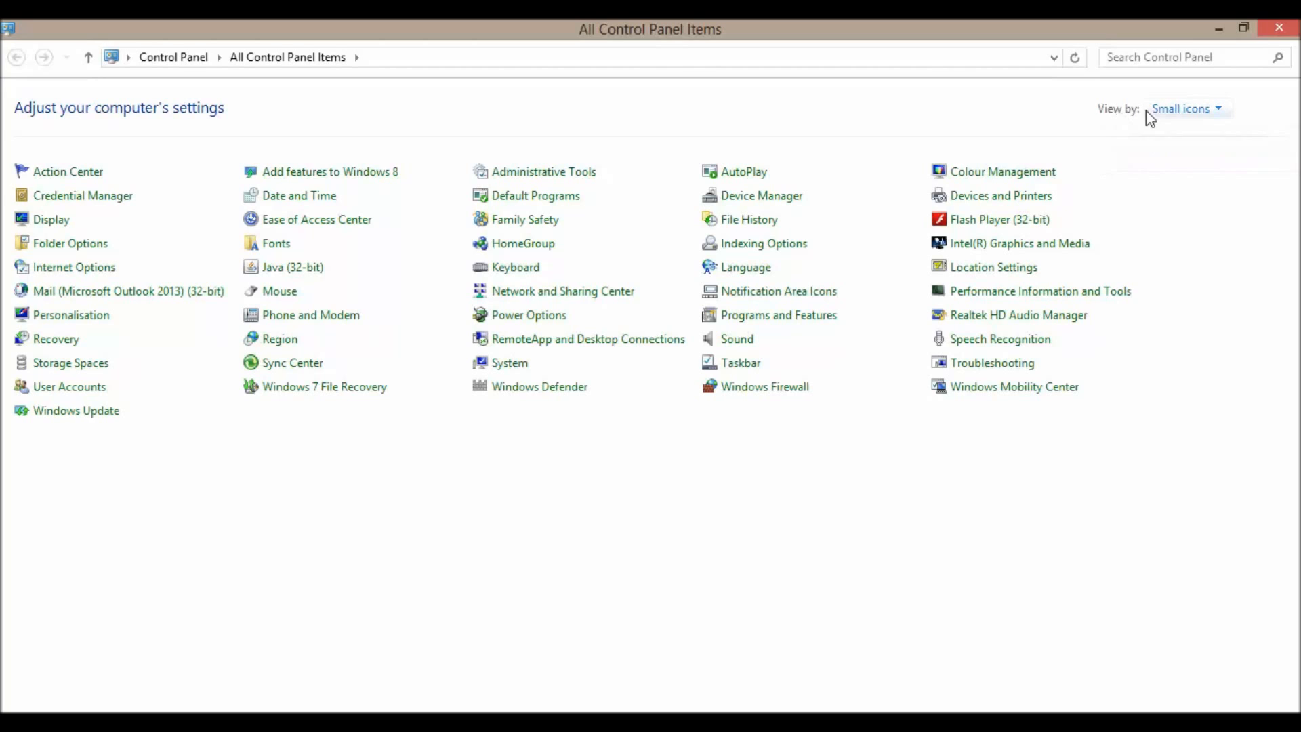
pyautogui.click(1186, 108)
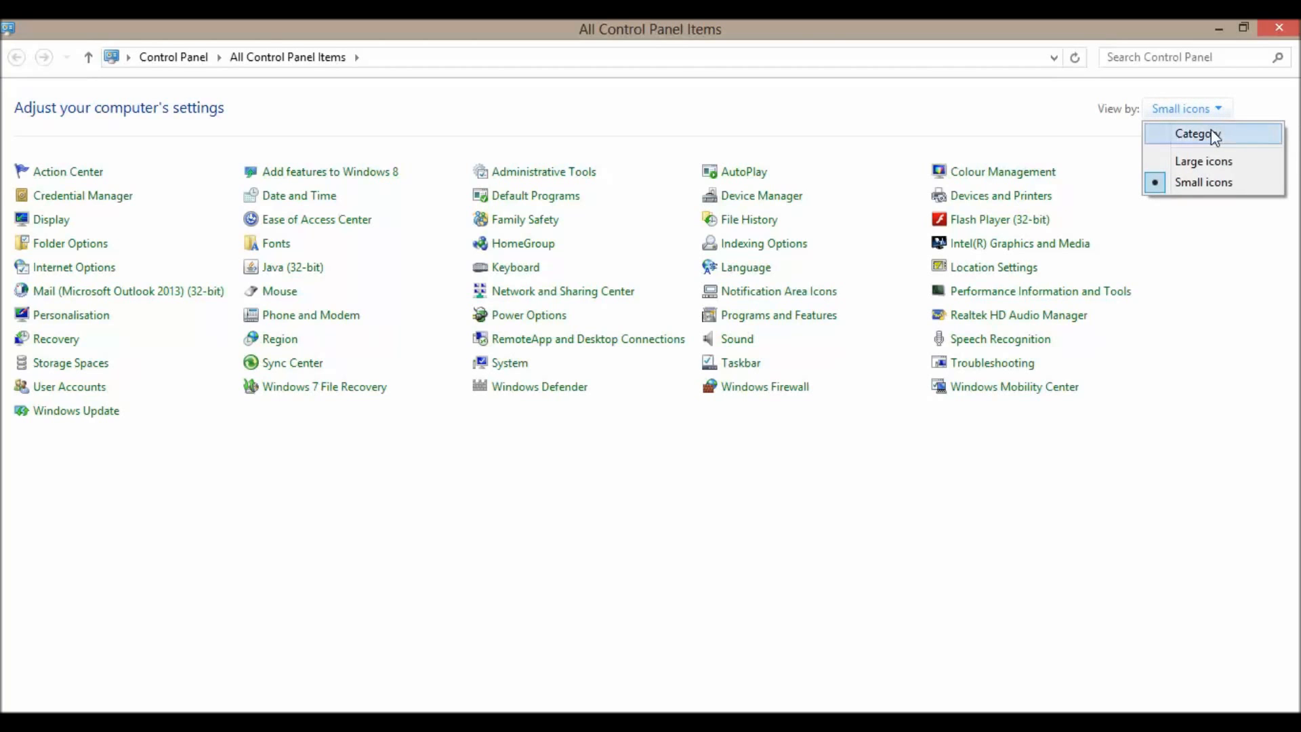
pyautogui.click(1193, 133)
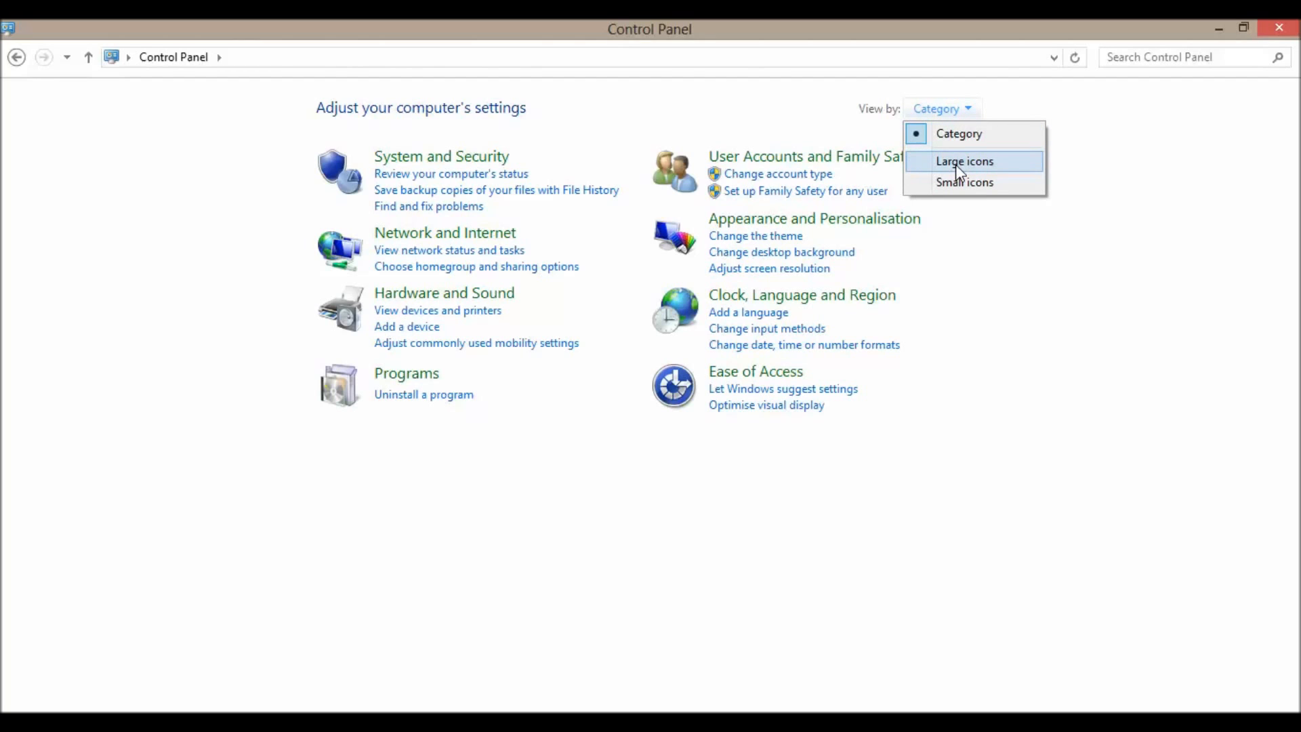
pyautogui.click(964, 181)
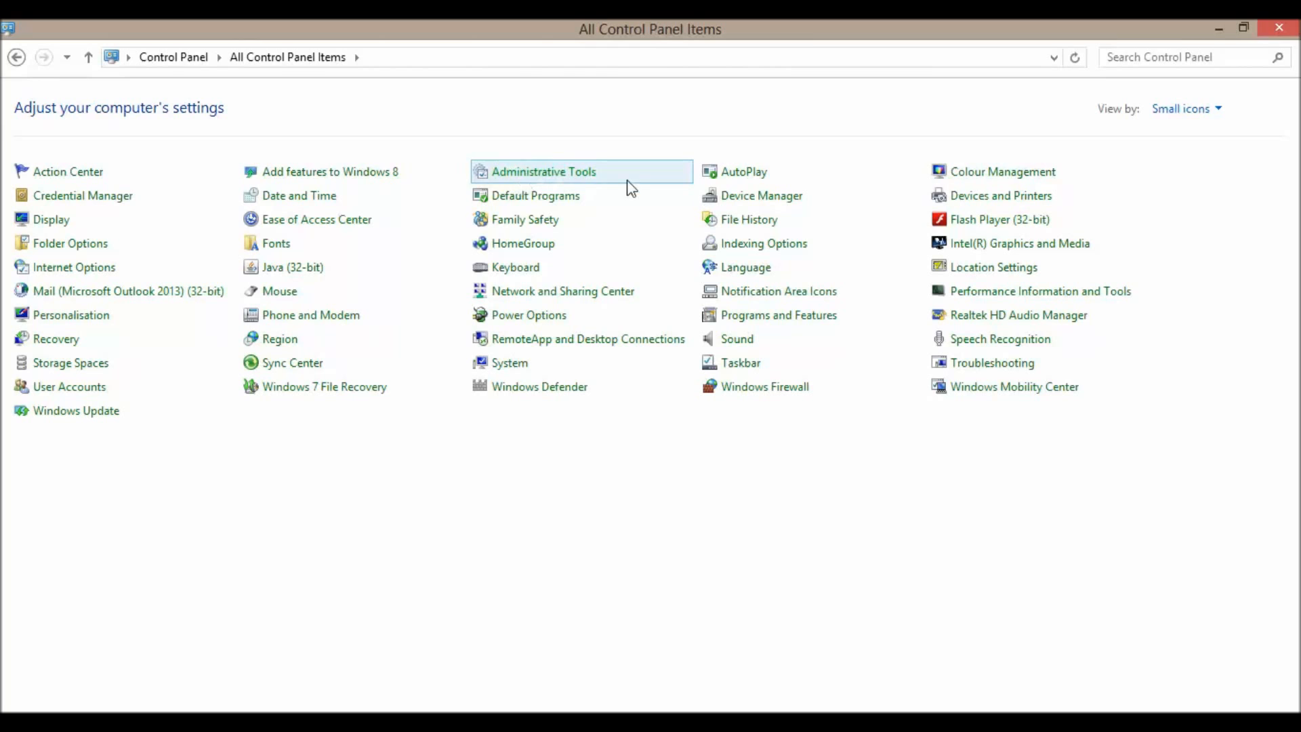
pyautogui.moveTo(545, 174)
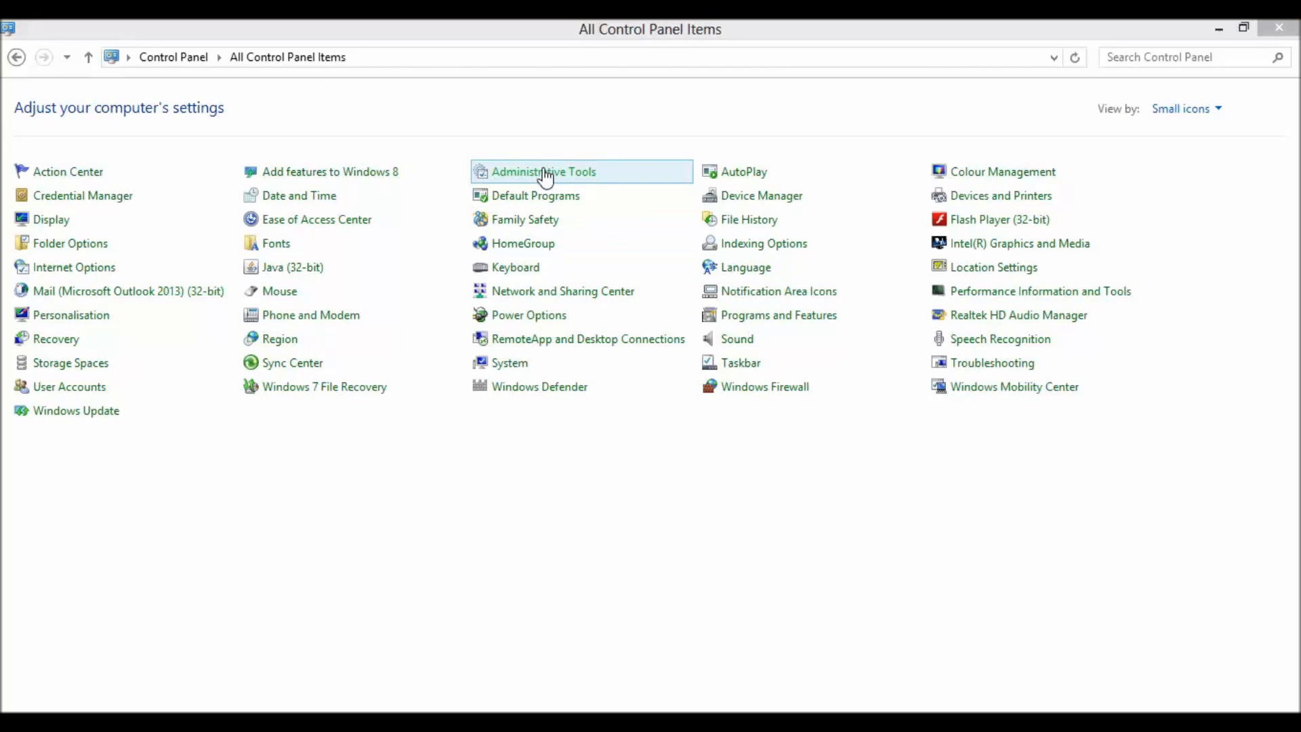
# From Administrative Tools' 32-bit ODBC Data Sources, add a new source using the xlsx Excel driver.
pyautogui.doubleClick(547, 171)
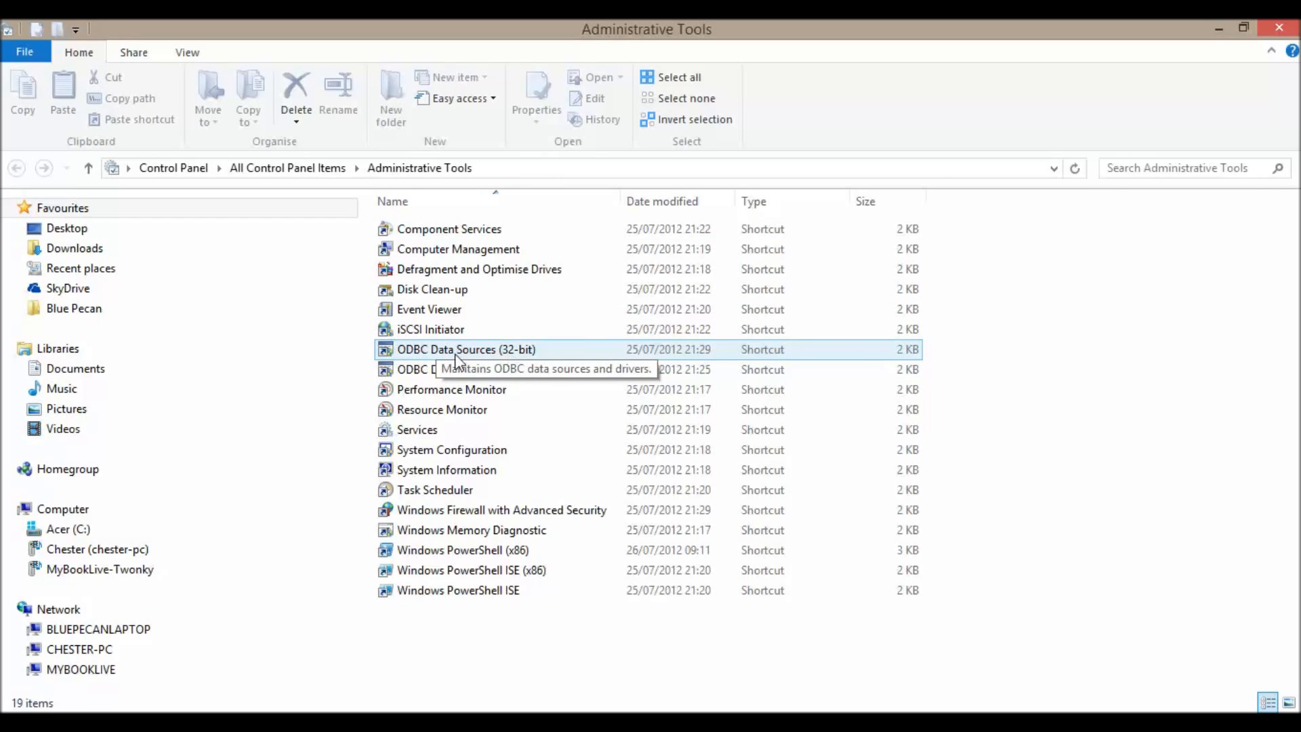
pyautogui.doubleClick(465, 349)
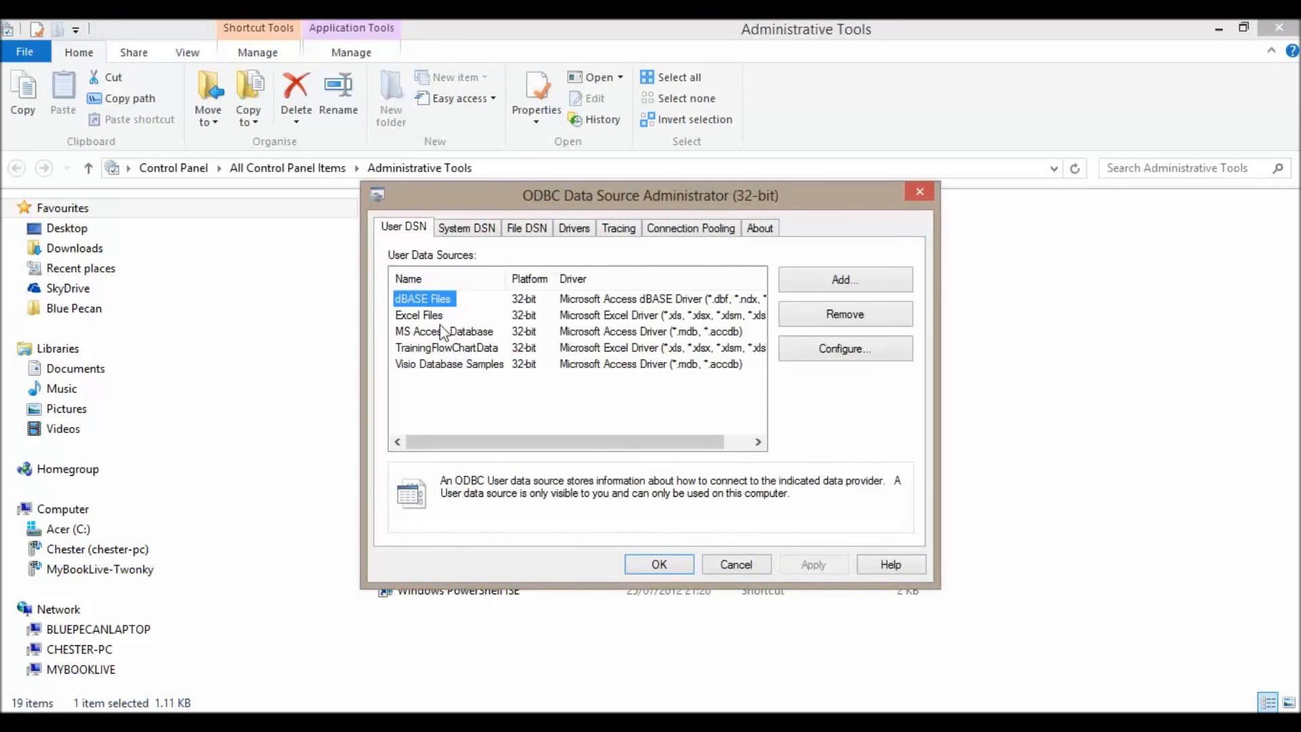
pyautogui.click(418, 315)
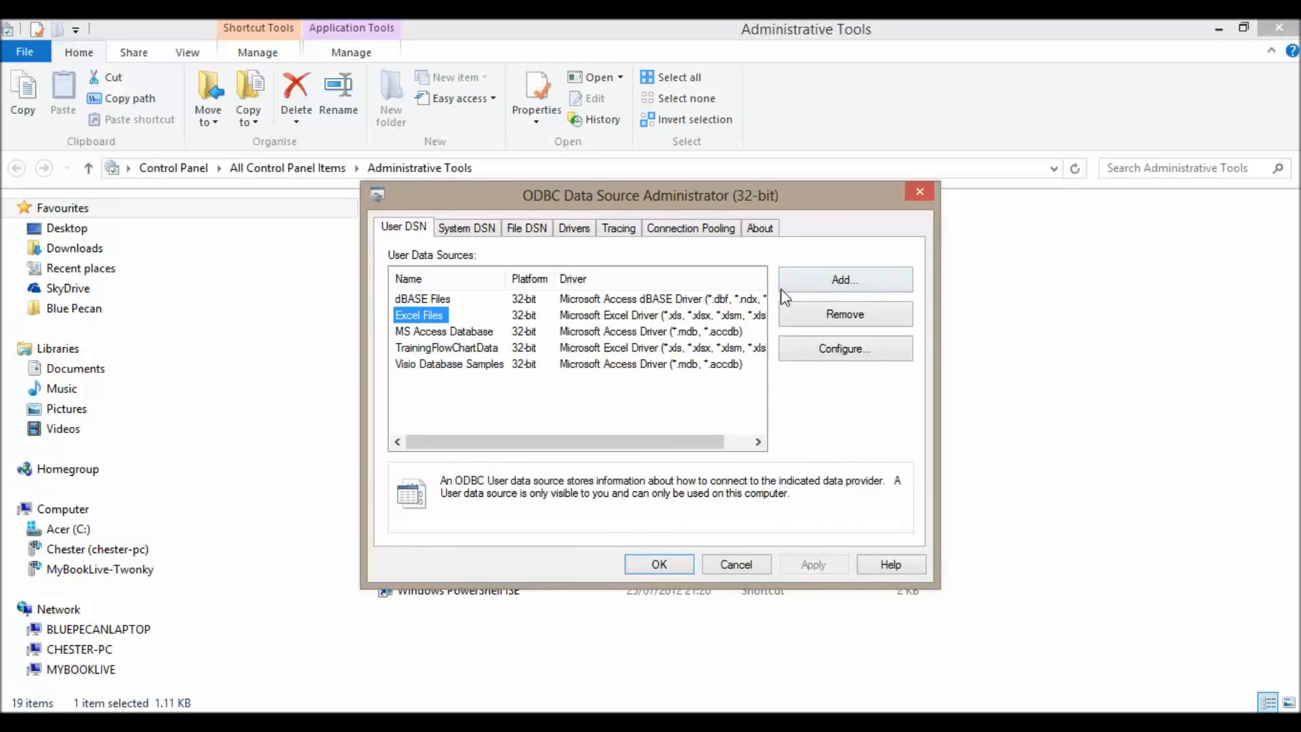
pyautogui.click(843, 278)
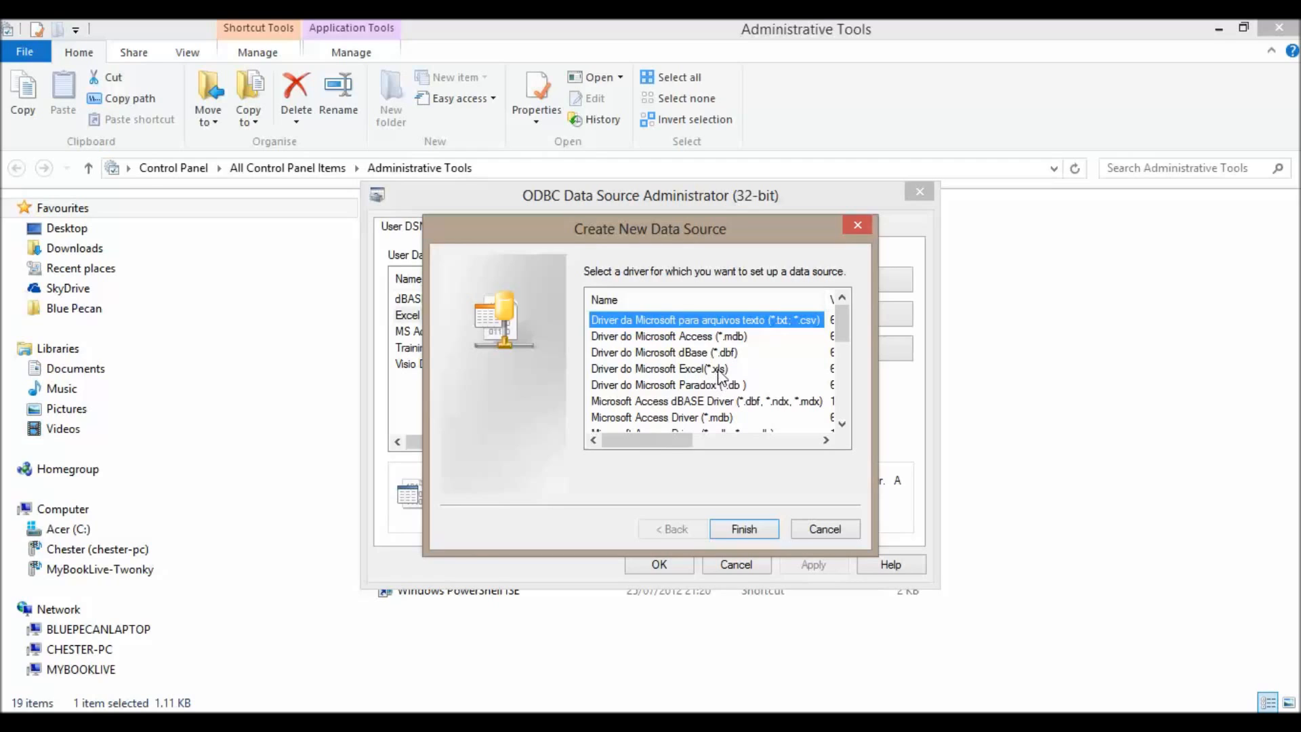
pyautogui.moveTo(820, 376)
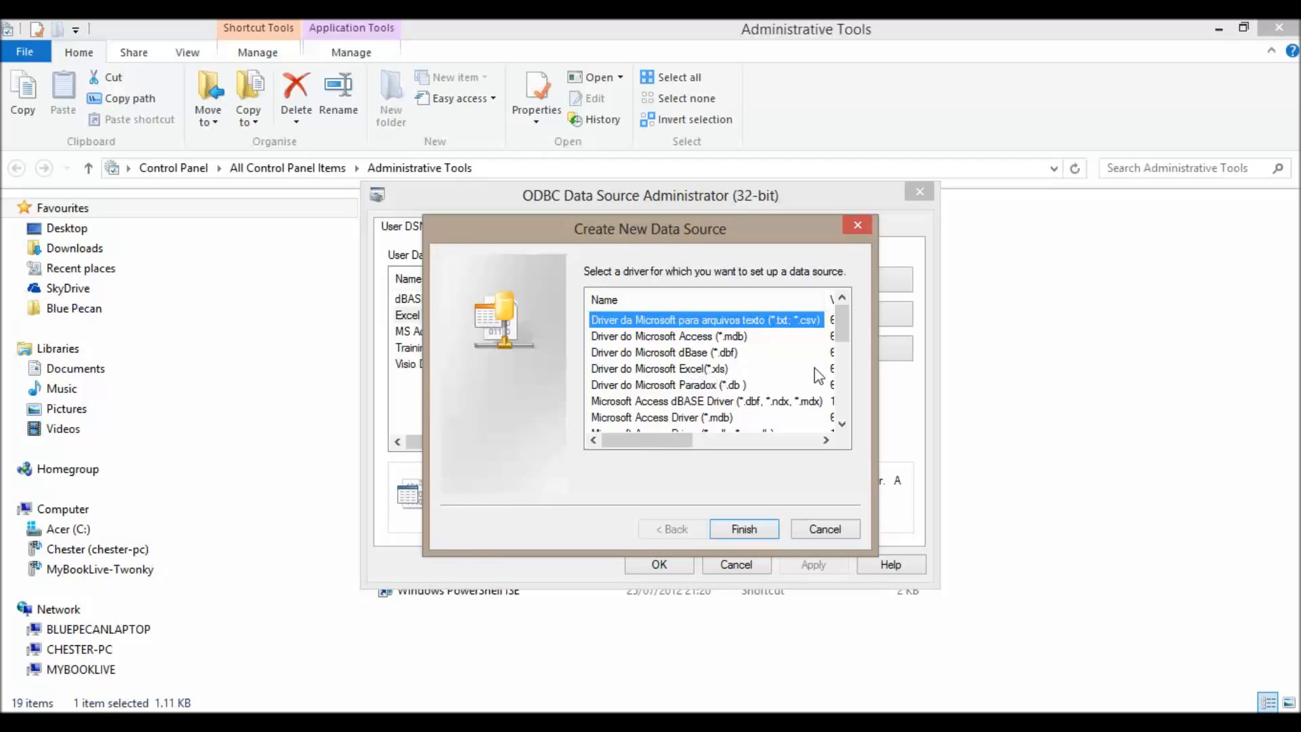
pyautogui.scroll(-3)
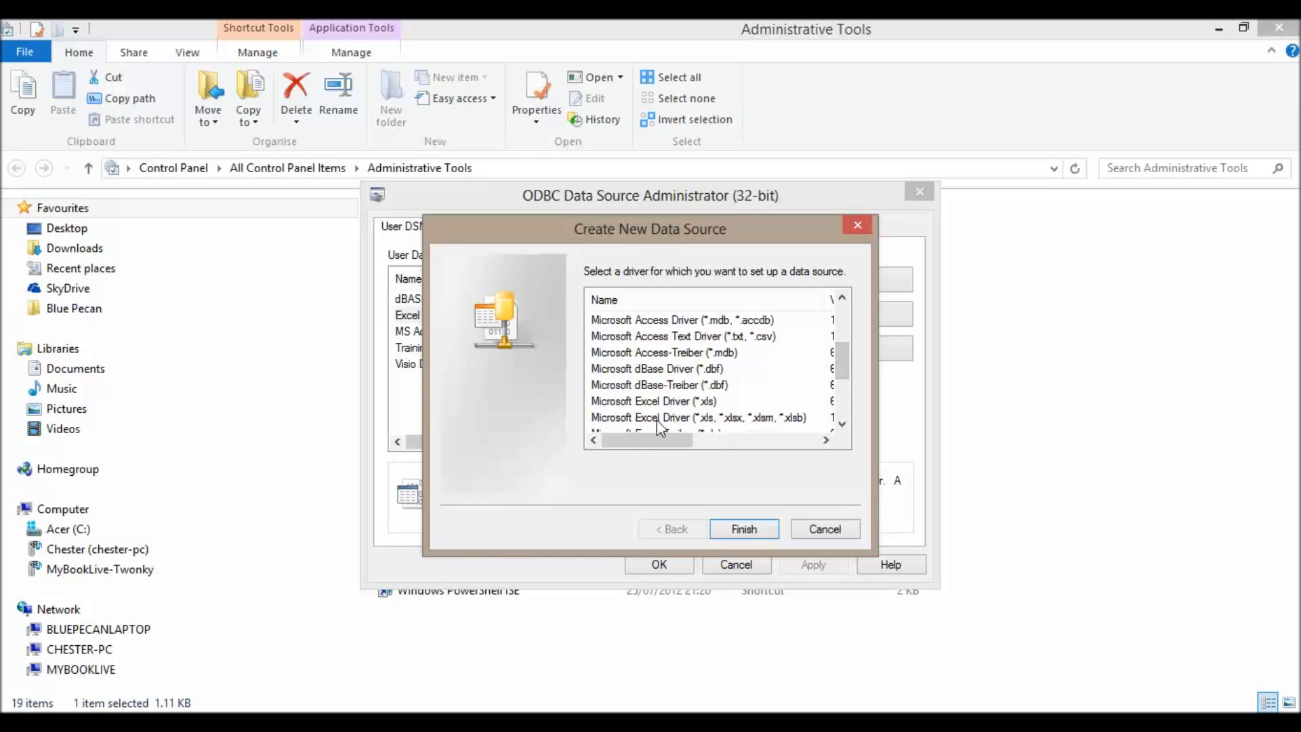
pyautogui.click(698, 417)
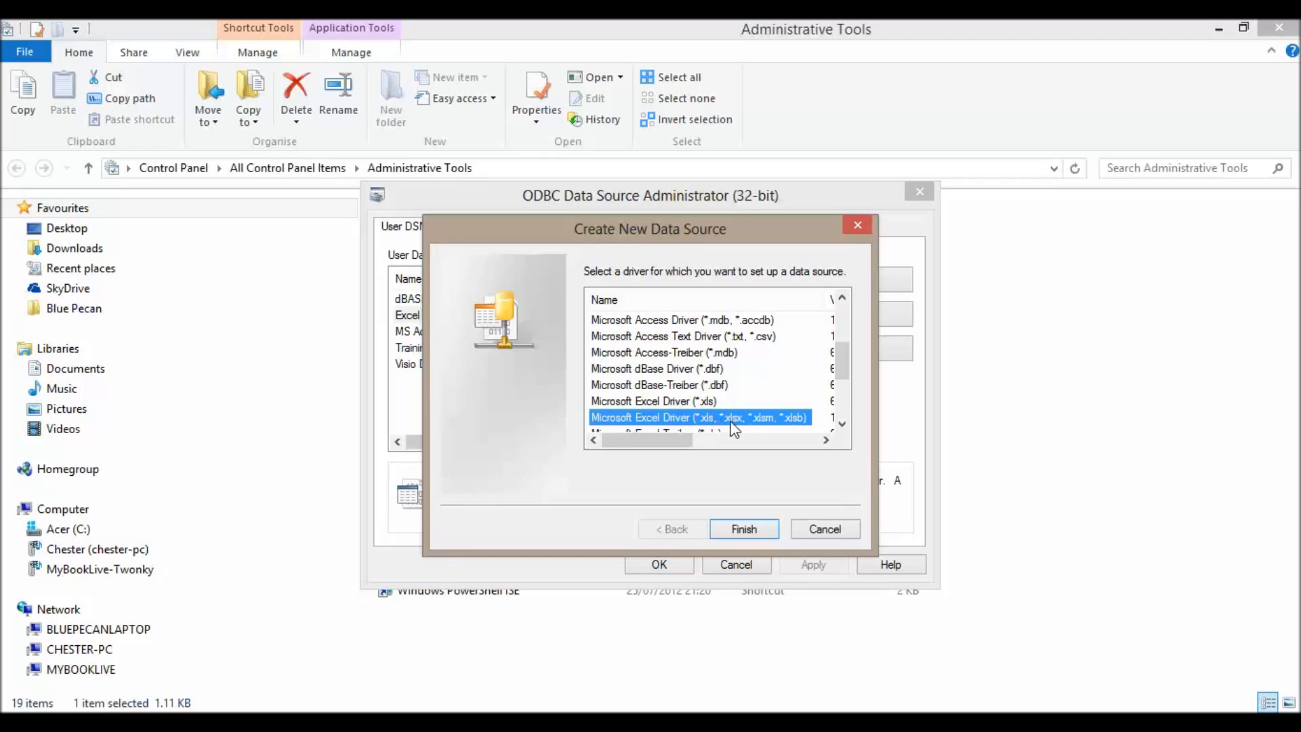
pyautogui.moveTo(741, 427)
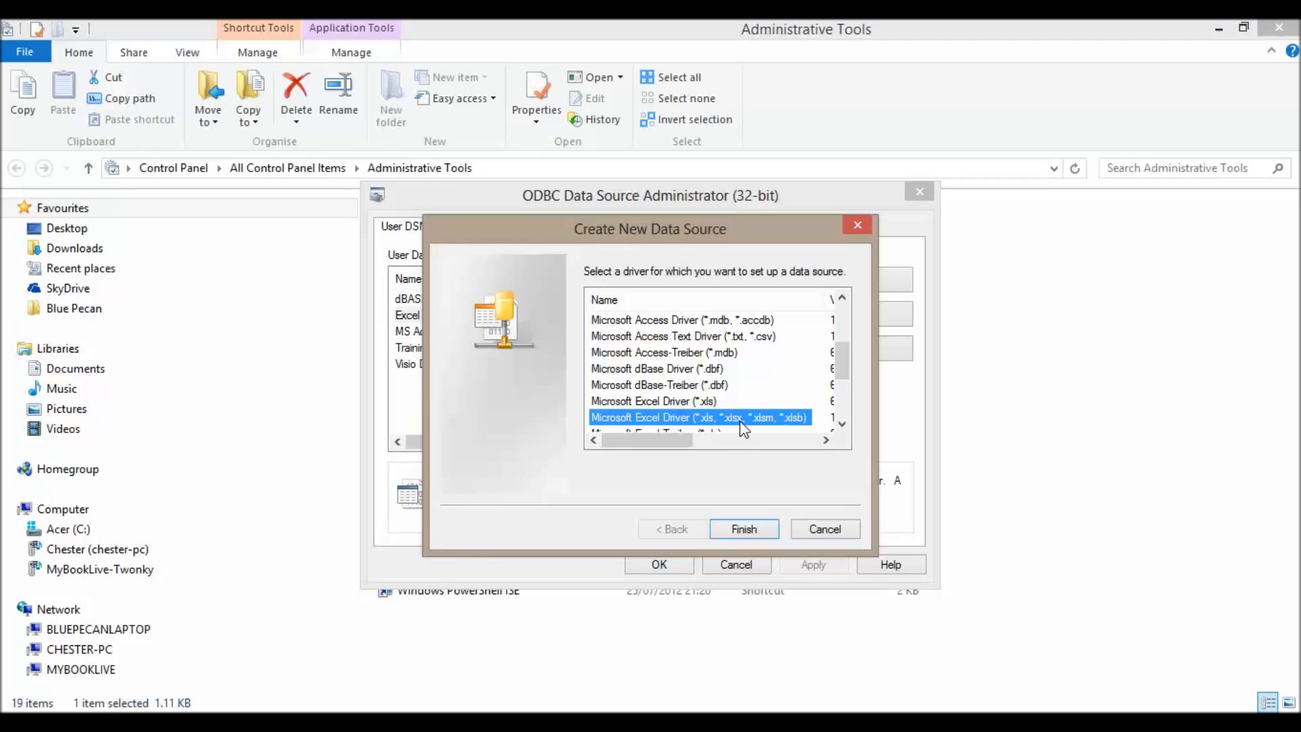
pyautogui.click(743, 528)
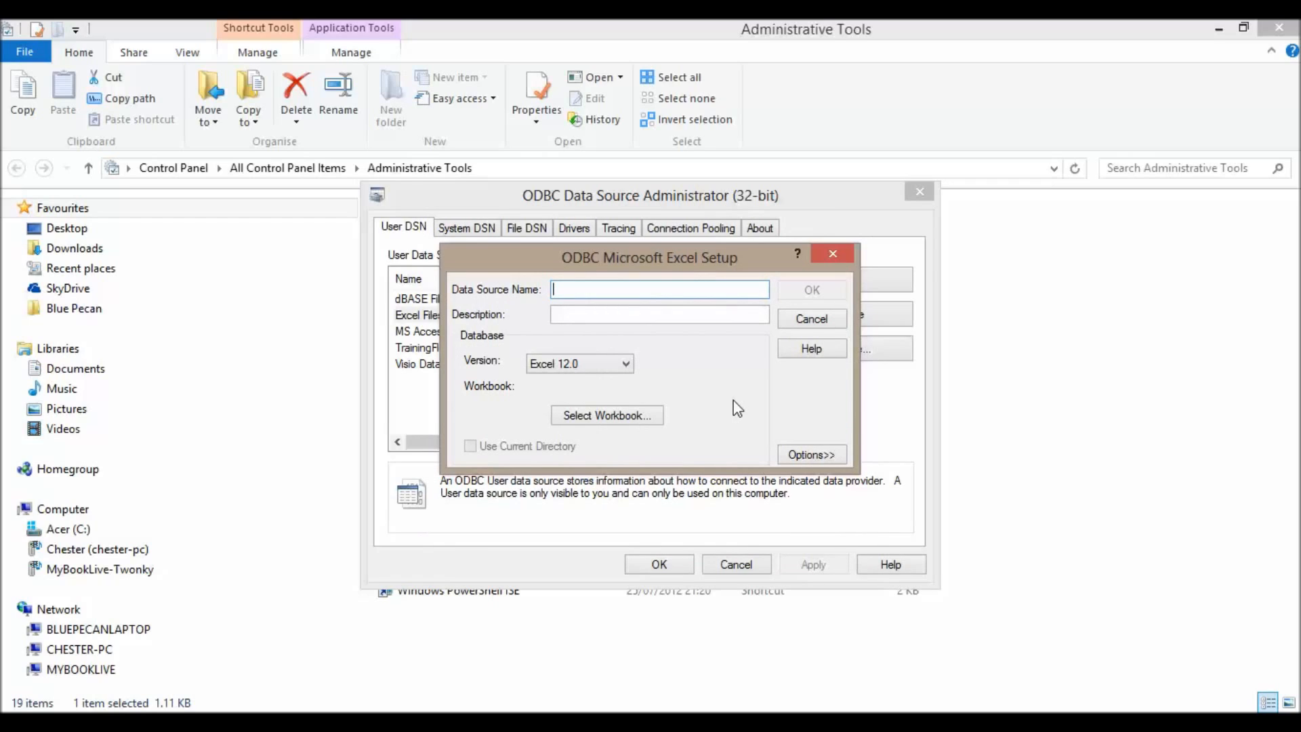
# Name the source 'Data For Training FlowChart' and link it to TrainingProcessData.xlsx.
pyautogui.write('Data For Training FlowChart')
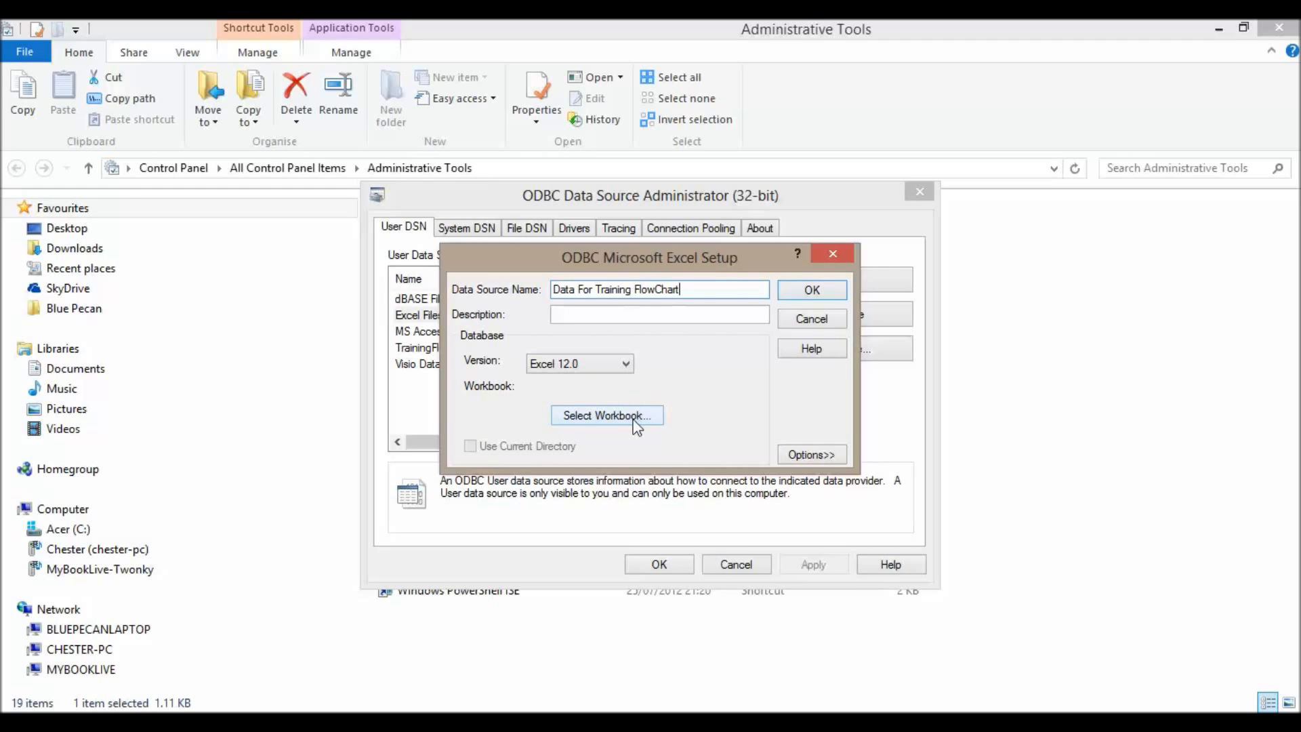
pyautogui.click(606, 414)
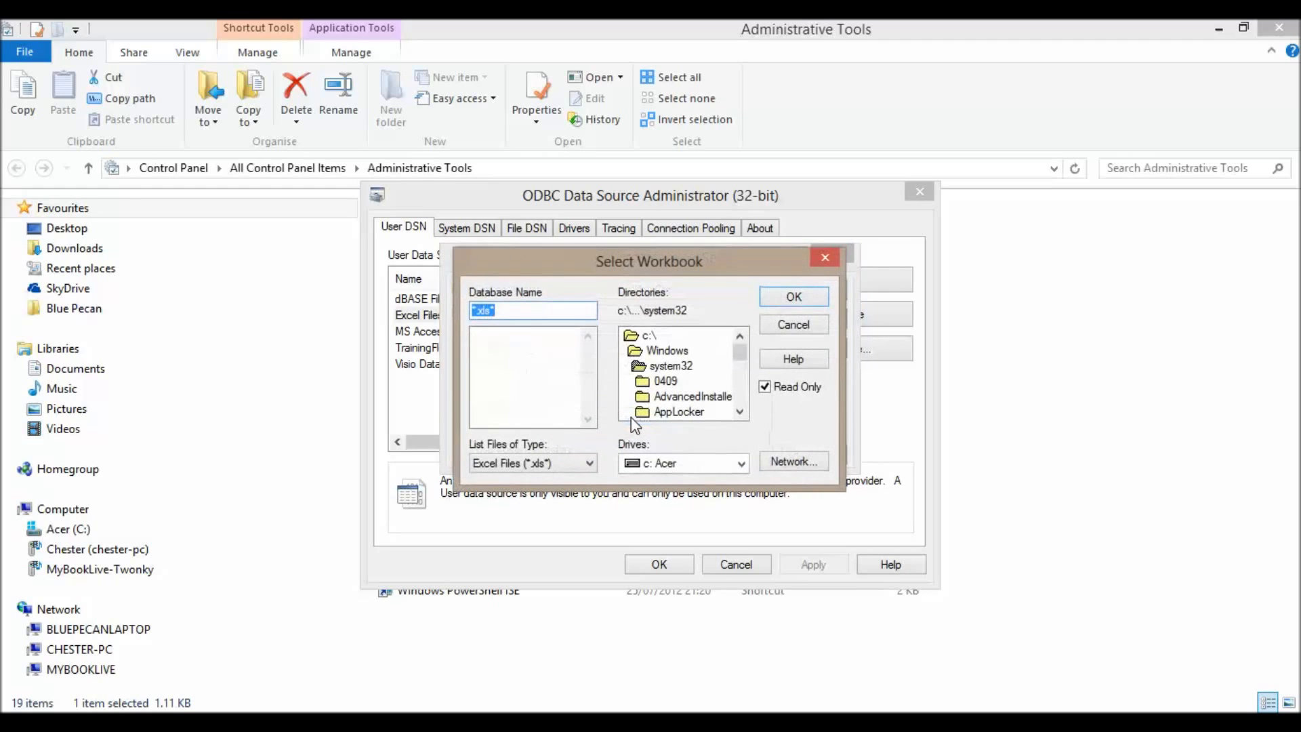
pyautogui.doubleClick(650, 336)
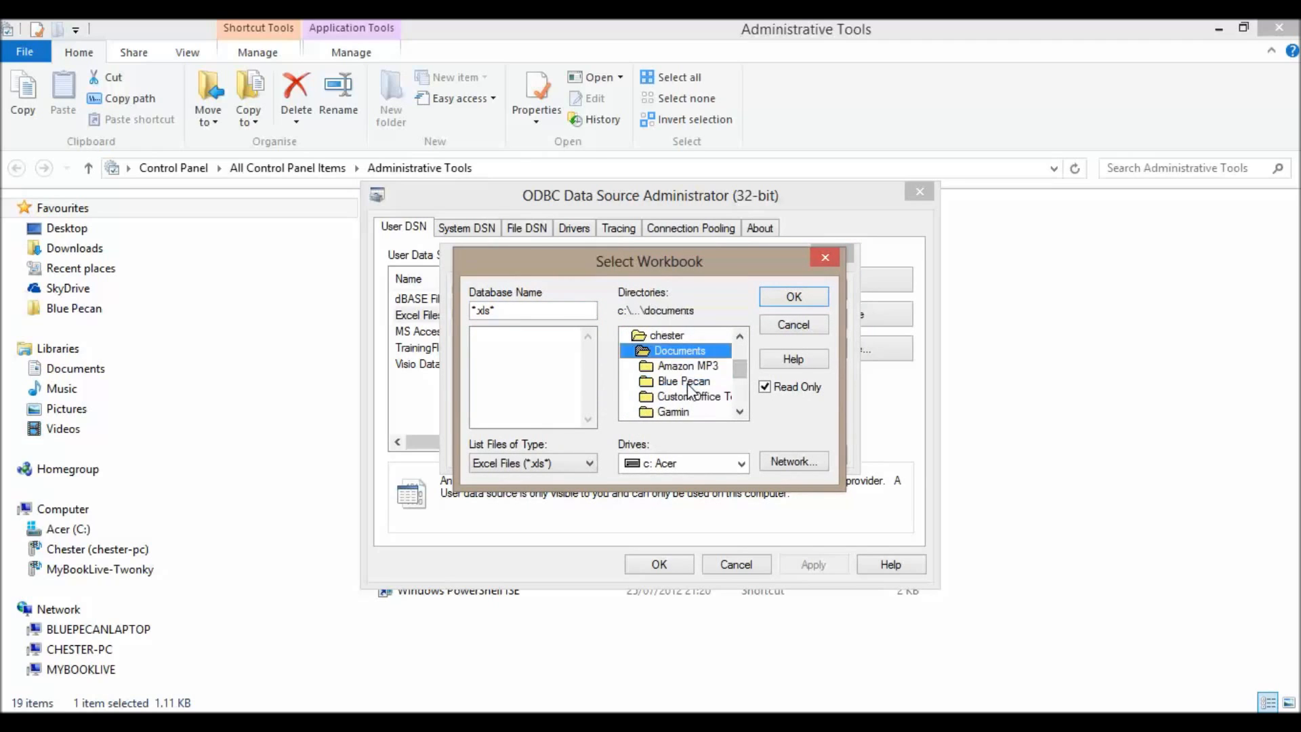
pyautogui.doubleClick(683, 381)
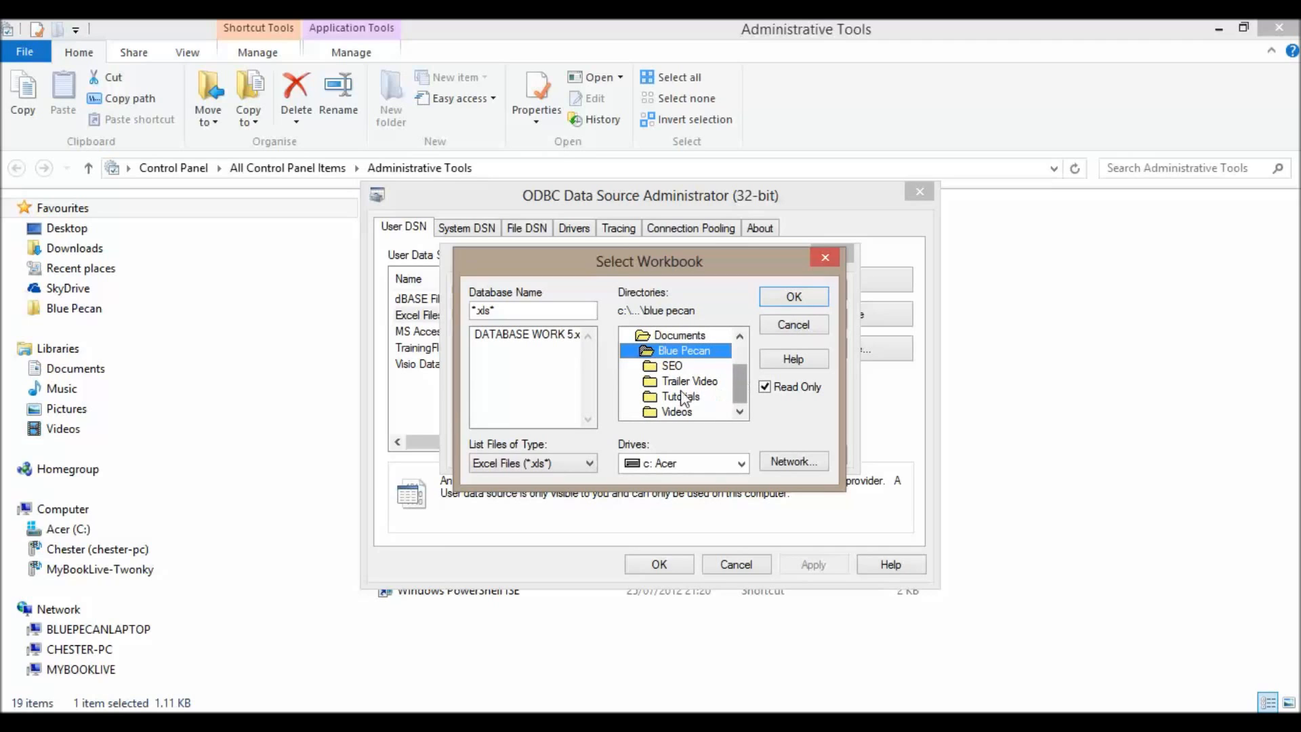
pyautogui.doubleClick(681, 396)
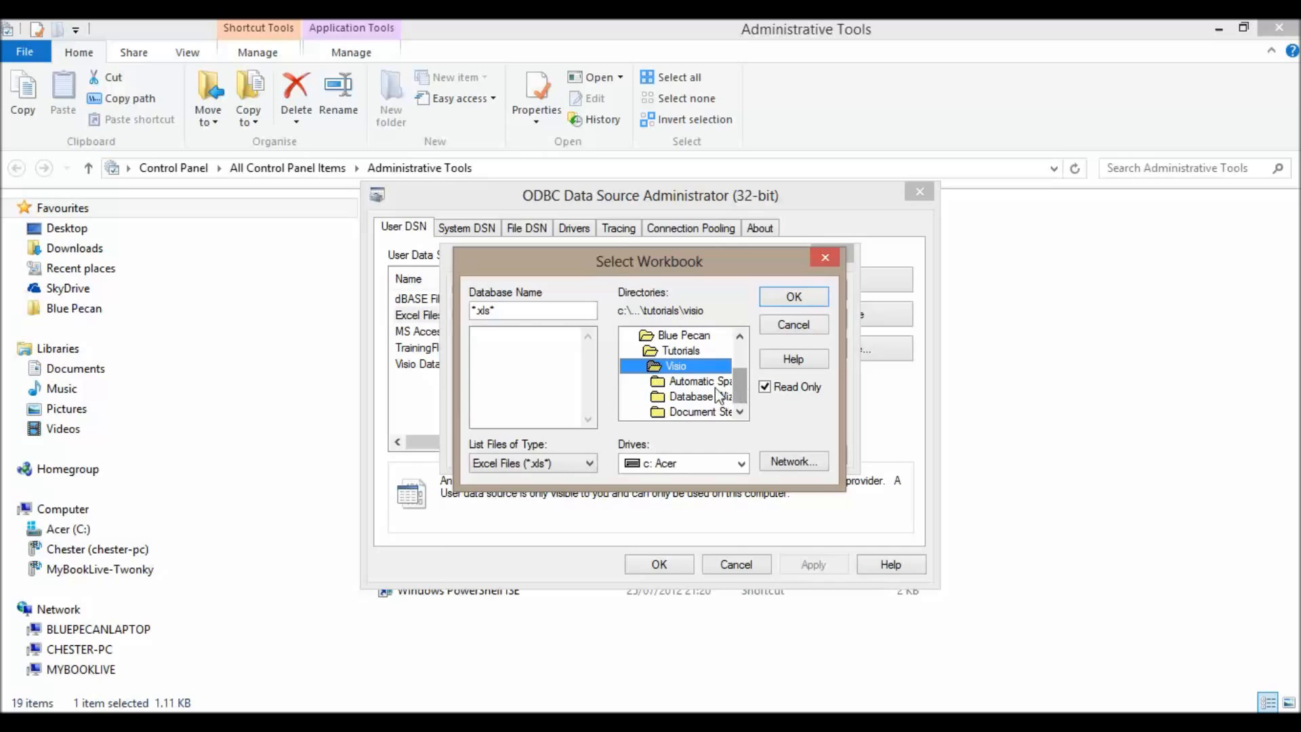
pyautogui.doubleClick(697, 410)
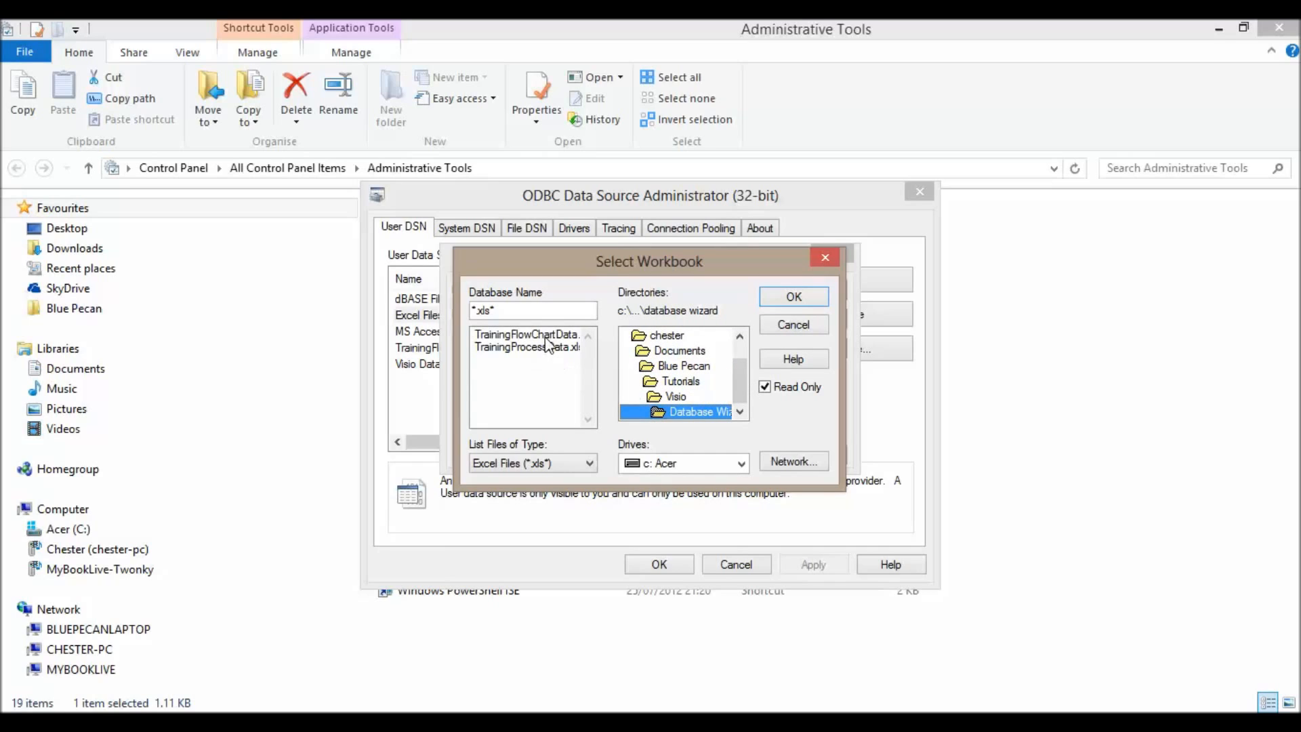
pyautogui.click(526, 347)
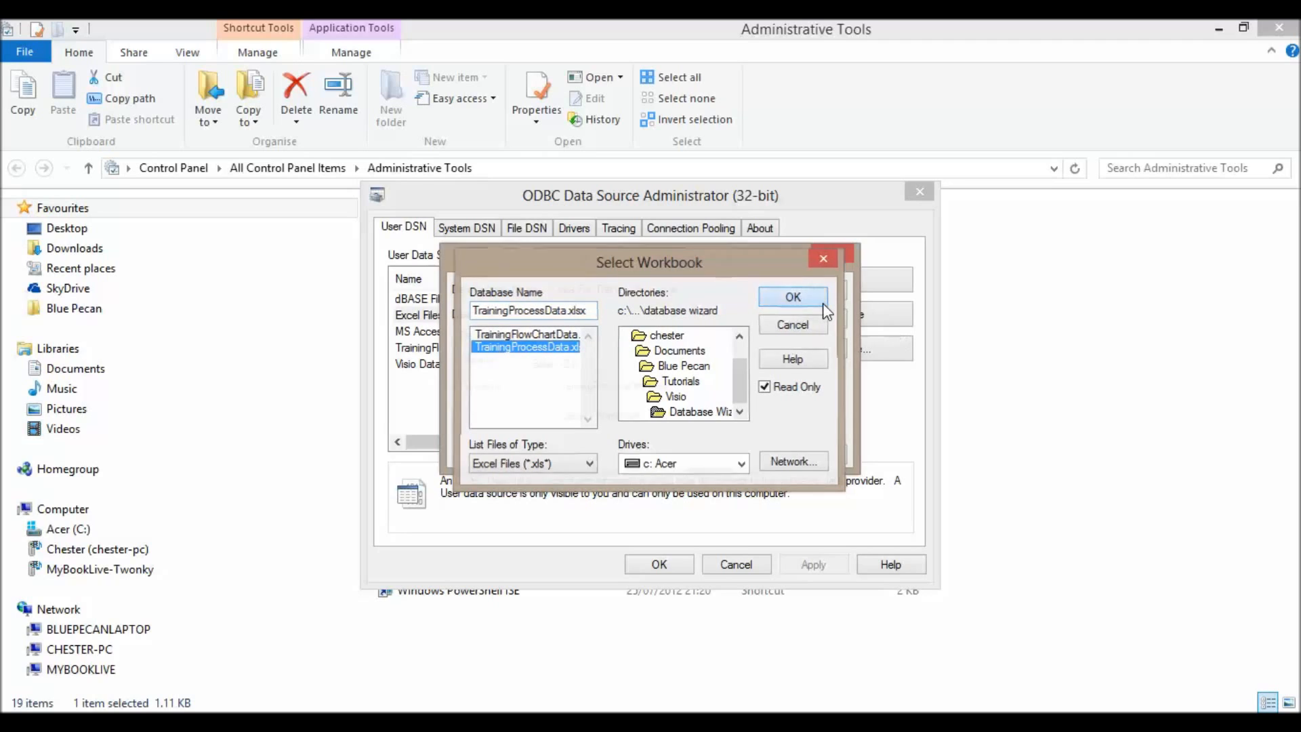
pyautogui.click(792, 297)
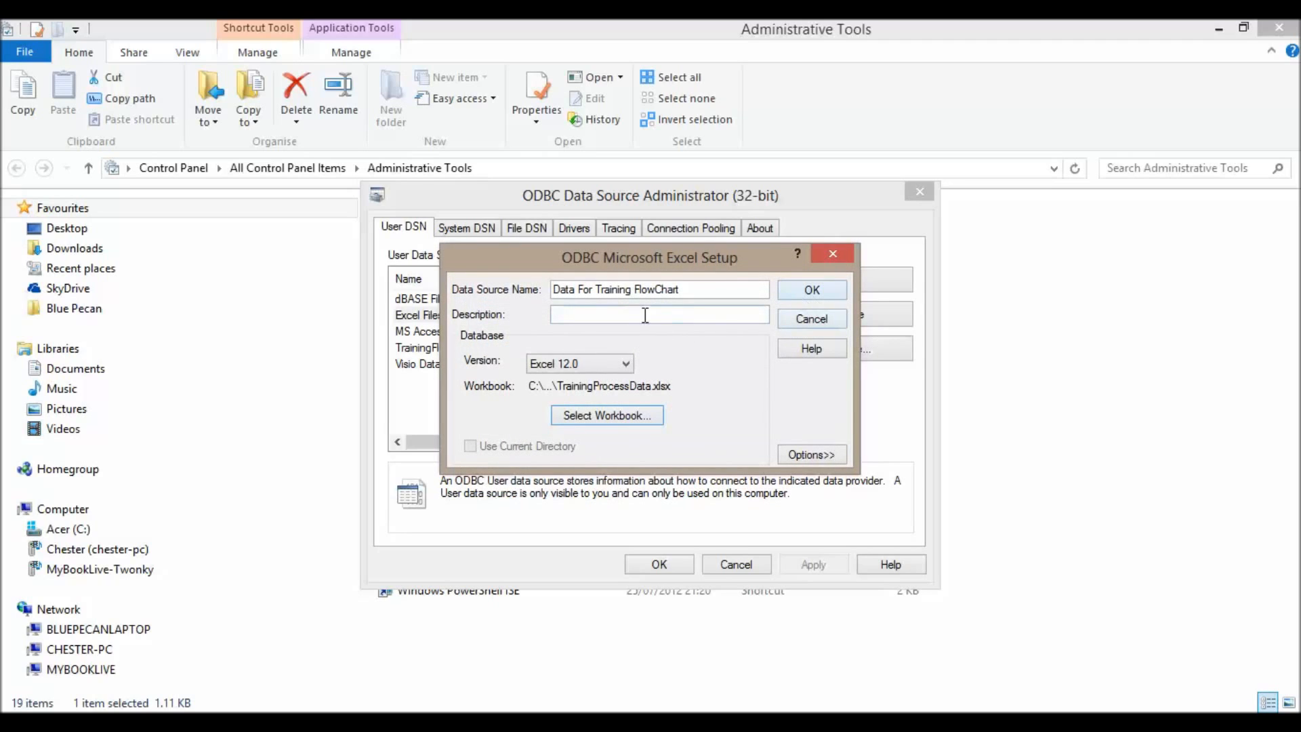
pyautogui.moveTo(842, 312)
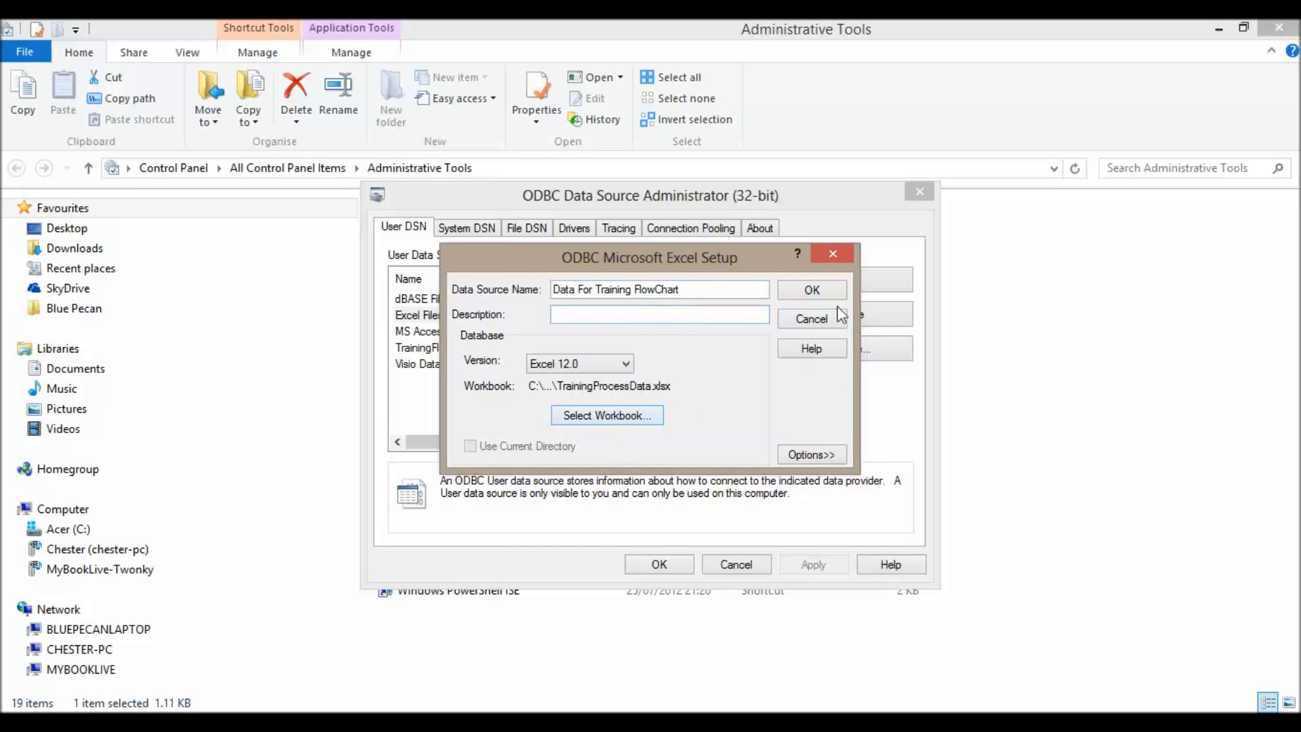
pyautogui.click(810, 289)
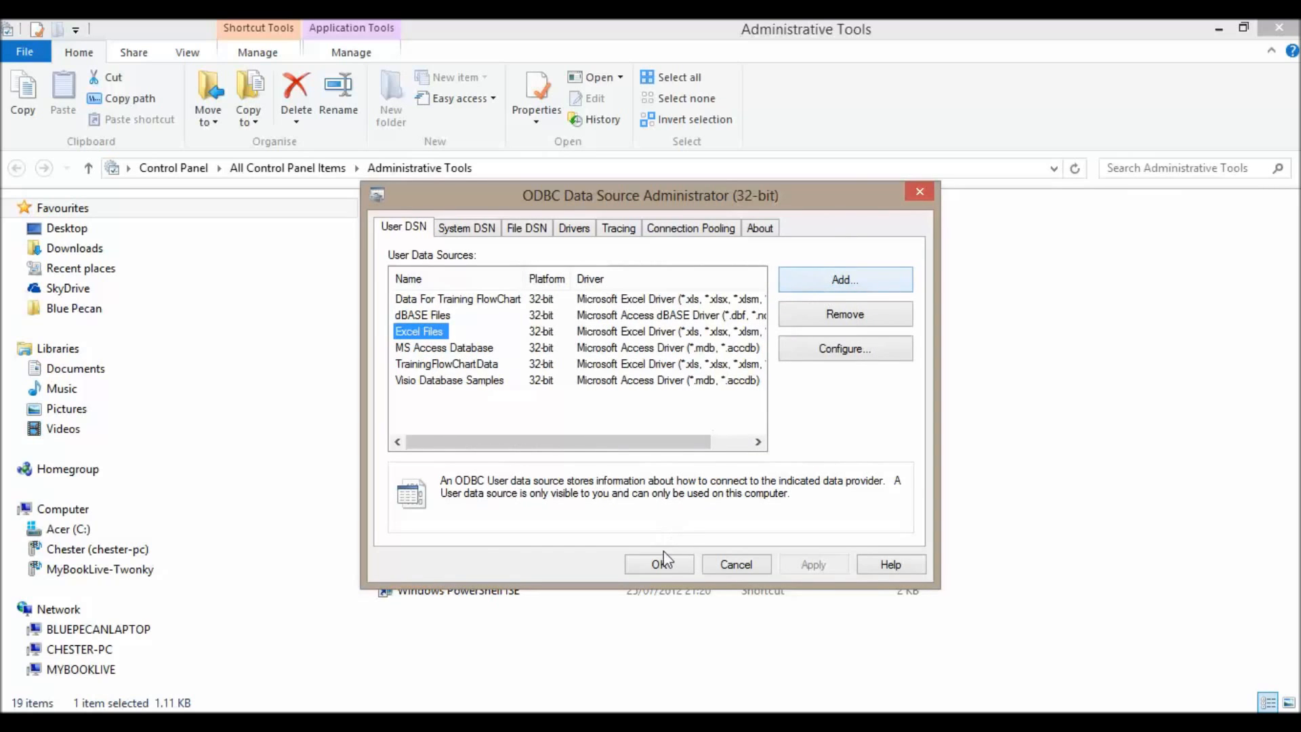
# Close the ODBC Data Source Administrator with OK and close Control Panel.
pyautogui.click(659, 564)
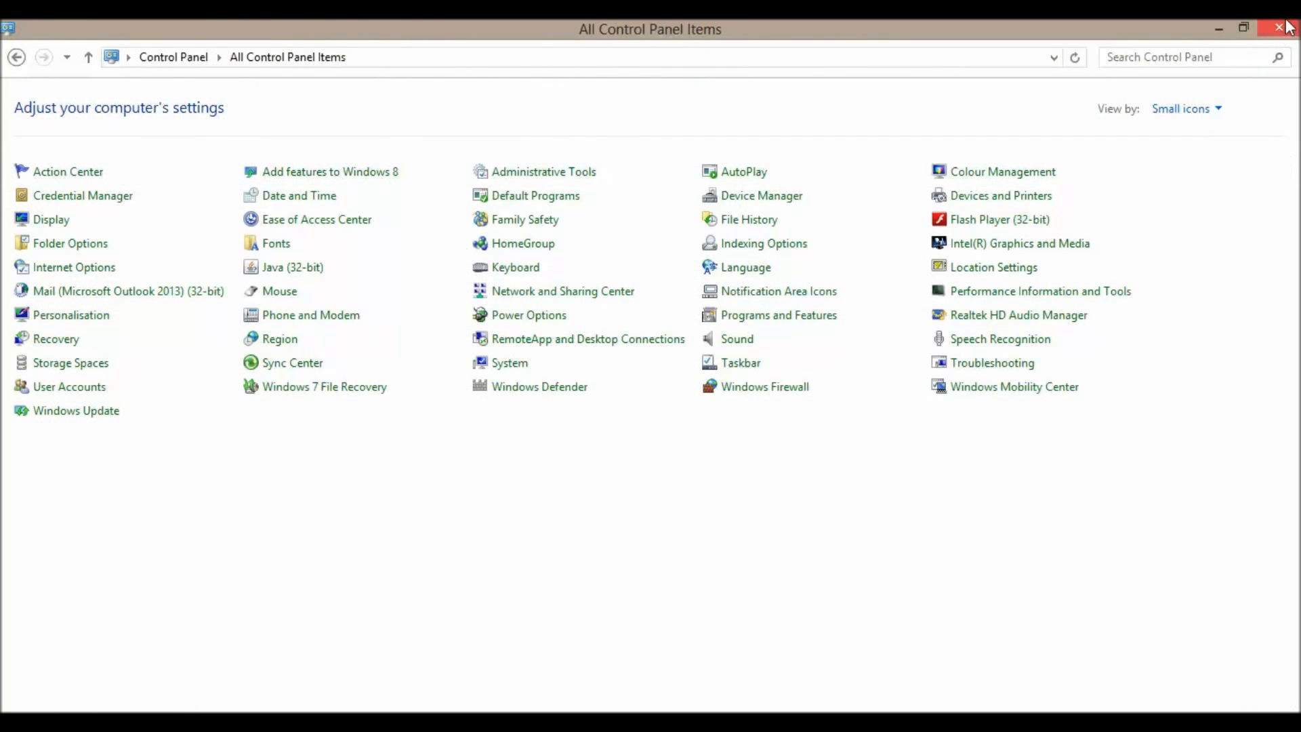
pyautogui.click(1285, 27)
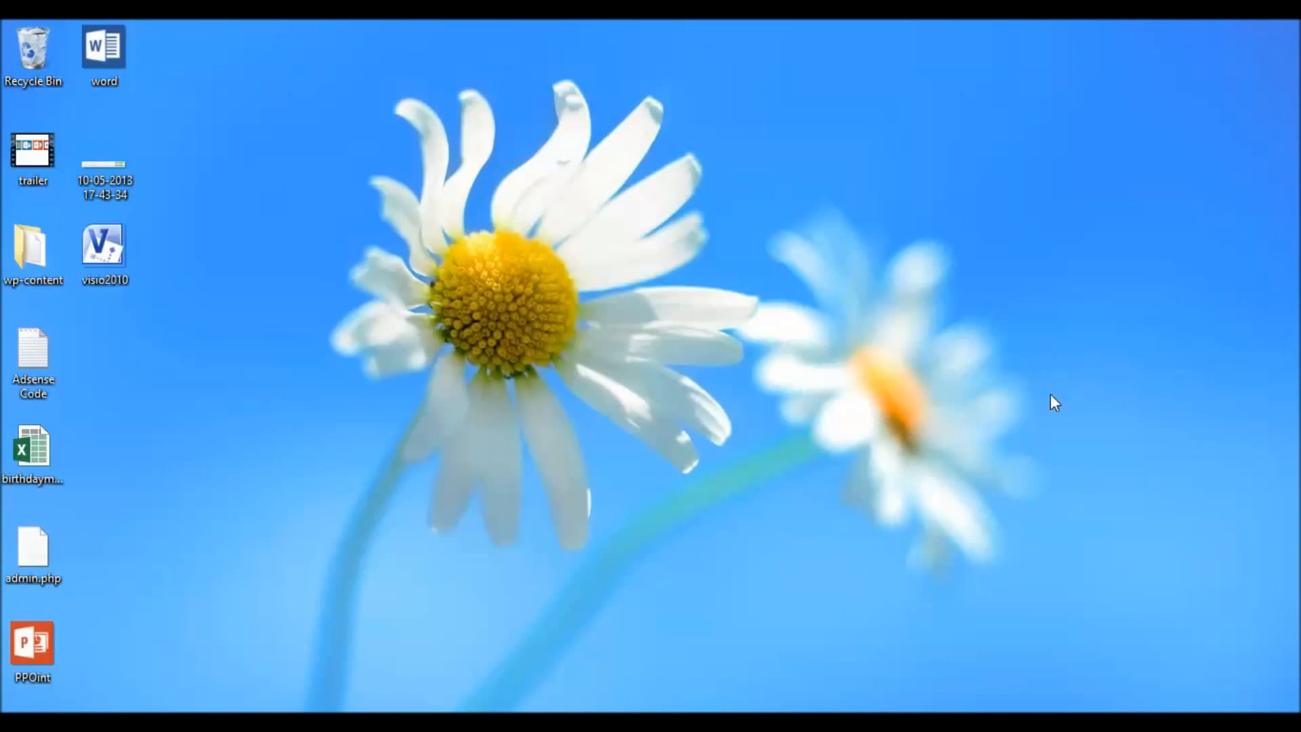
pyautogui.moveTo(1060, 399)
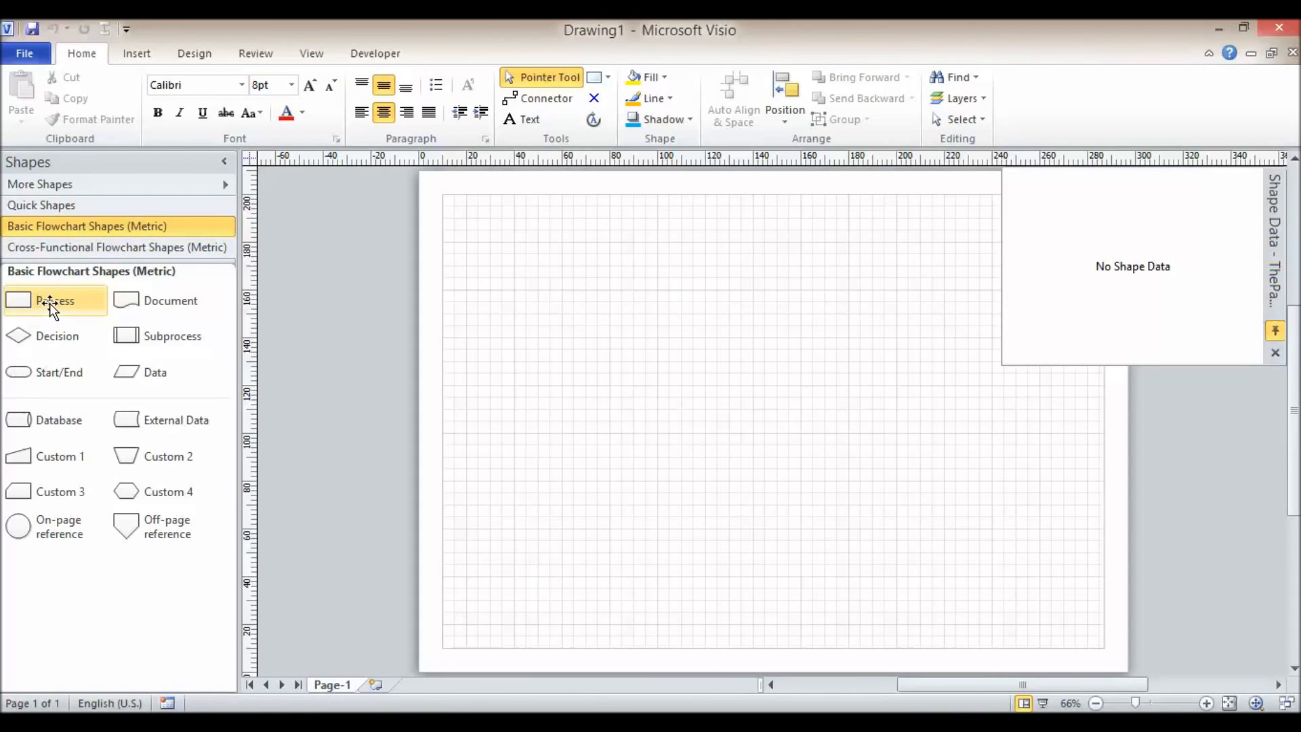
pyautogui.moveTo(55, 301)
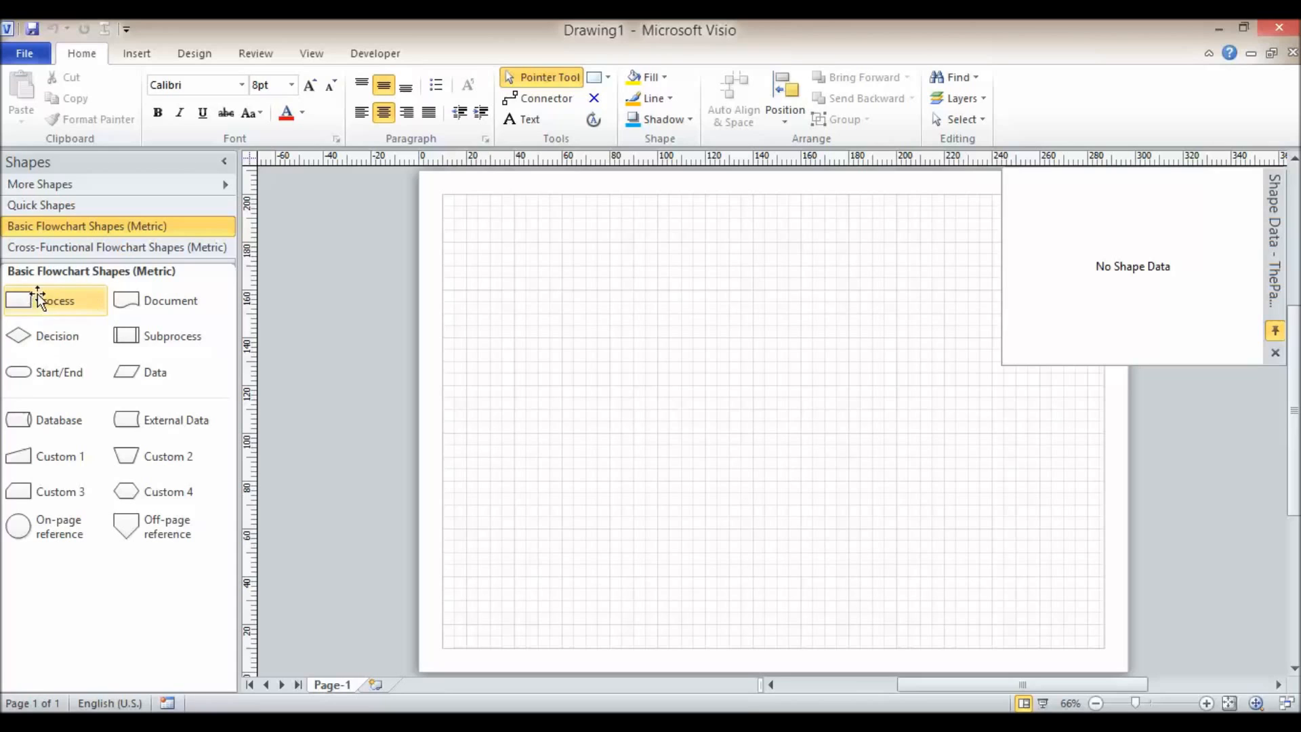
# Drop a Process box near the top-left and select its Process master in the Document Stencil.
pyautogui.moveTo(55, 300); pyautogui.dragTo(503, 249)
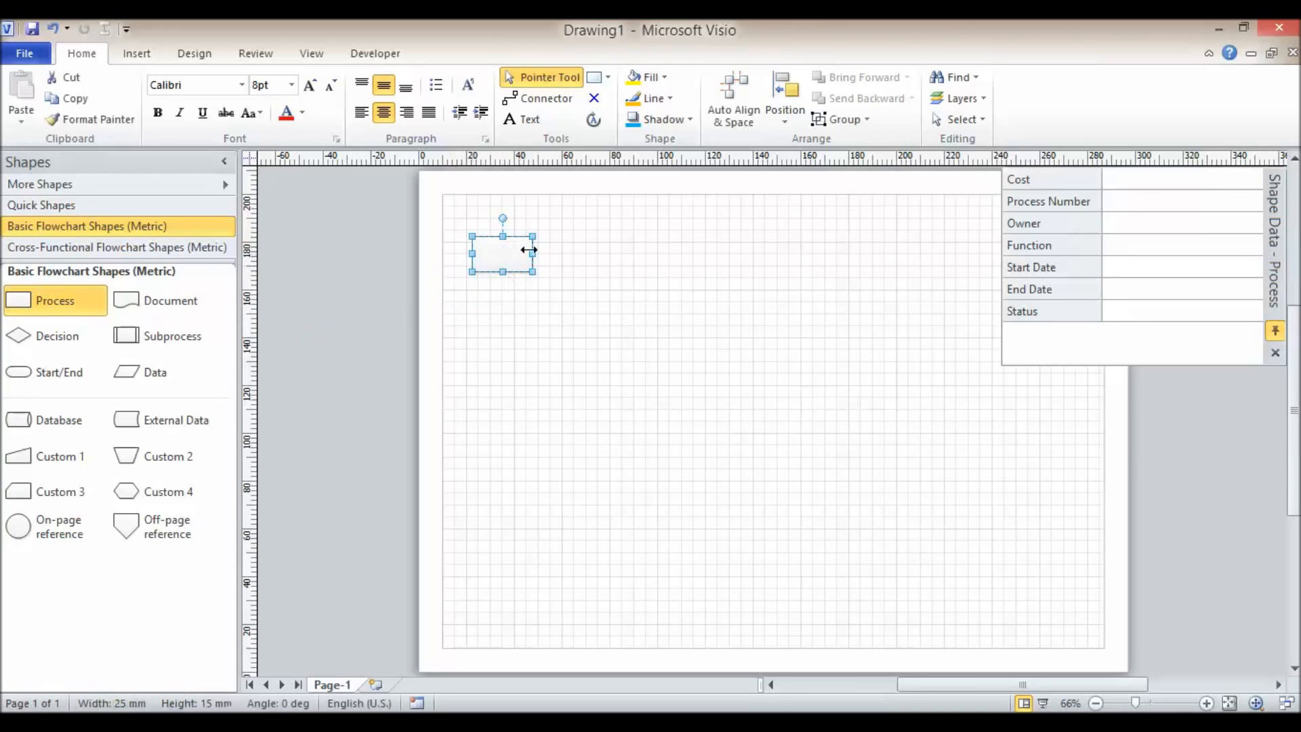
pyautogui.click(40, 184)
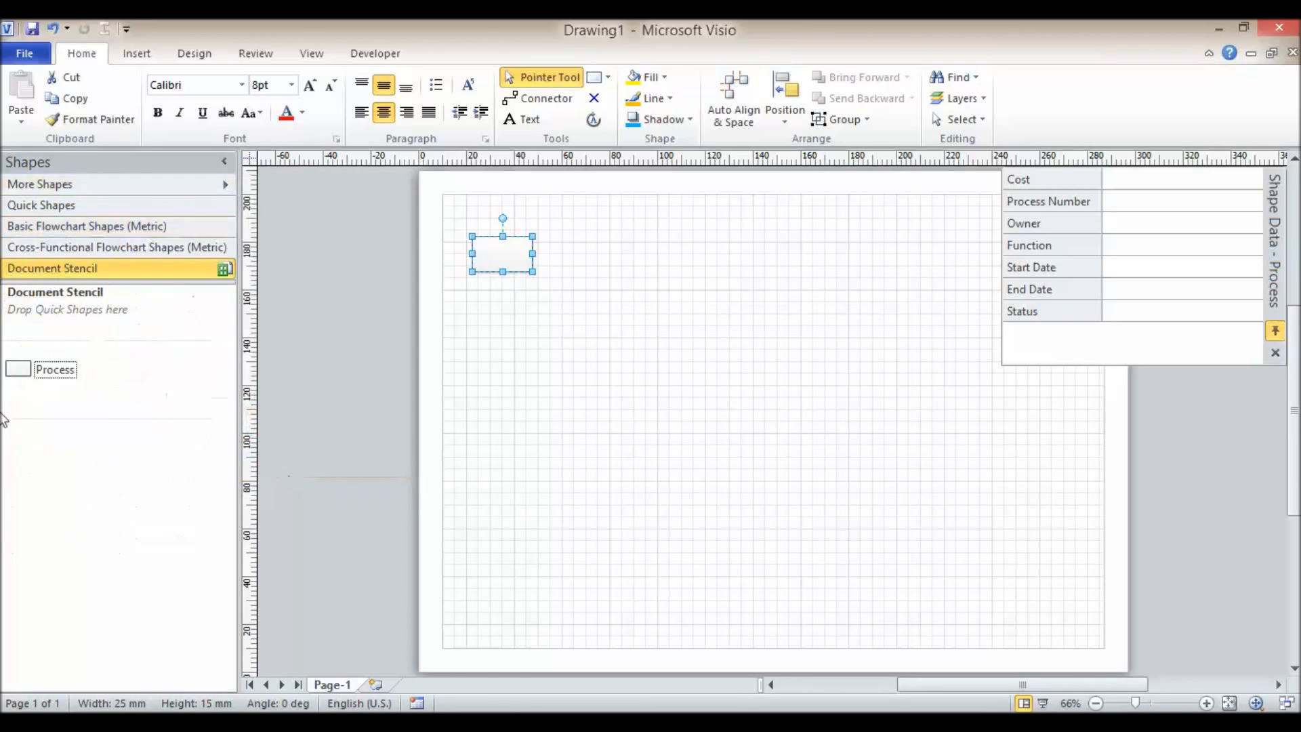
pyautogui.click(55, 369)
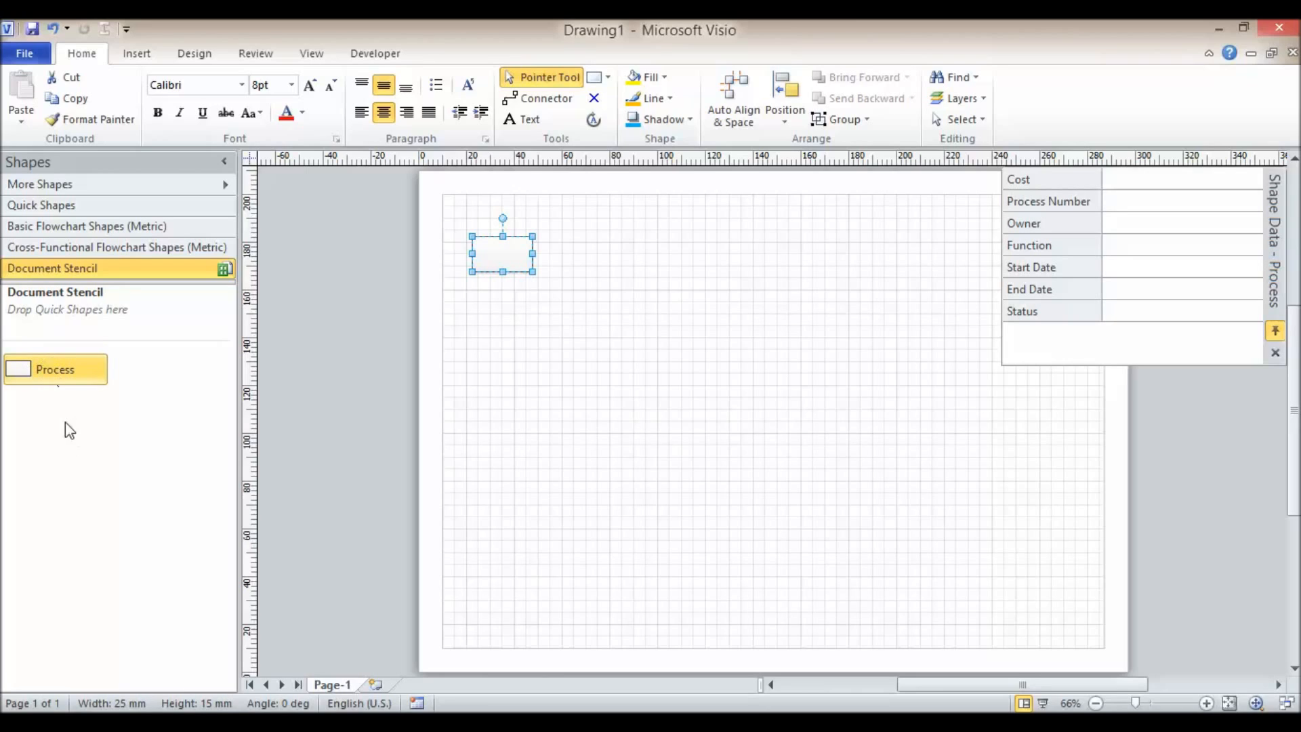
pyautogui.moveTo(65, 367)
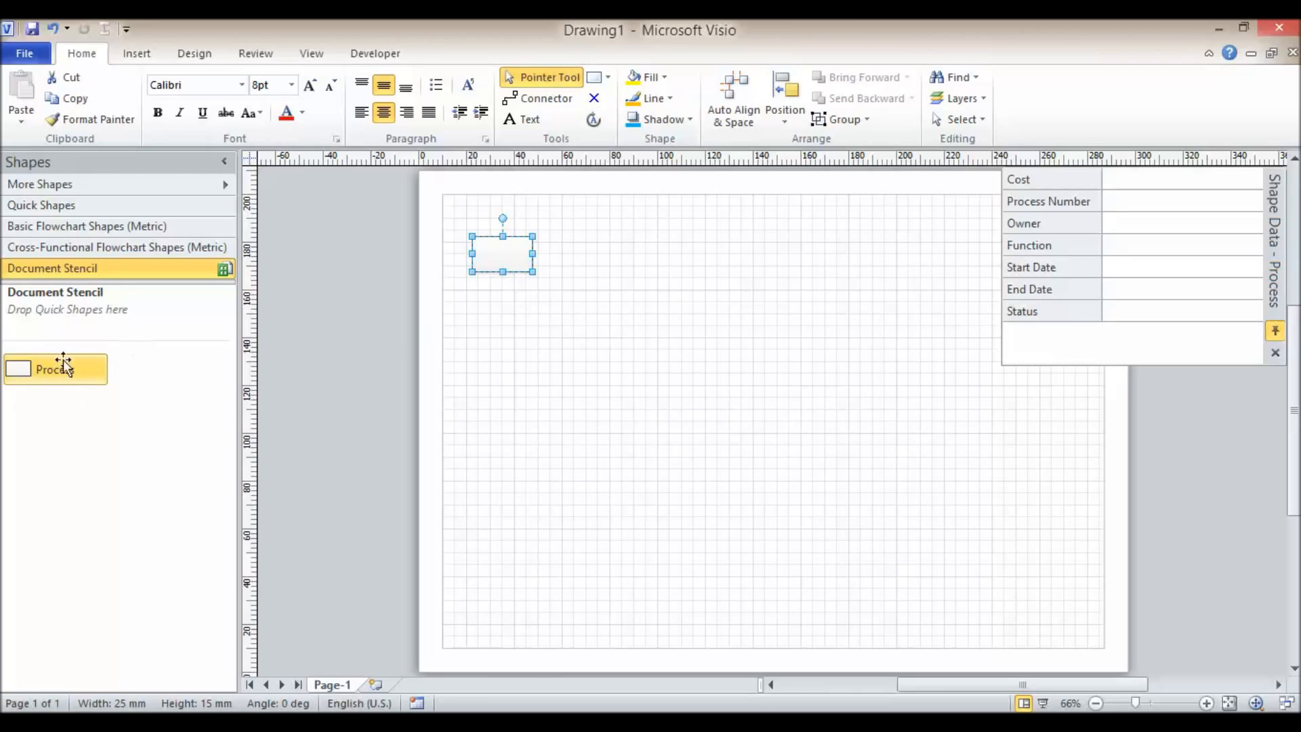
pyautogui.moveTo(55, 370)
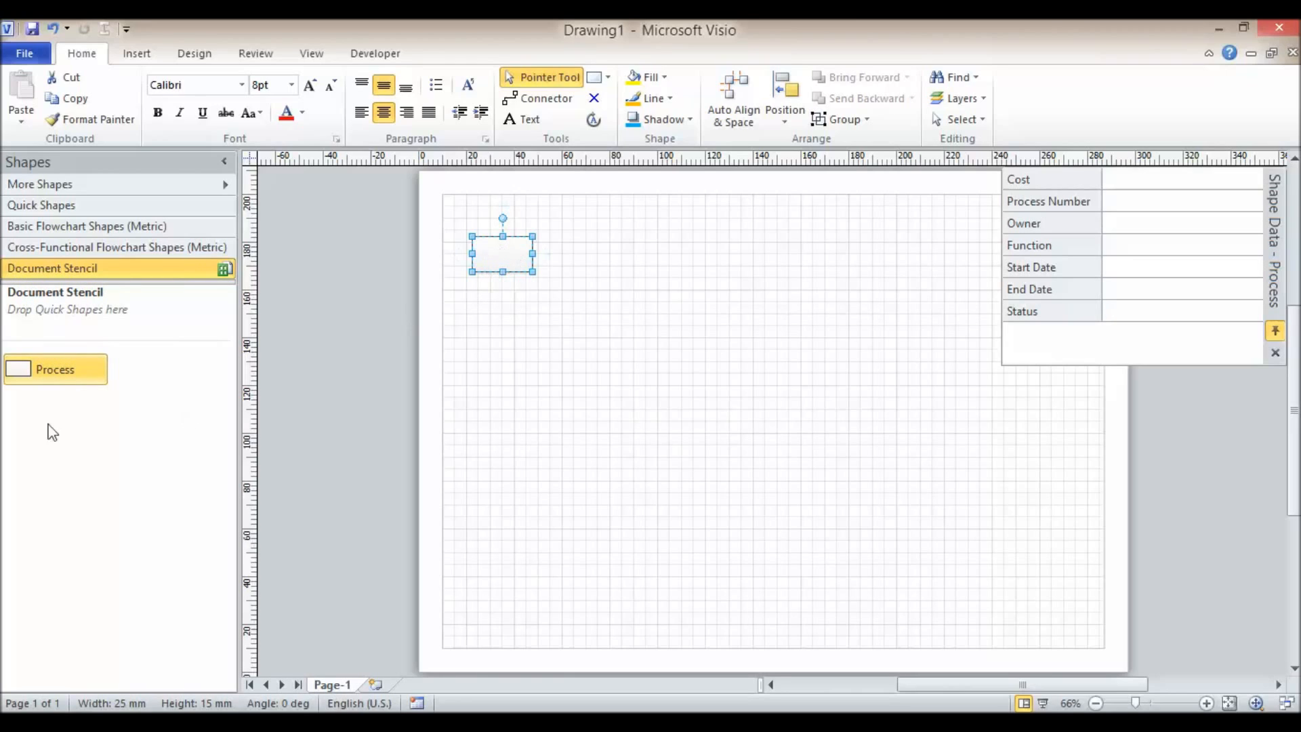
pyautogui.moveTo(54, 369)
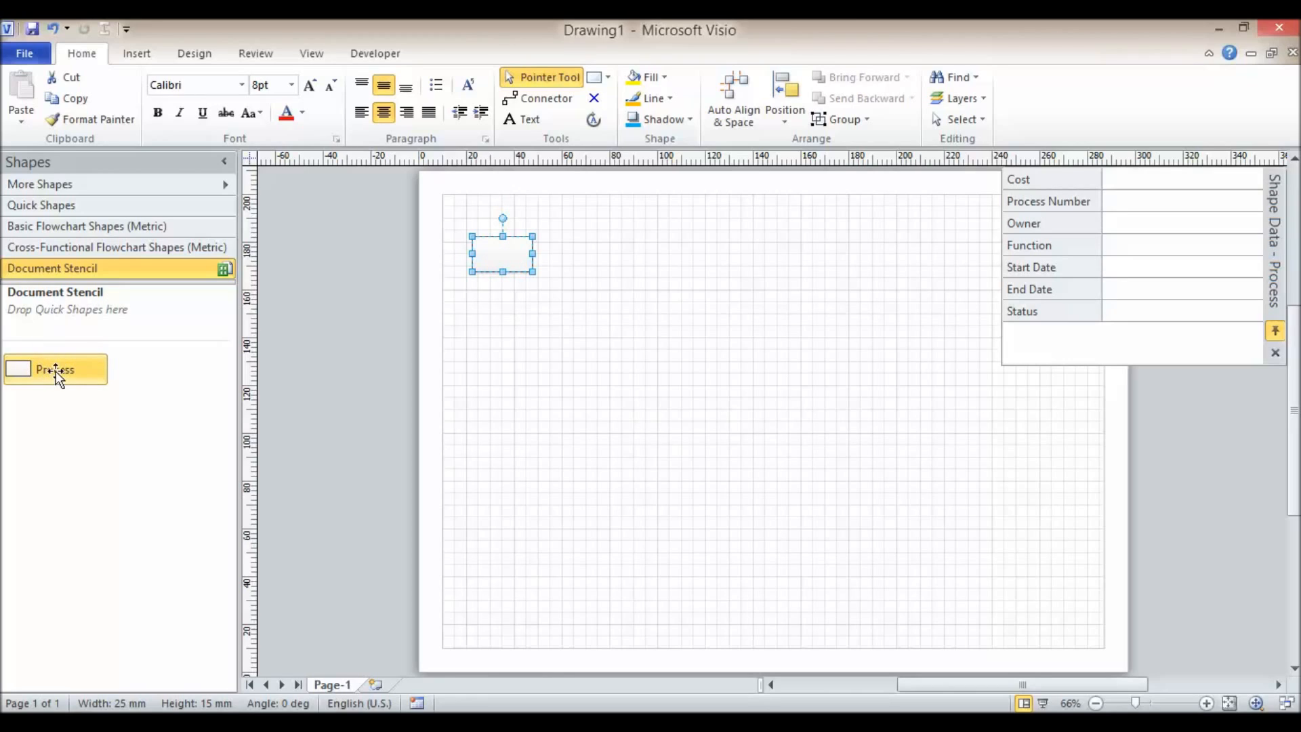
pyautogui.moveTo(576, 225)
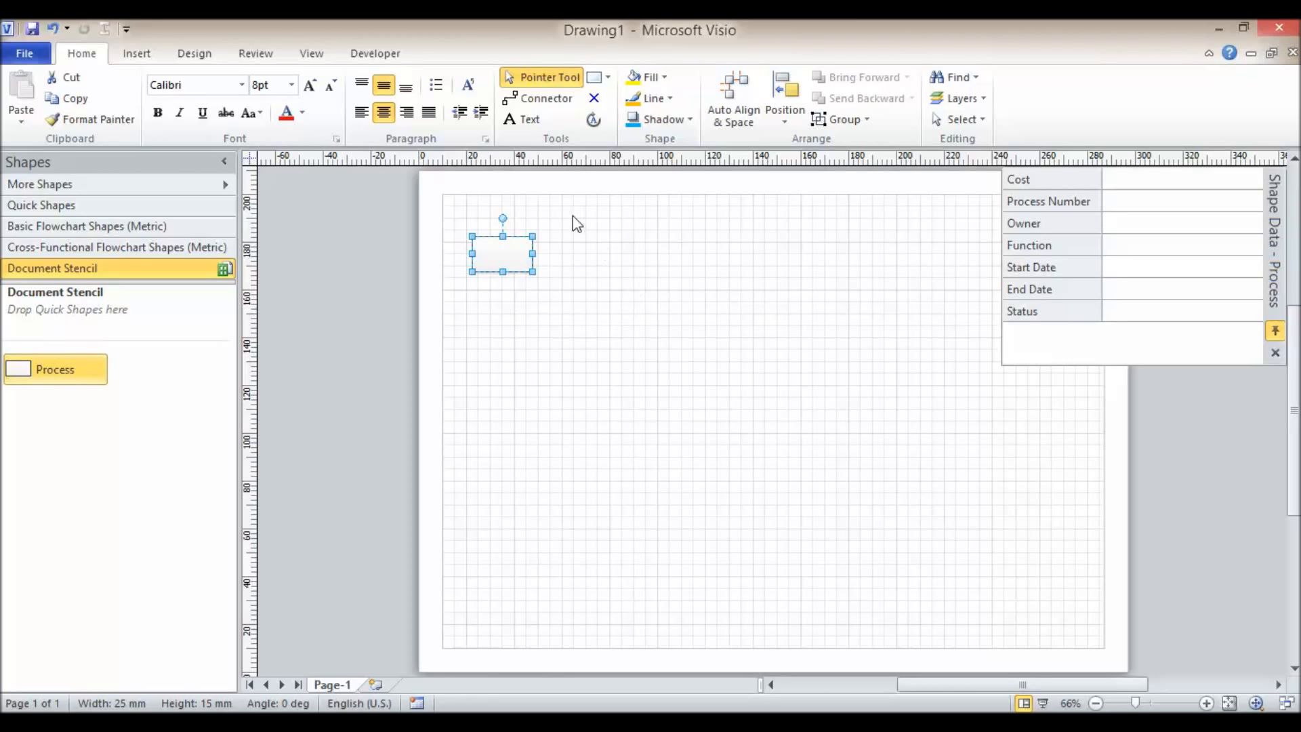
pyautogui.moveTo(369, 206)
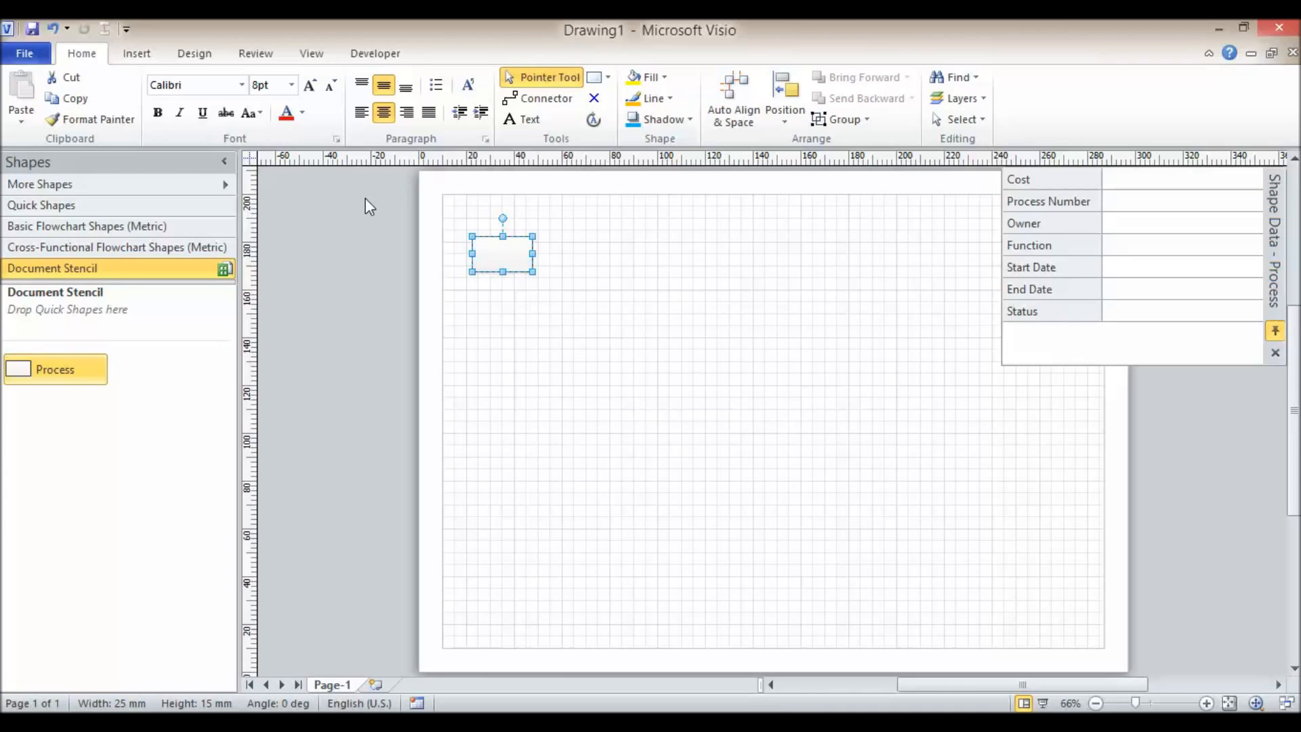
# Launch the Database Wizard from Add-Ons > Visio Extras and move past its intro page.
pyautogui.click(311, 53)
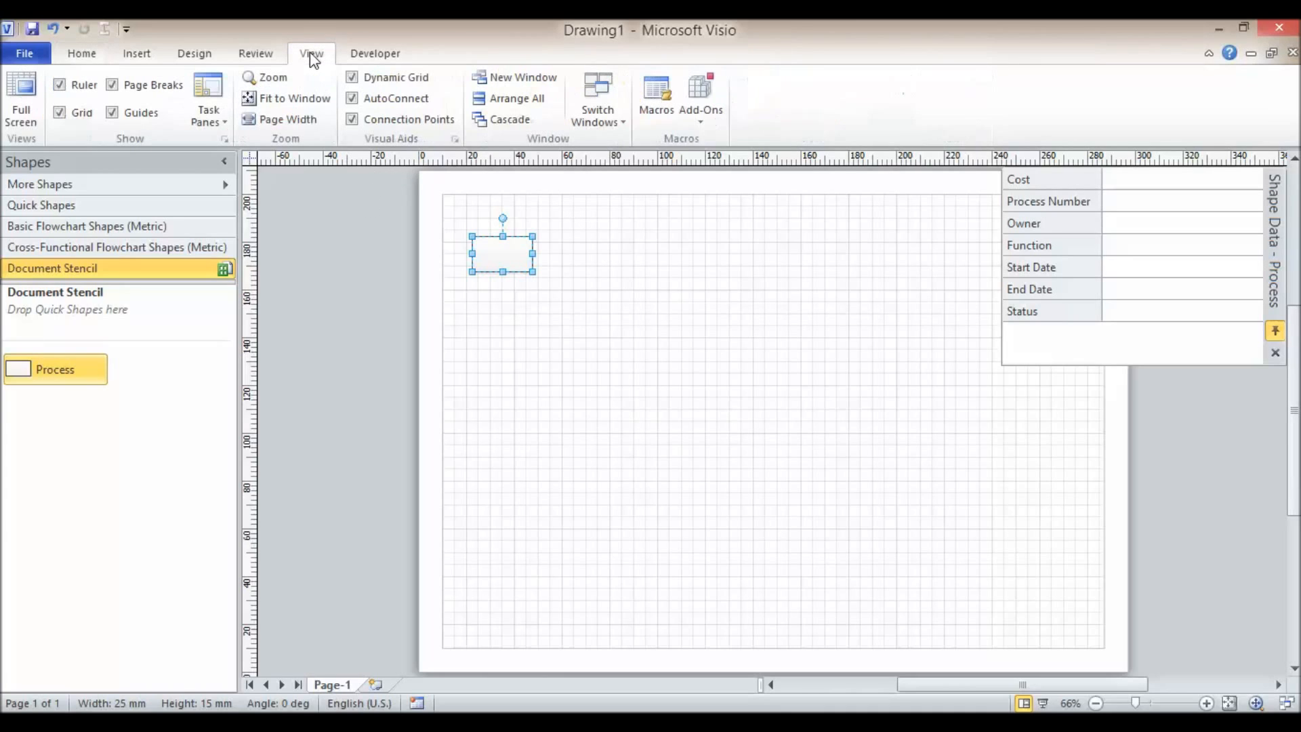
pyautogui.click(701, 98)
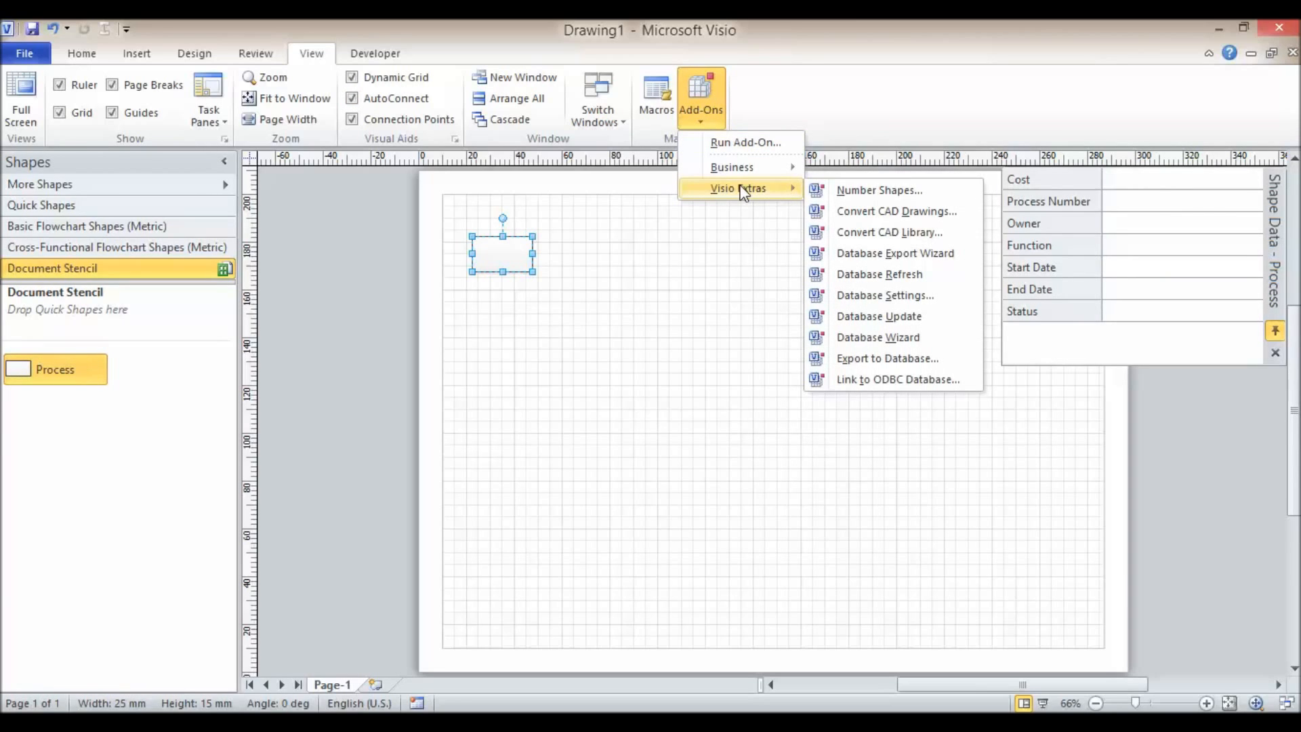
pyautogui.click(877, 337)
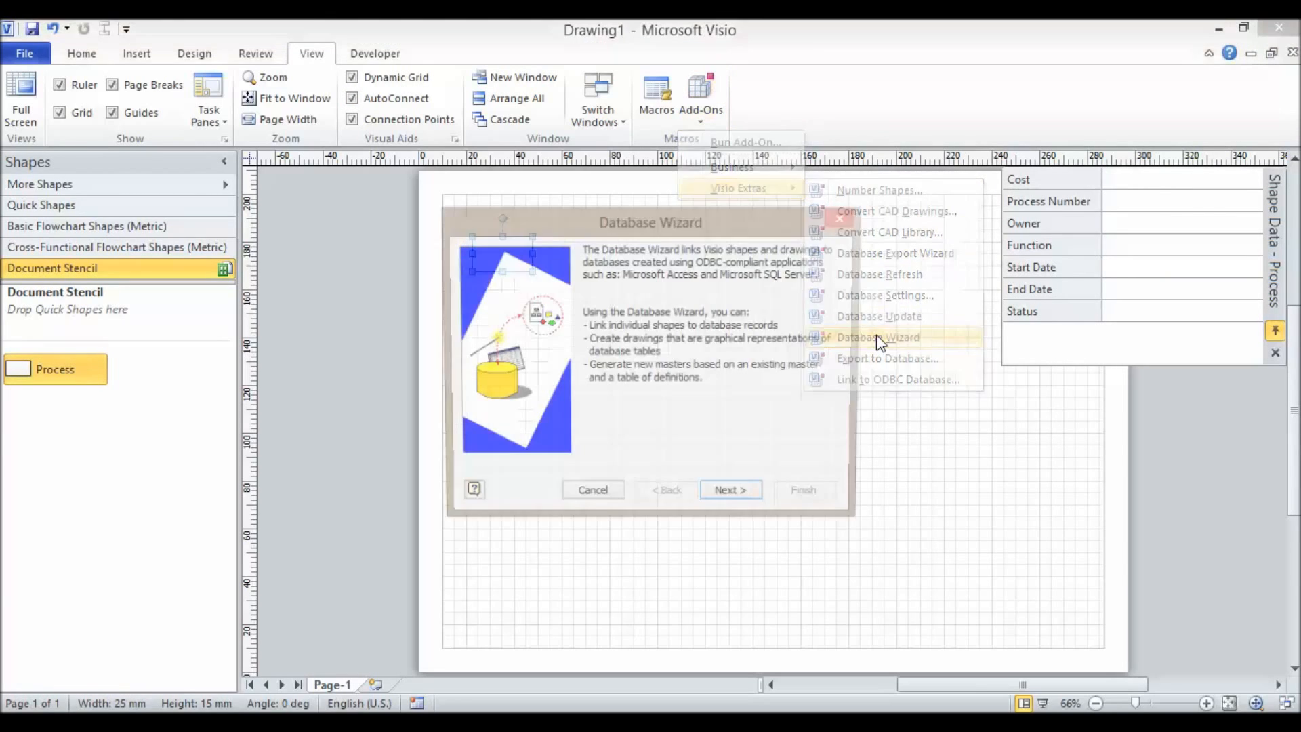
pyautogui.click(877, 336)
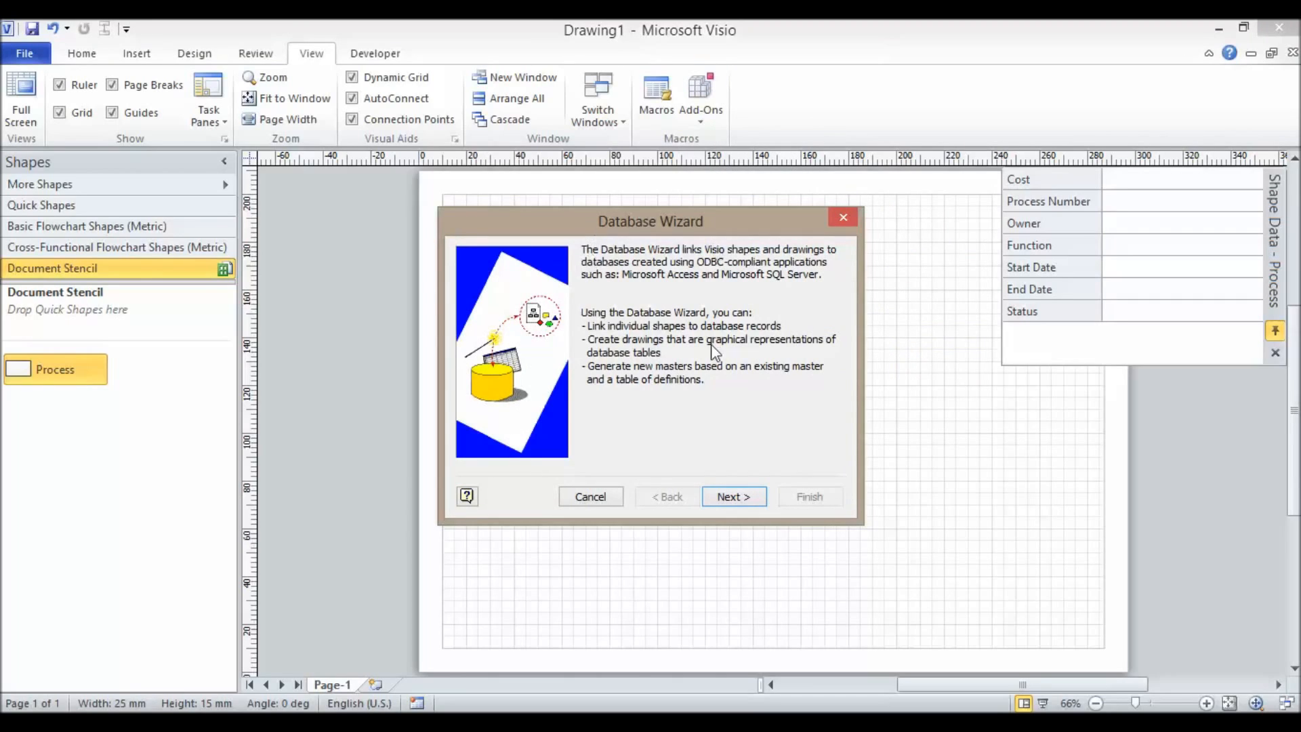
pyautogui.moveTo(701, 277)
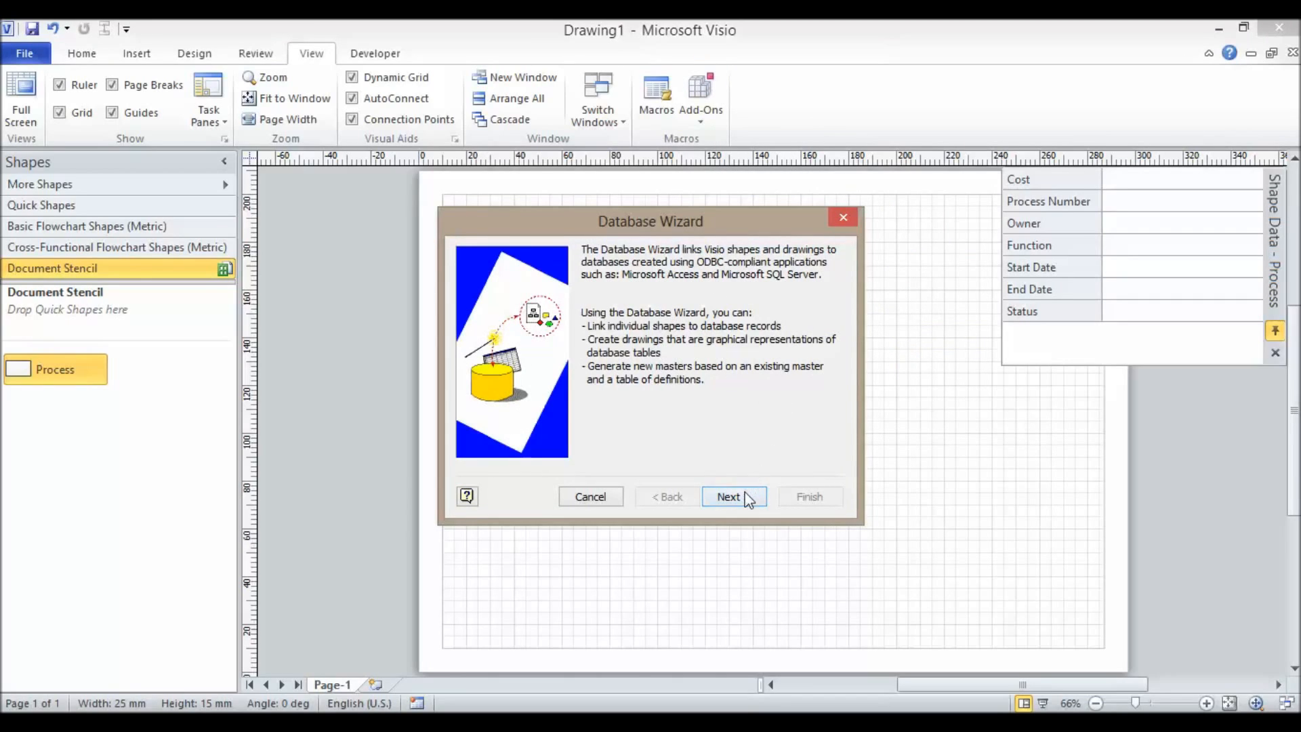
pyautogui.click(729, 496)
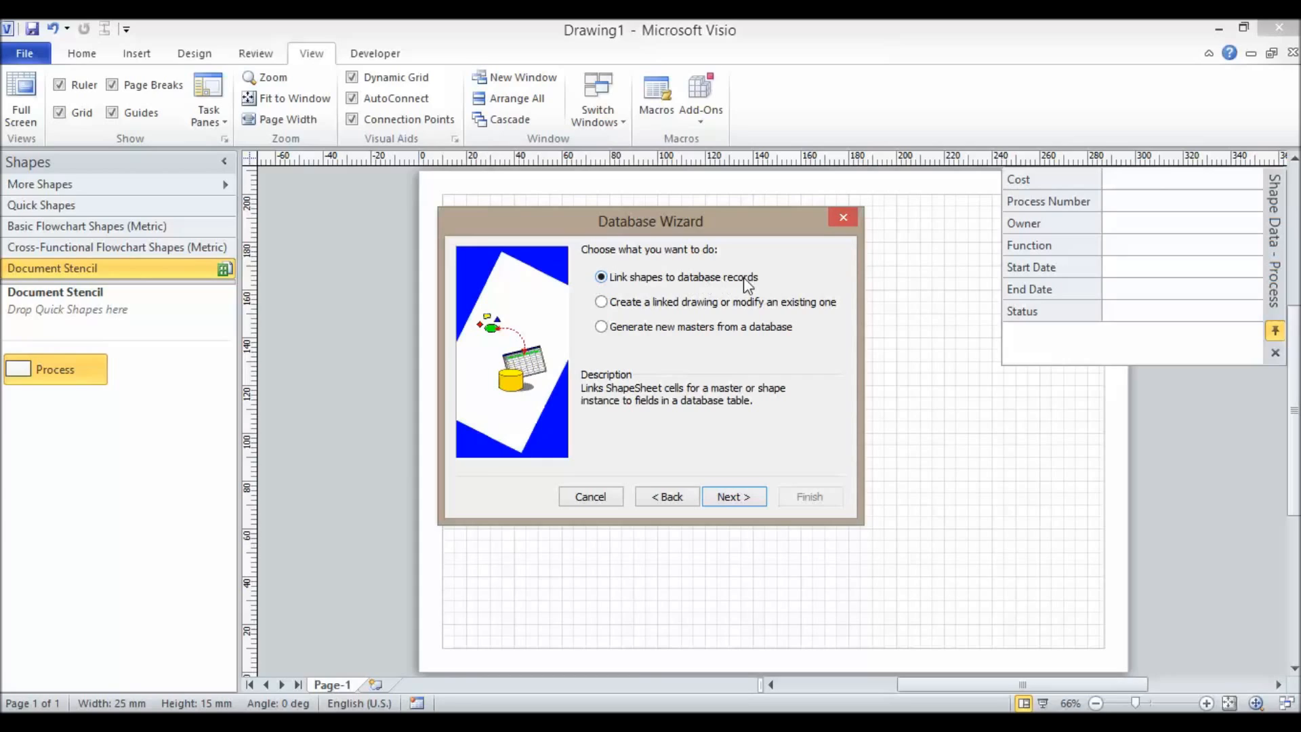
pyautogui.moveTo(742, 299)
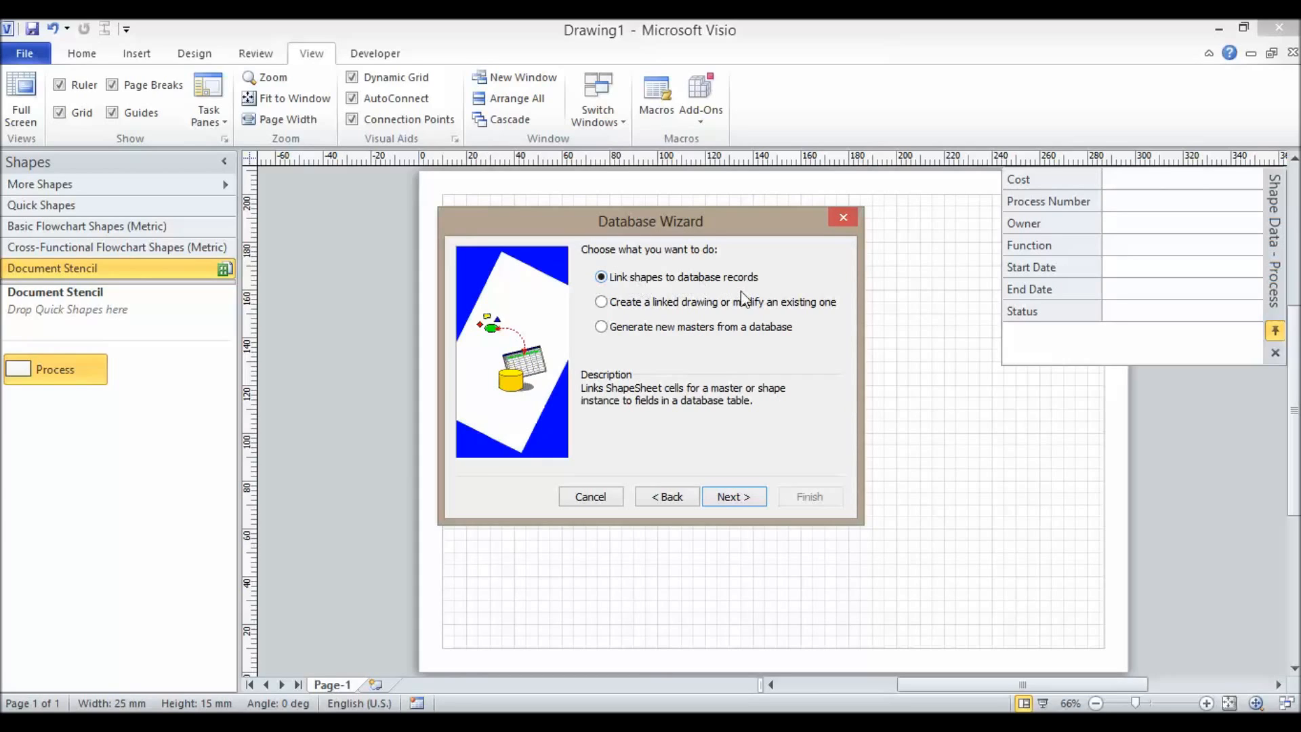
pyautogui.moveTo(731, 332)
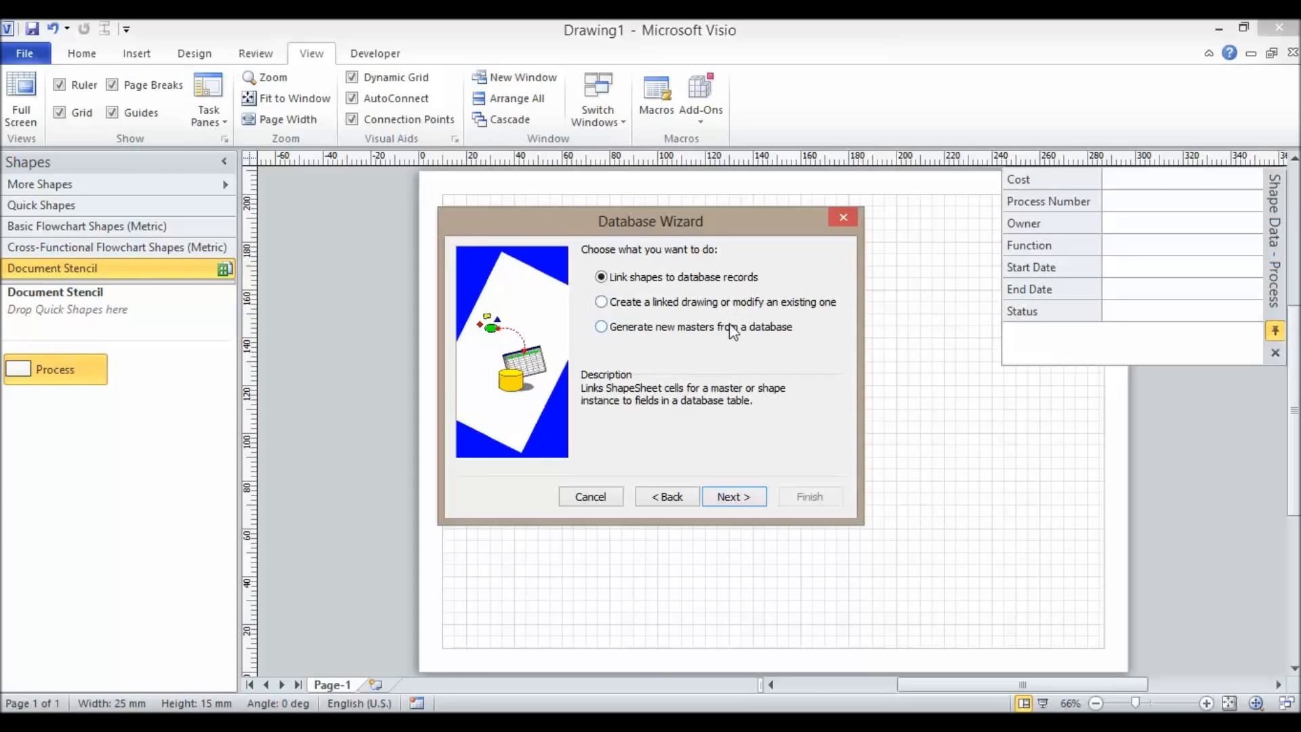
# Choose 'Master(s) on a document stencil' in the wizard to target Drawing1's Process master.
pyautogui.click(732, 496)
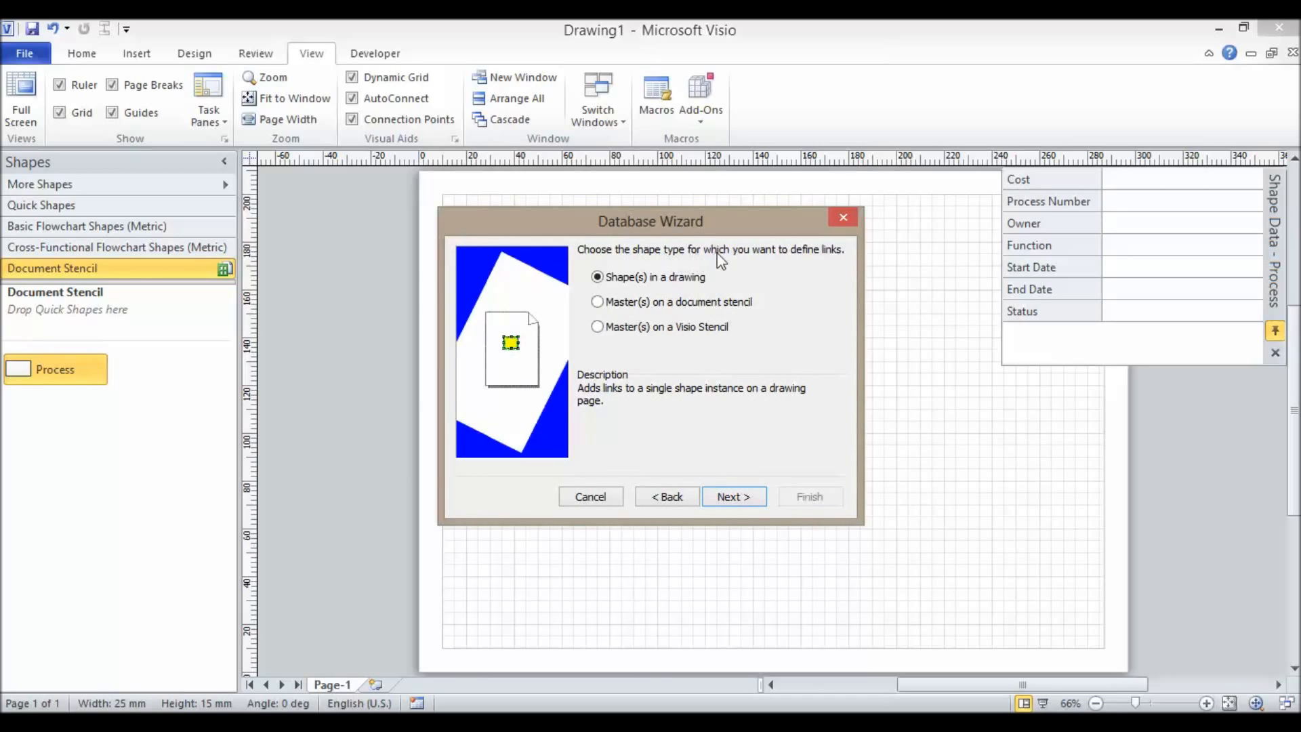
pyautogui.moveTo(687, 292)
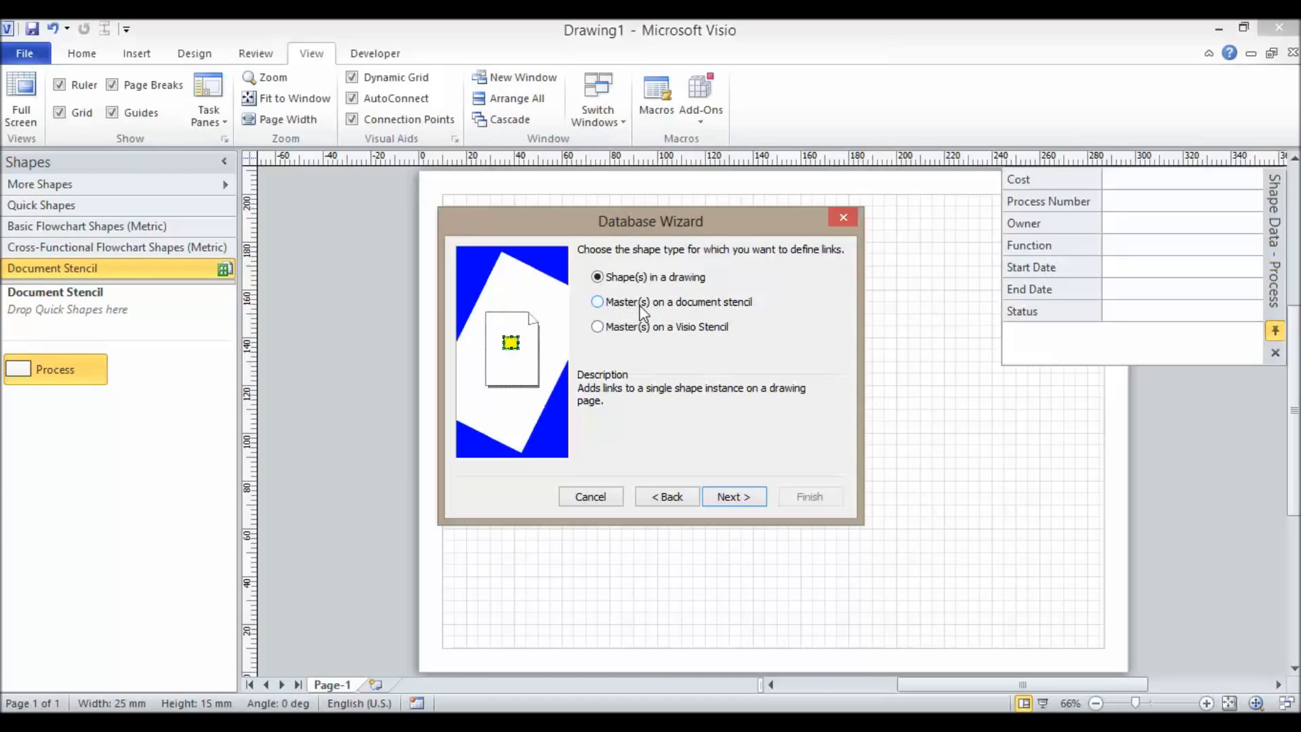
pyautogui.click(597, 301)
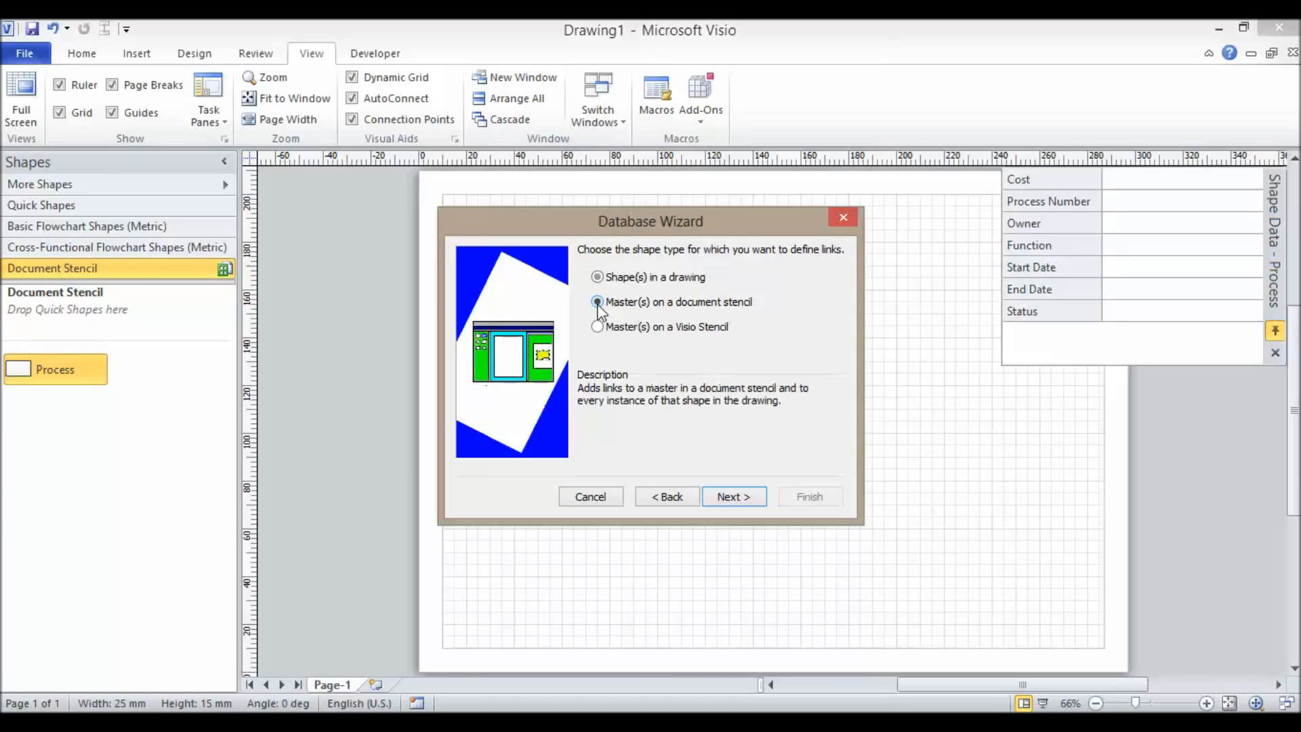
pyautogui.click(596, 301)
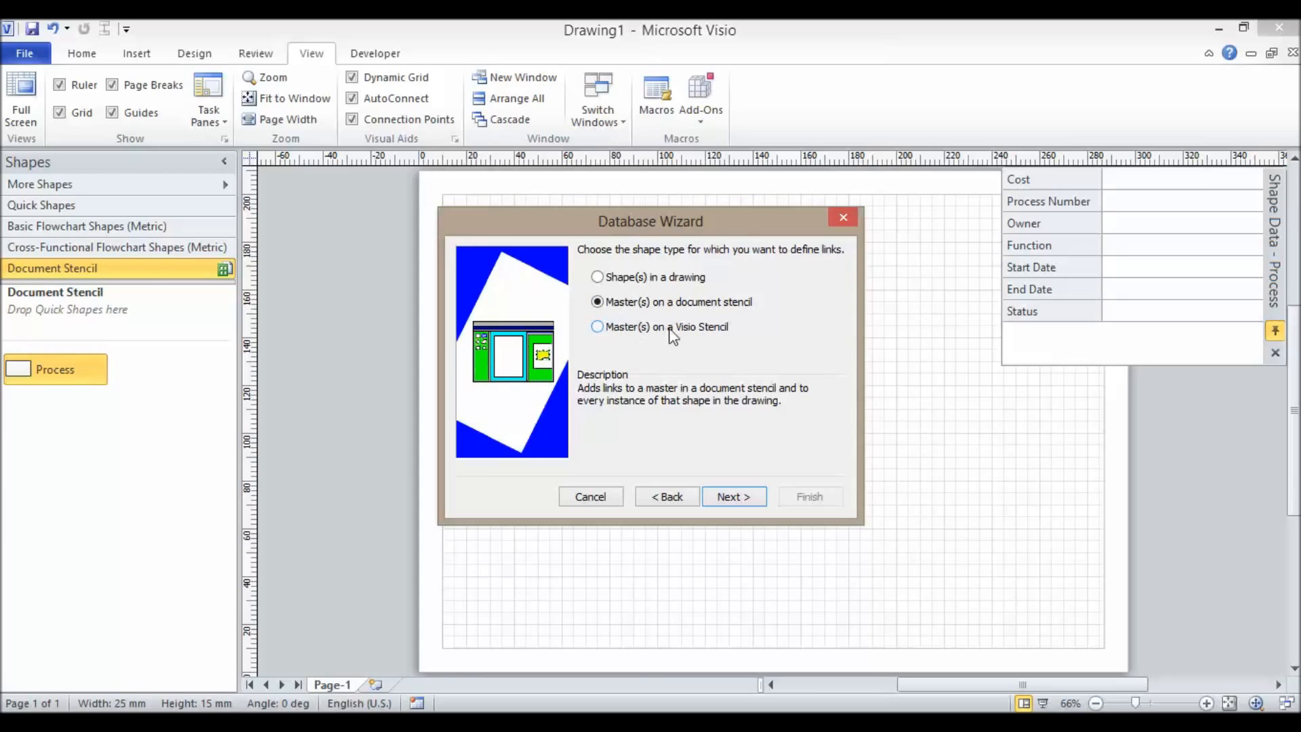
pyautogui.moveTo(711, 336)
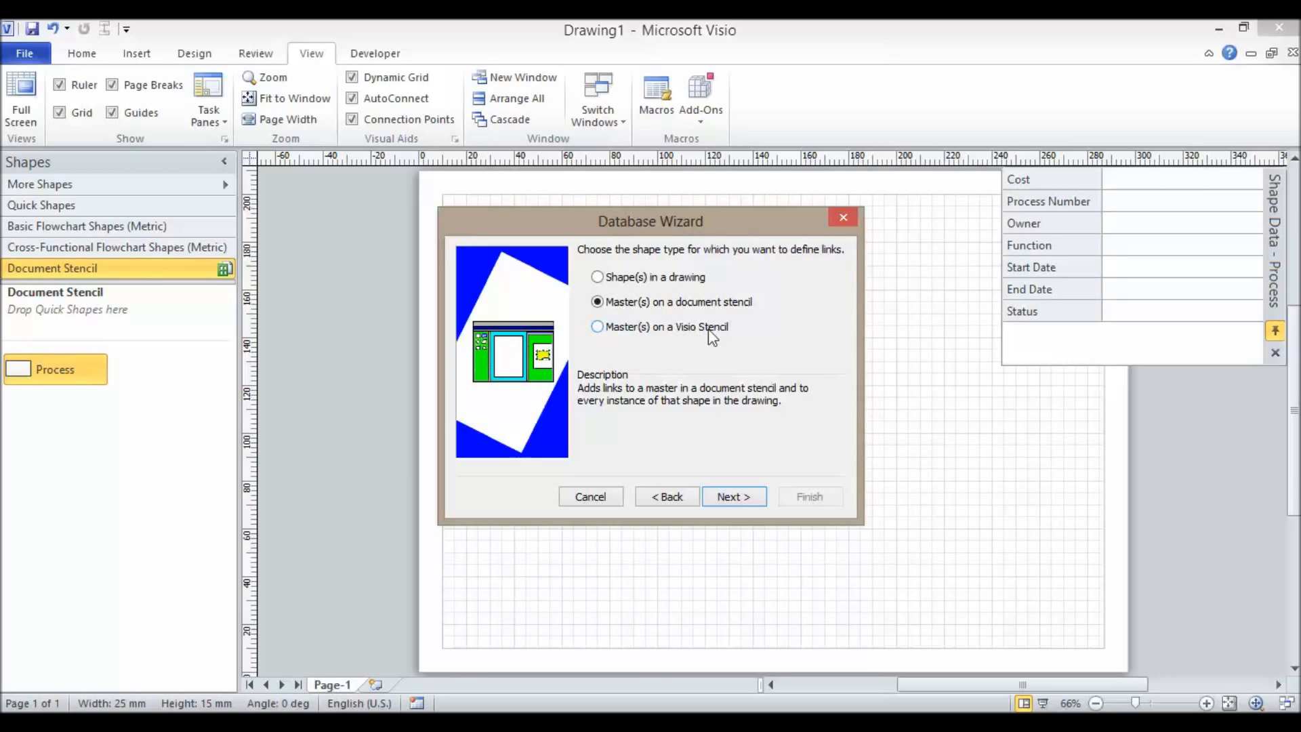
pyautogui.moveTo(725, 343)
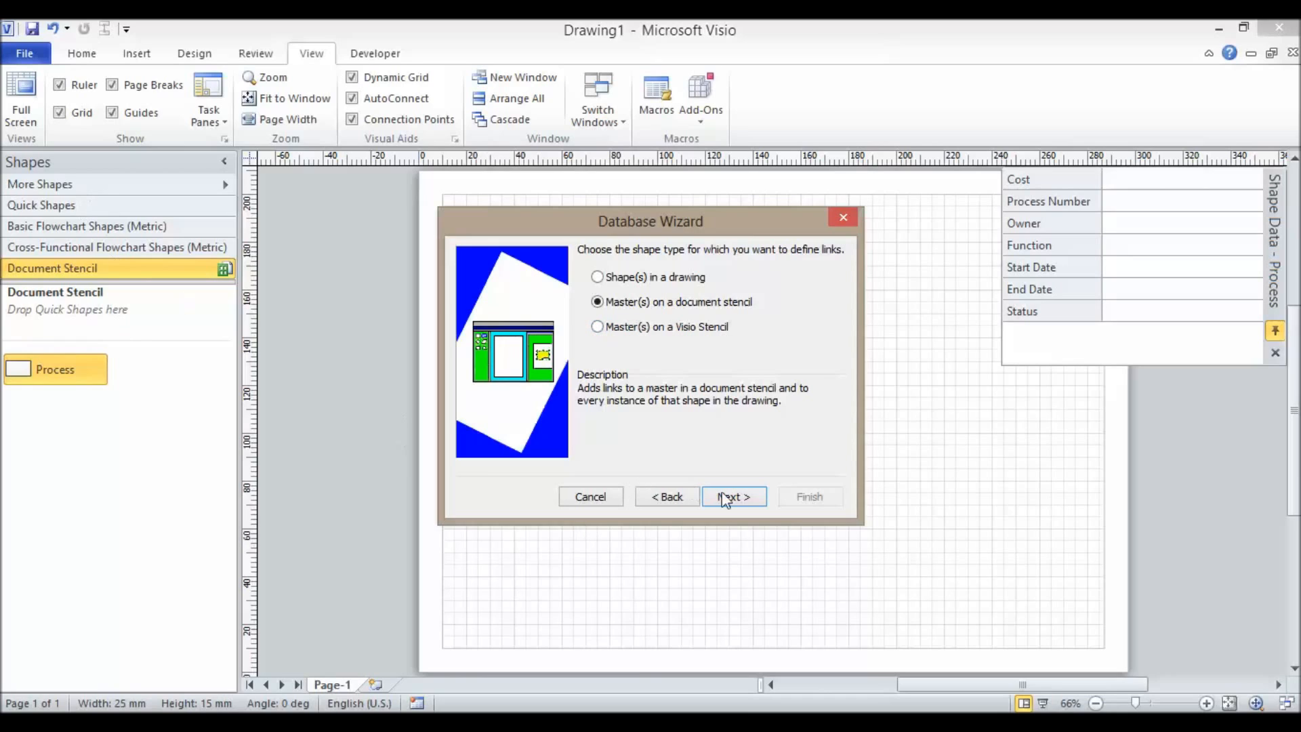
pyautogui.click(733, 496)
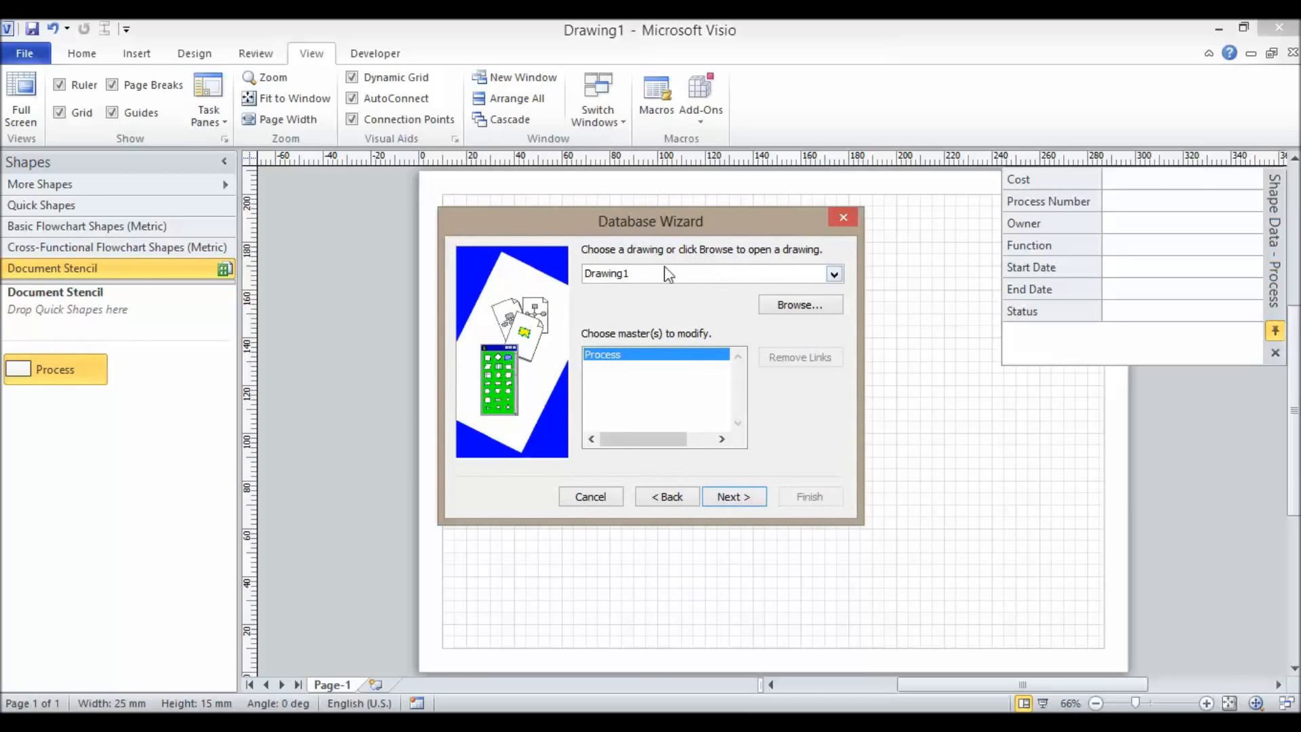
pyautogui.moveTo(625, 318)
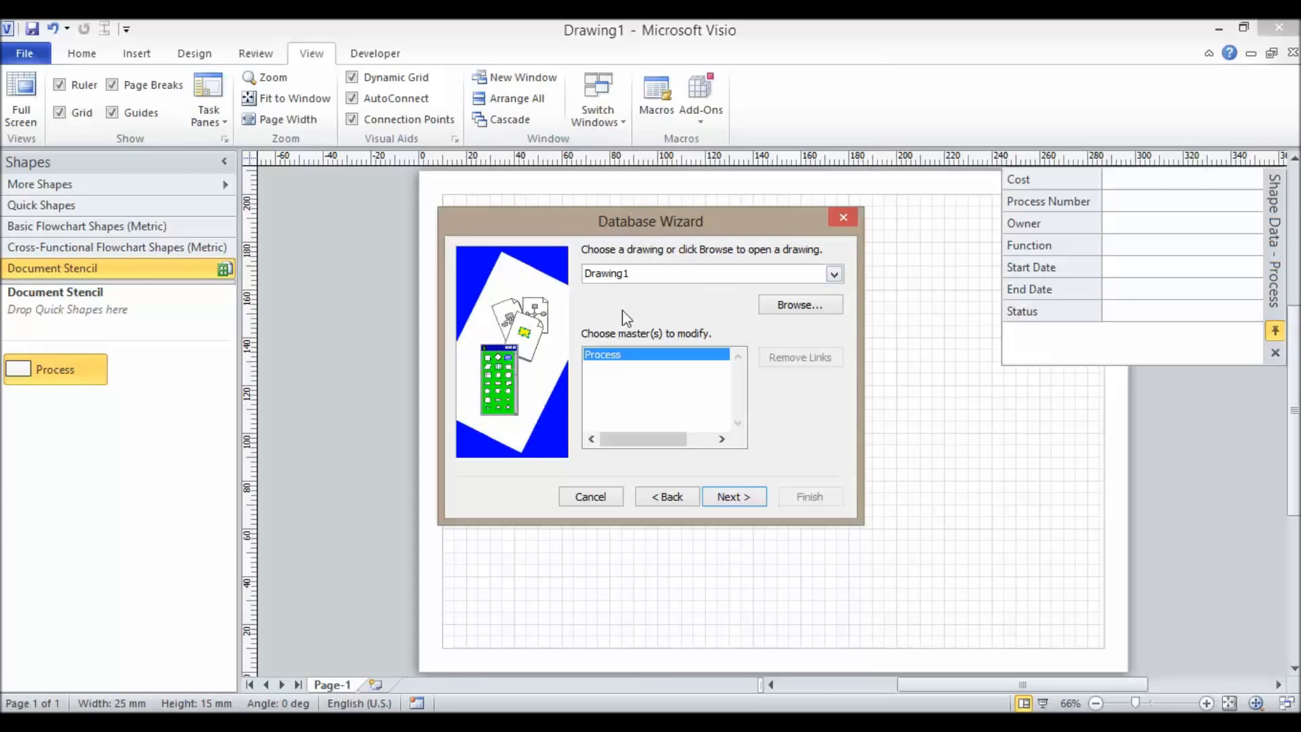
pyautogui.moveTo(628, 369)
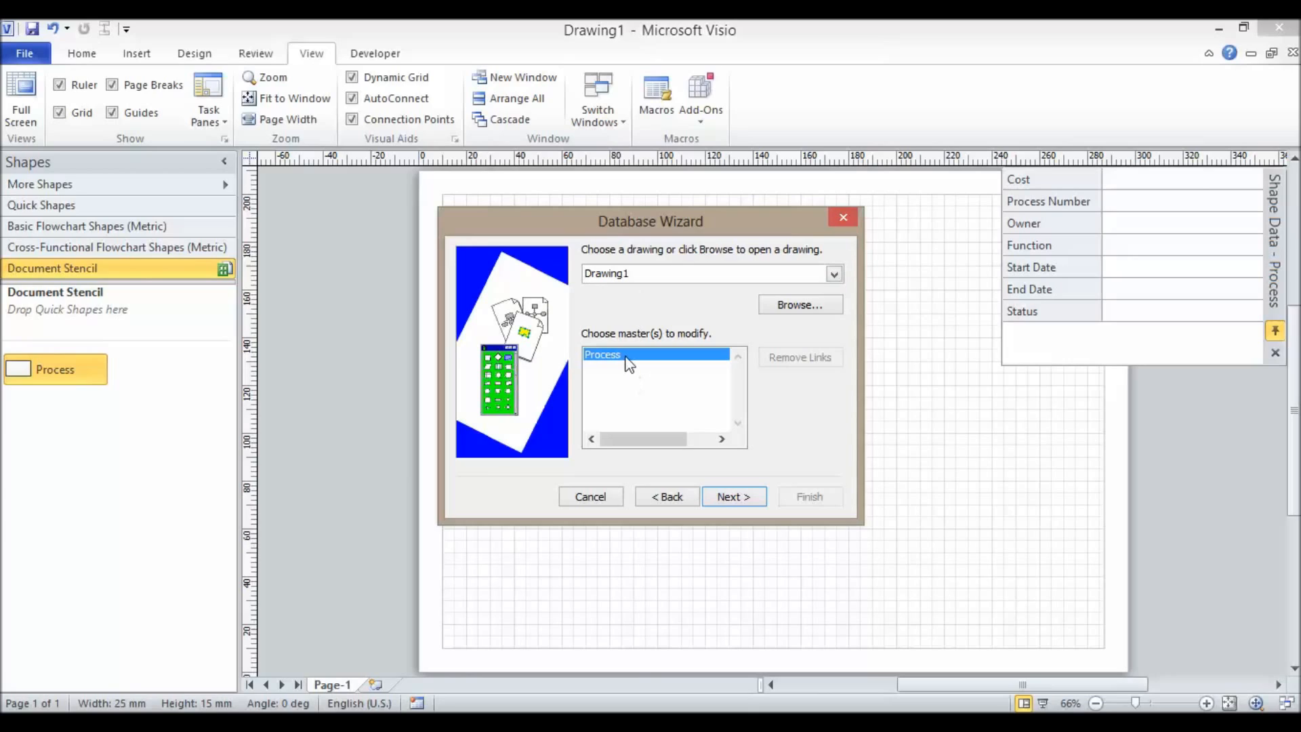
pyautogui.moveTo(622, 369)
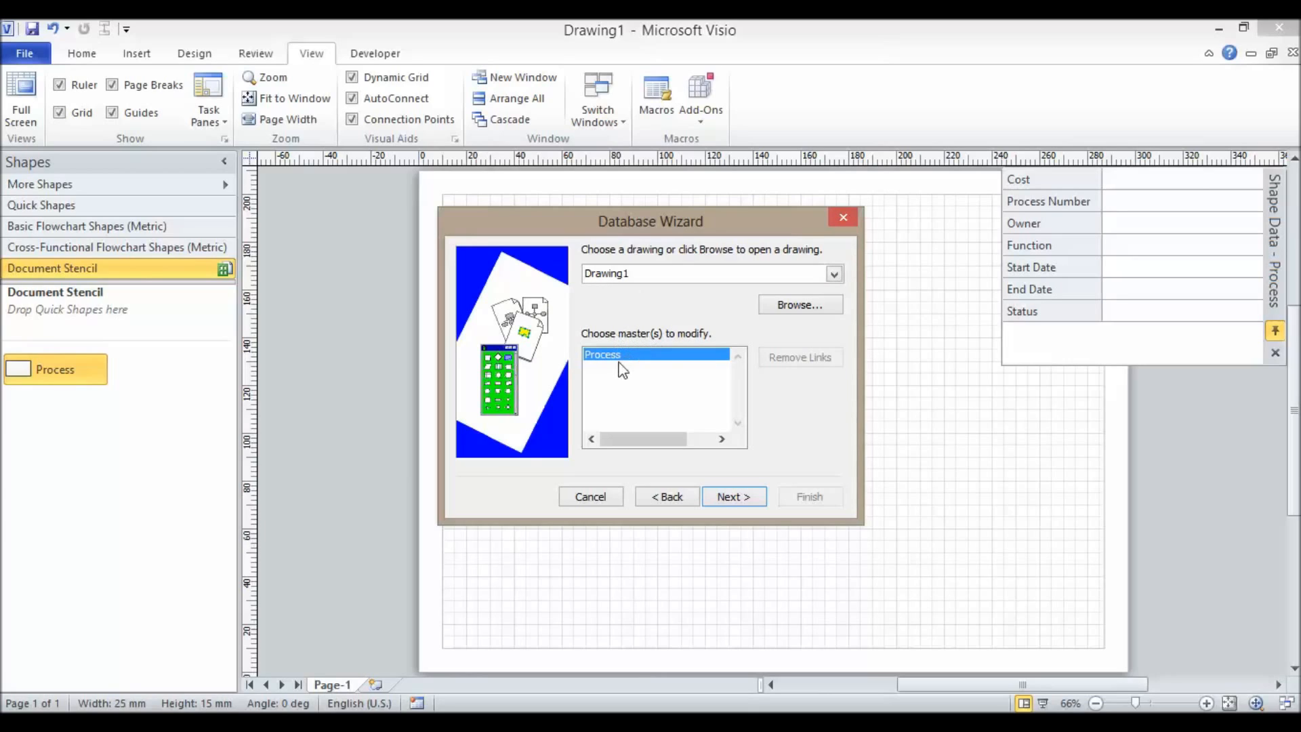
pyautogui.moveTo(361, 334)
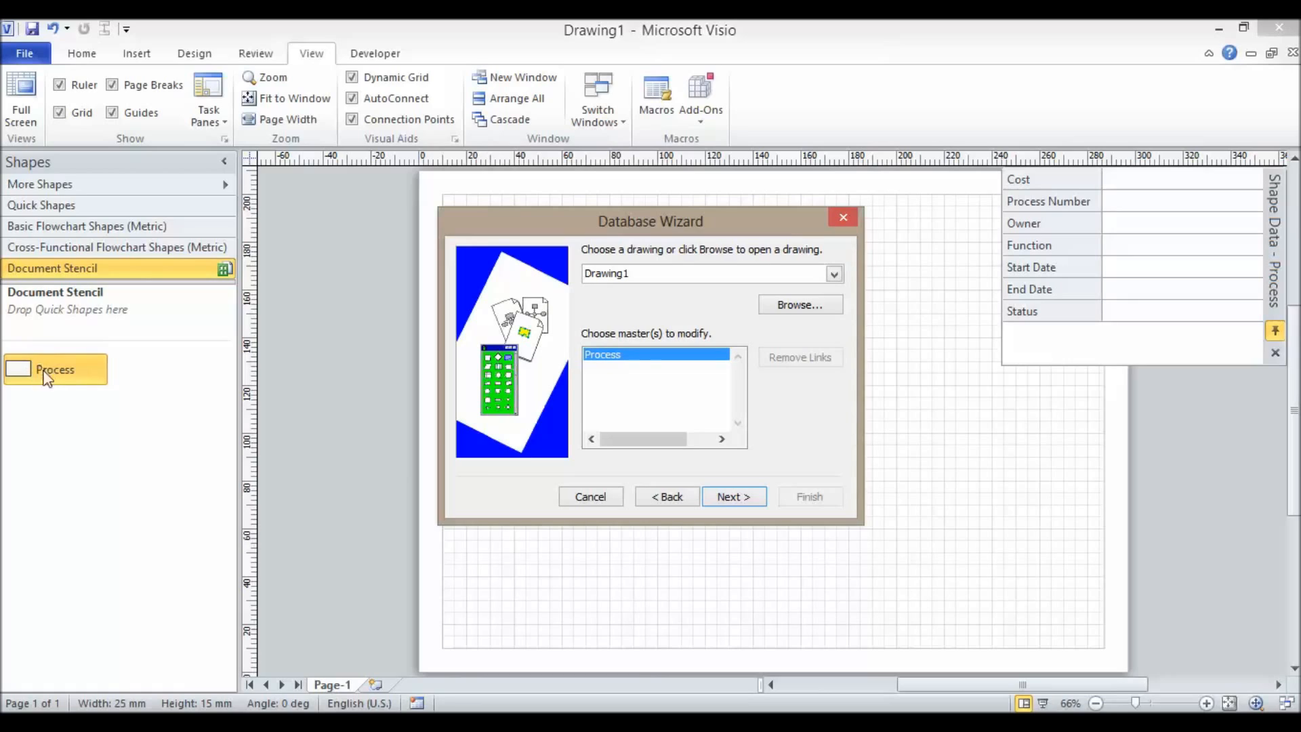
pyautogui.moveTo(78, 370)
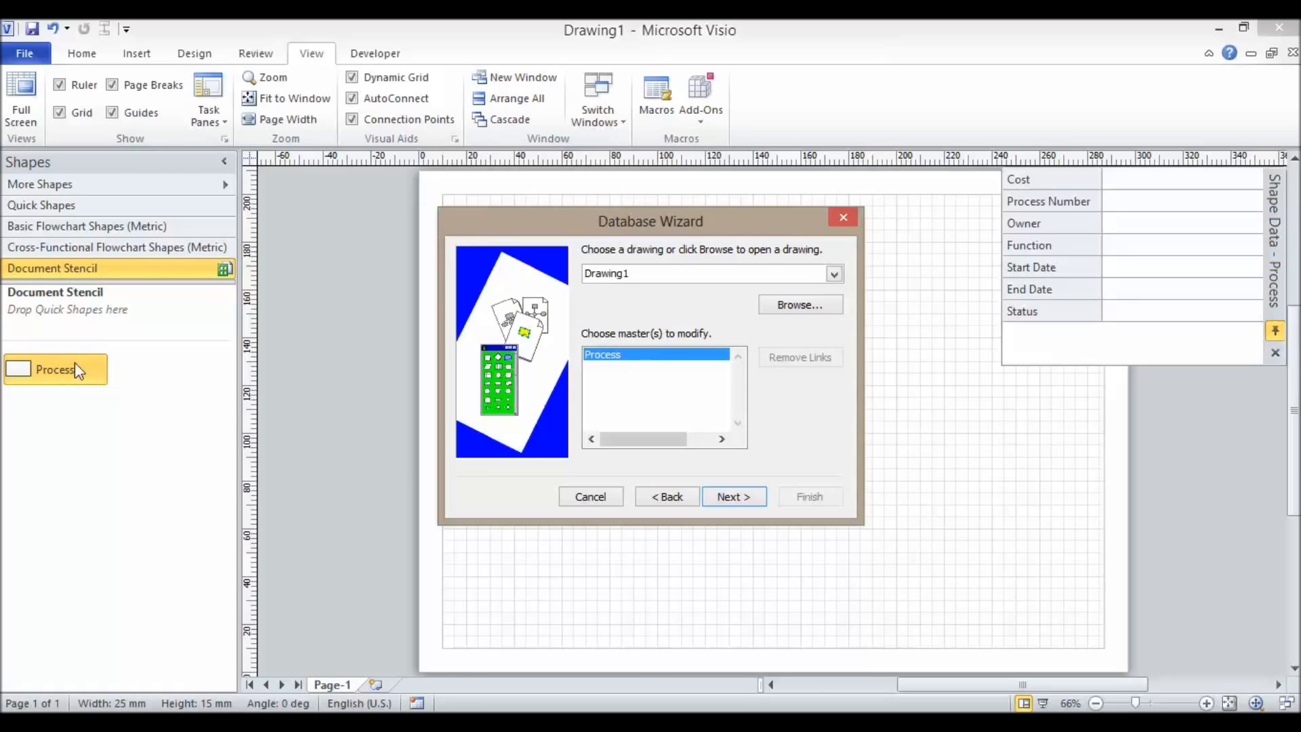
pyautogui.moveTo(699, 474)
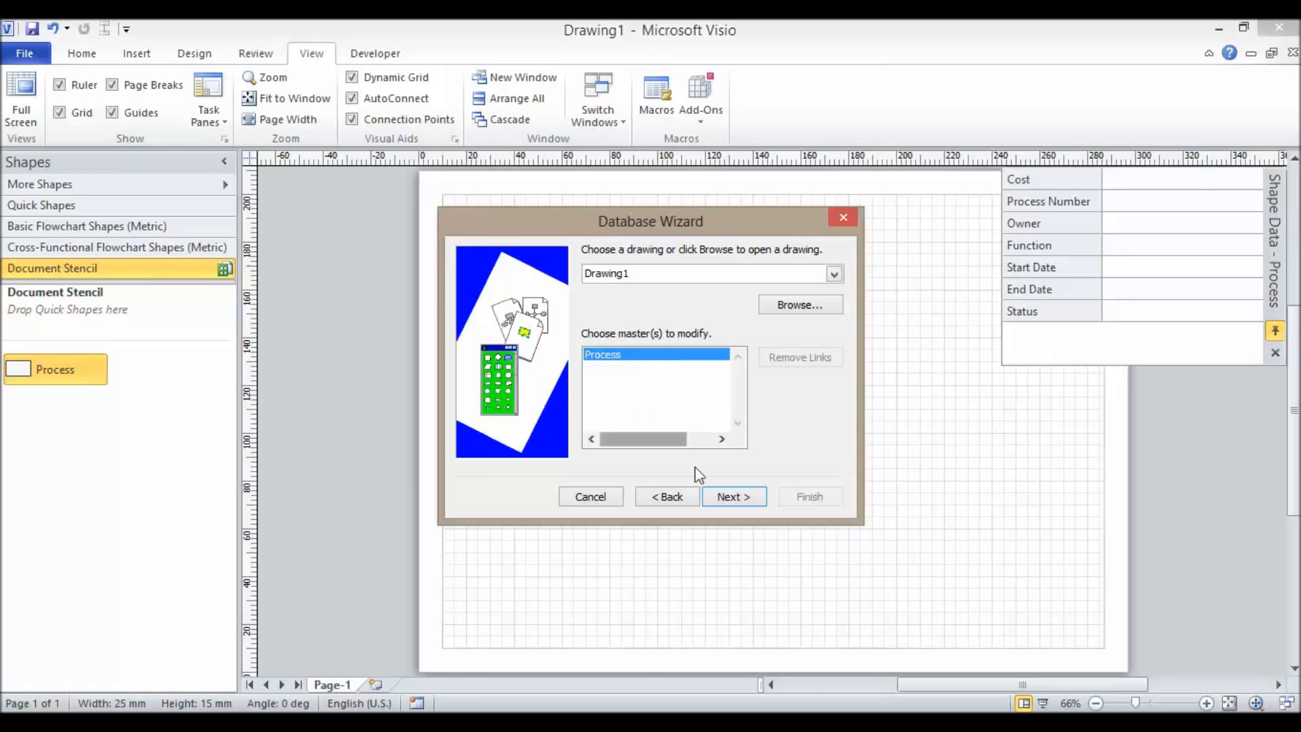
# Accept Drawing1's Process master and connect to the 'Data For Training FlowChart' source.
pyautogui.click(732, 496)
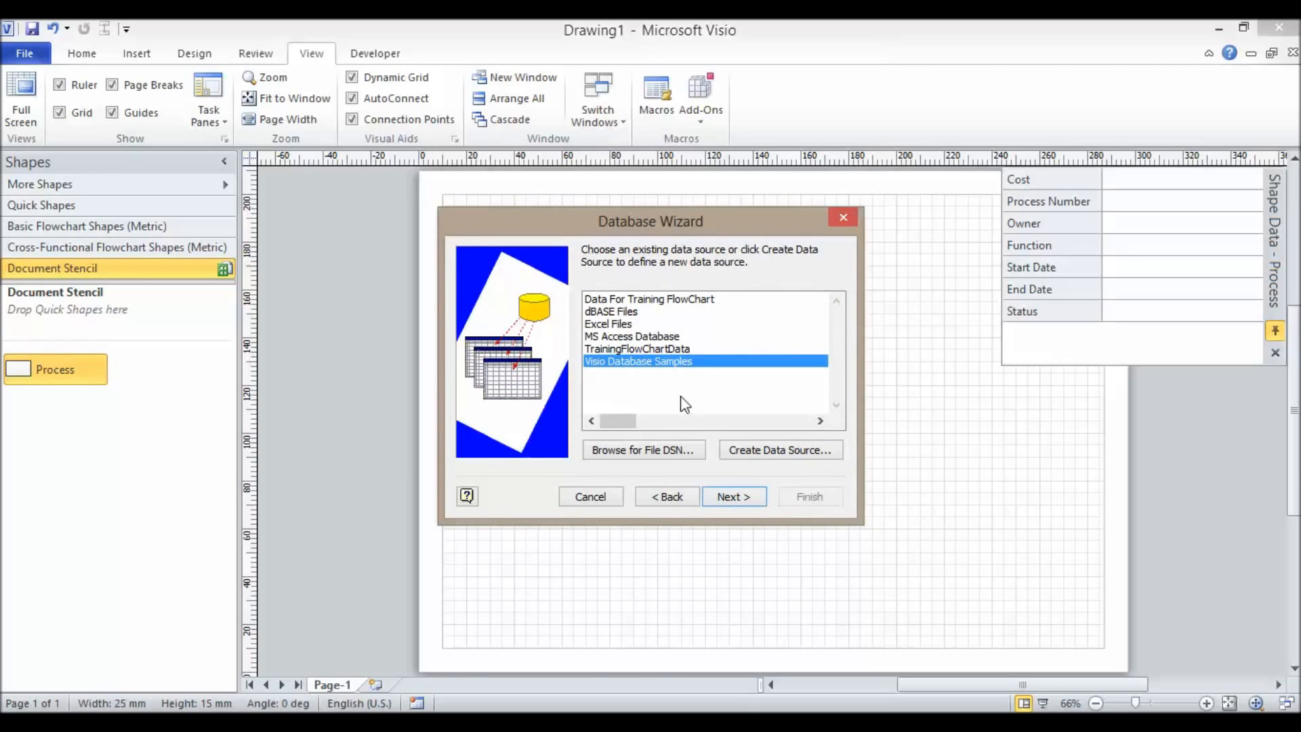
pyautogui.moveTo(593, 314)
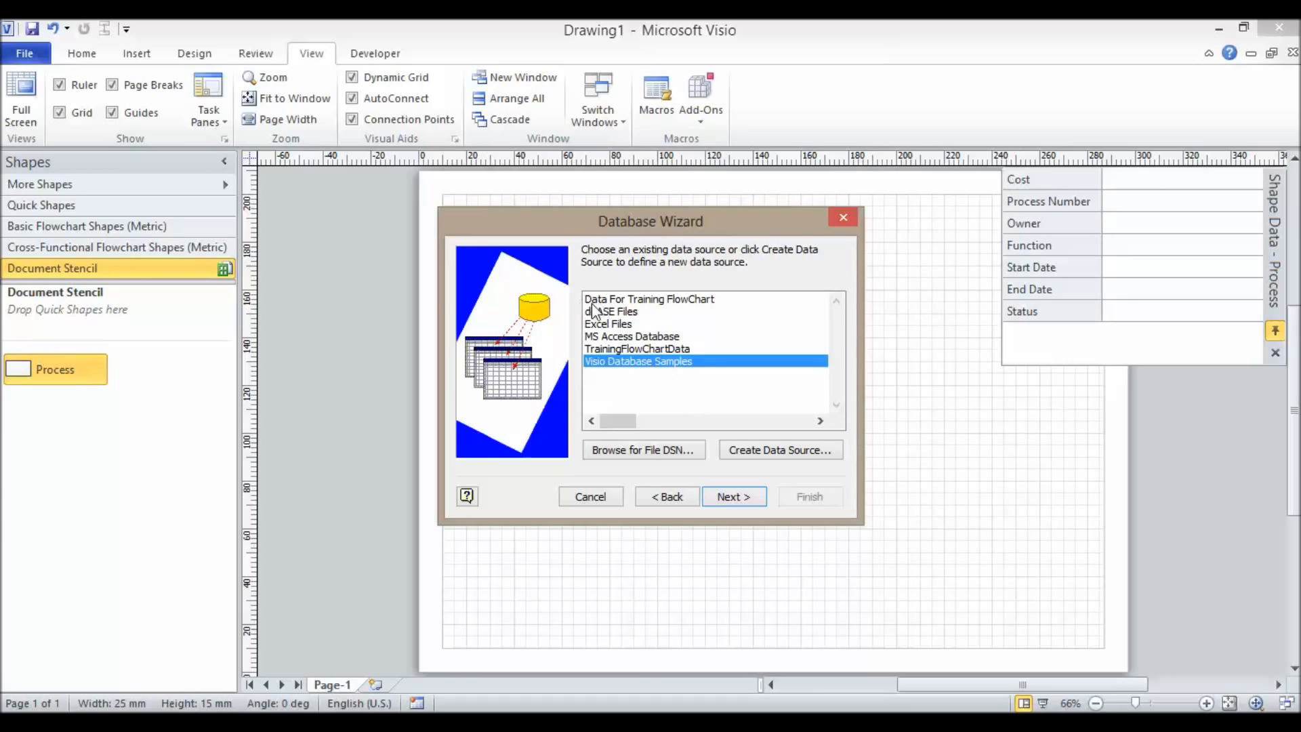
pyautogui.click(648, 299)
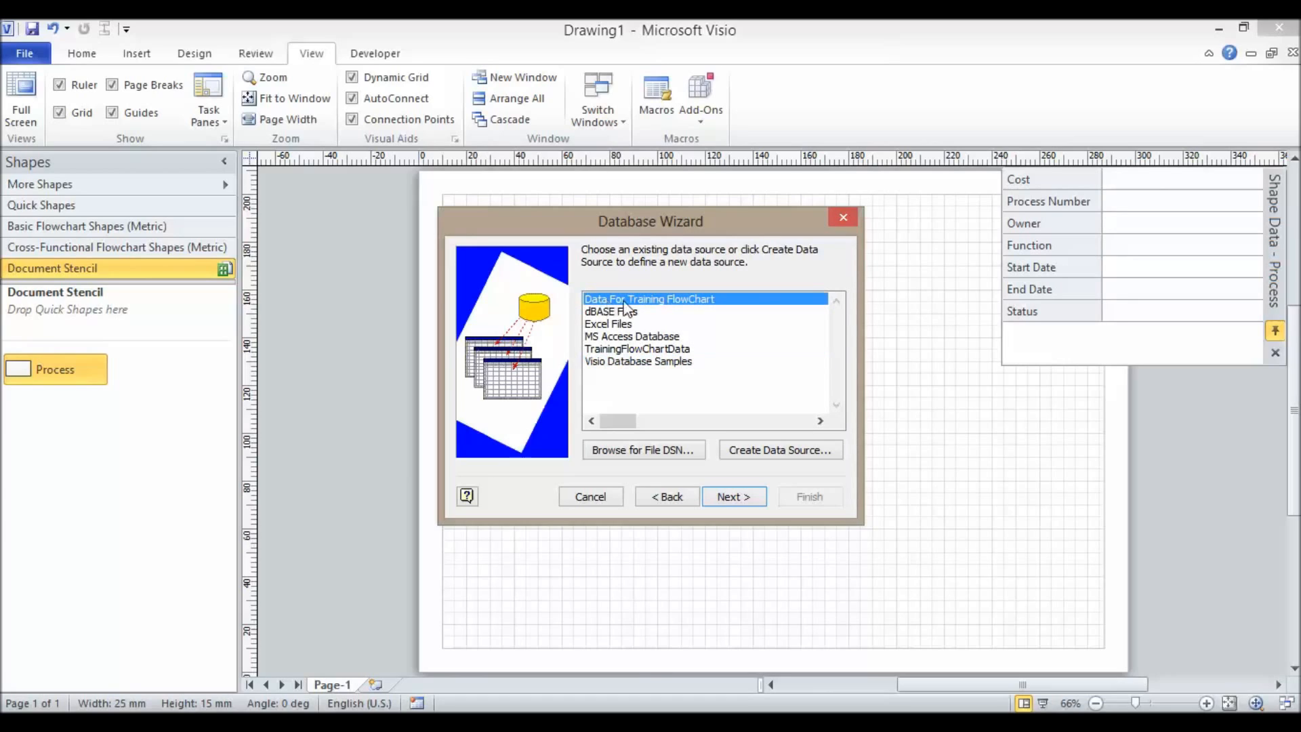
pyautogui.moveTo(705, 309)
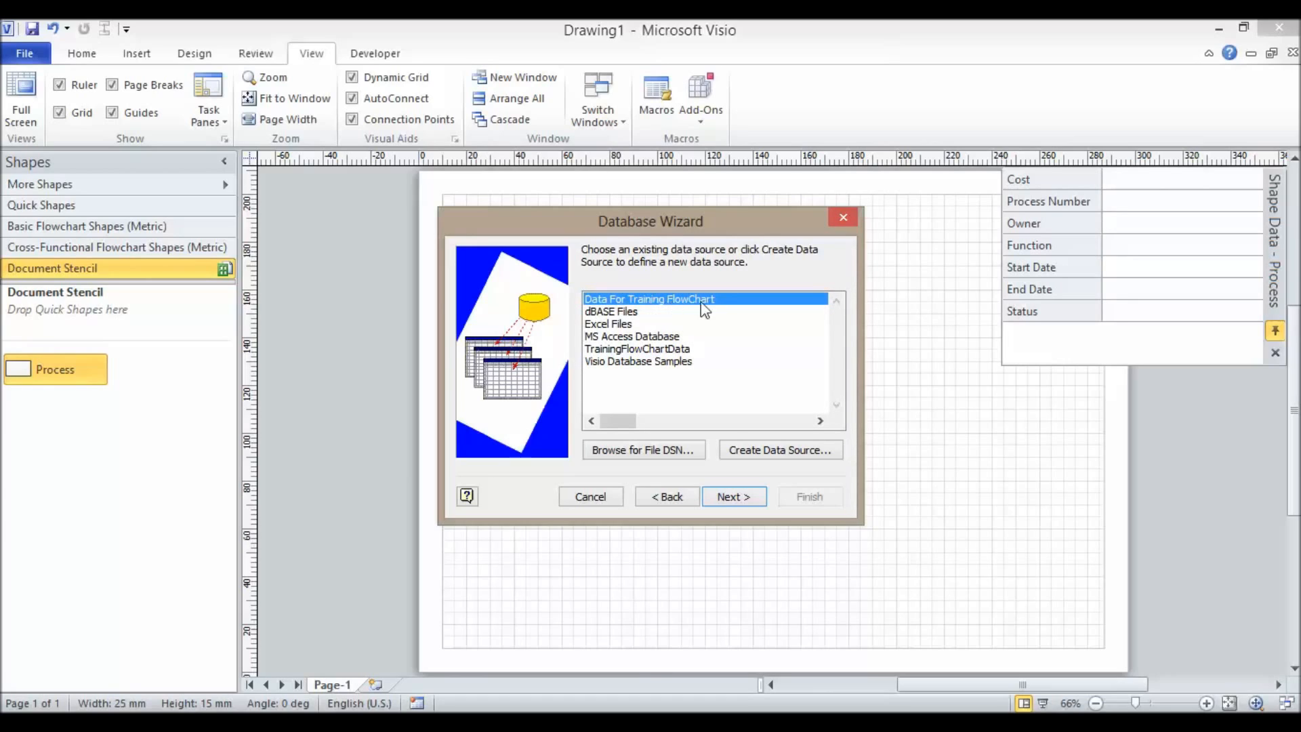
pyautogui.click(732, 496)
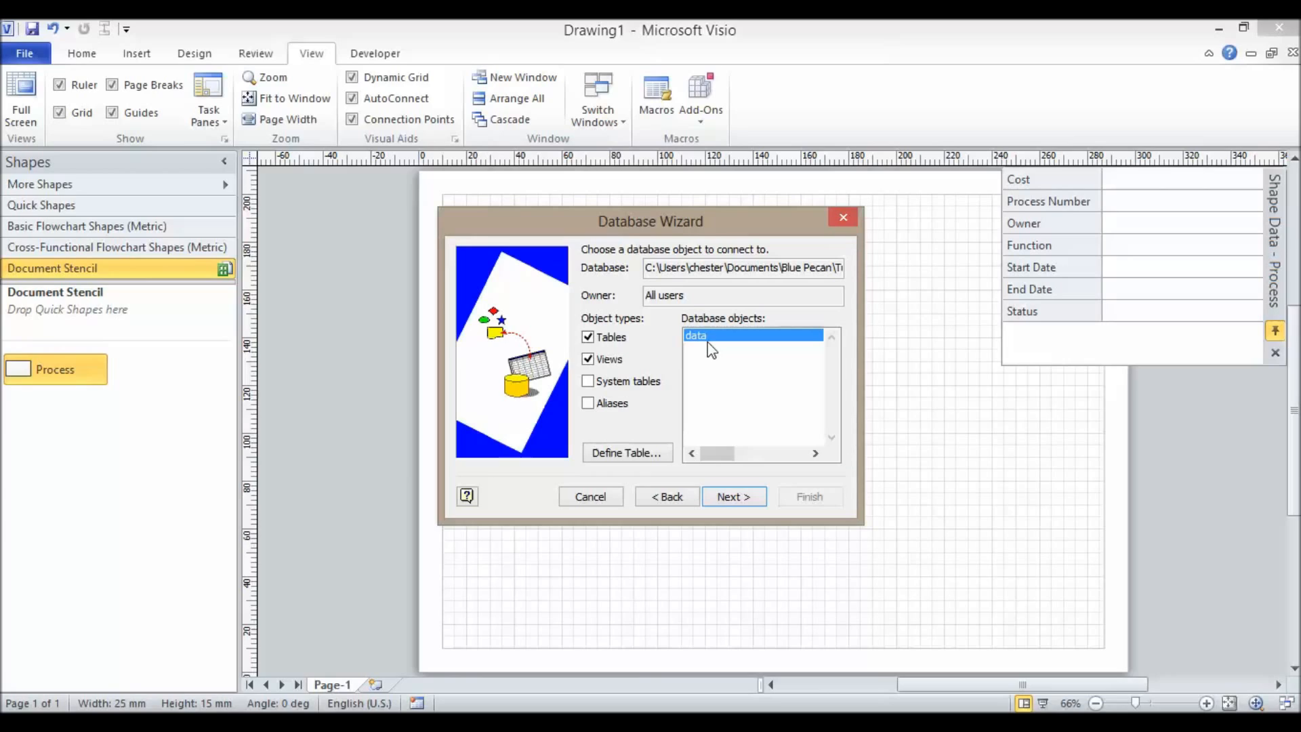
pyautogui.moveTo(706, 349)
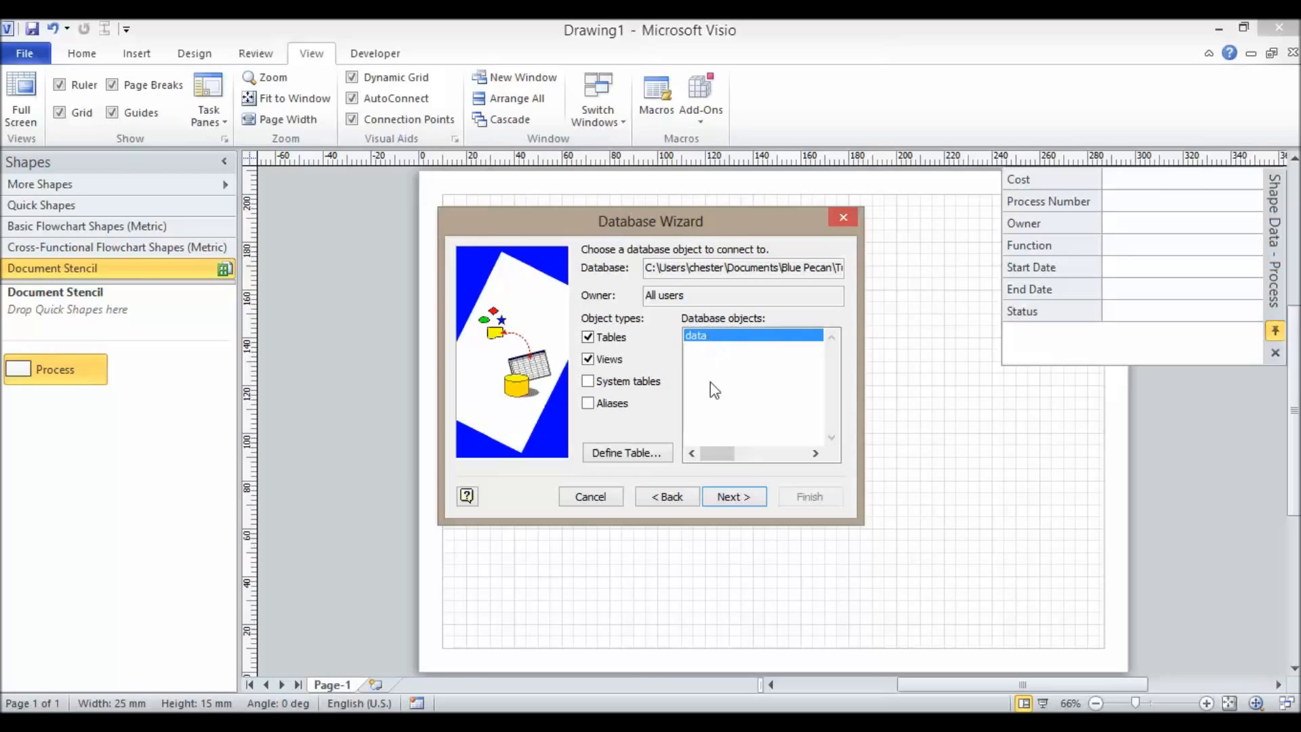
pyautogui.moveTo(717, 426)
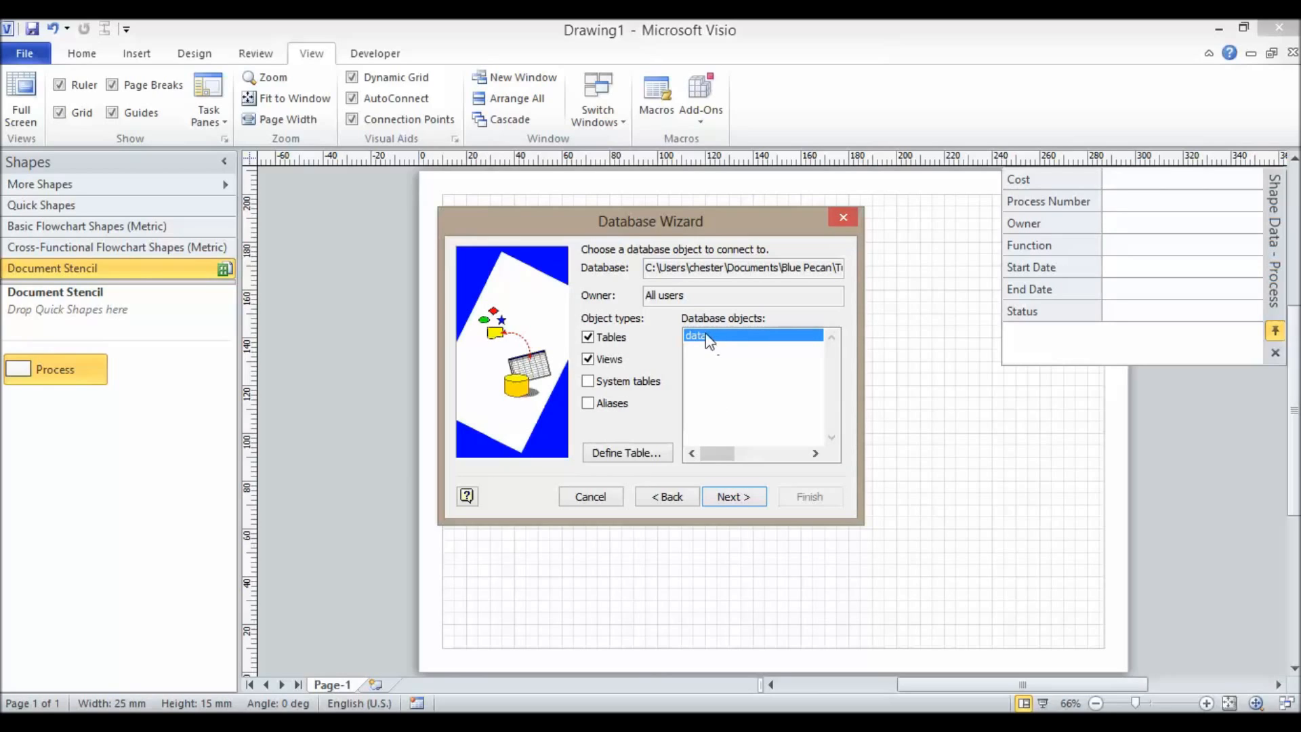
# Use the data table with one key field, Process No#, as the primary key.
pyautogui.click(732, 496)
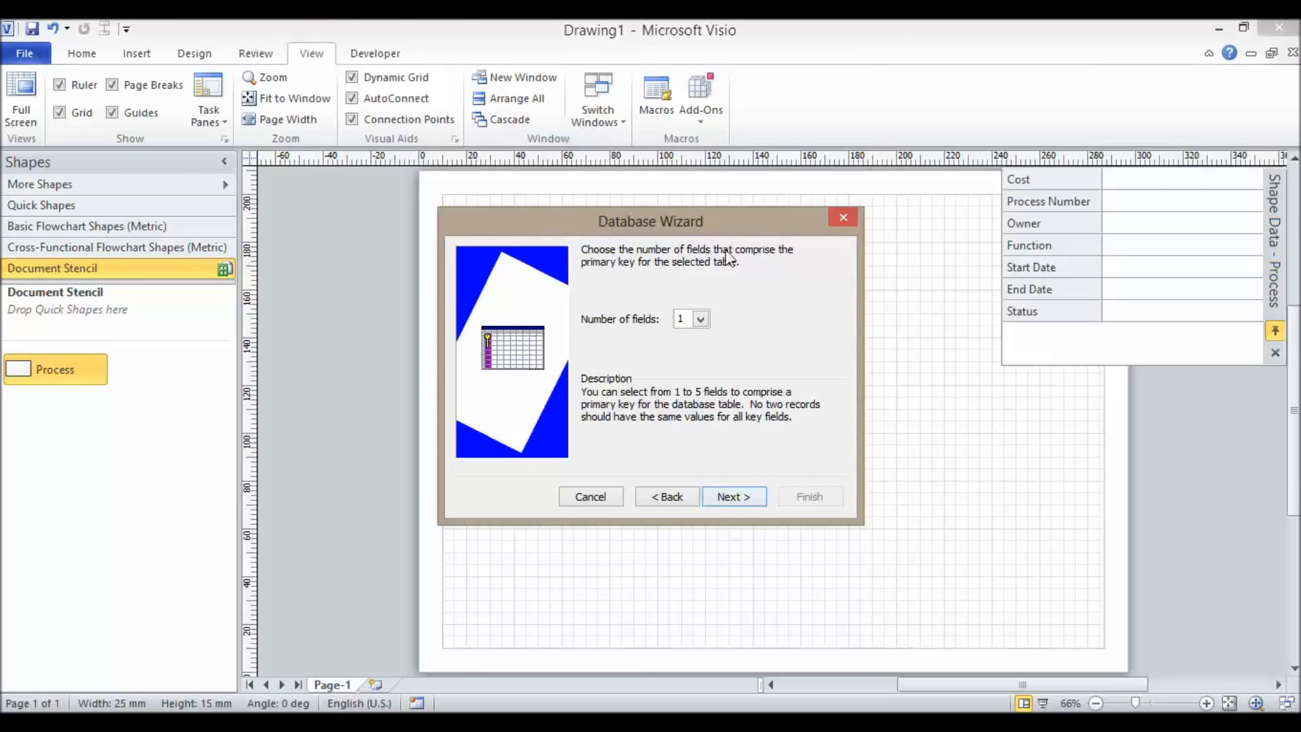
pyautogui.moveTo(721, 278)
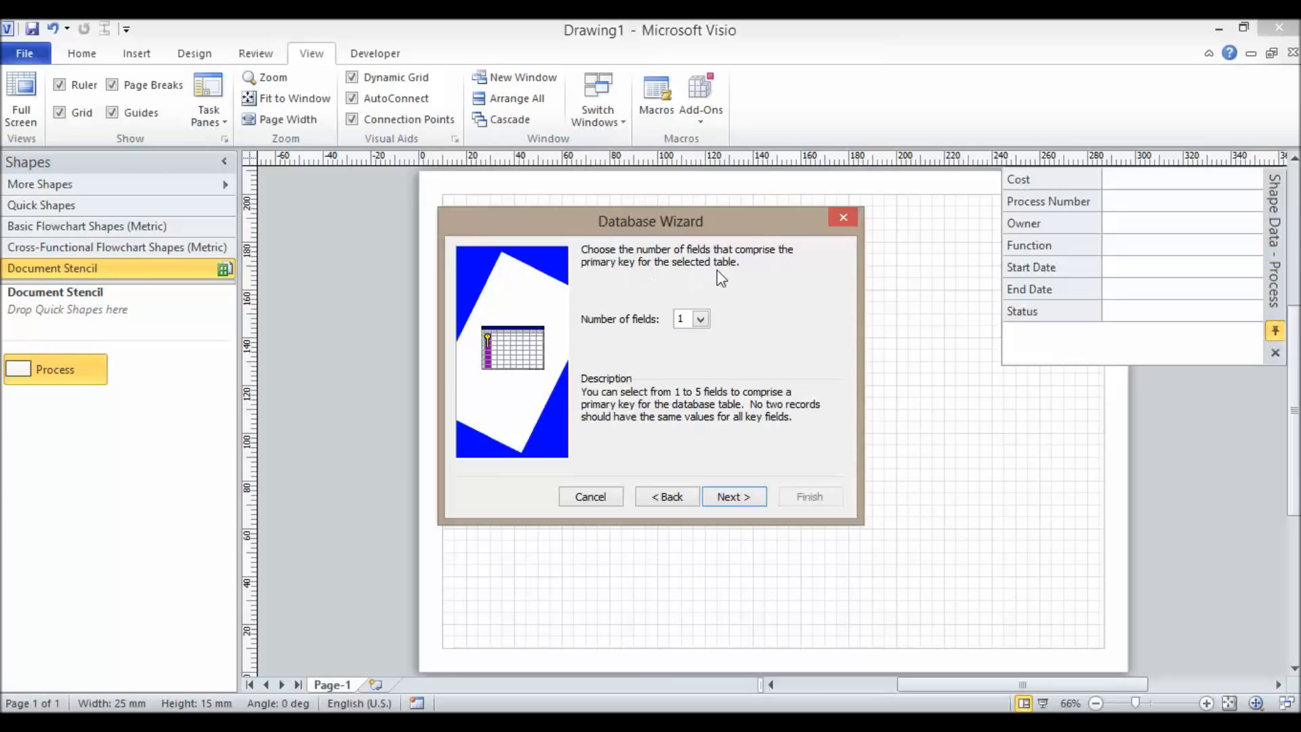
pyautogui.moveTo(729, 332)
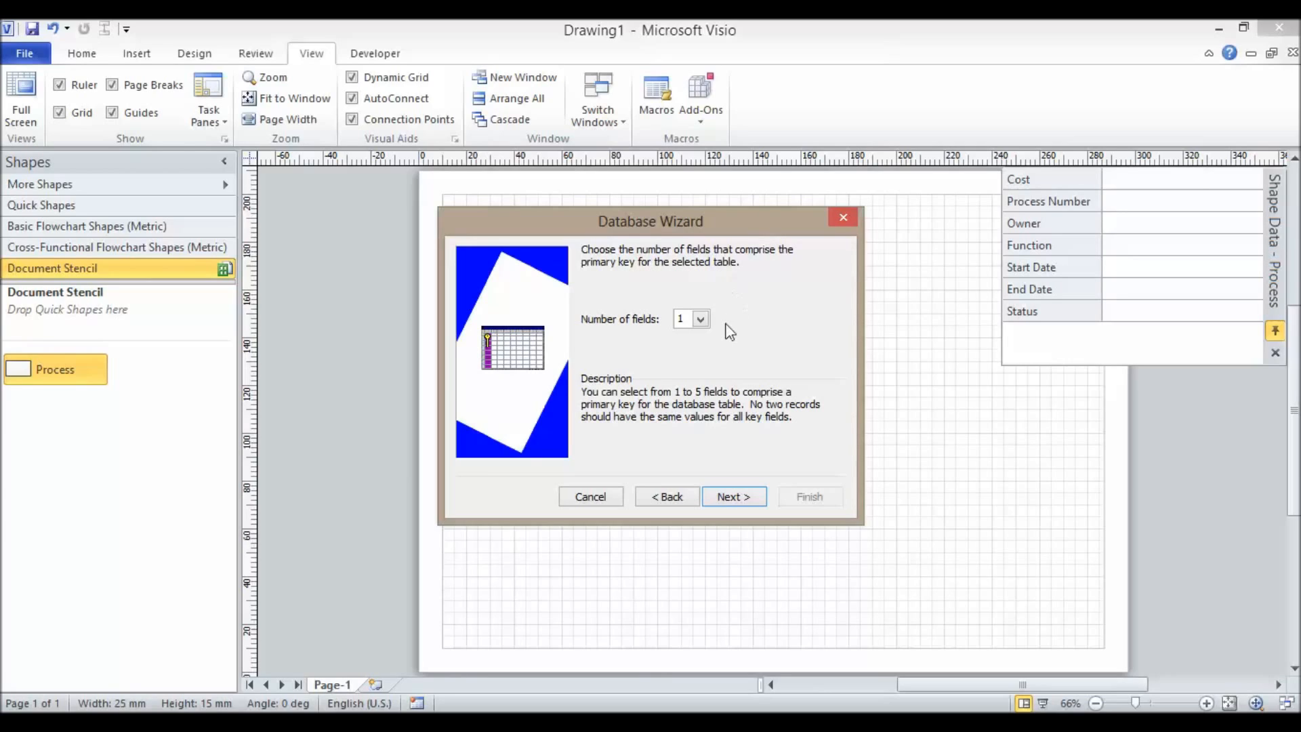
pyautogui.moveTo(715, 285)
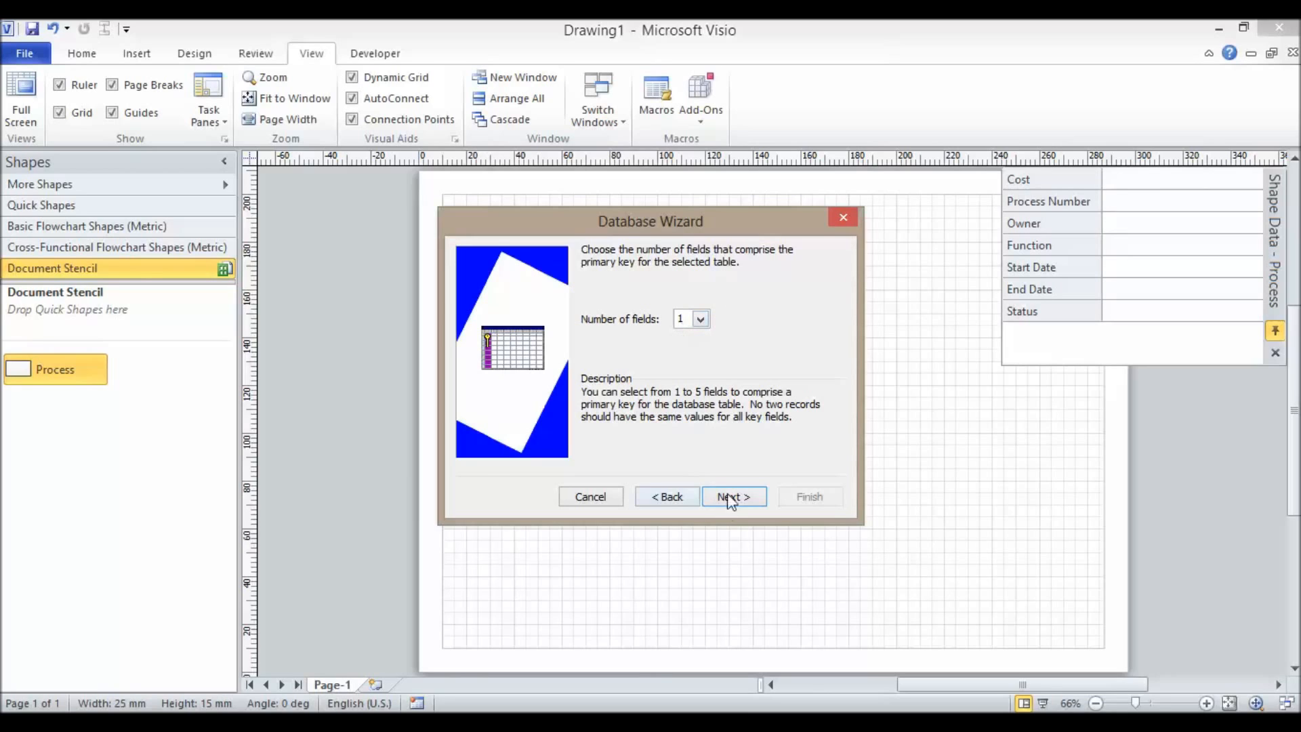
pyautogui.click(732, 496)
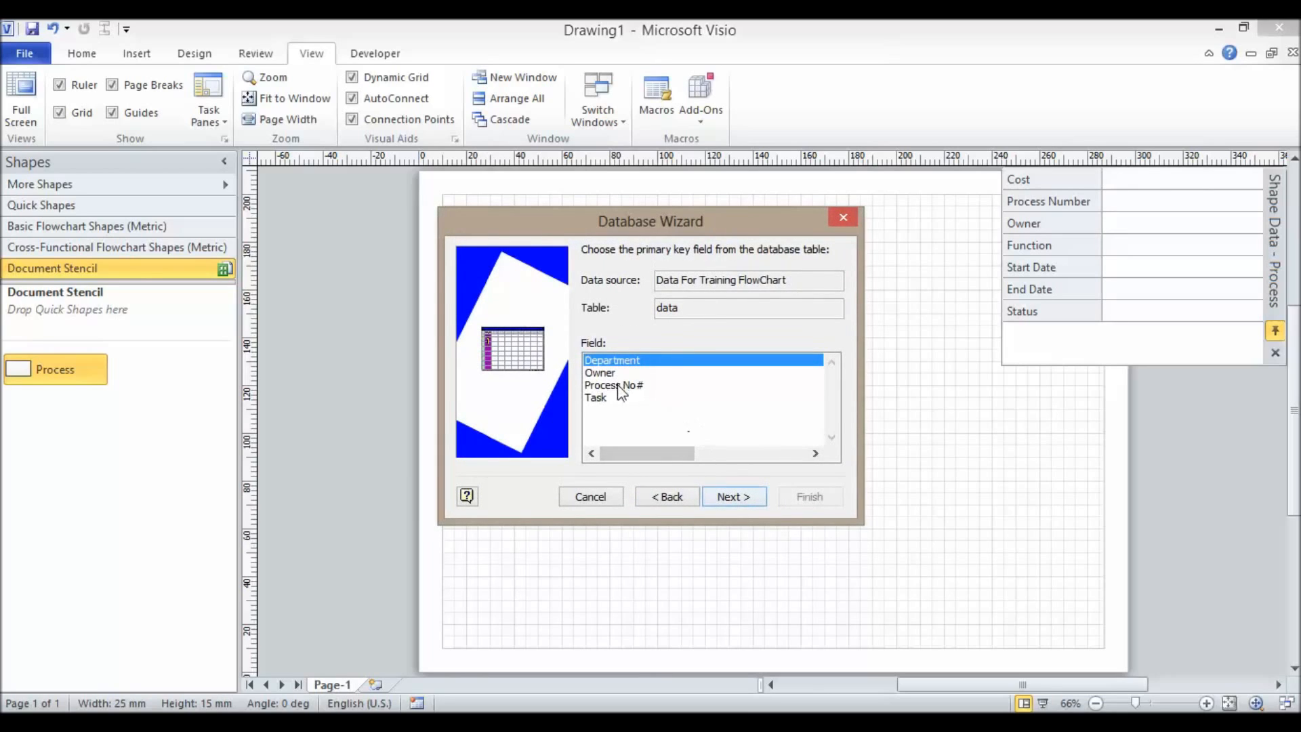
pyautogui.click(614, 384)
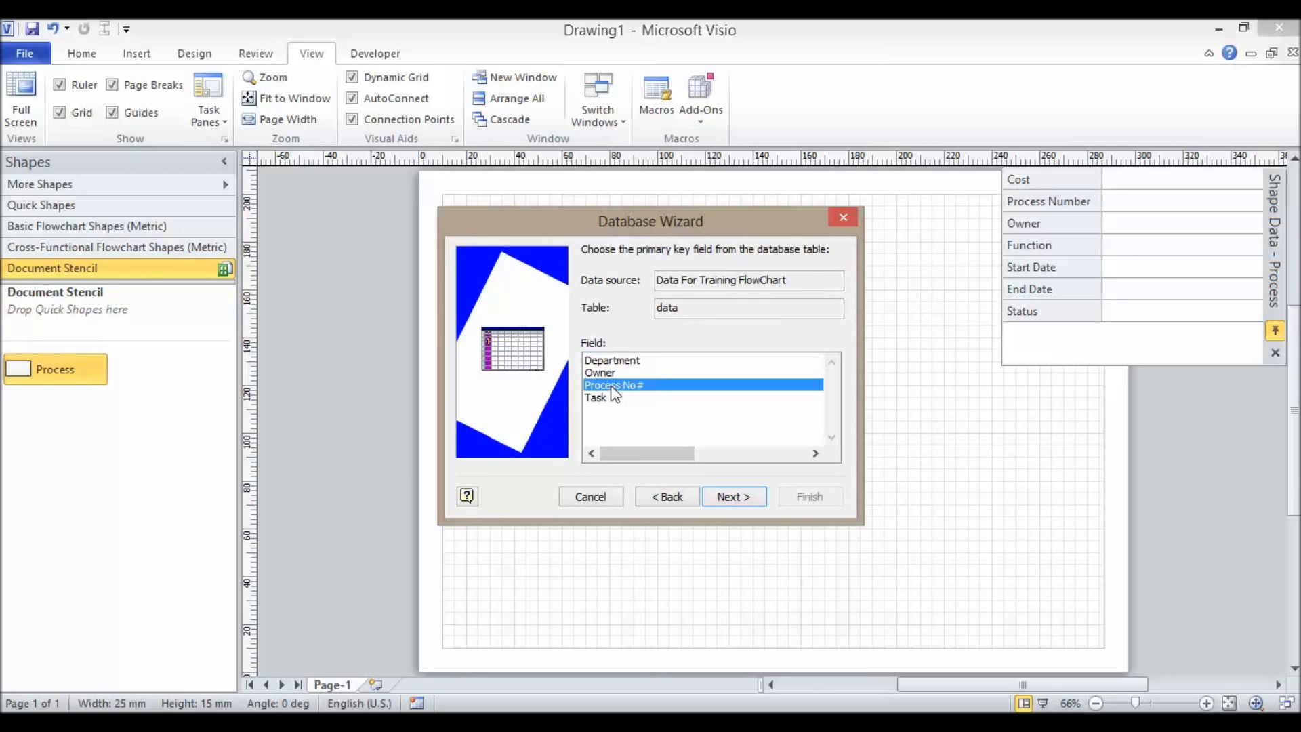
pyautogui.moveTo(733, 496)
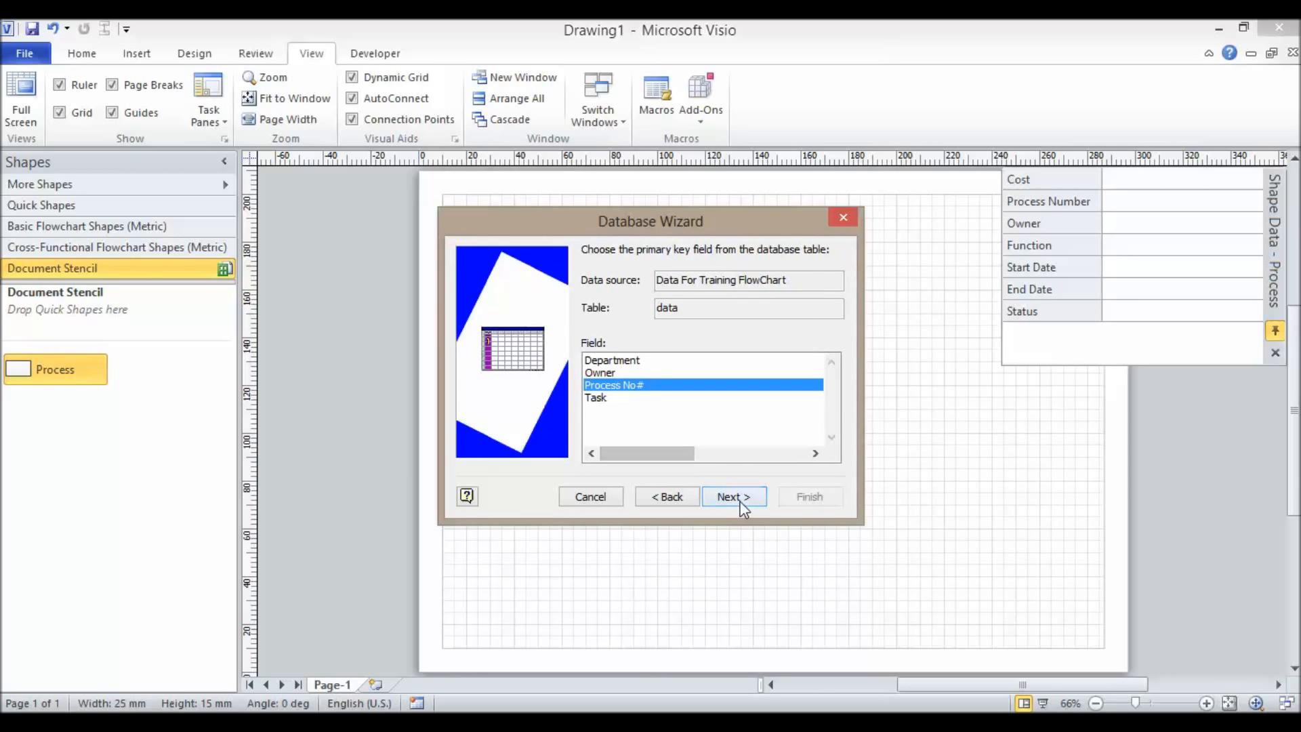
pyautogui.click(733, 496)
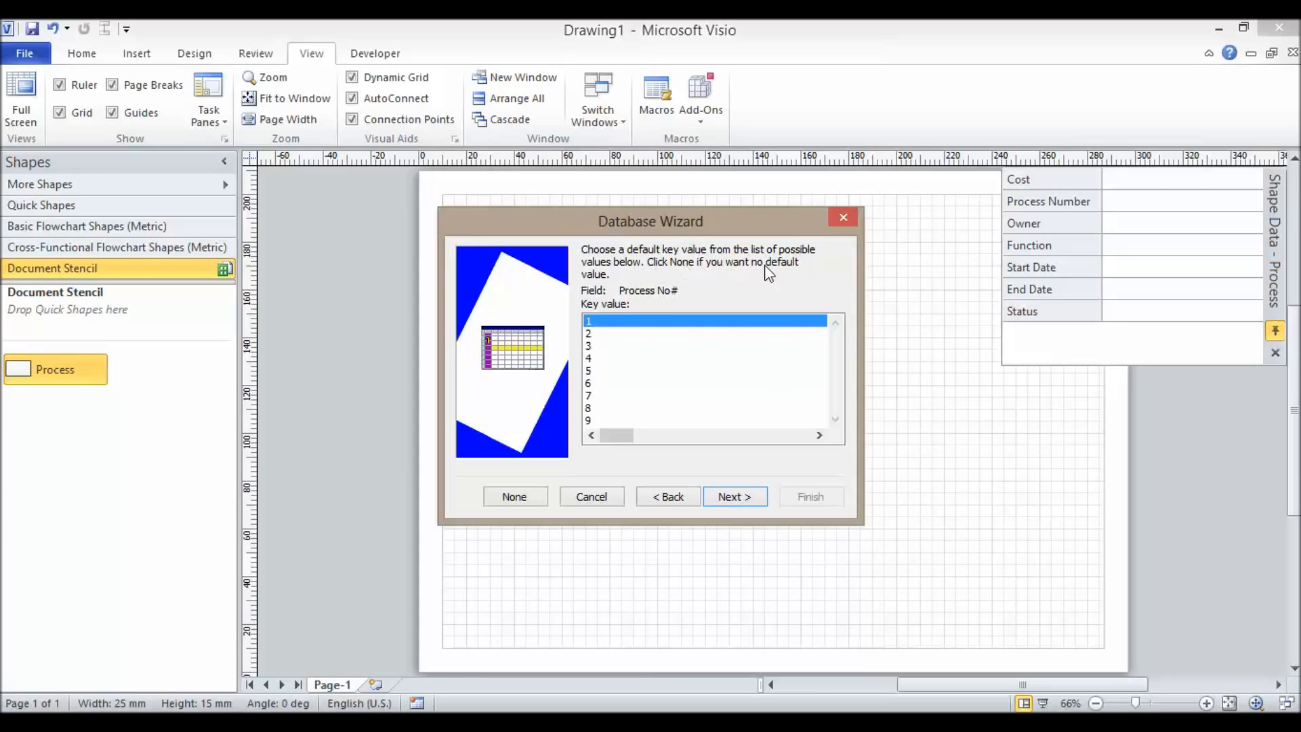
pyautogui.moveTo(669, 300)
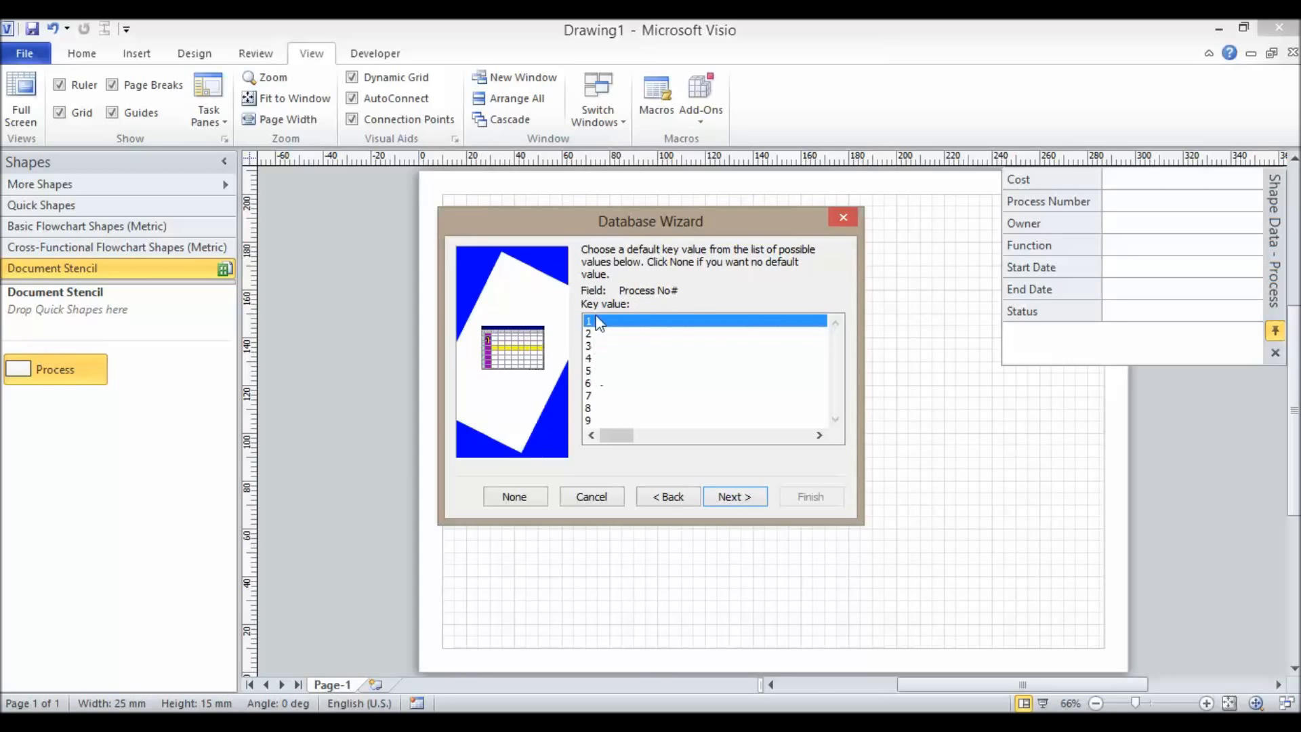
pyautogui.moveTo(554, 476)
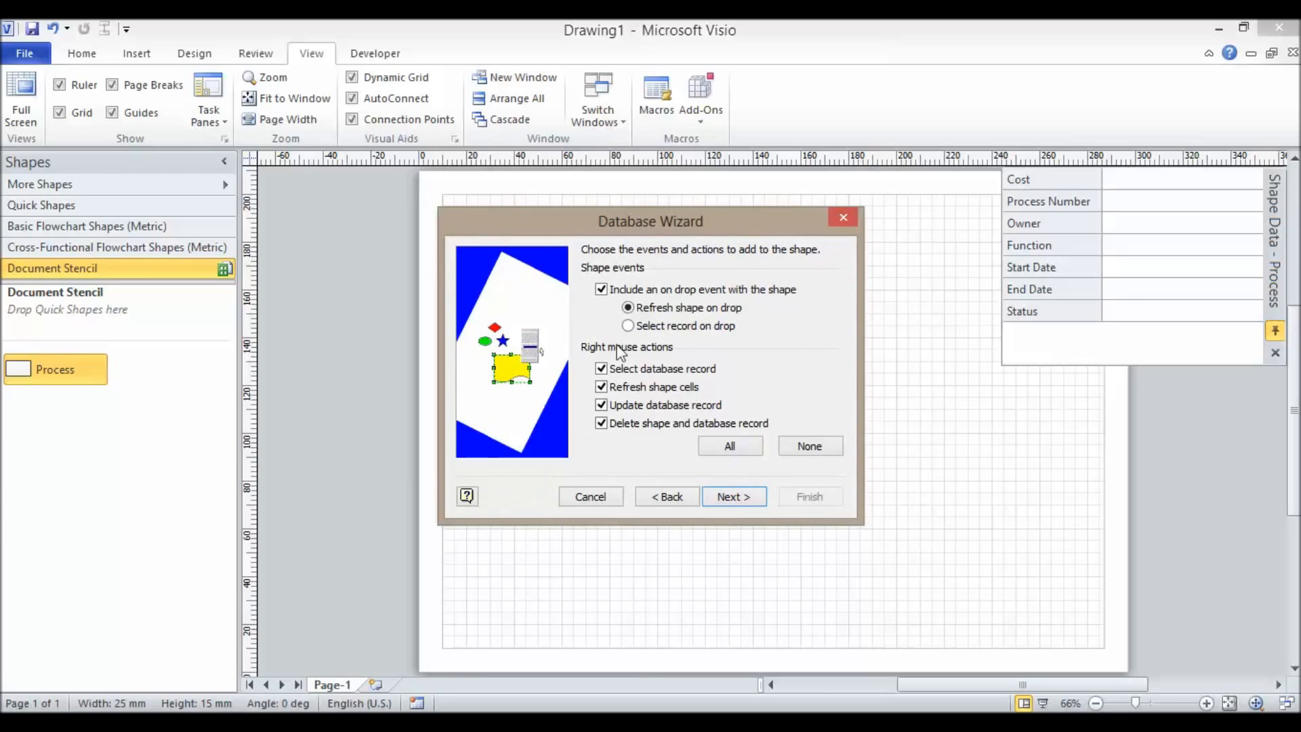
pyautogui.moveTo(785, 259)
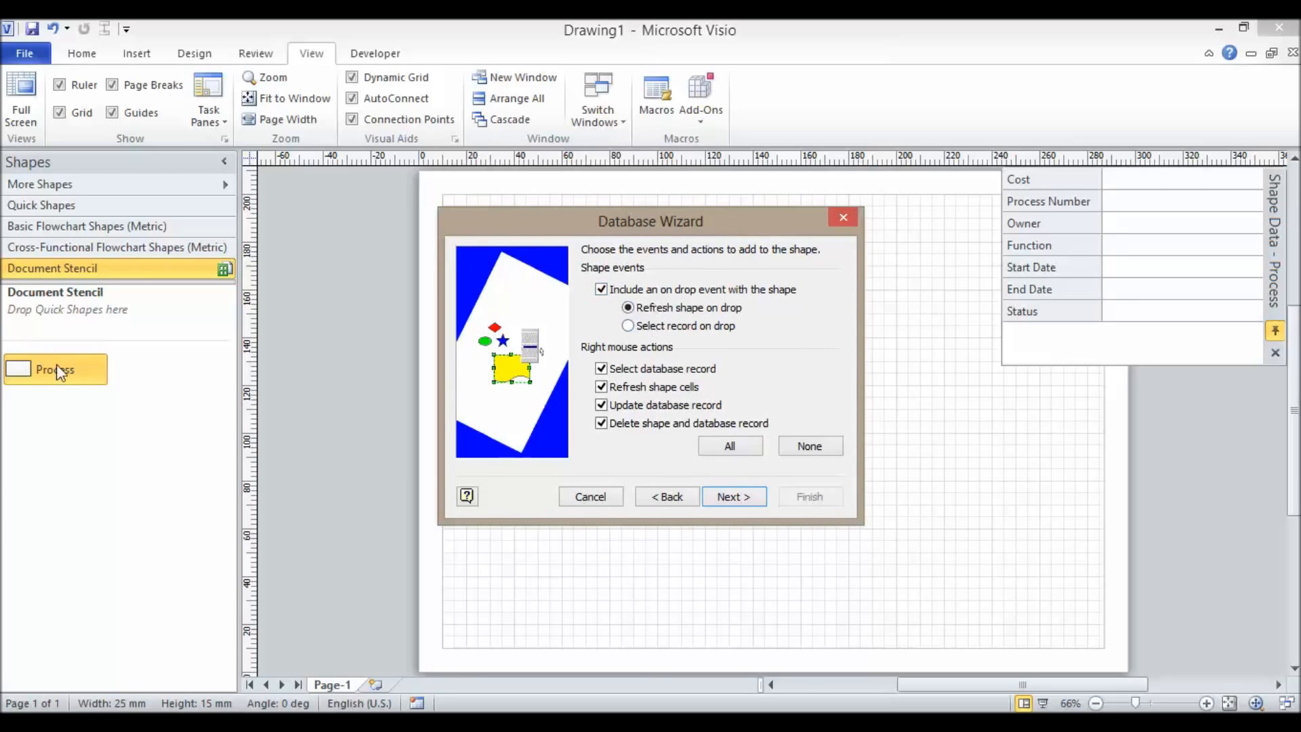
pyautogui.moveTo(653, 340)
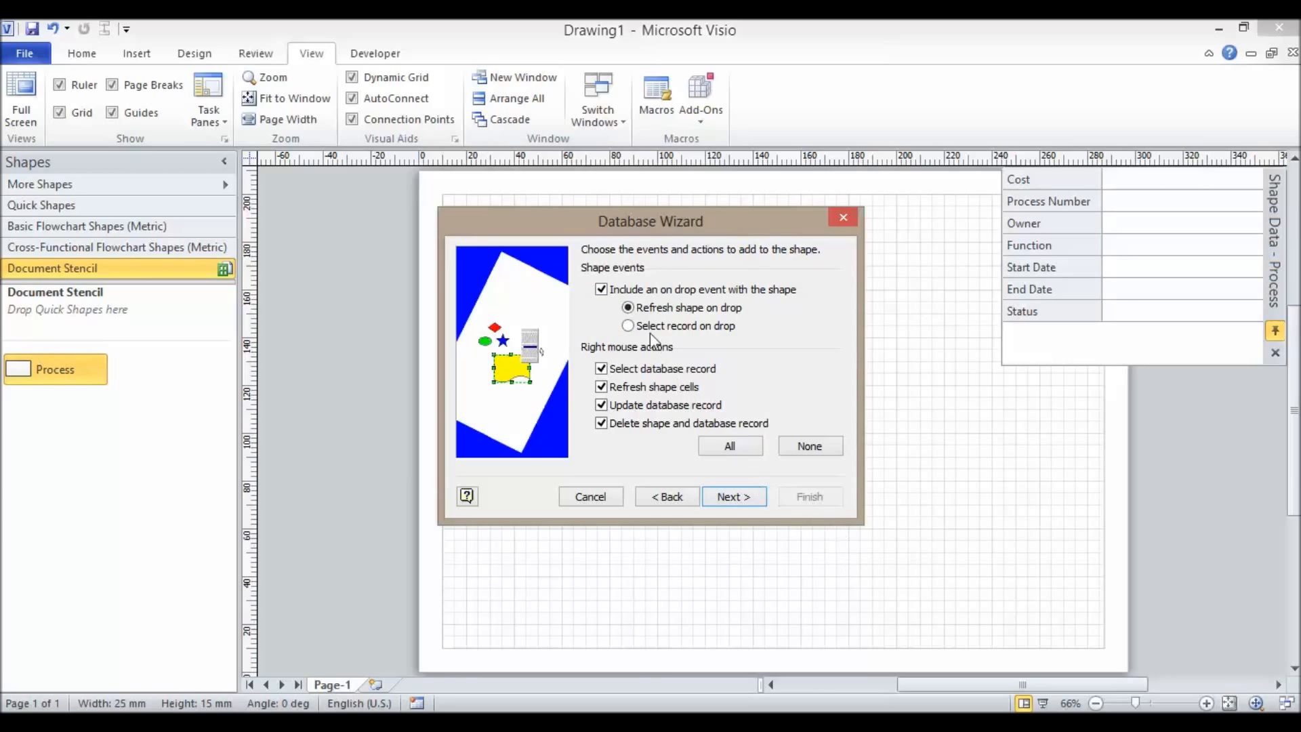
# Have the wizard select a database record on shape drop, keeping all right-mouse actions.
pyautogui.click(628, 325)
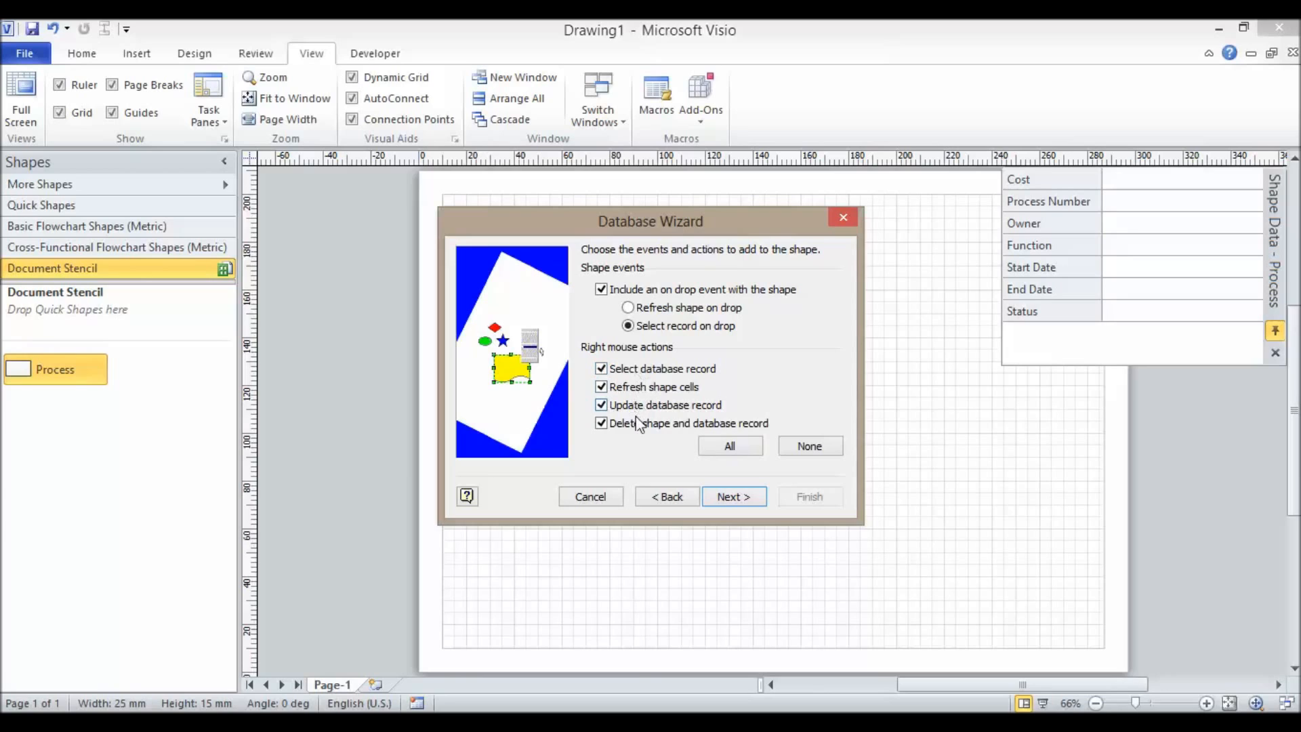
pyautogui.click(732, 496)
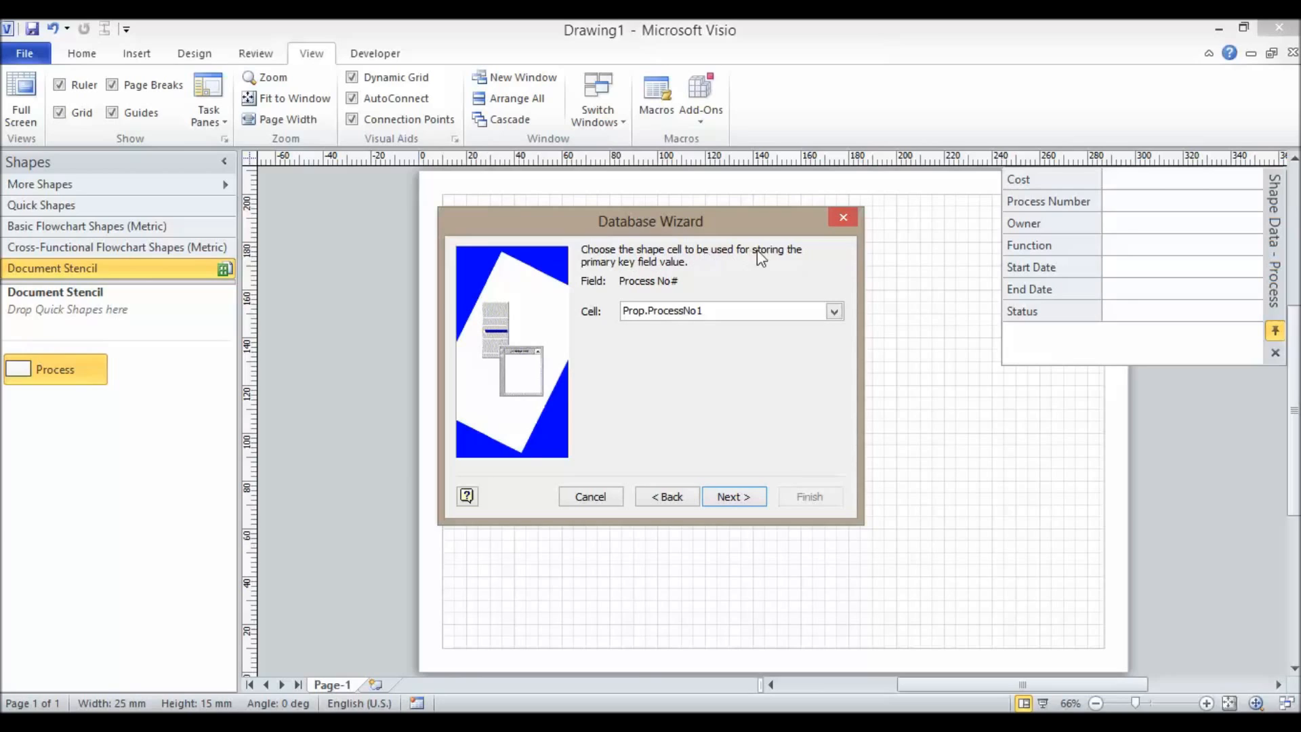
# Store the Process No# key in the Prop.ProcessNumber cell.
pyautogui.click(833, 311)
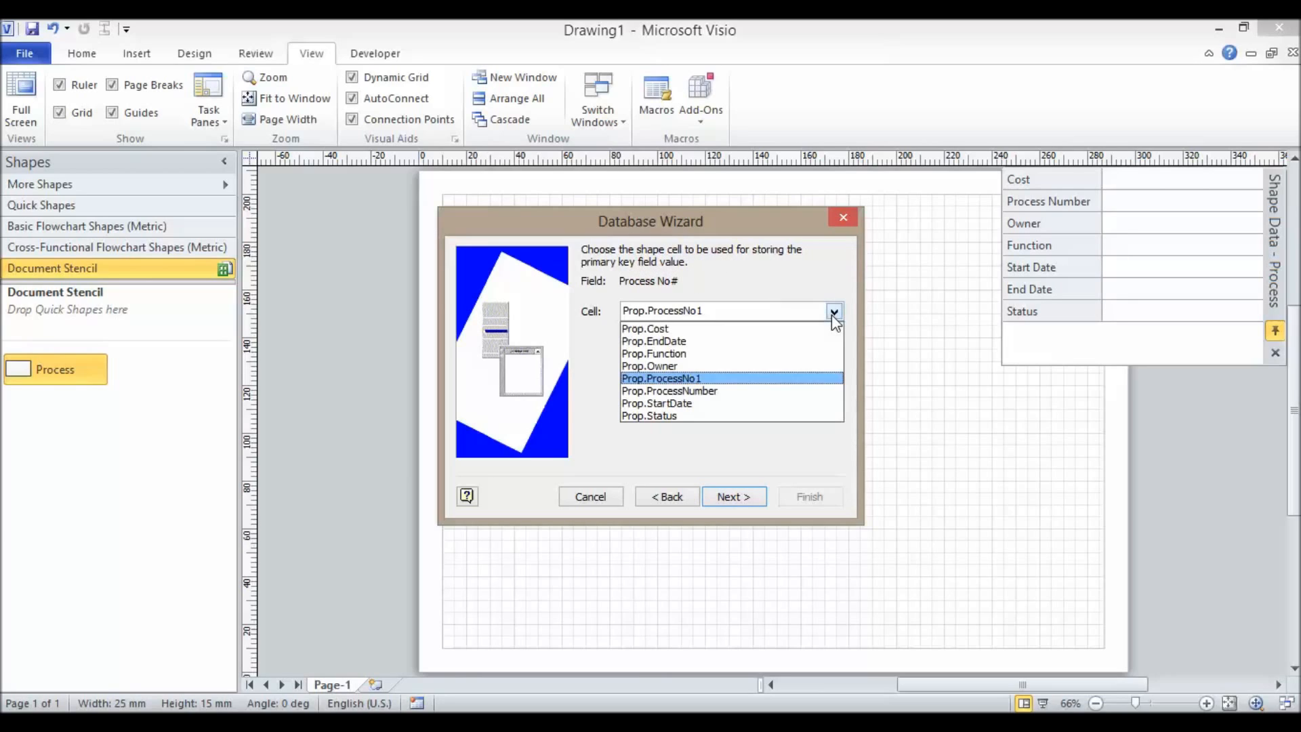
pyautogui.click(669, 391)
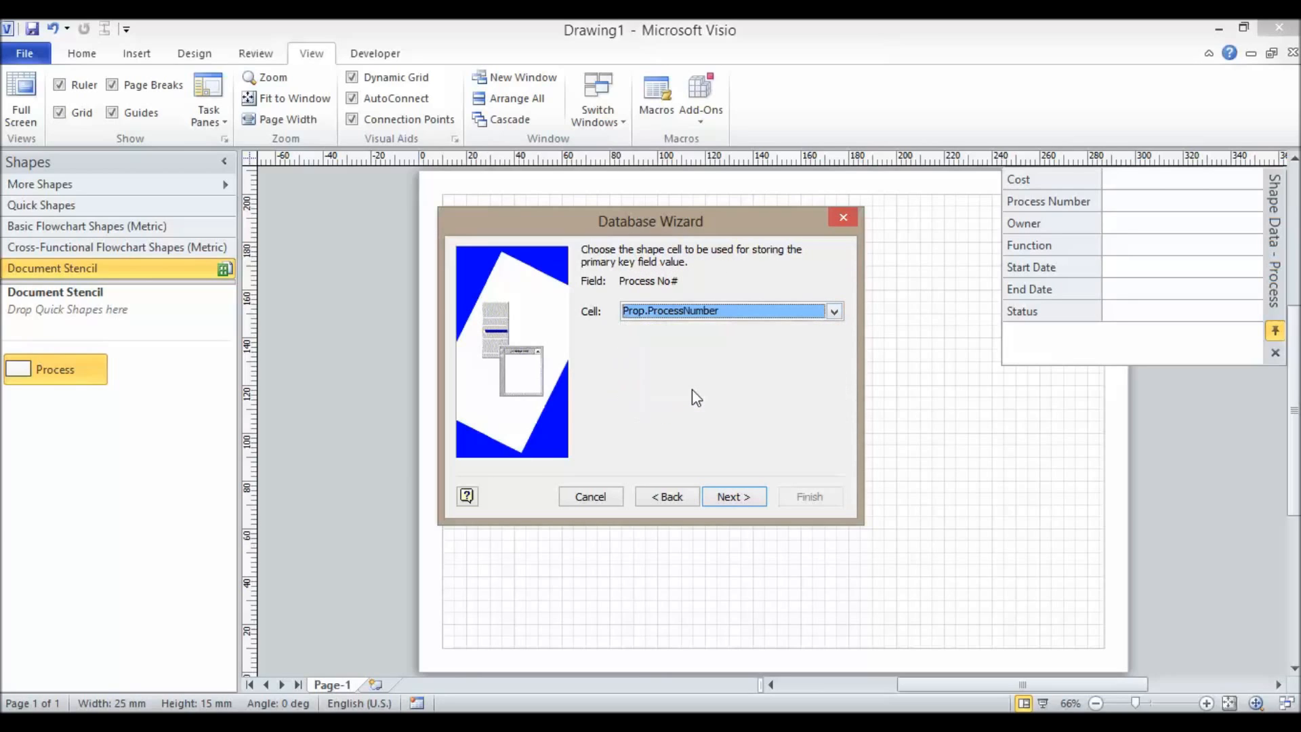
pyautogui.click(733, 496)
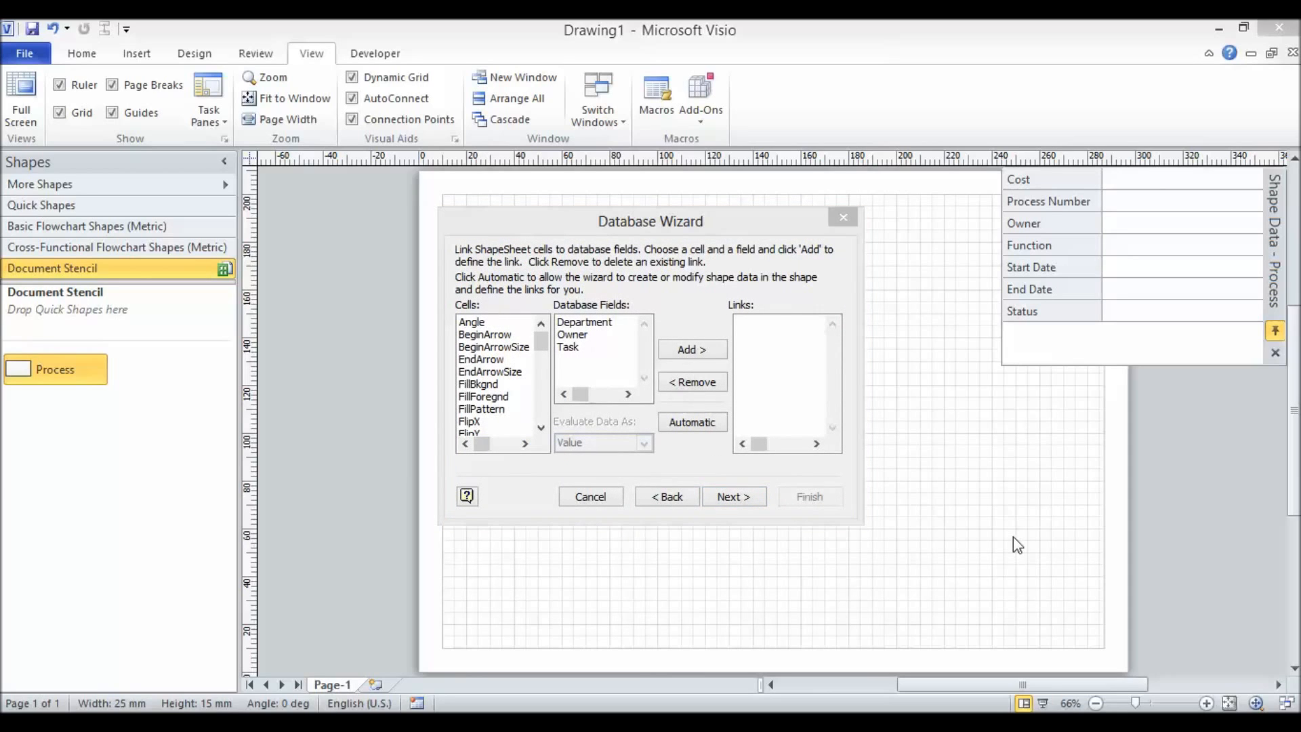
pyautogui.moveTo(745, 433)
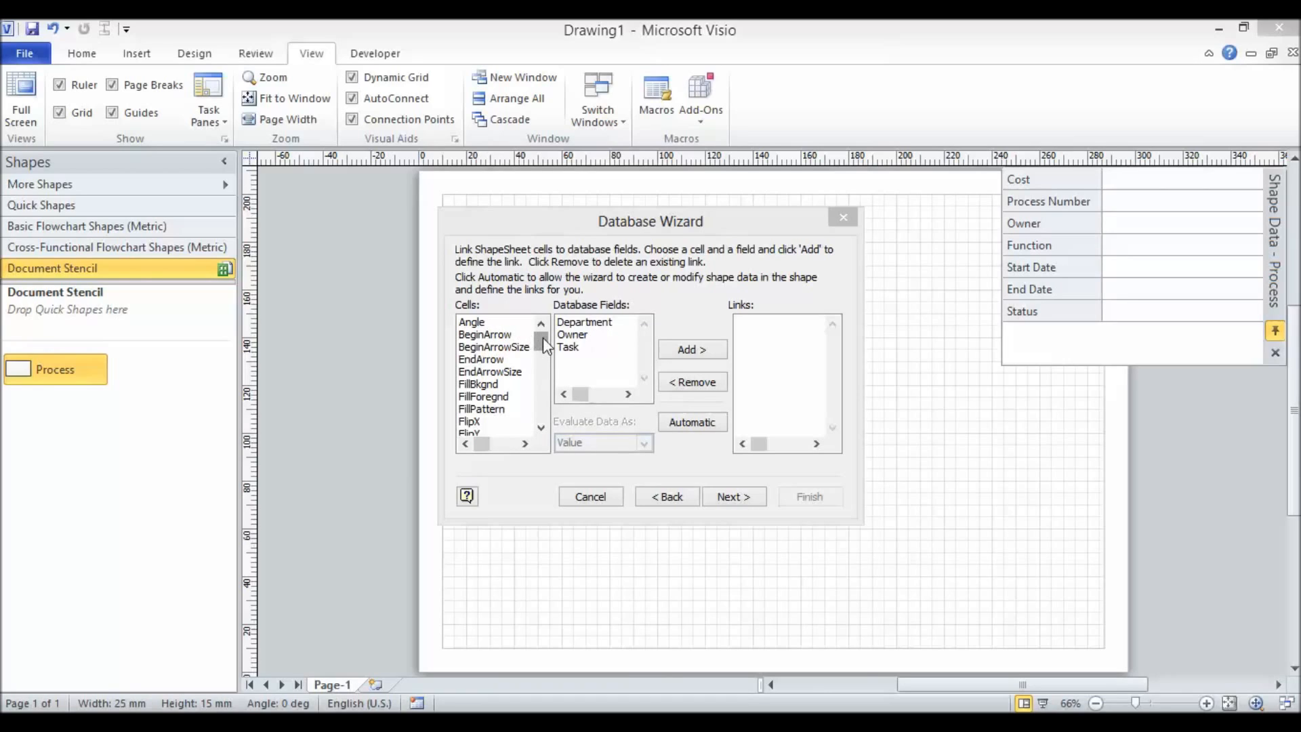
# Link Prop.Department to the Department field and Prop.Owner to the Owner field.
pyautogui.click(584, 322)
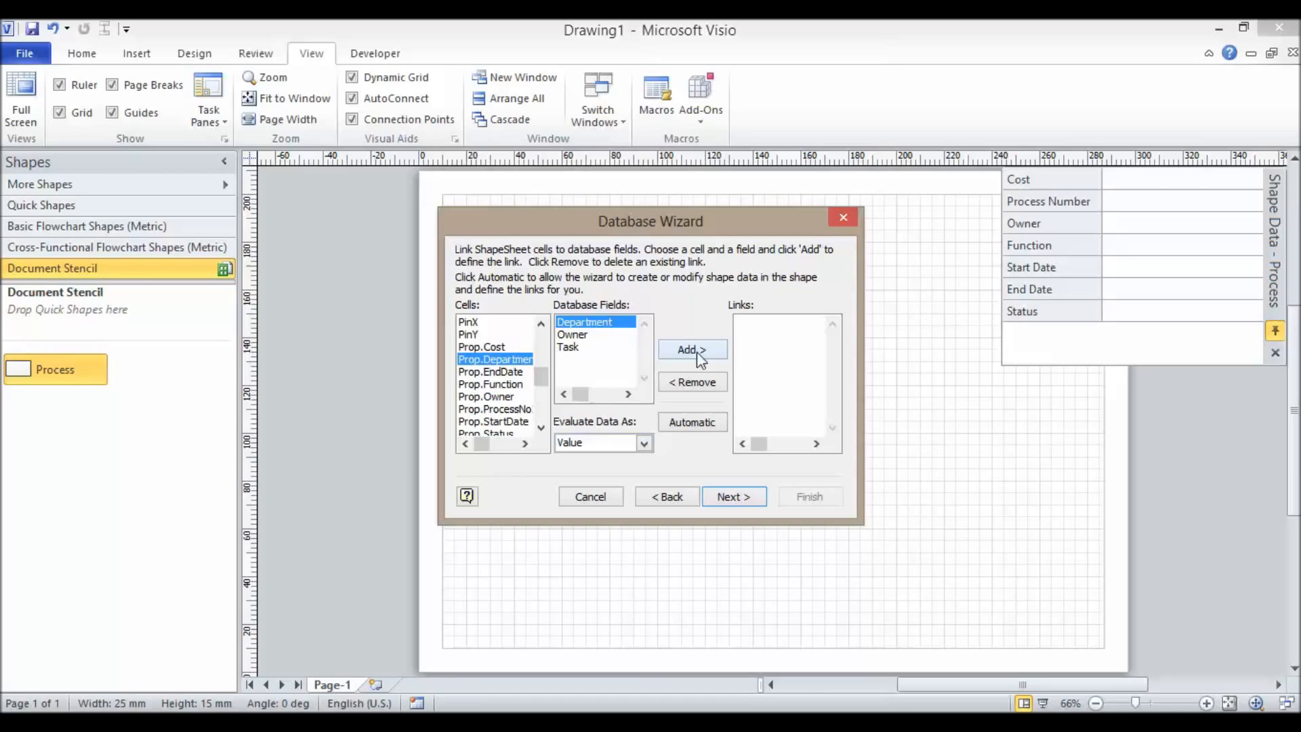
pyautogui.click(692, 349)
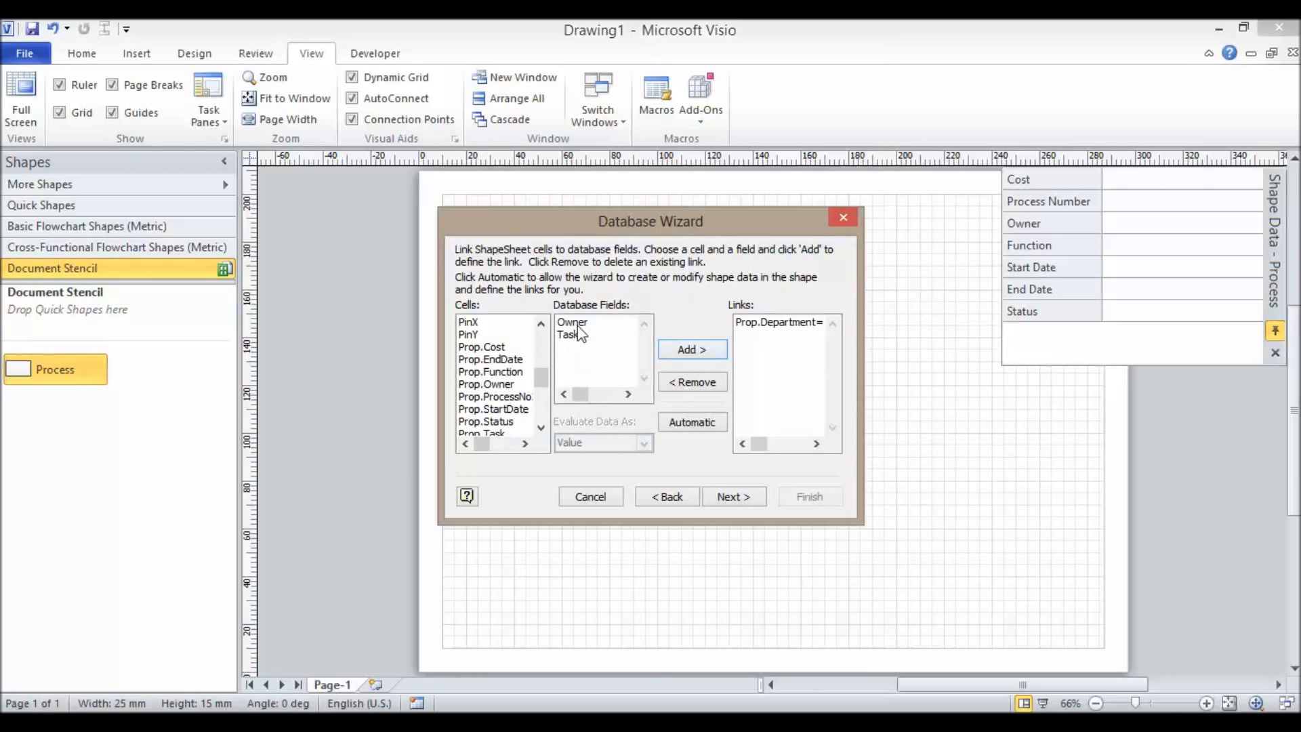
pyautogui.click(492, 383)
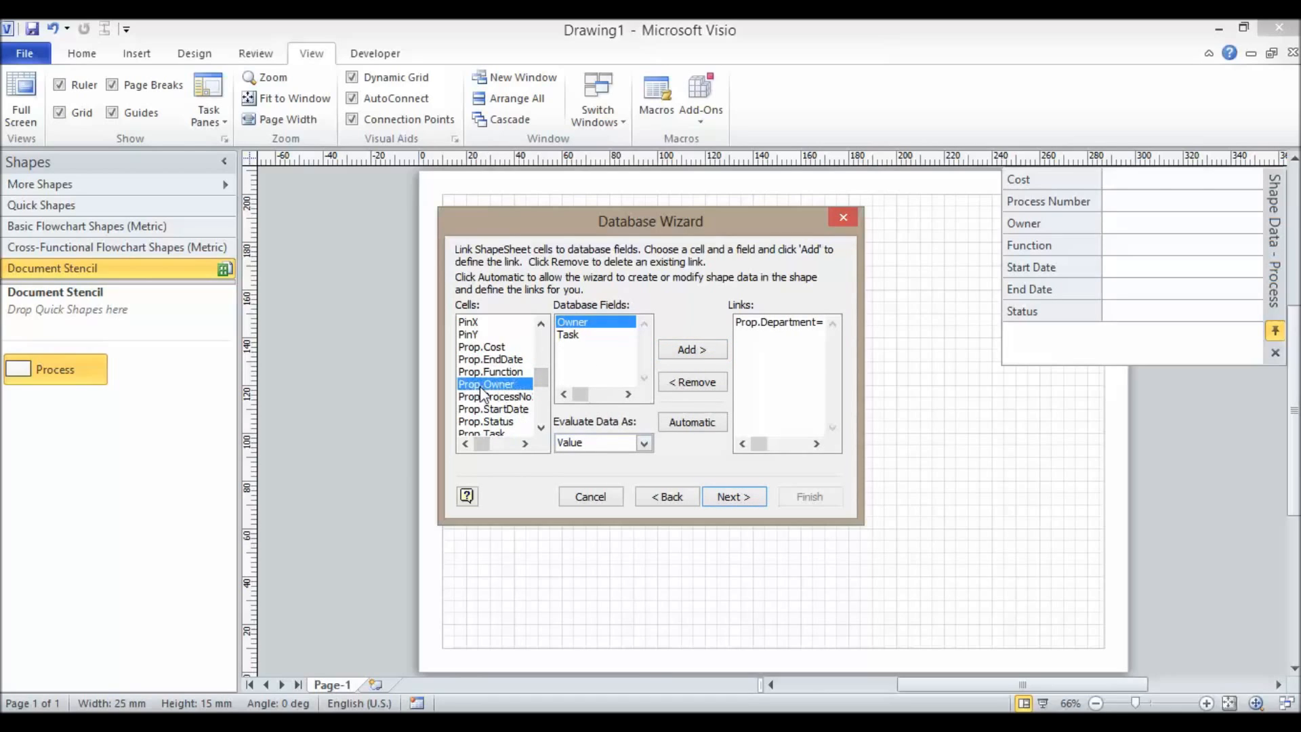
pyautogui.click(691, 348)
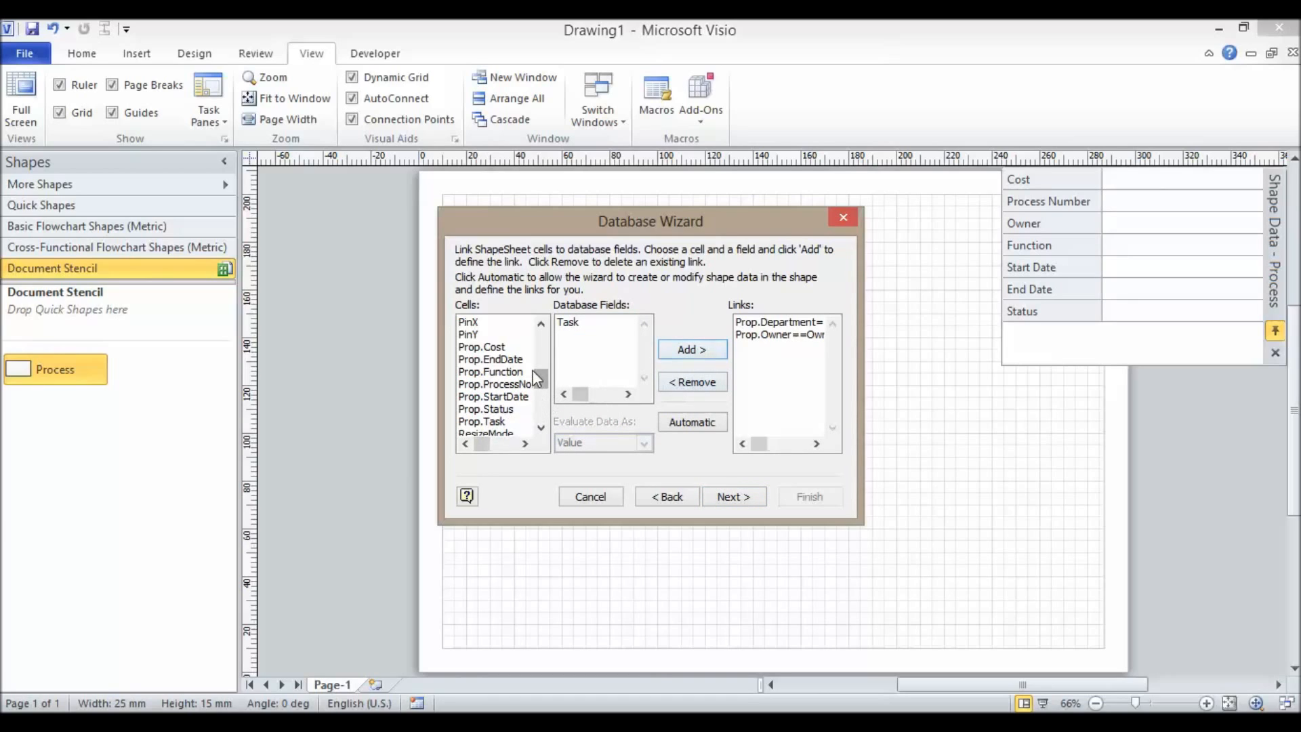
# Link the shape text (Shape.Text) to the Task field.
pyautogui.scroll(-3)
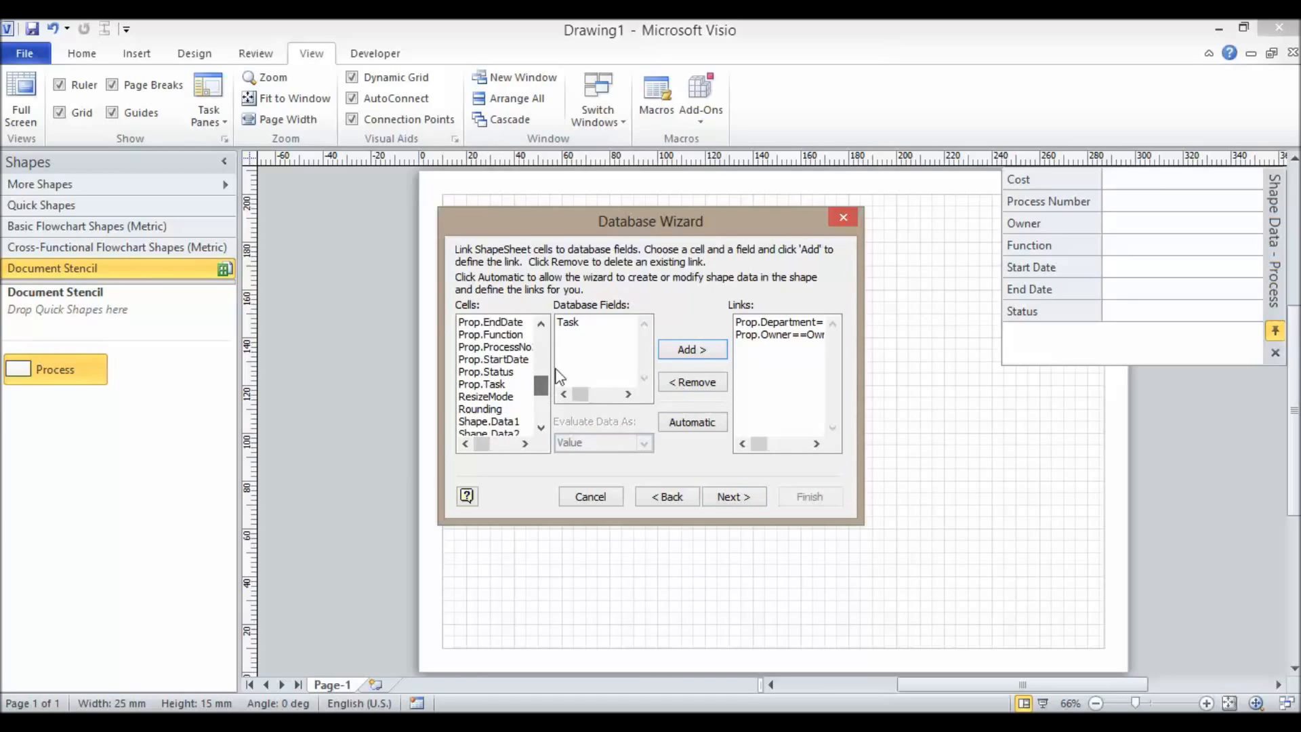
pyautogui.click(569, 322)
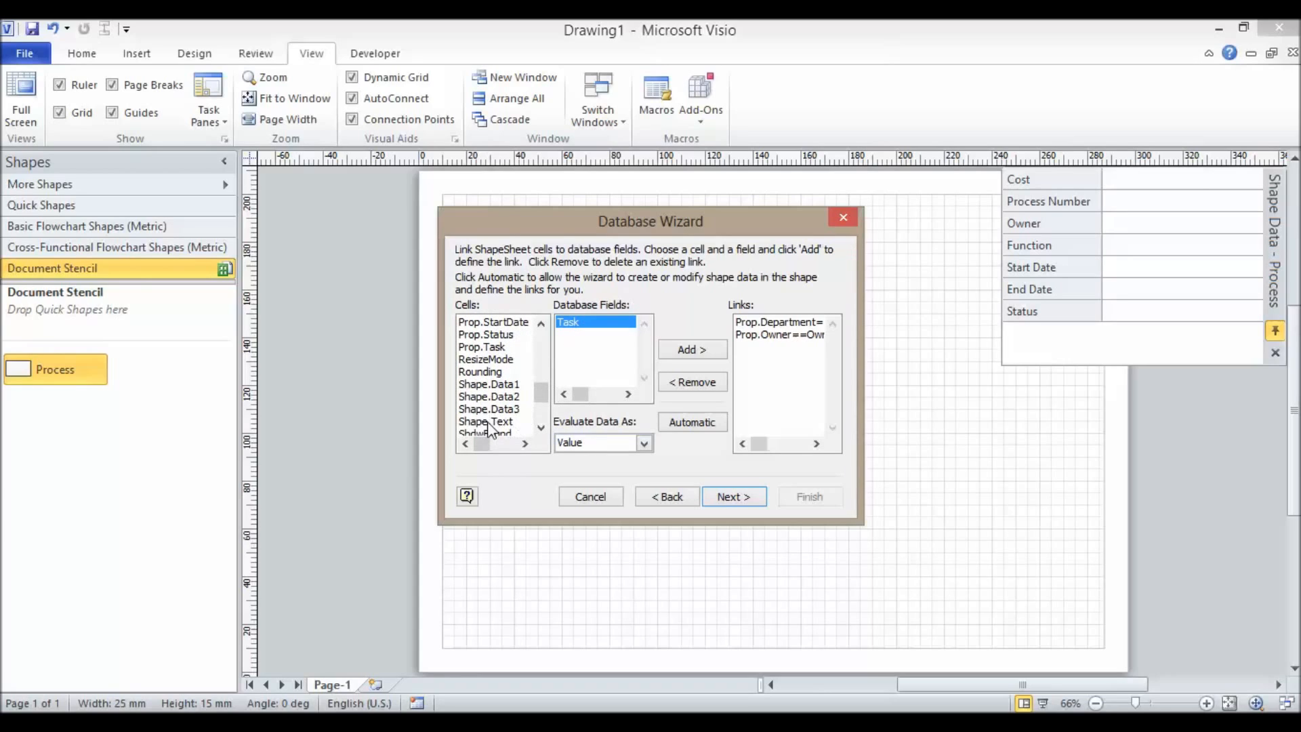
pyautogui.click(485, 421)
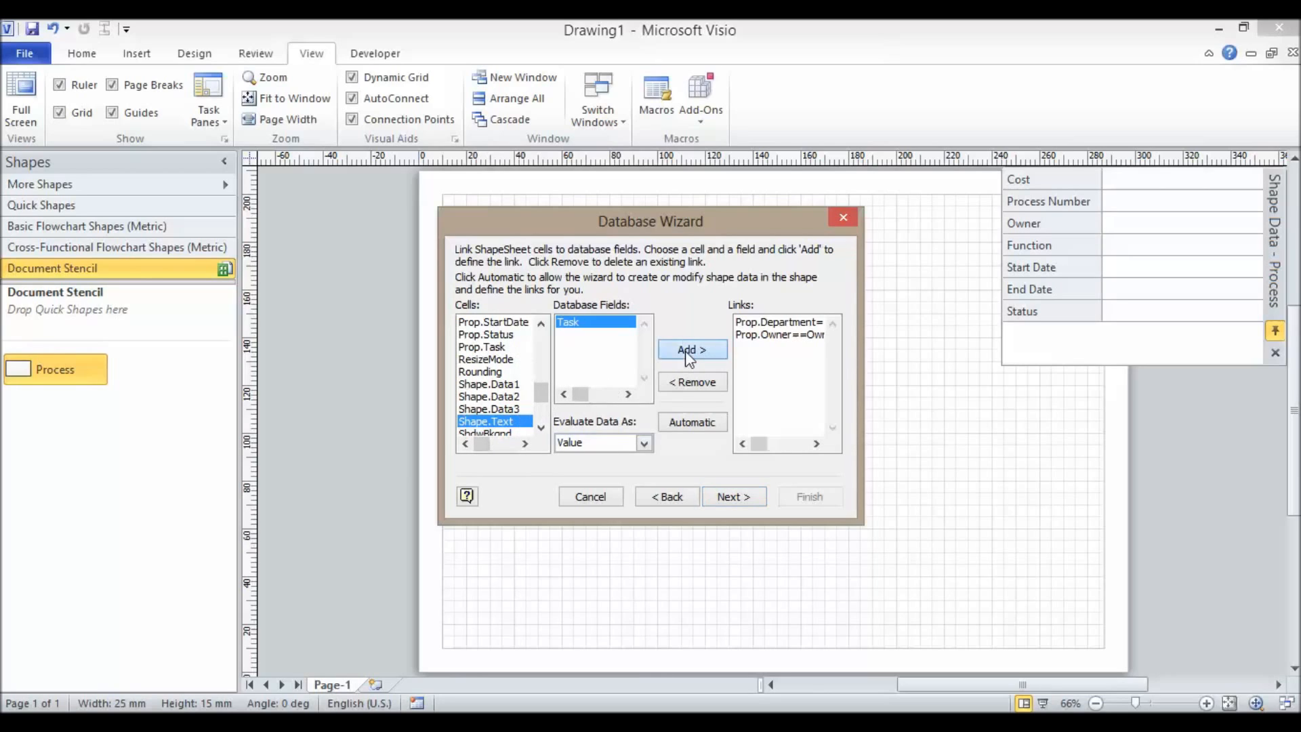
pyautogui.click(733, 496)
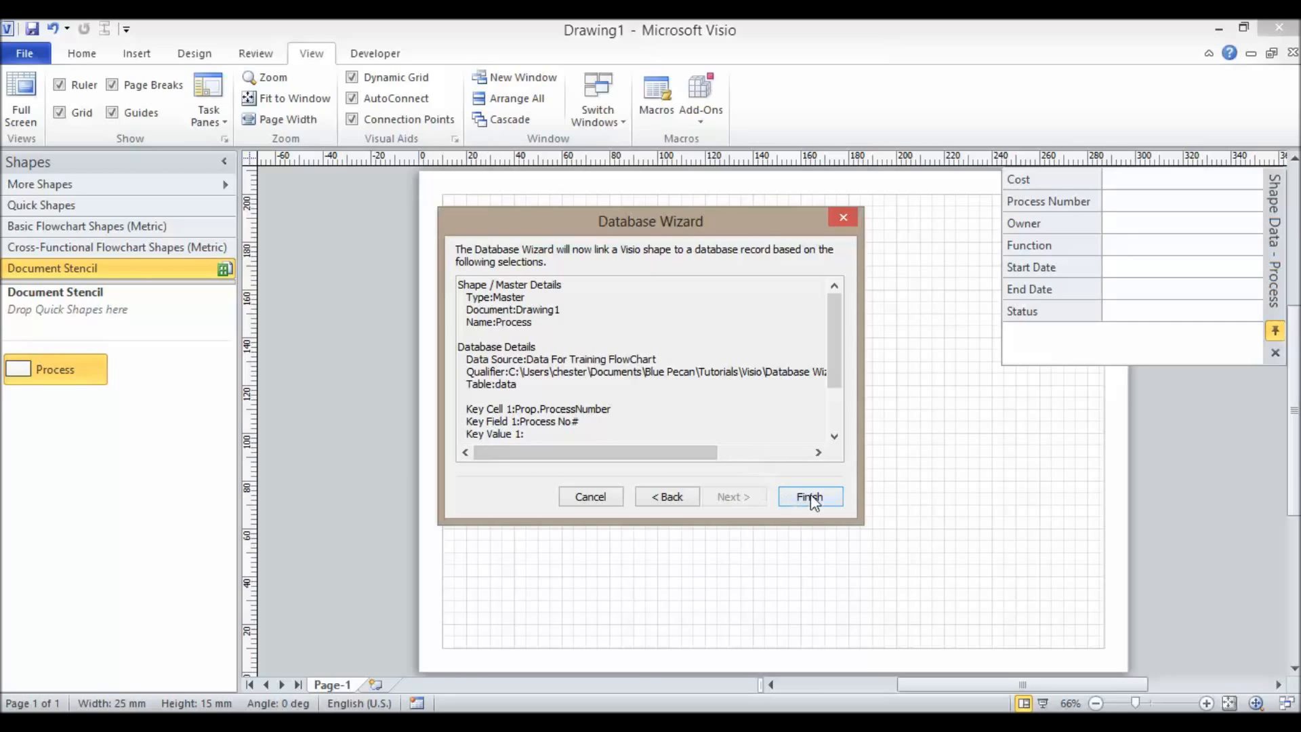
# Finish the Database Wizard from its summary page.
pyautogui.click(808, 497)
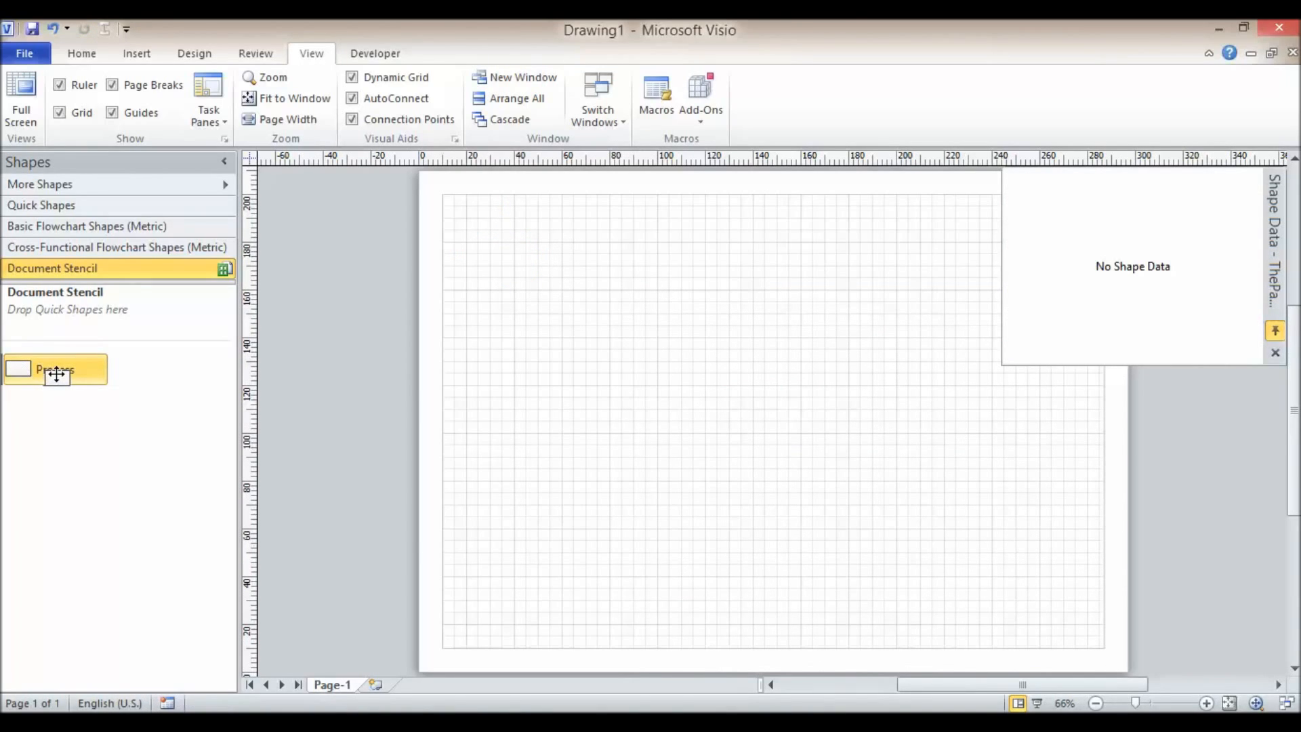
# Drop a Process box top-left linked to record 1: Sell course, Bob, Sales.
pyautogui.moveTo(56, 369); pyautogui.dragTo(502, 249)
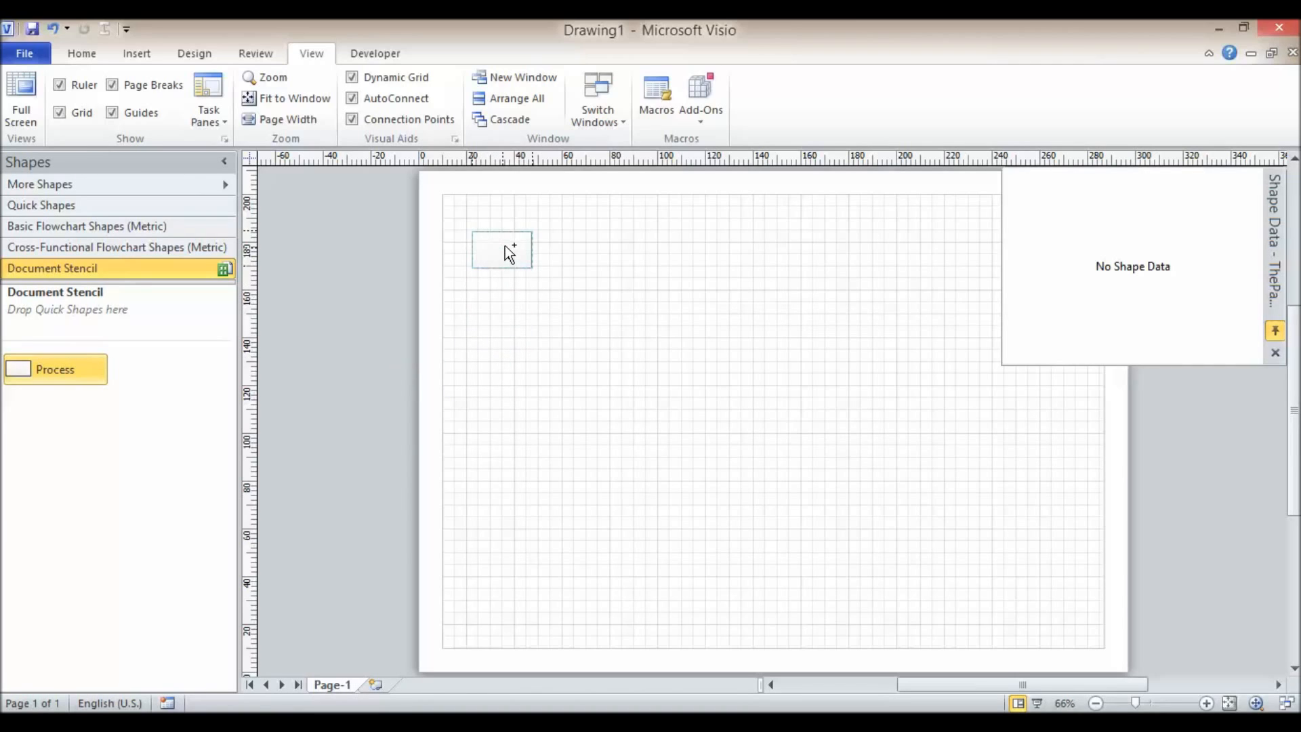
pyautogui.moveTo(503, 250); pyautogui.dragTo(515, 256)
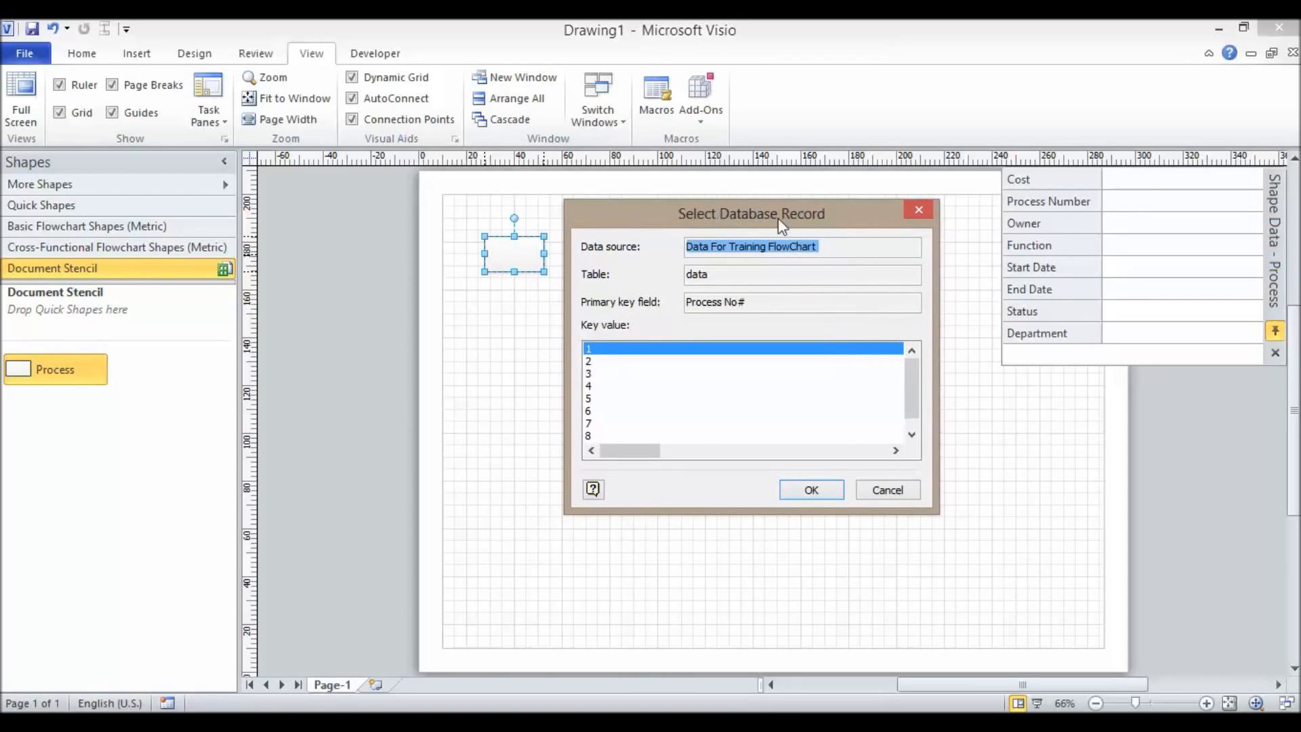
pyautogui.moveTo(603, 357)
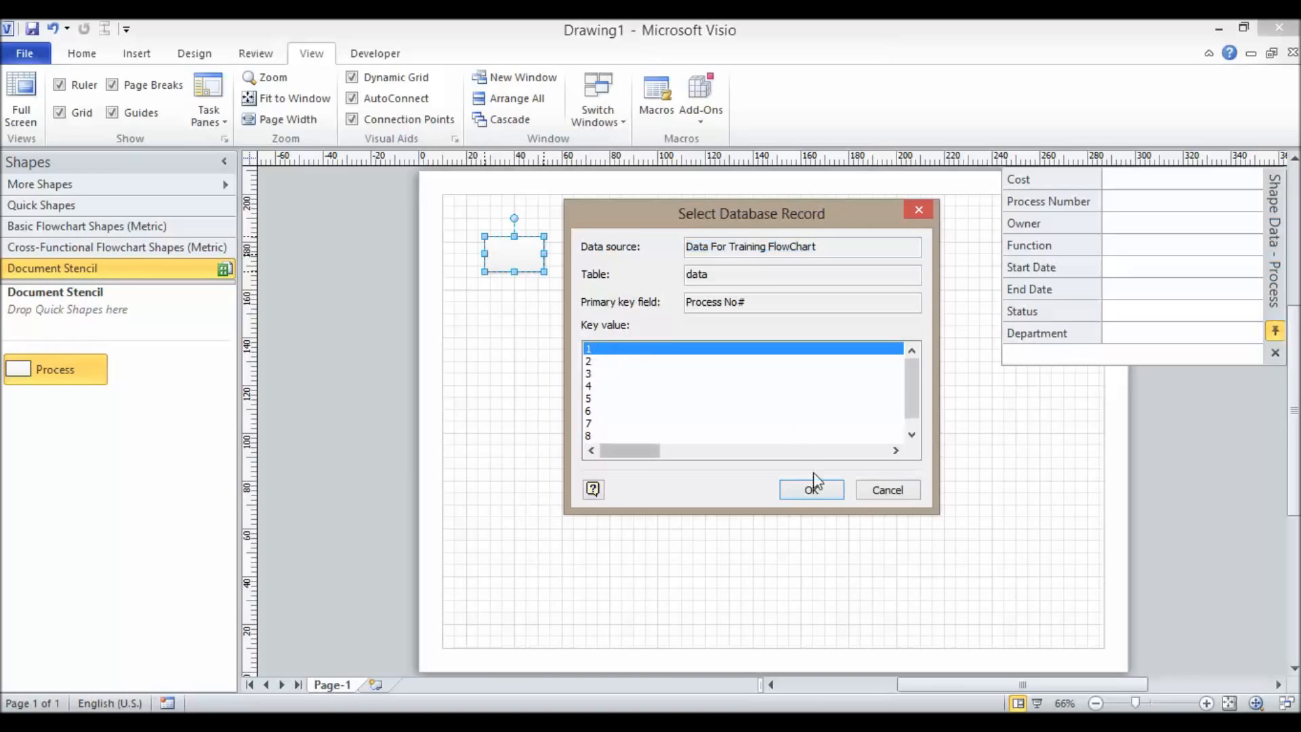
pyautogui.click(810, 489)
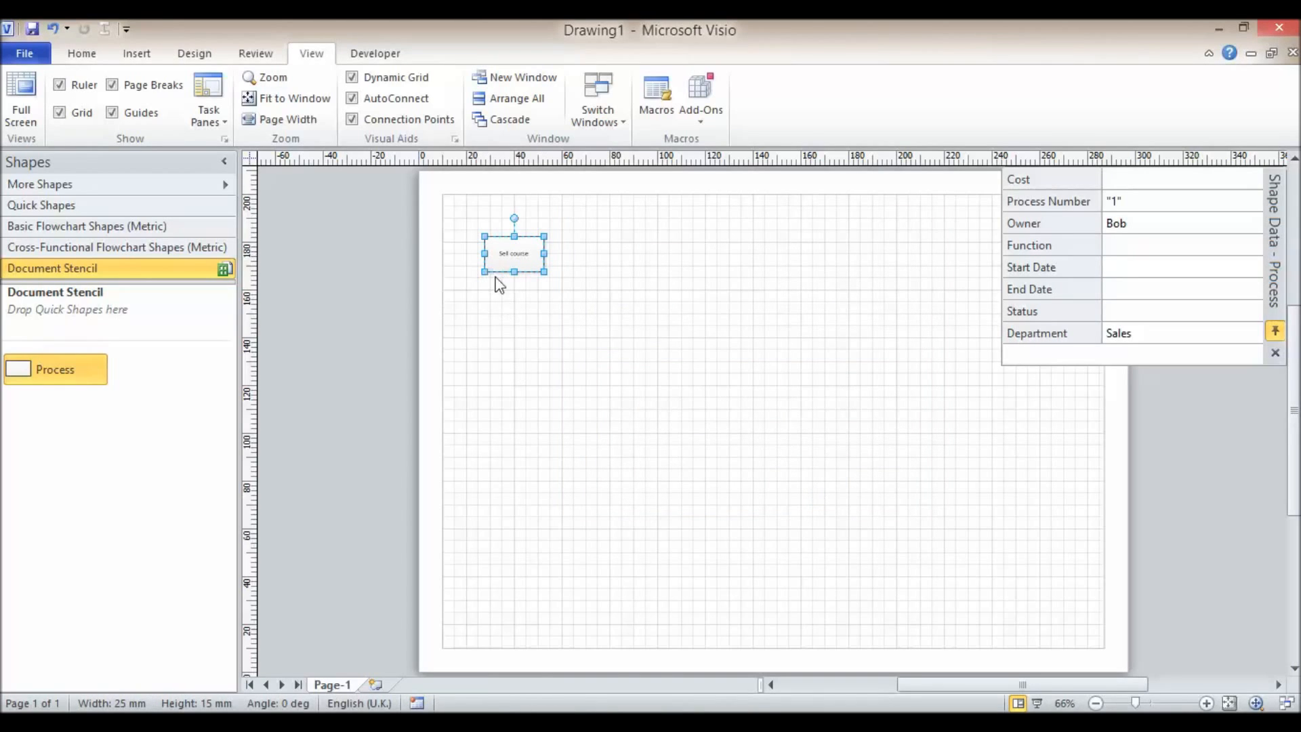
pyautogui.moveTo(722, 493)
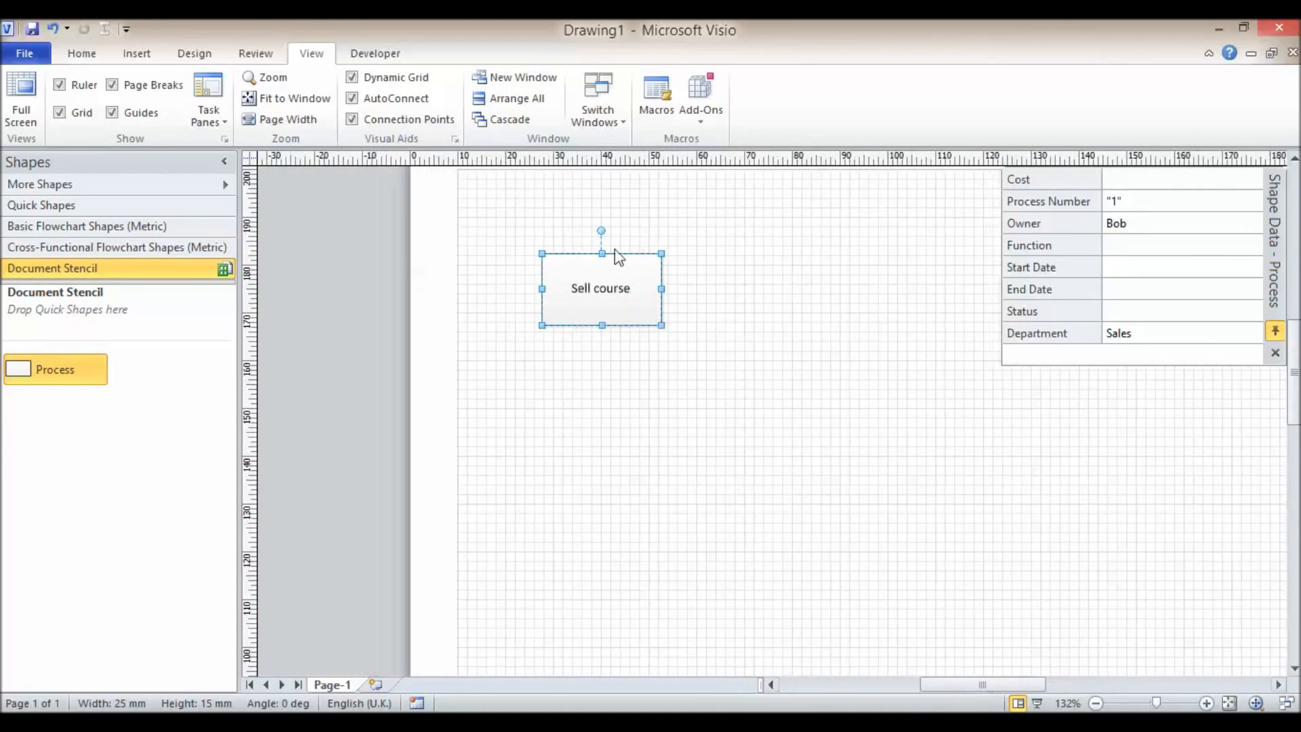
pyautogui.moveTo(602, 311)
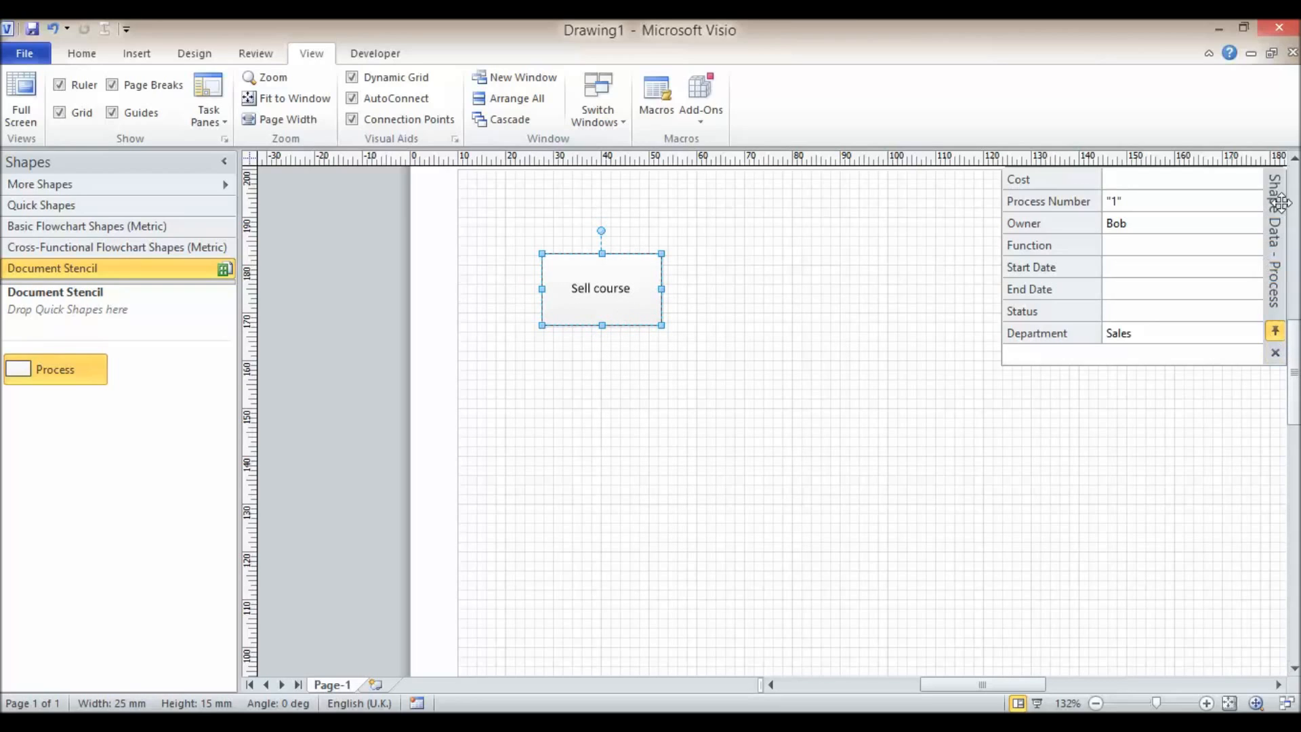
pyautogui.moveTo(1123, 357)
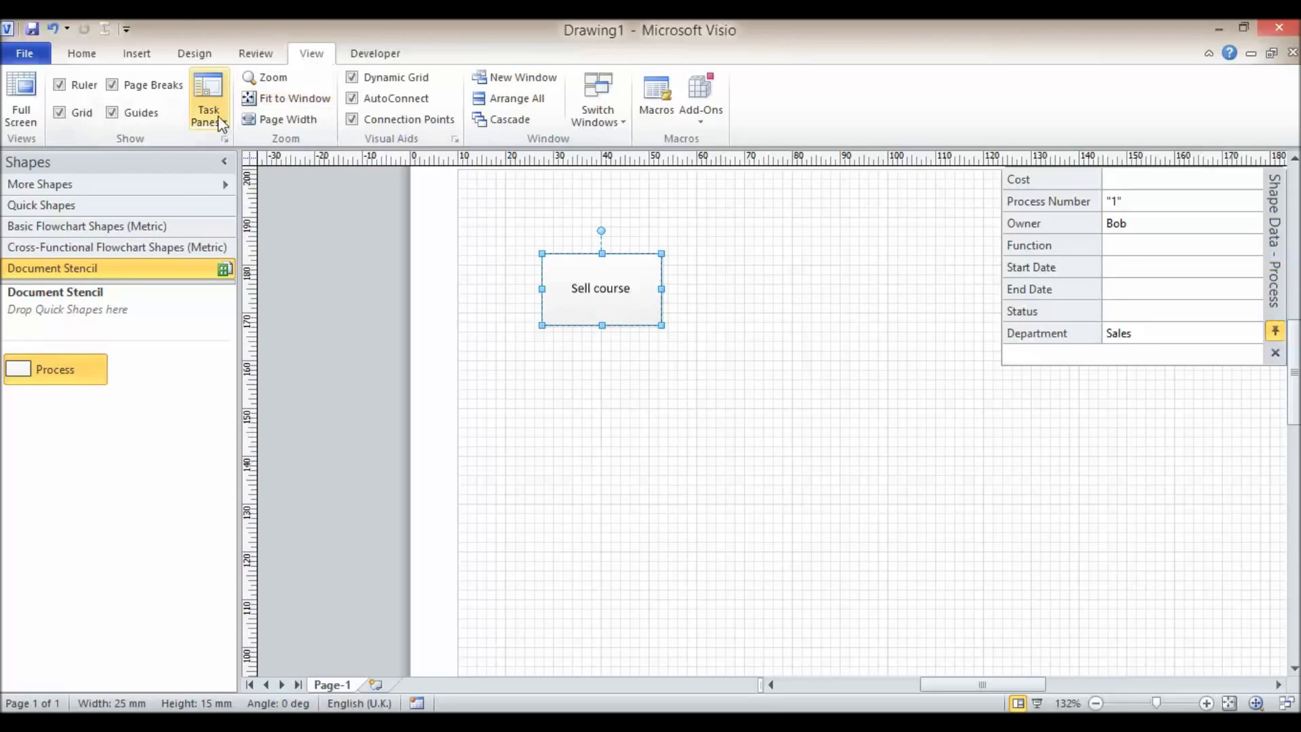
pyautogui.click(207, 99)
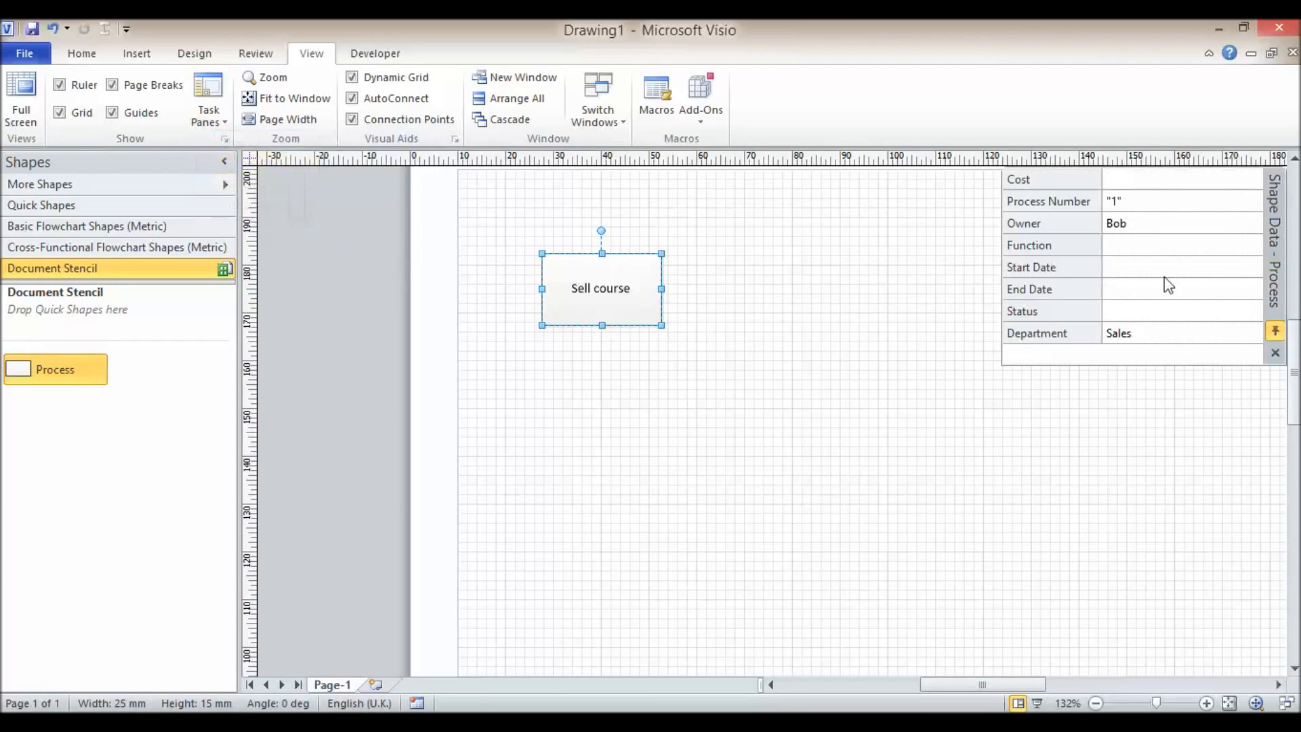
pyautogui.click(1178, 179)
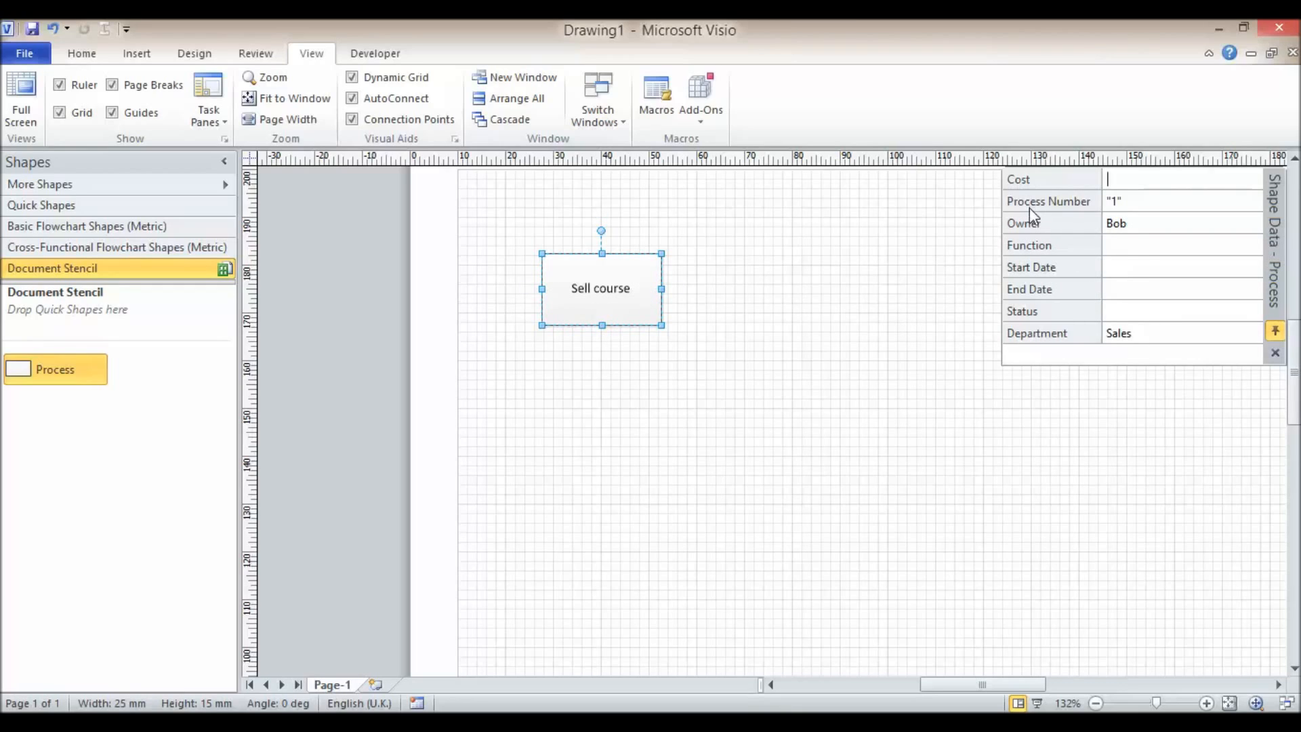
pyautogui.moveTo(1138, 325)
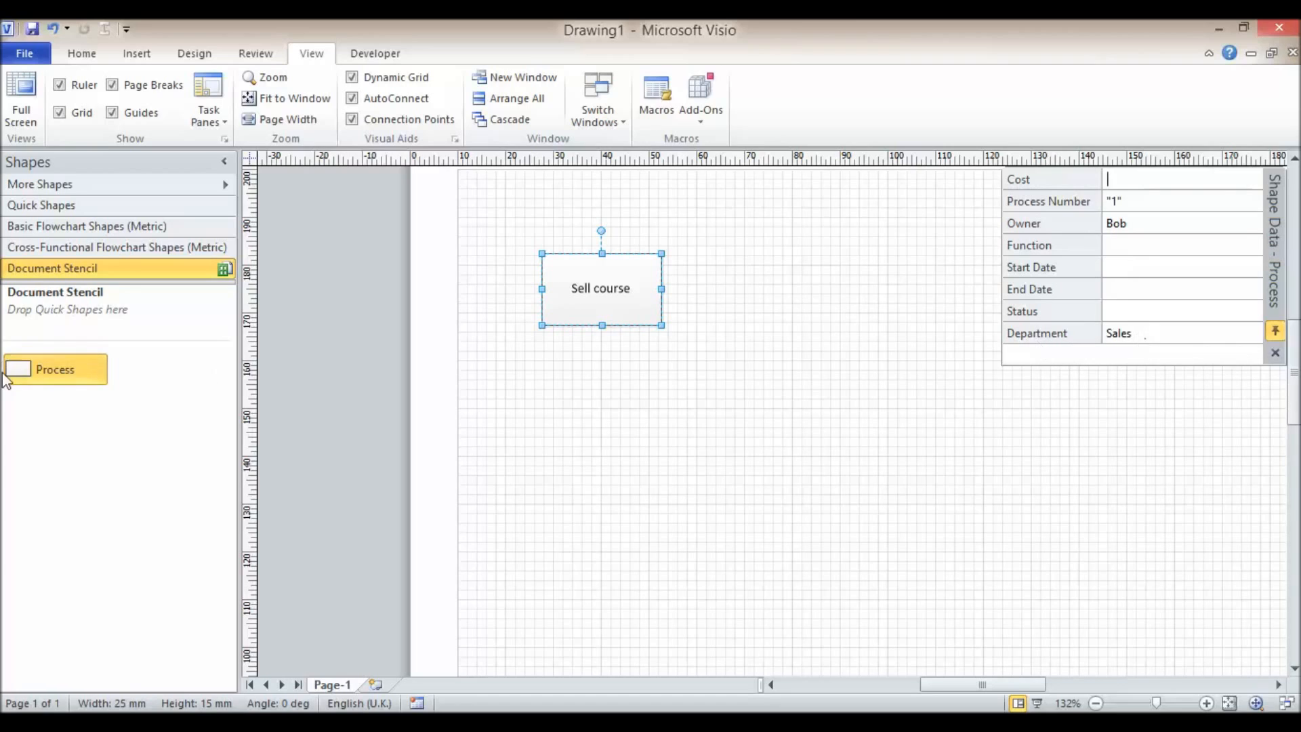
# Drop a second Process box linked to record 2: Collect customer details, Bill, Admin.
pyautogui.moveTo(54, 369); pyautogui.dragTo(754, 288)
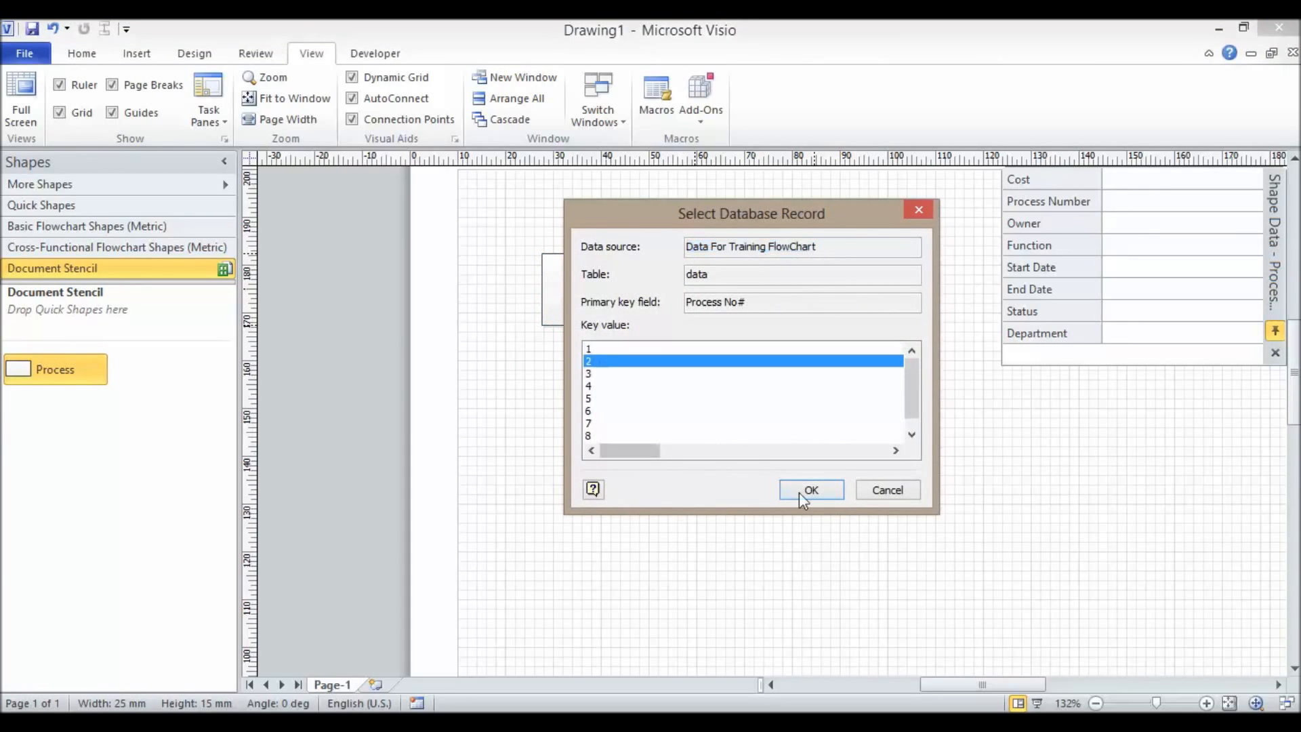
pyautogui.click(810, 489)
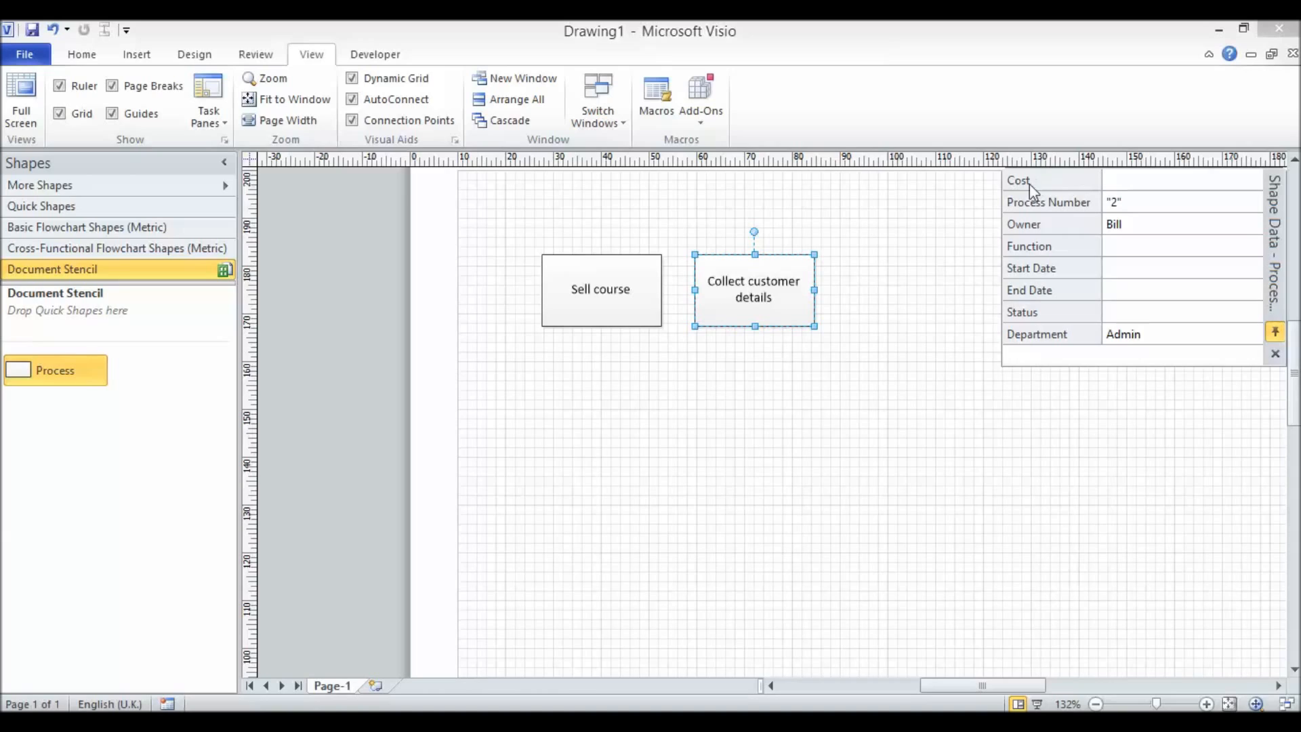
pyautogui.moveTo(888, 322)
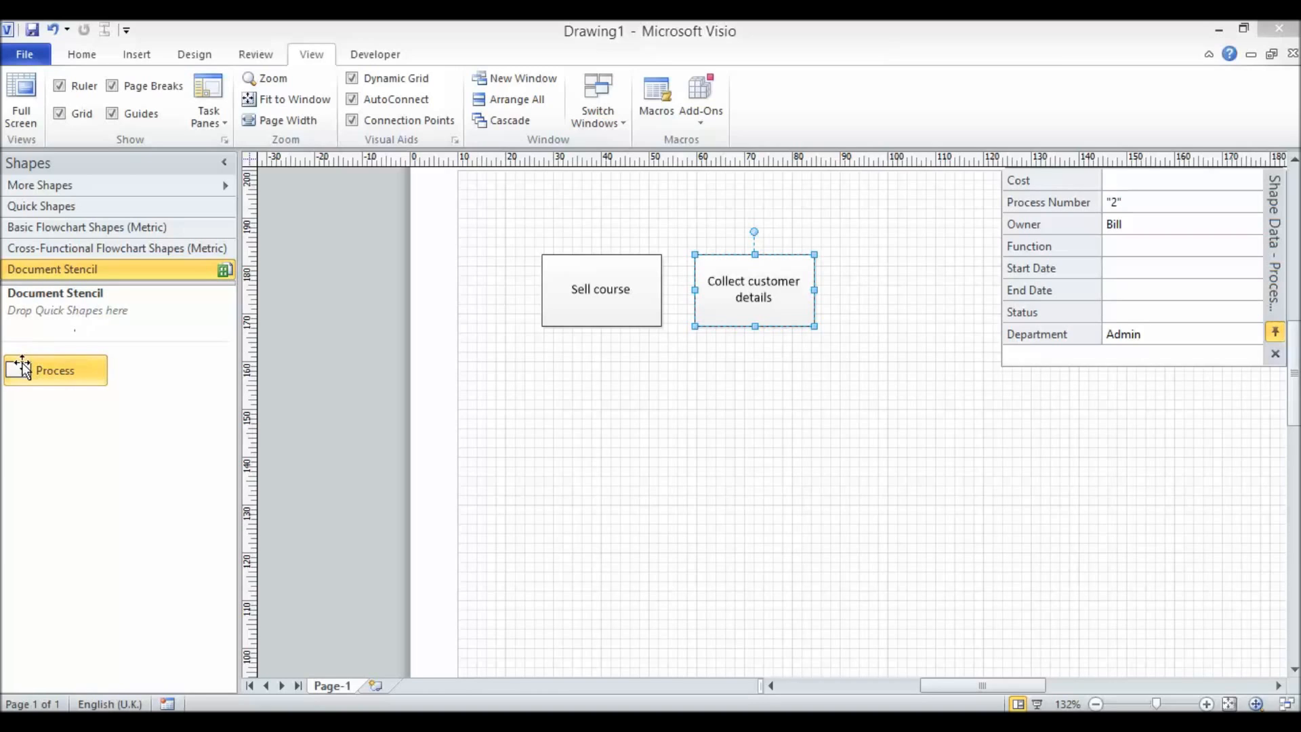
# Edit the Process master shape and bring up its Define Shape Data list.
pyautogui.rightClick(55, 370)
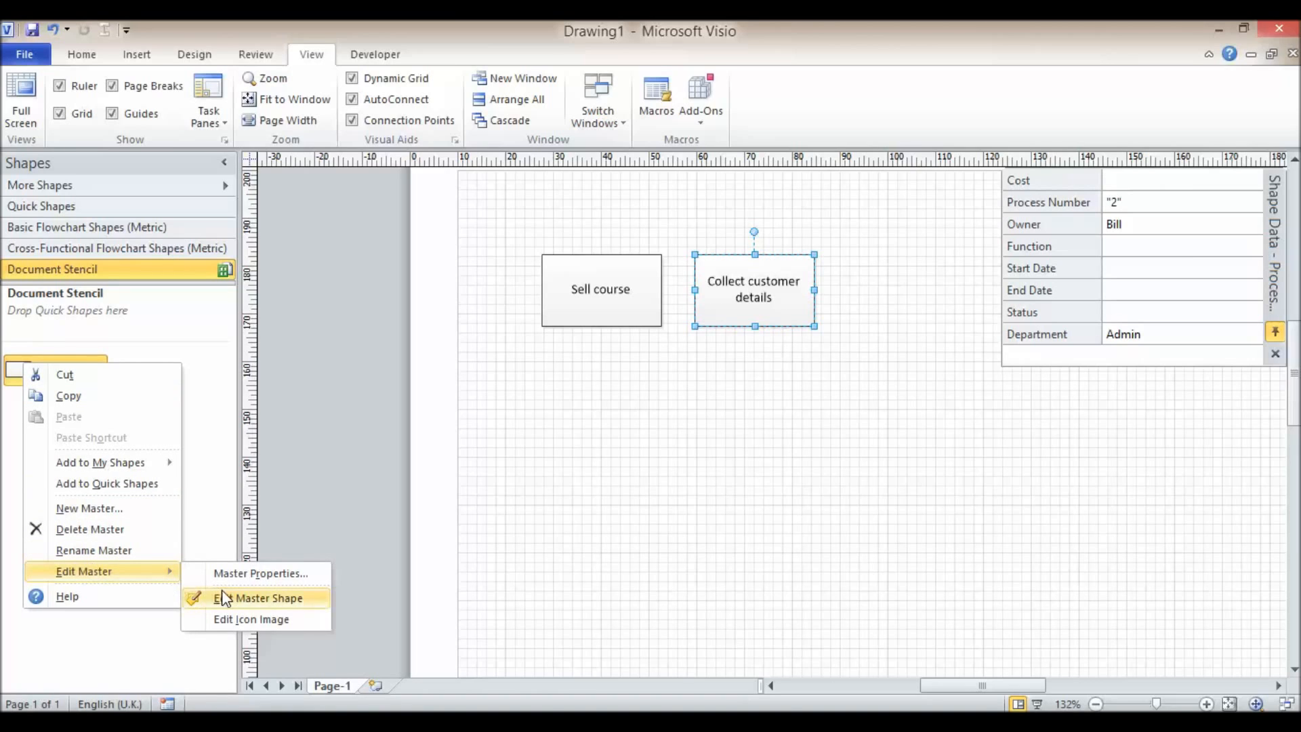
pyautogui.click(265, 597)
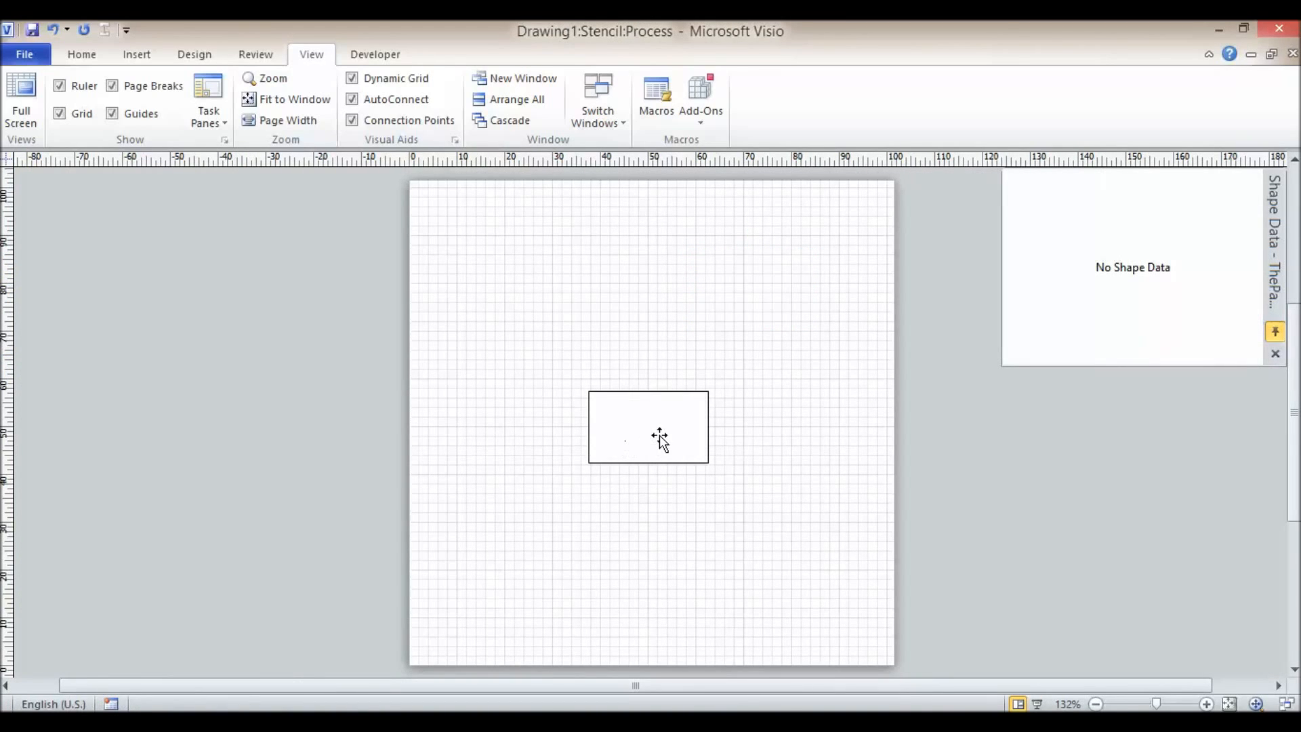
pyautogui.rightClick(648, 428)
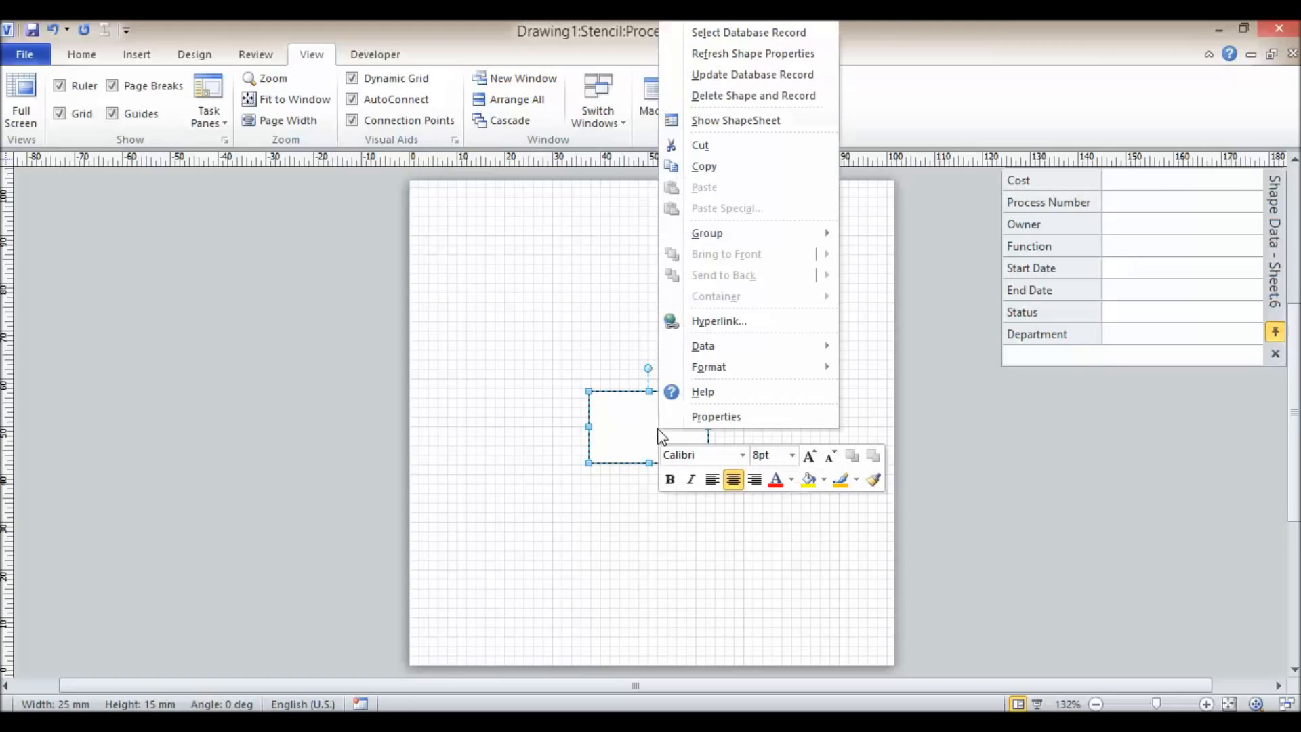
pyautogui.moveTo(702, 345)
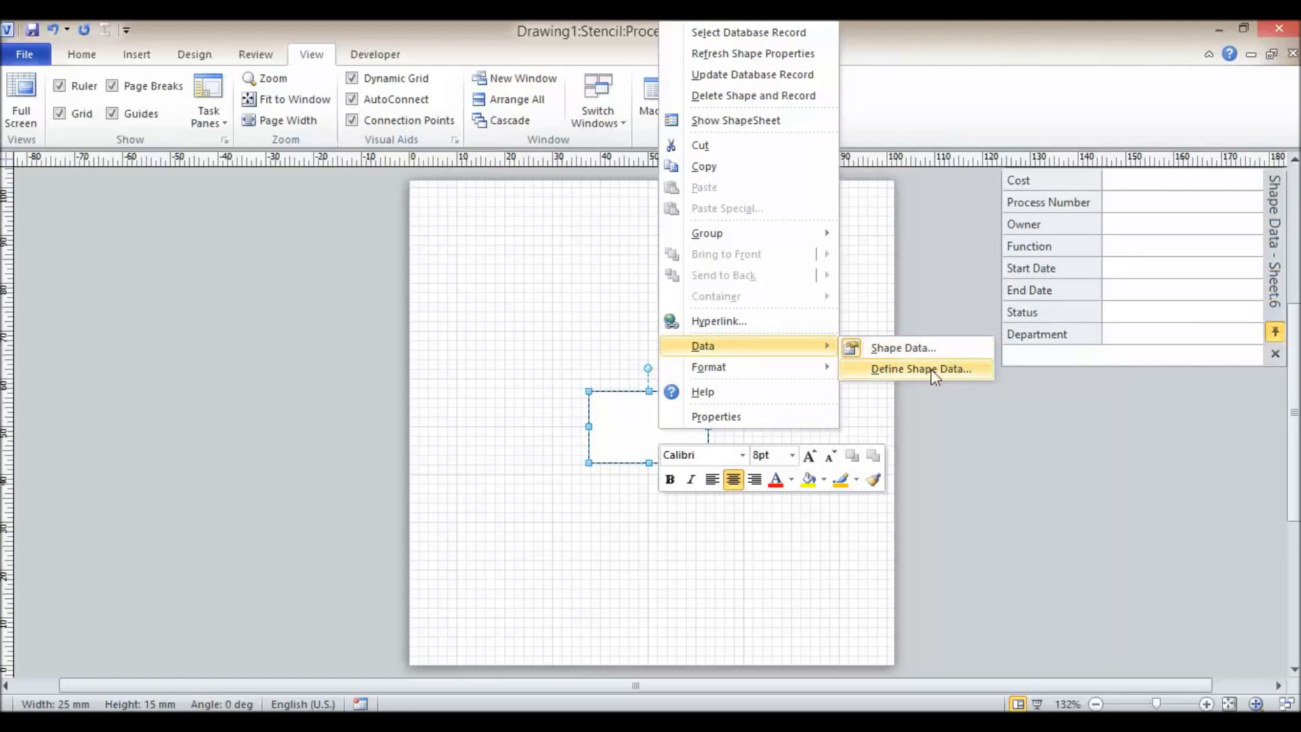
pyautogui.click(920, 369)
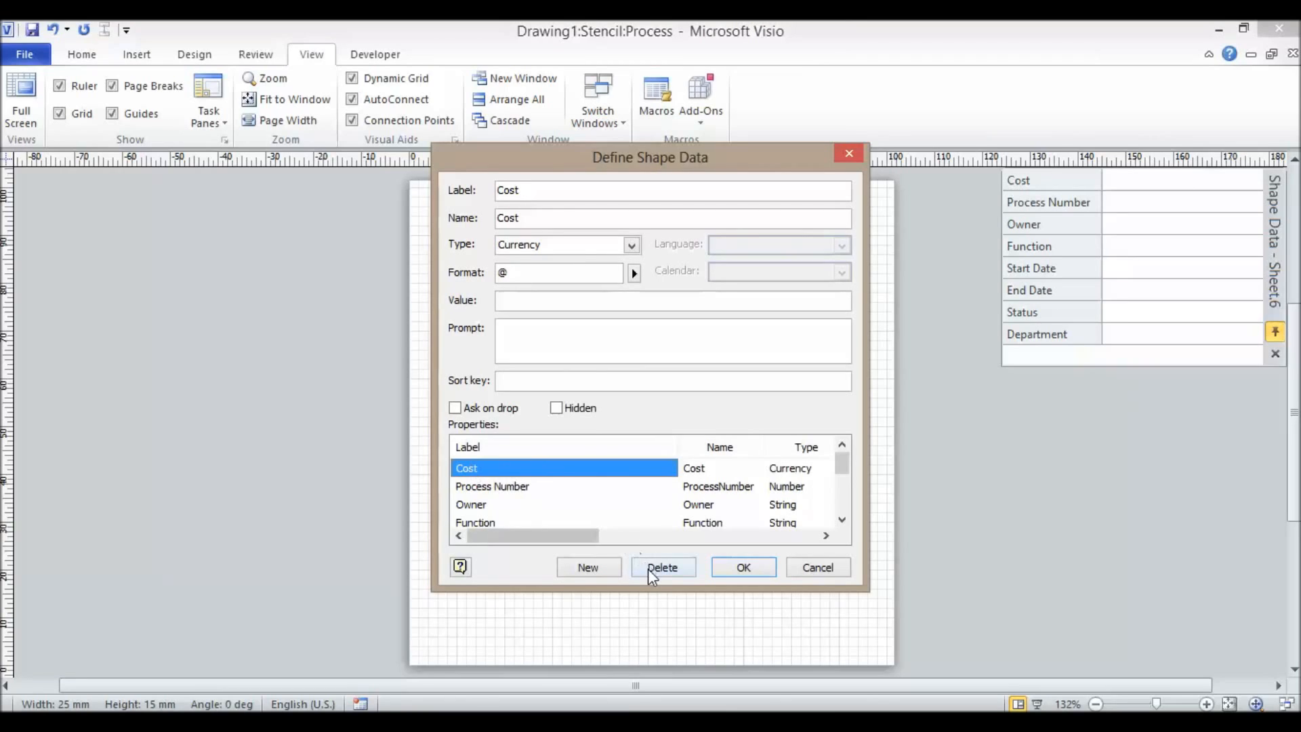
# Delete the Cost, Function, Start Date, End Date and Status shape data fields.
pyautogui.click(662, 567)
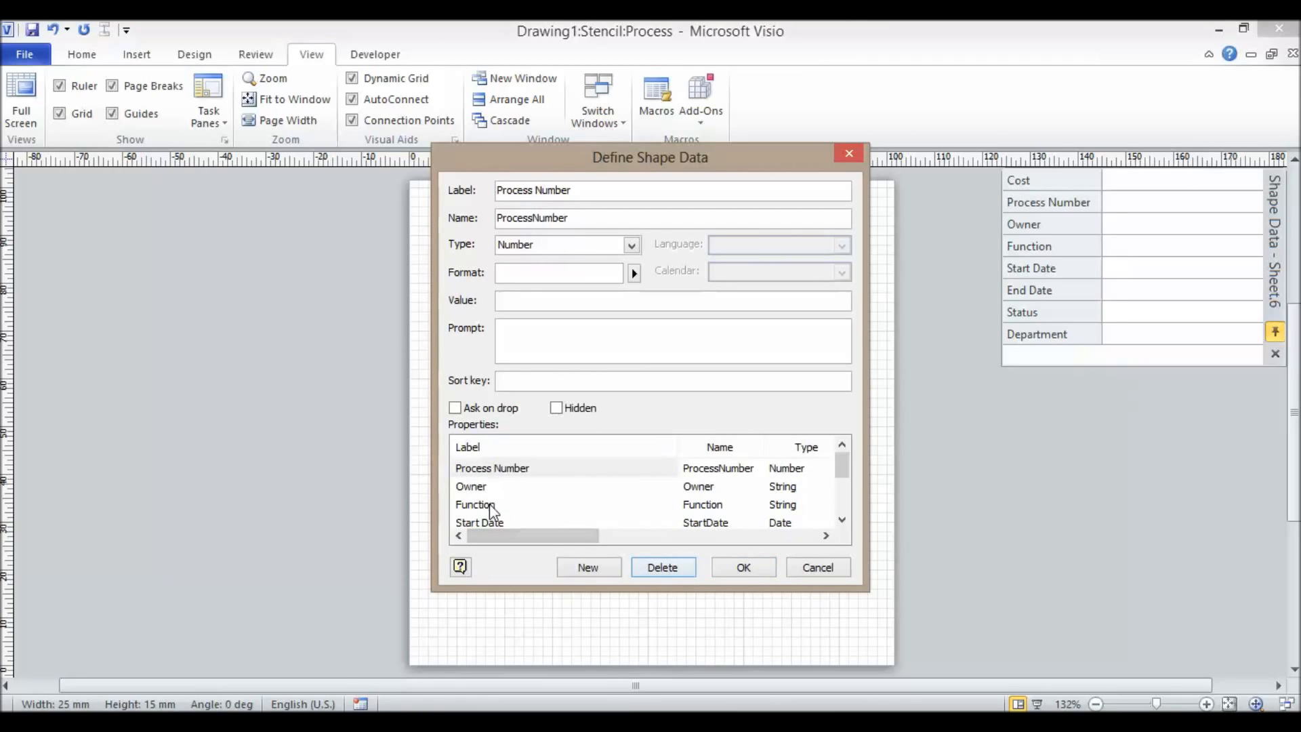
pyautogui.click(492, 504)
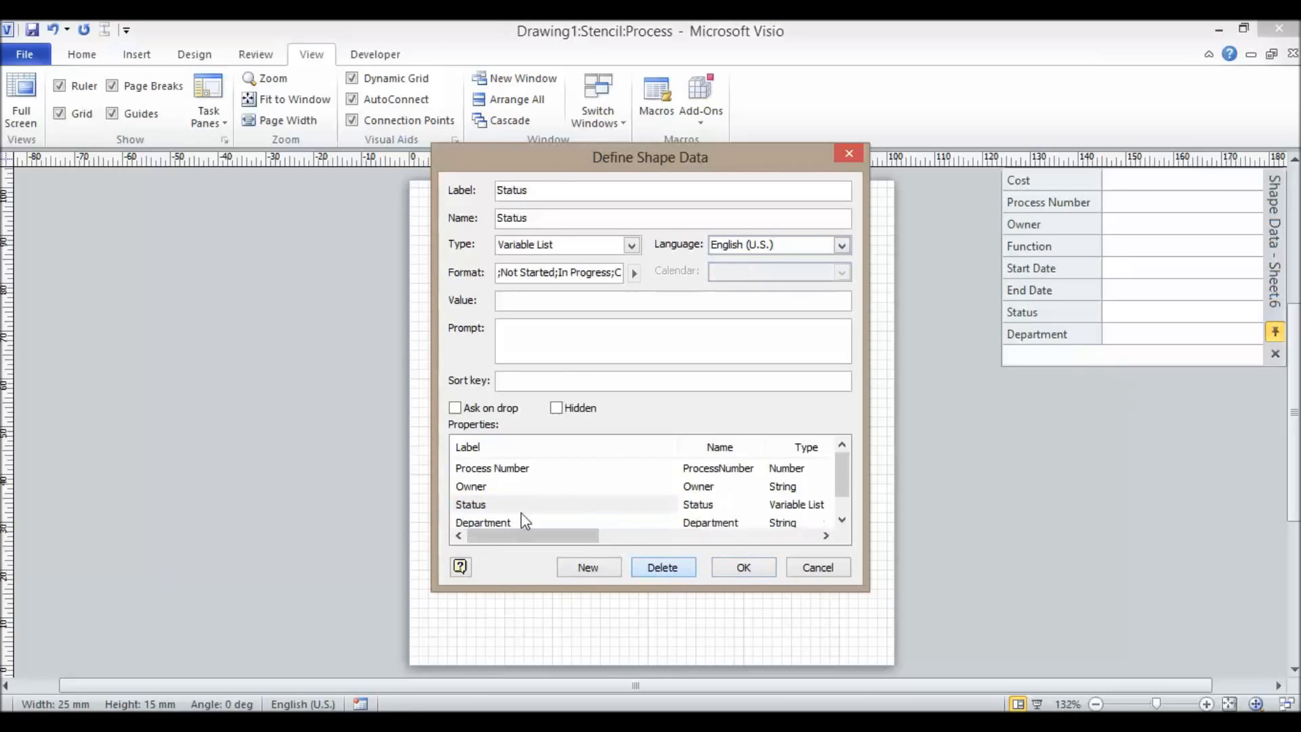
pyautogui.click(484, 522)
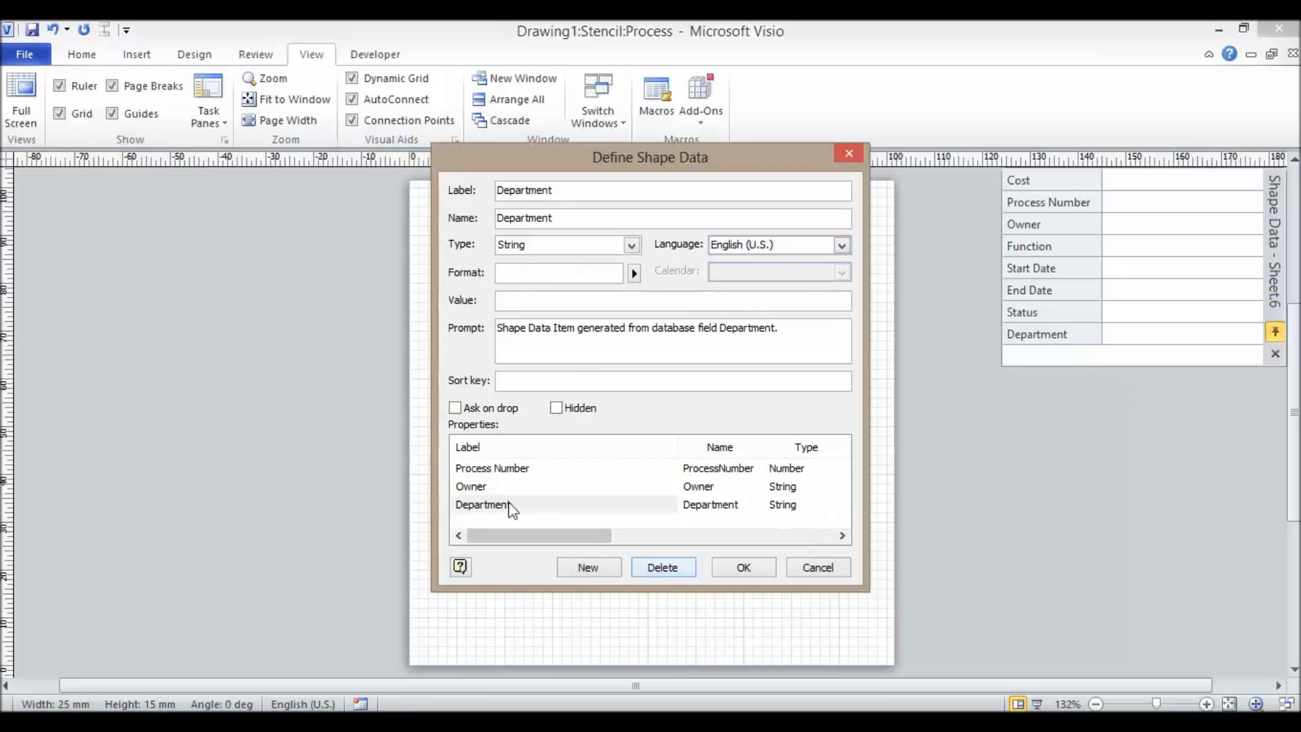
pyautogui.moveTo(741, 567)
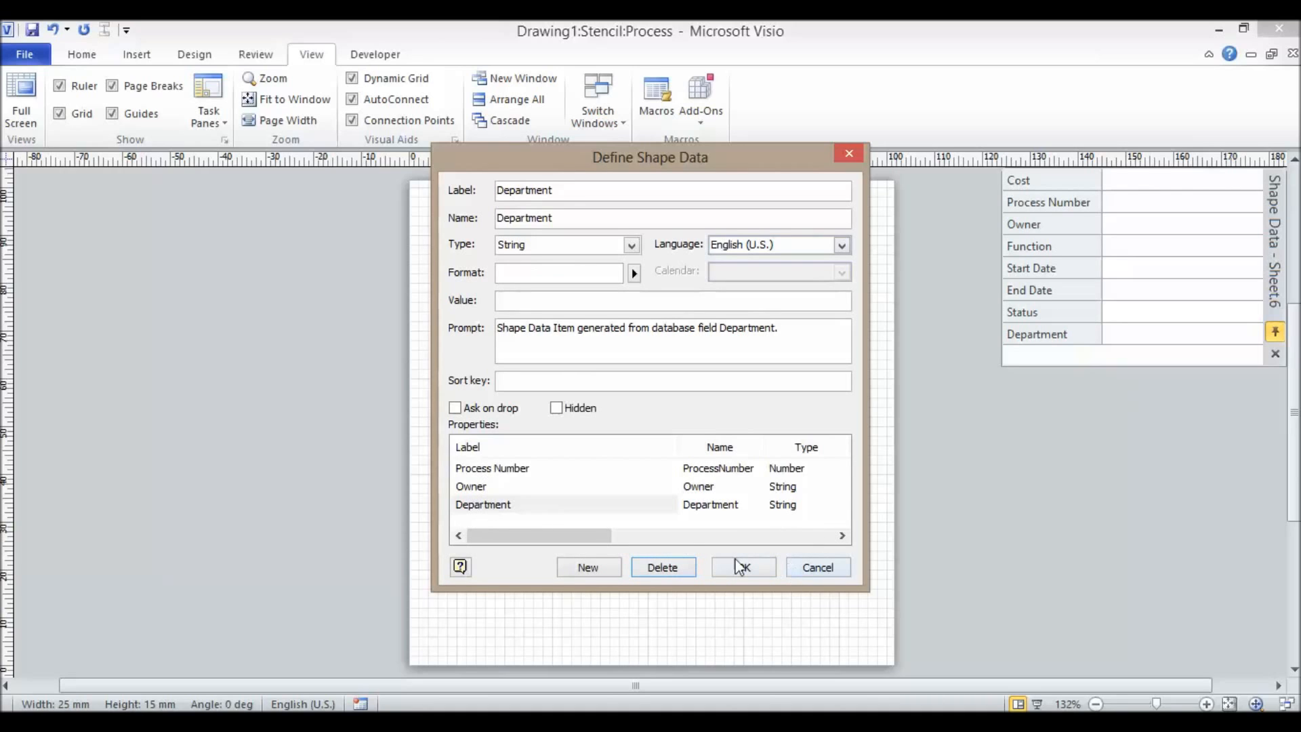
pyautogui.click(741, 567)
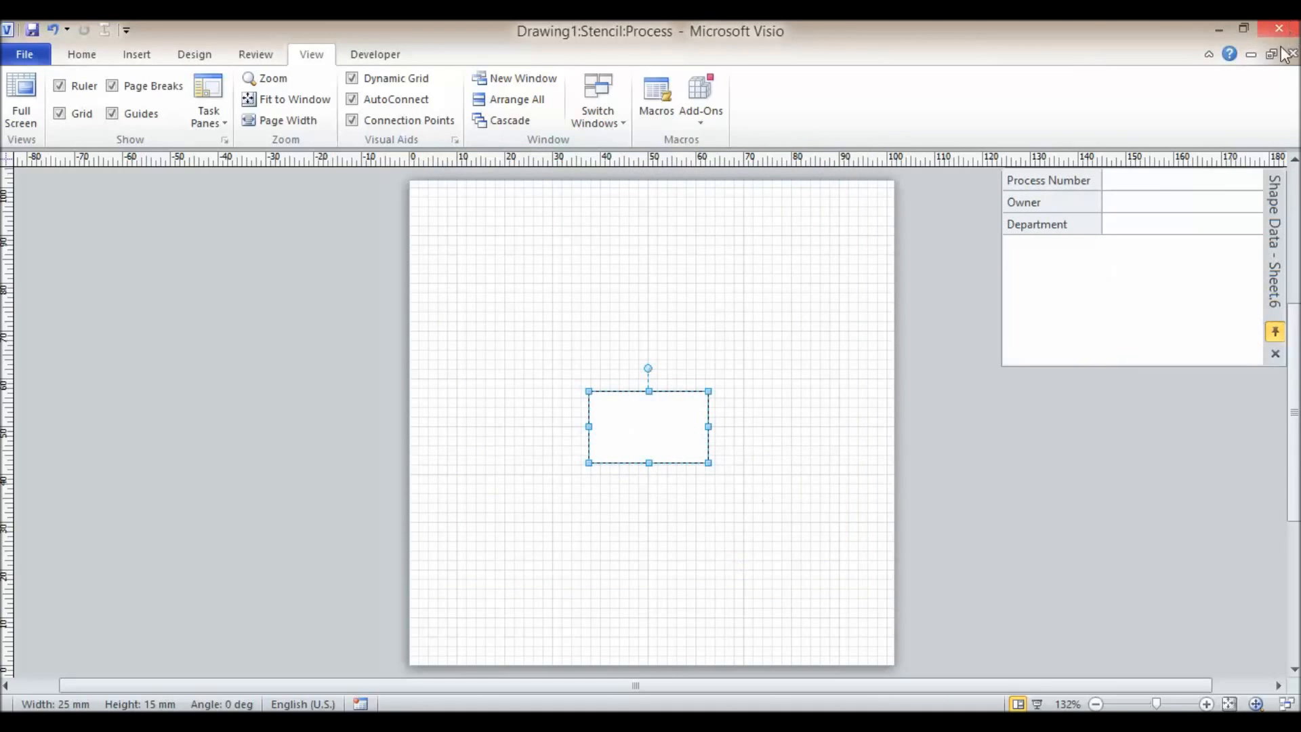
pyautogui.moveTo(1291, 54)
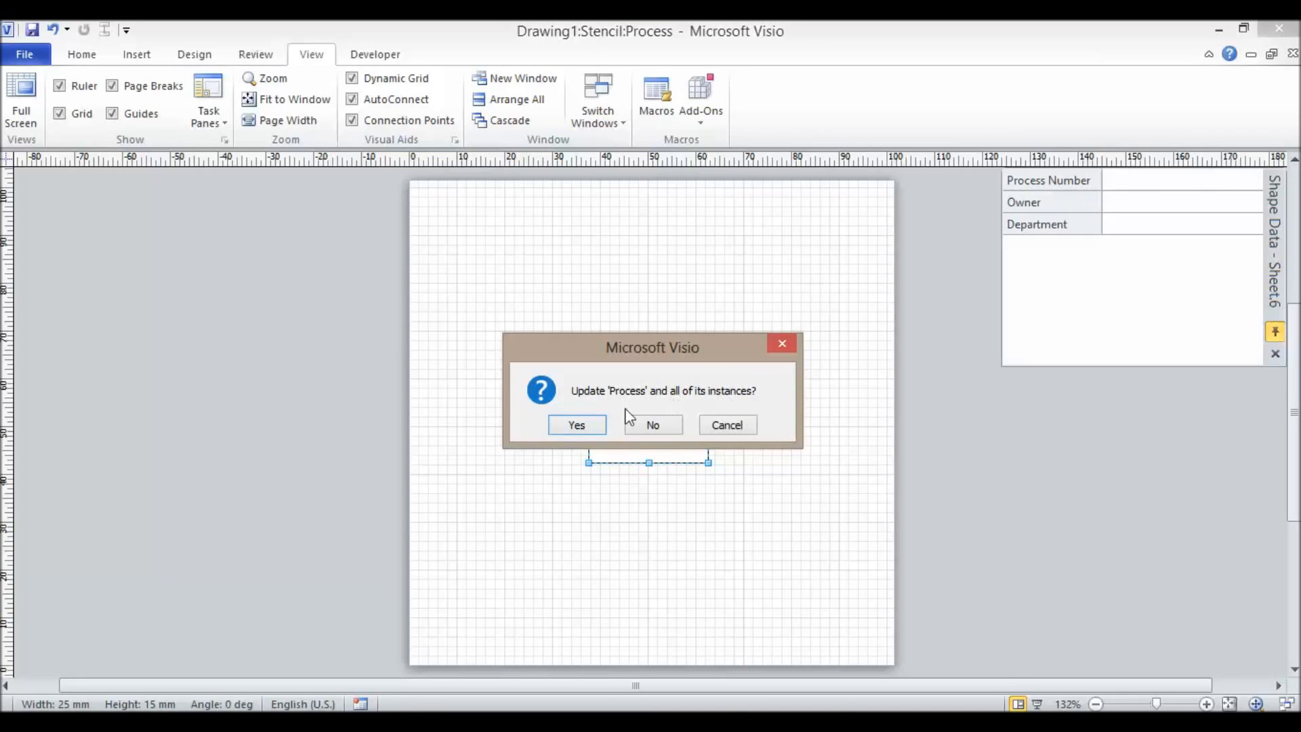
# Apply the edited Process master to all its instances on the drawing.
pyautogui.click(577, 424)
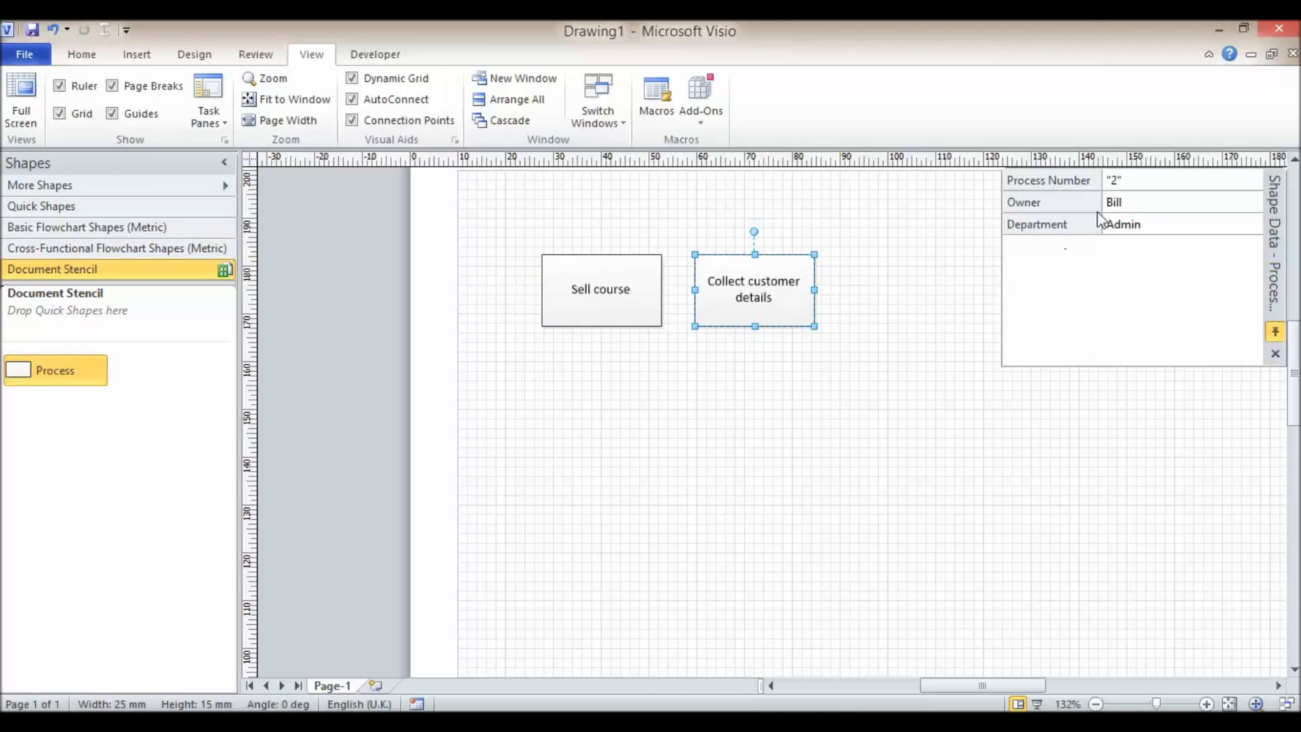
pyautogui.moveTo(1135, 297)
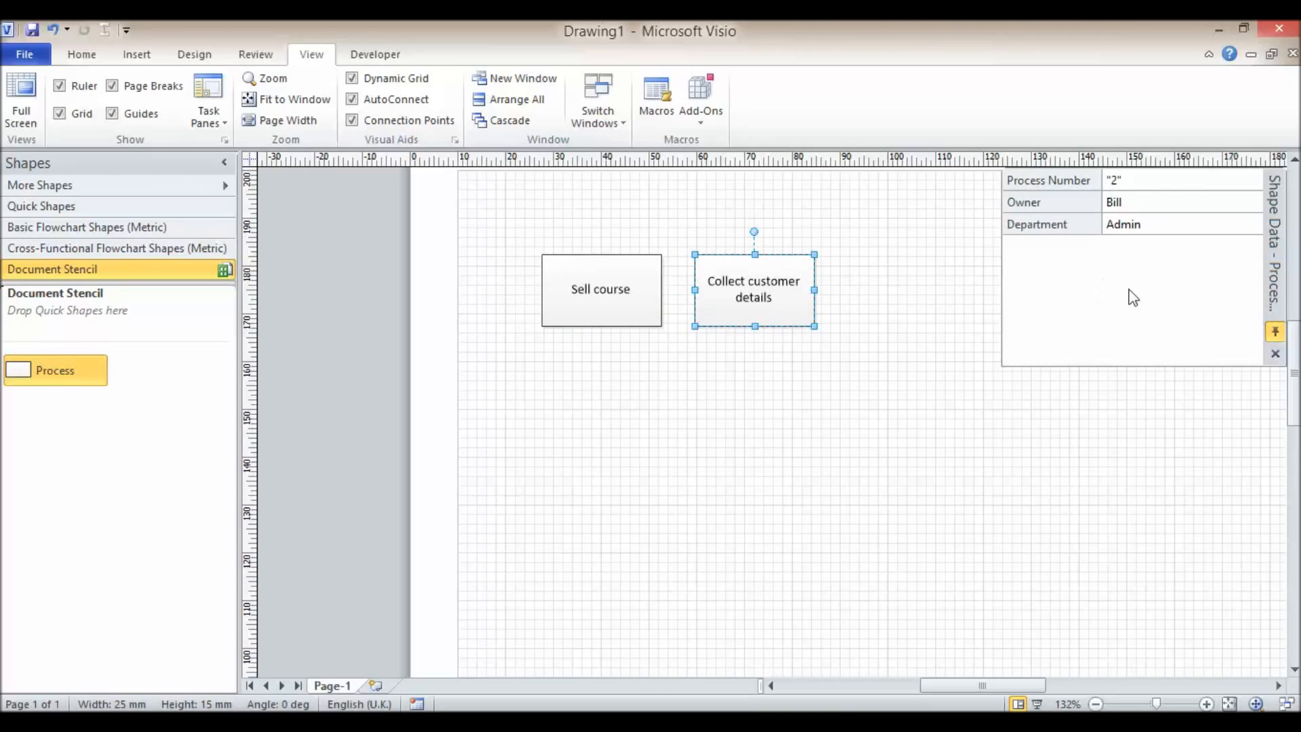
pyautogui.moveTo(681, 402)
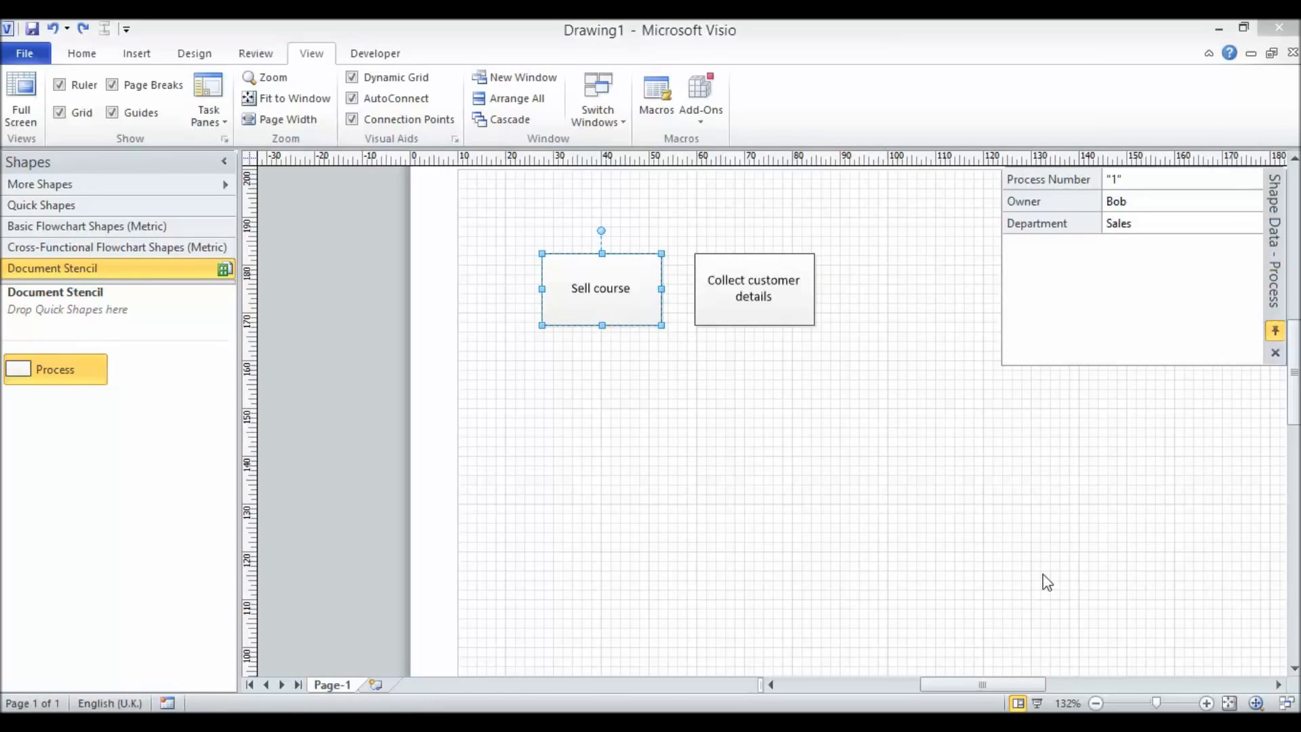
pyautogui.moveTo(600, 306)
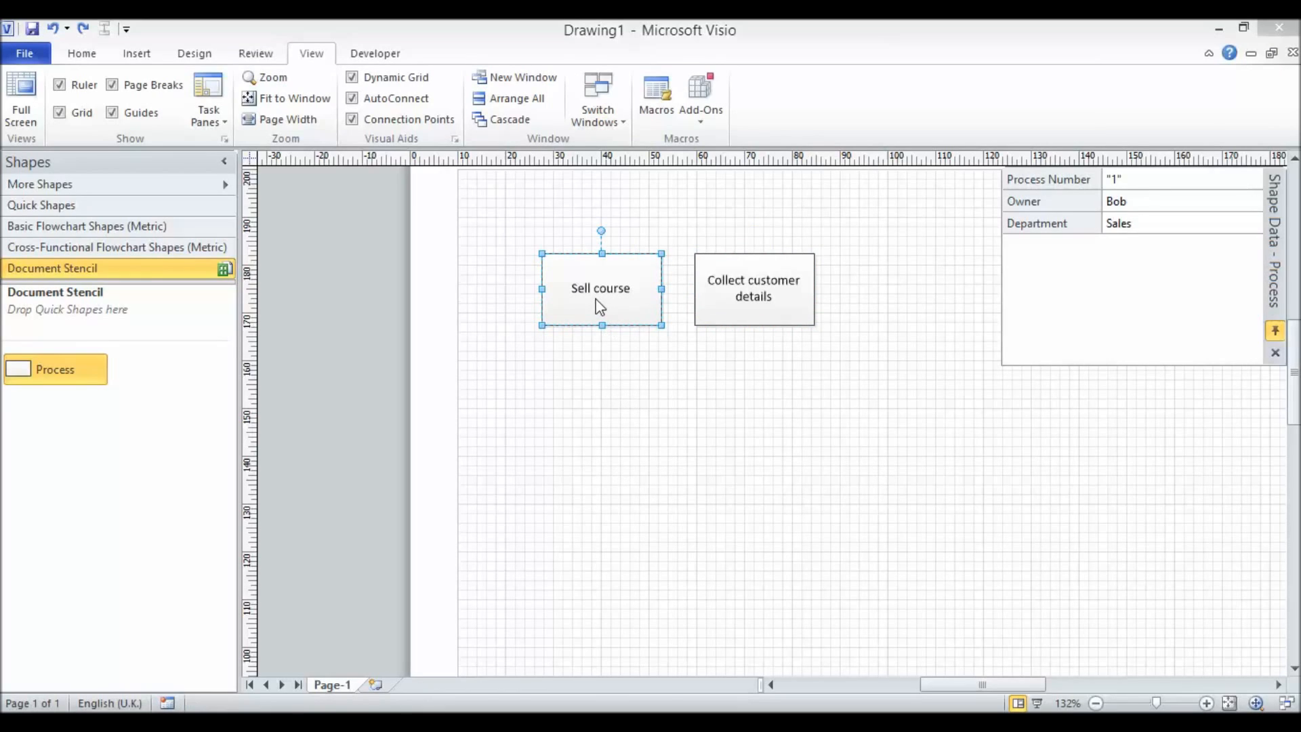
pyautogui.moveTo(590, 355)
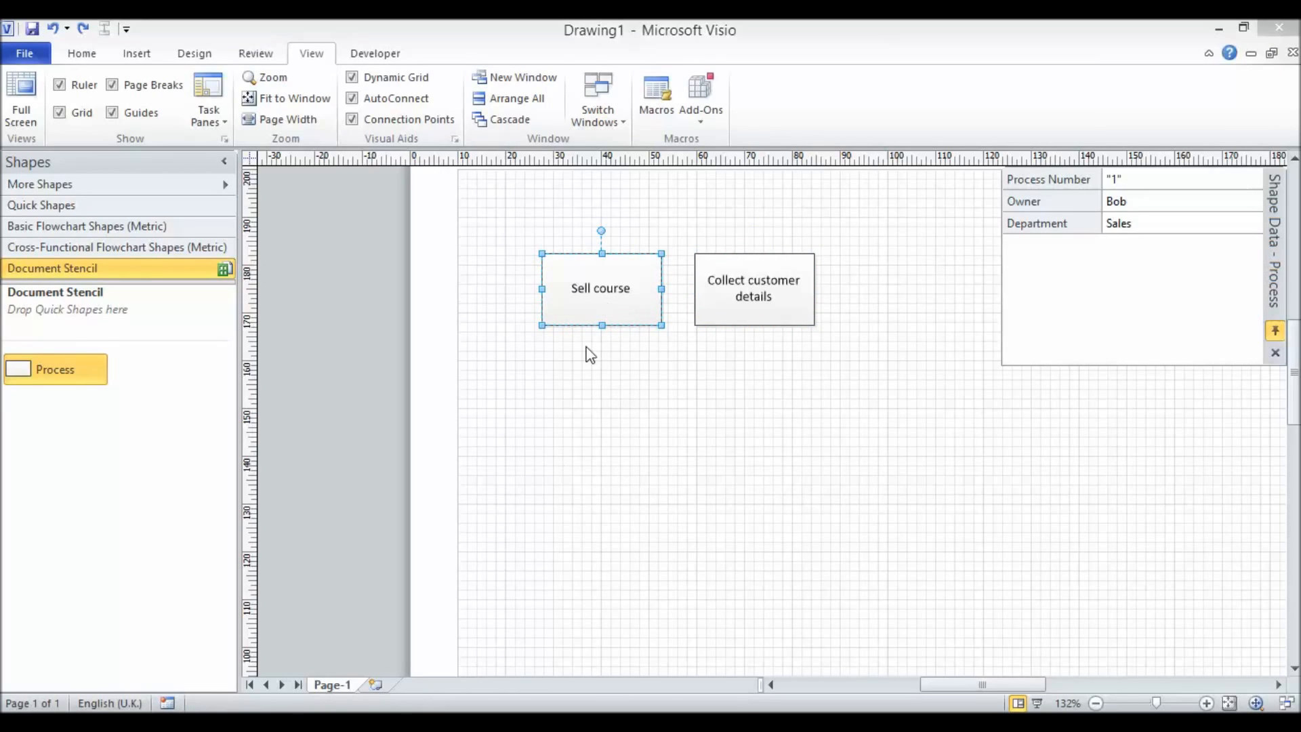
pyautogui.moveTo(614, 417)
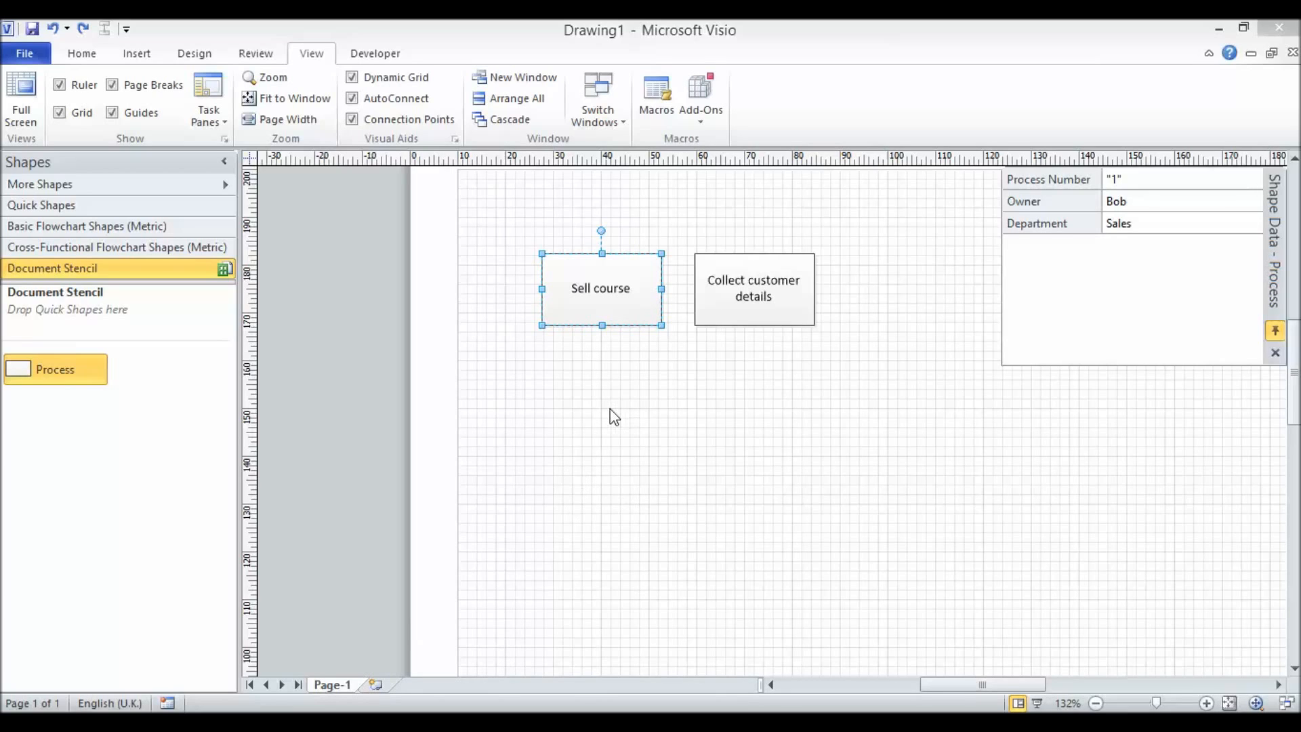
pyautogui.moveTo(617, 399)
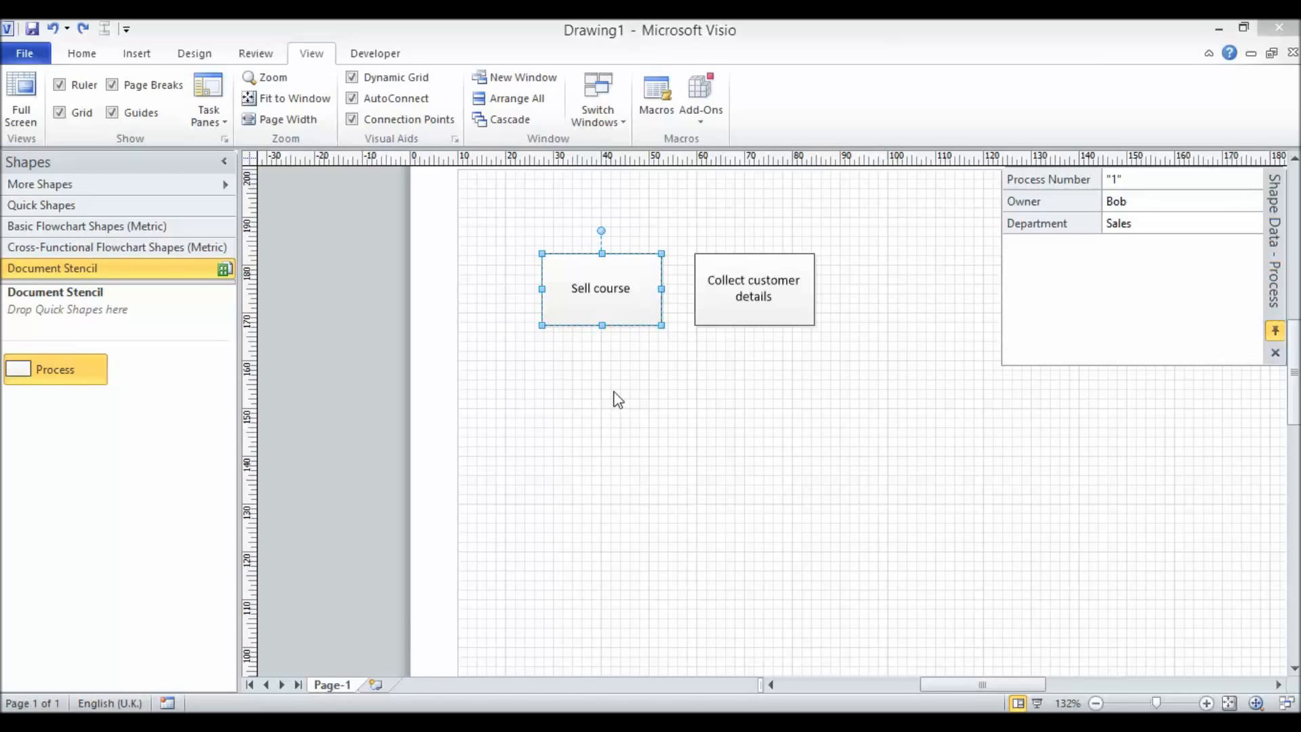
pyautogui.moveTo(627, 381)
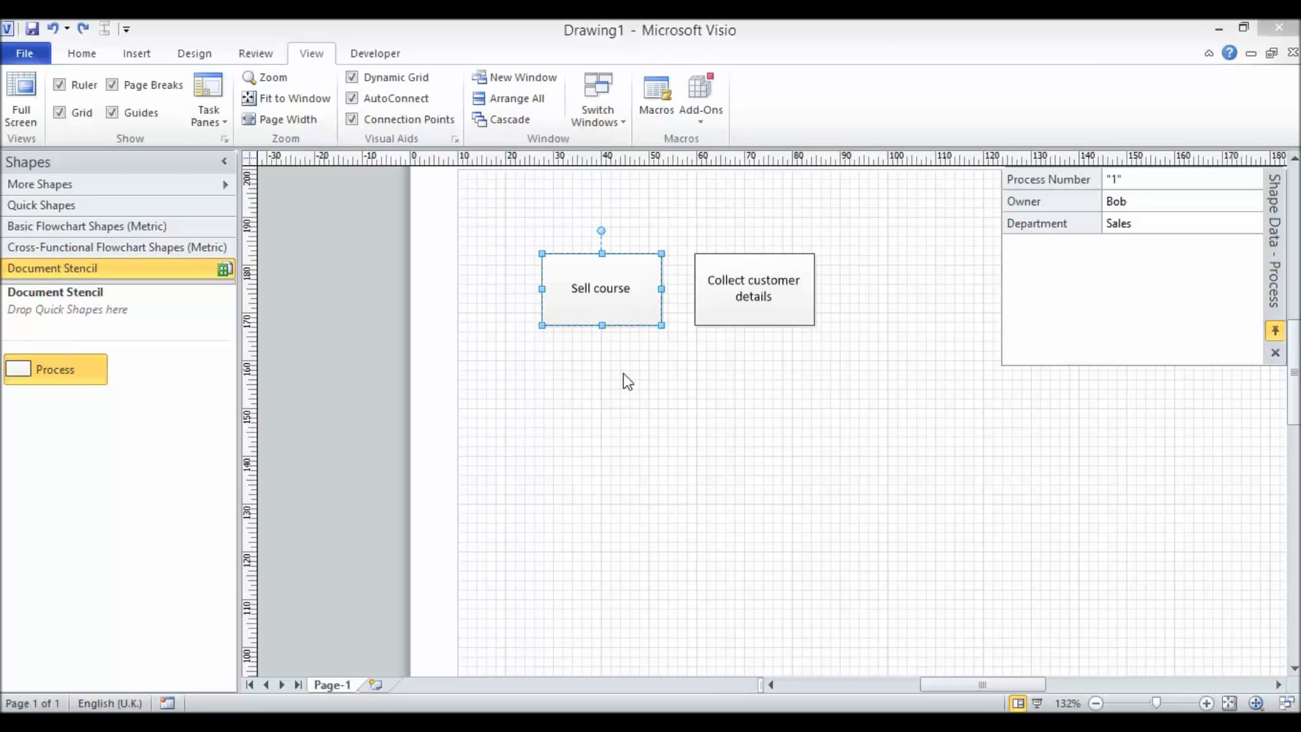
pyautogui.moveTo(415, 599)
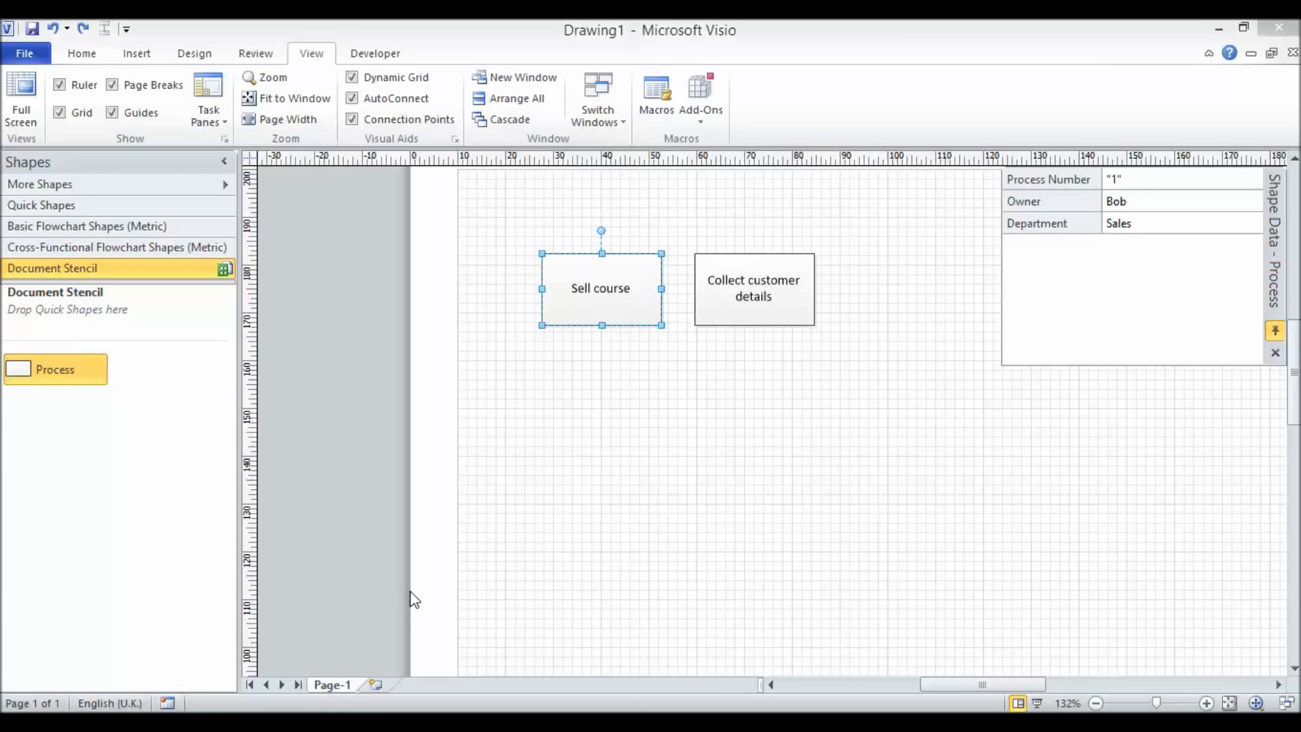
pyautogui.moveTo(577, 556)
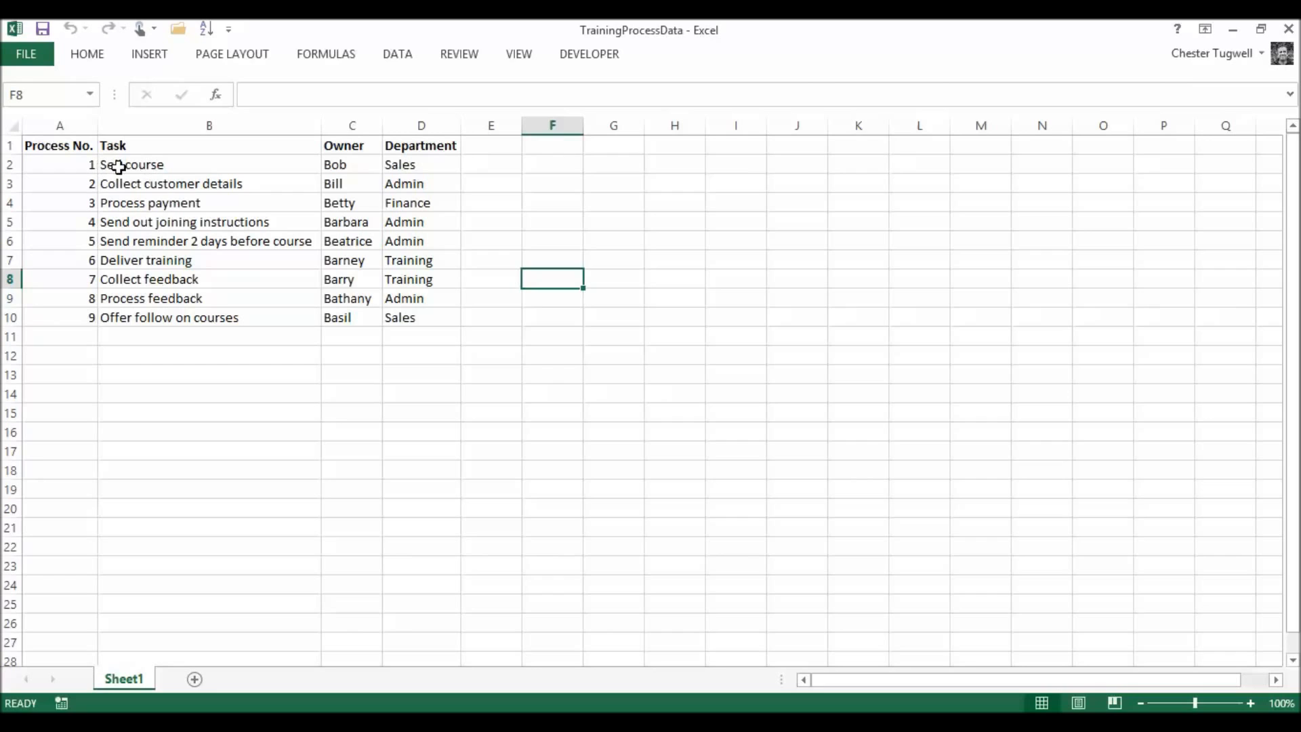
# Change Sell course's owner in cell C2 from Bob to Basil.
pyautogui.click(130, 164)
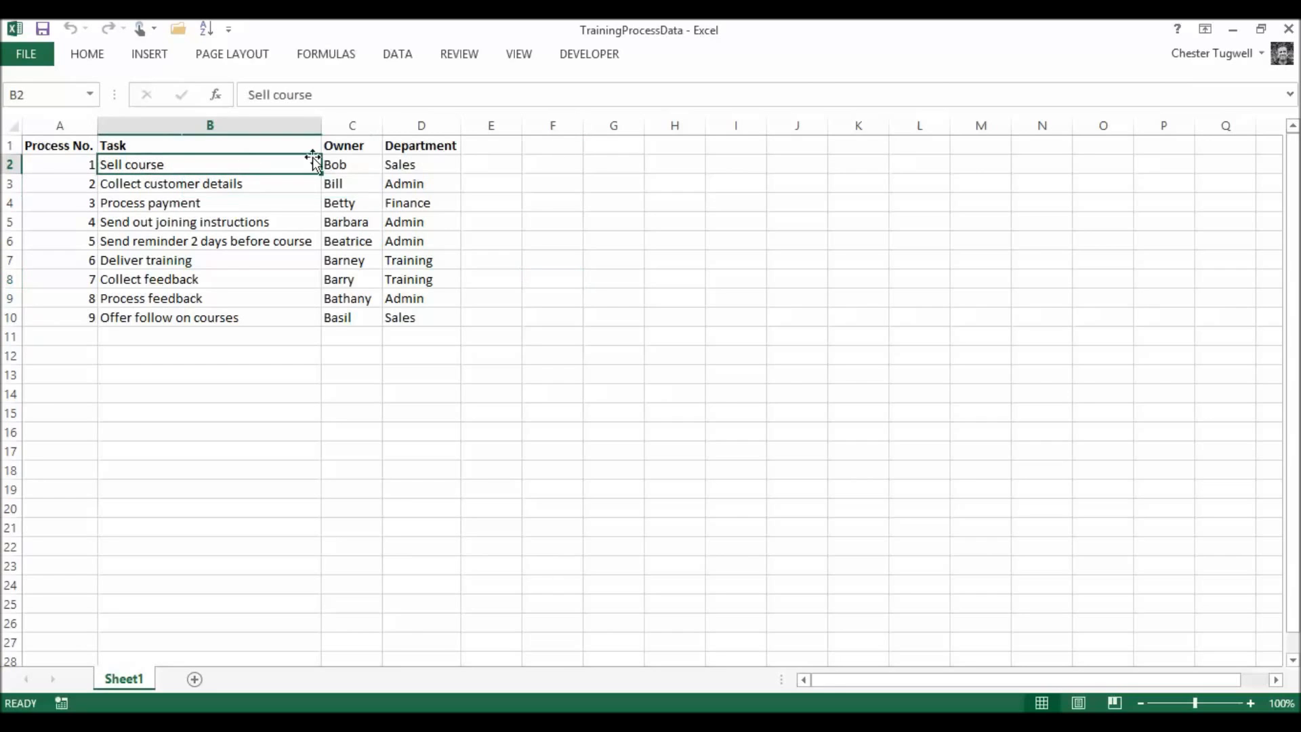
pyautogui.click(351, 164)
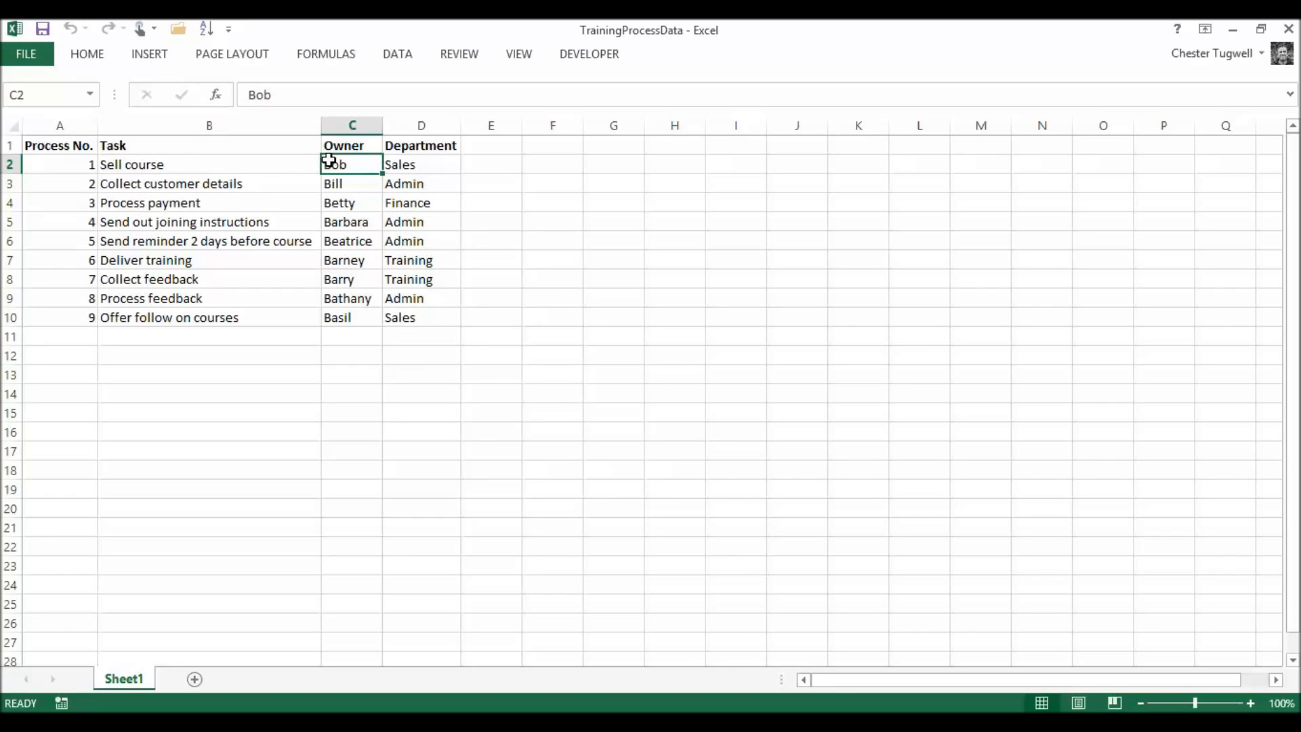
pyautogui.write('Basil')
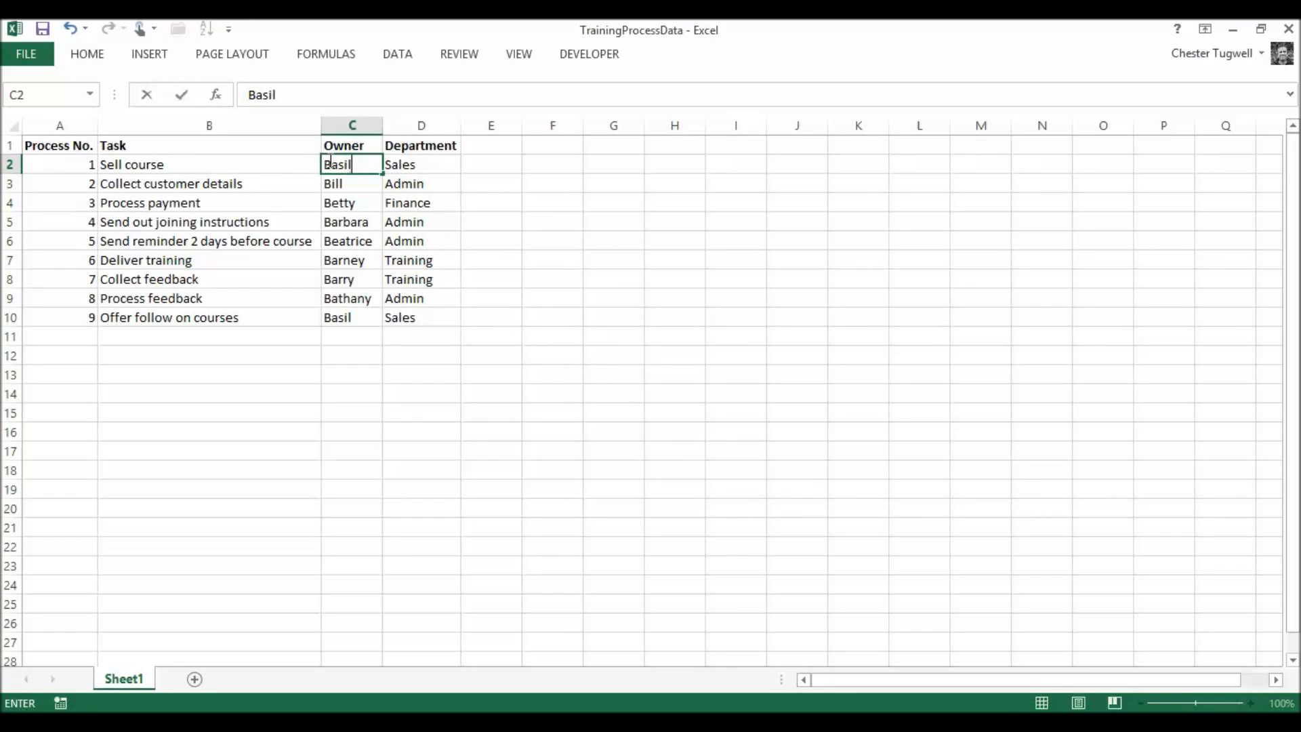
pyautogui.click(614, 260)
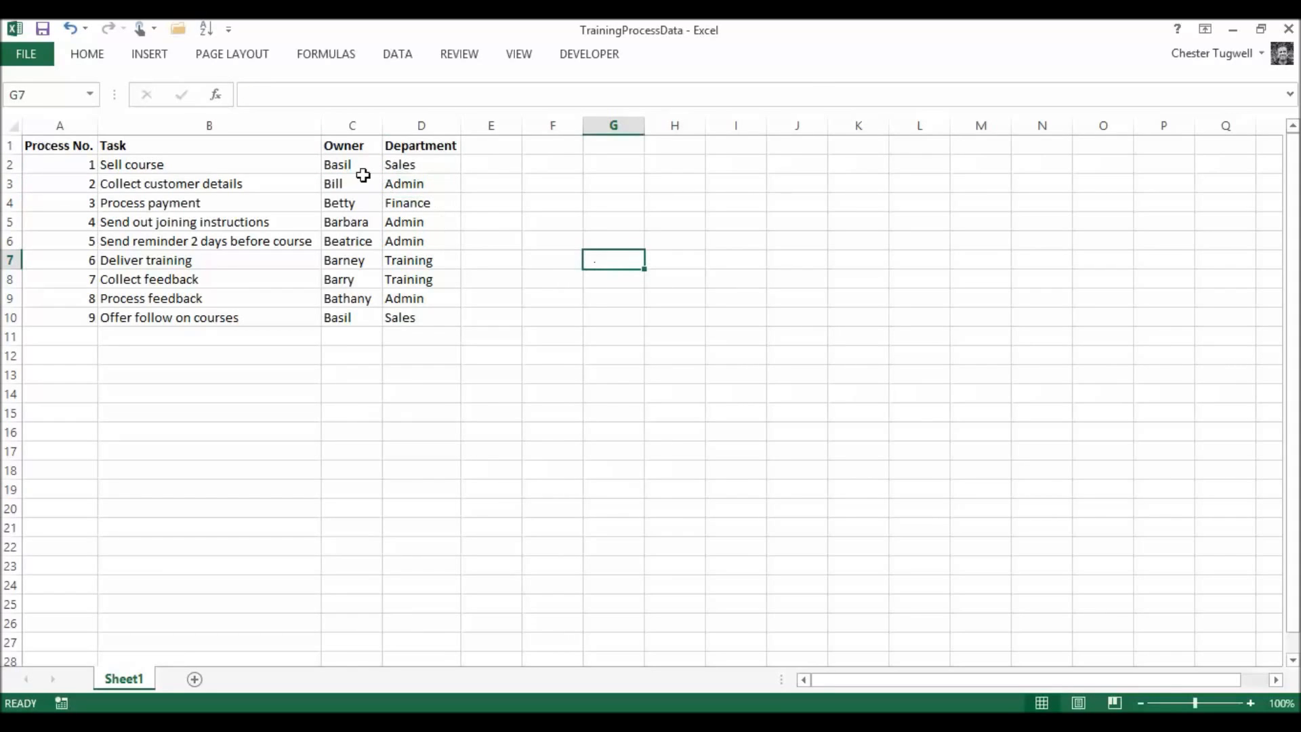
pyautogui.click(352, 164)
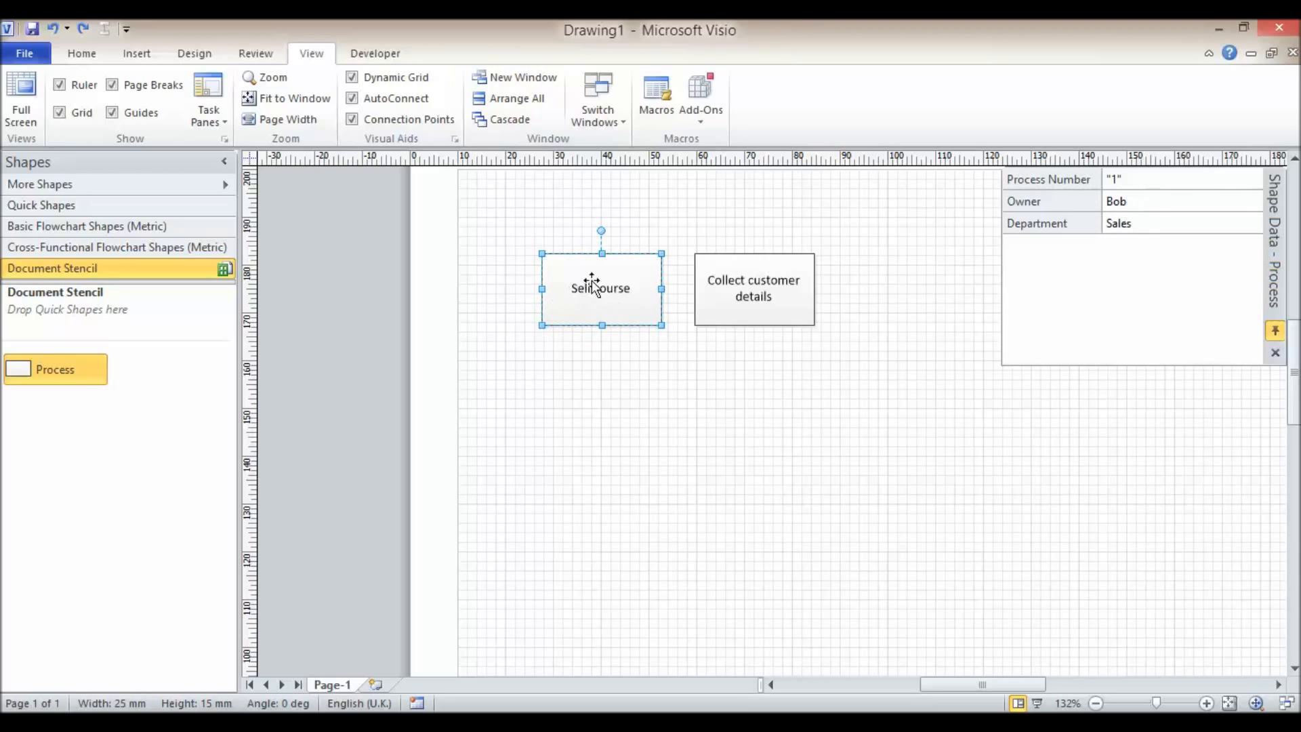
pyautogui.moveTo(600, 288)
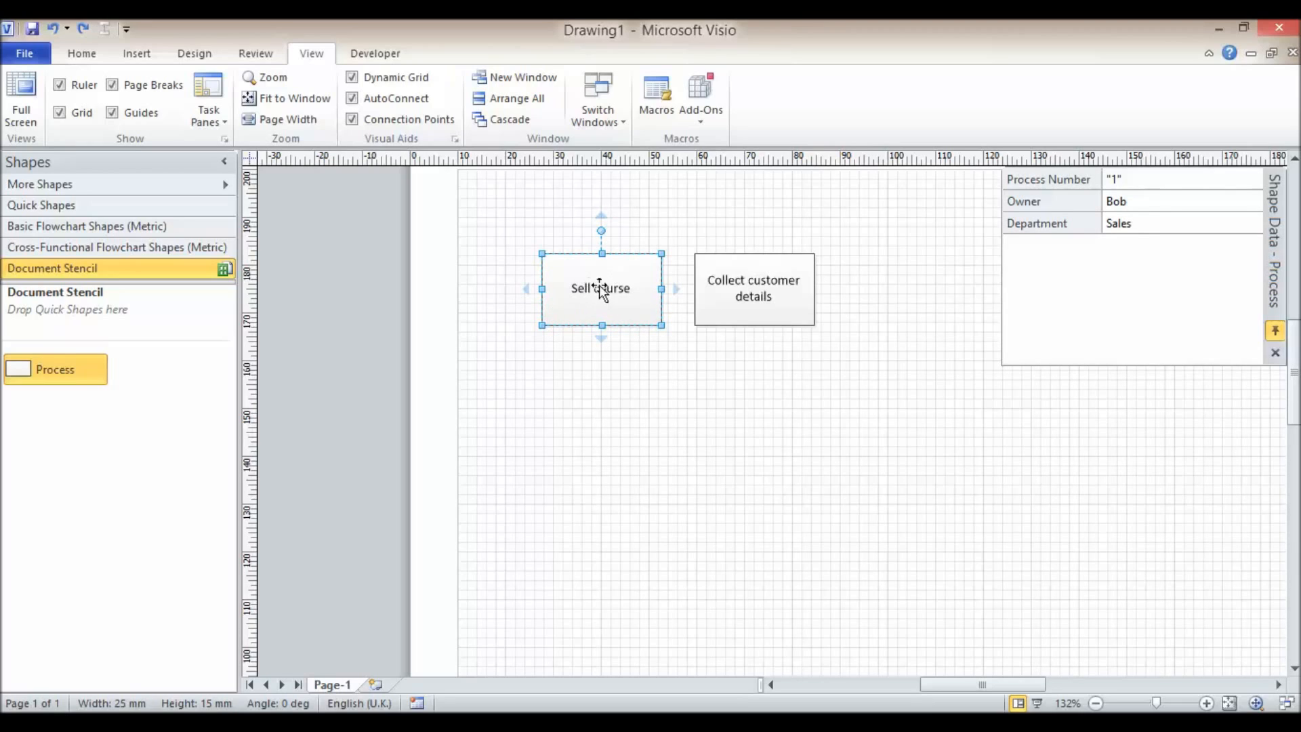
# Refresh the Sell course box's shape properties so its owner shows Basil from Excel.
pyautogui.rightClick(601, 288)
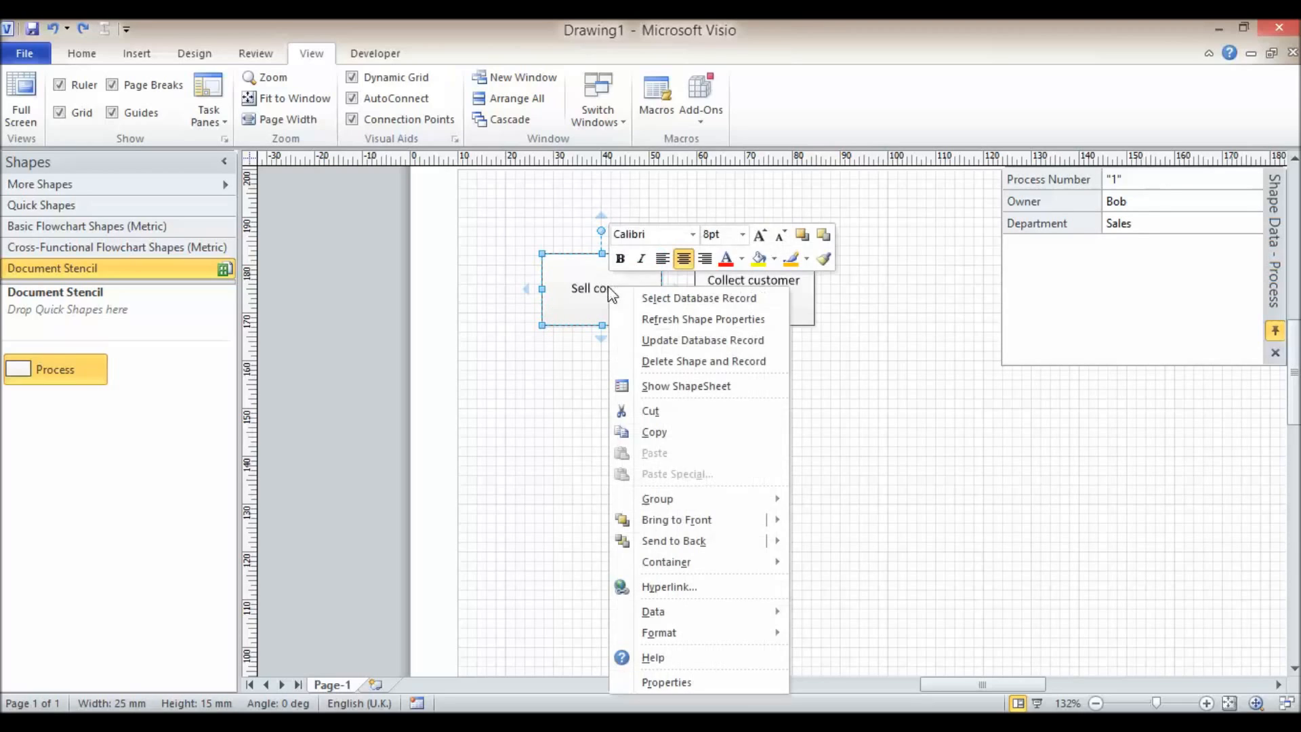
pyautogui.moveTo(702, 318)
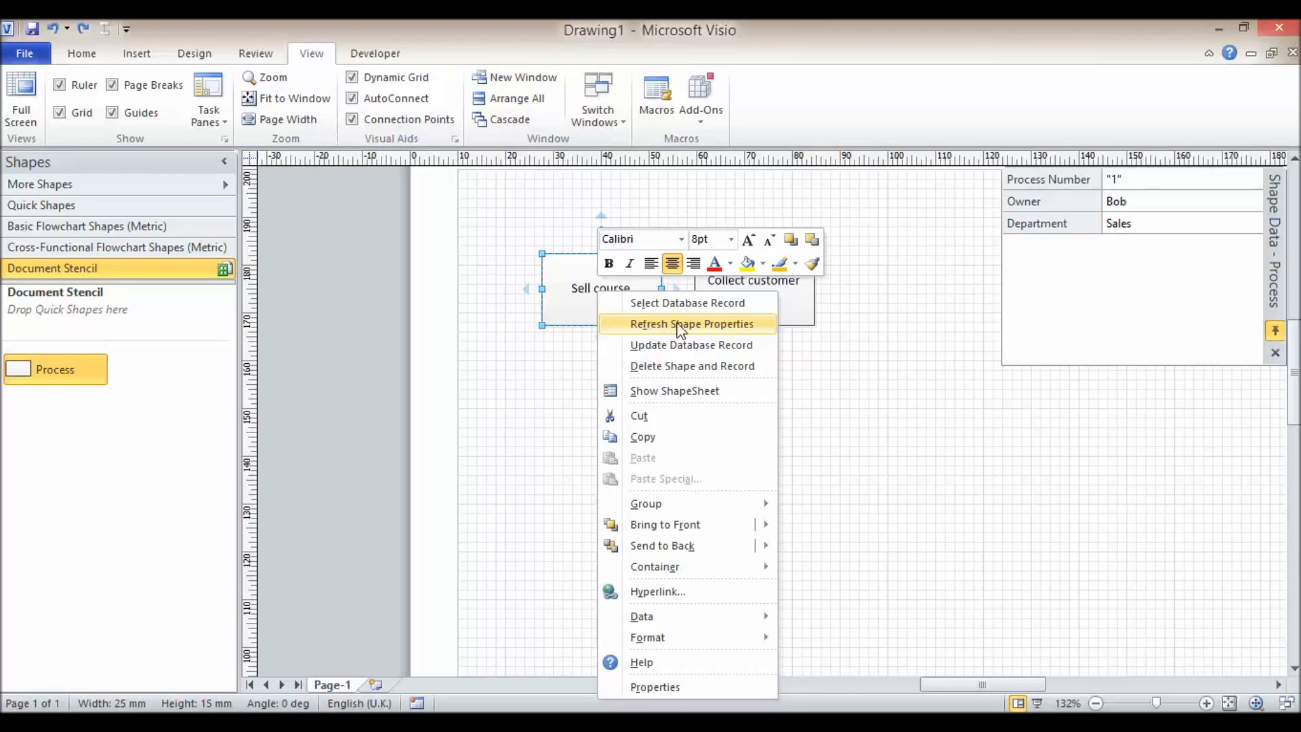
pyautogui.click(692, 324)
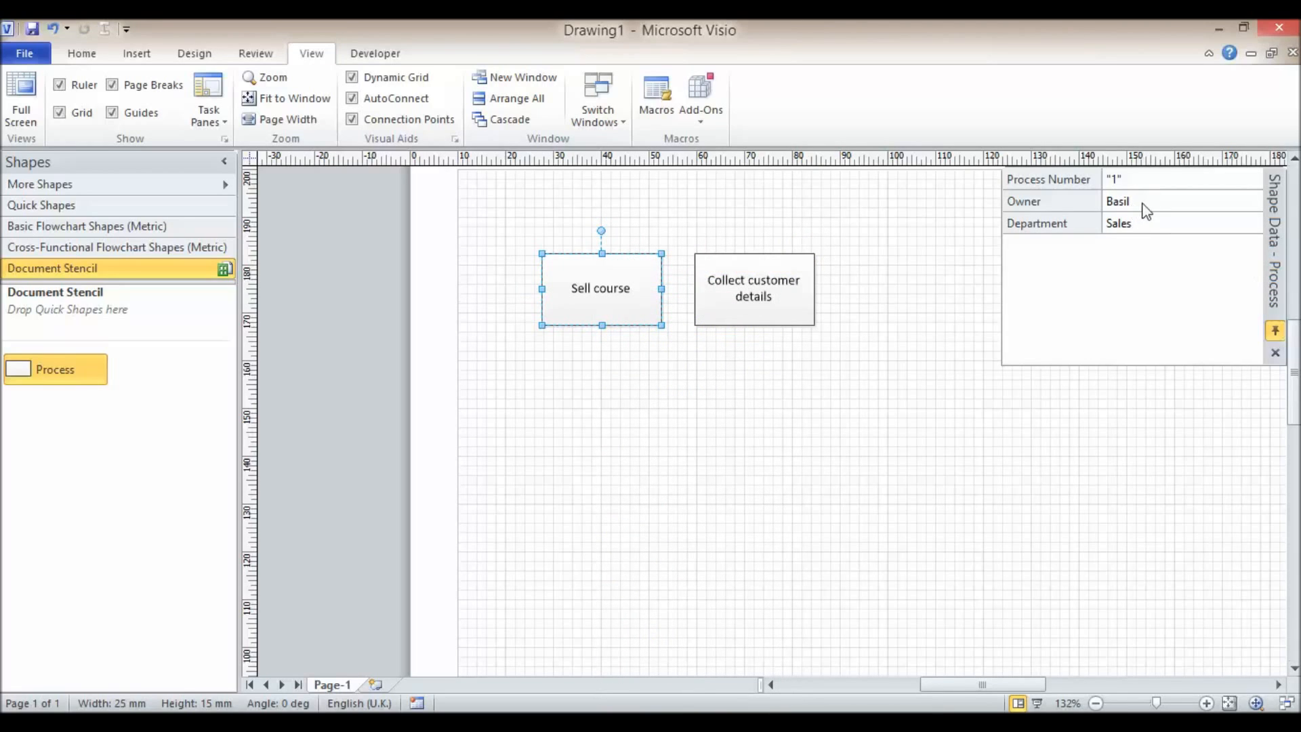
pyautogui.moveTo(1138, 216)
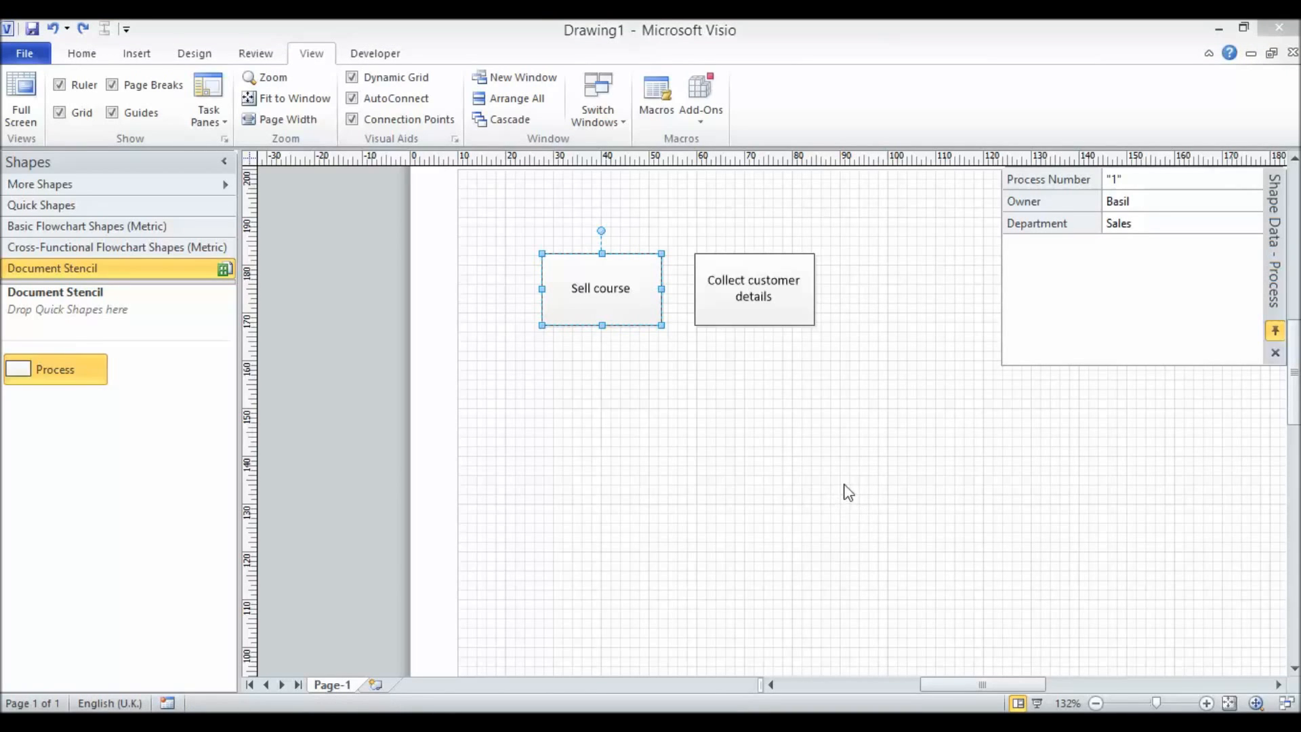
pyautogui.moveTo(616, 306)
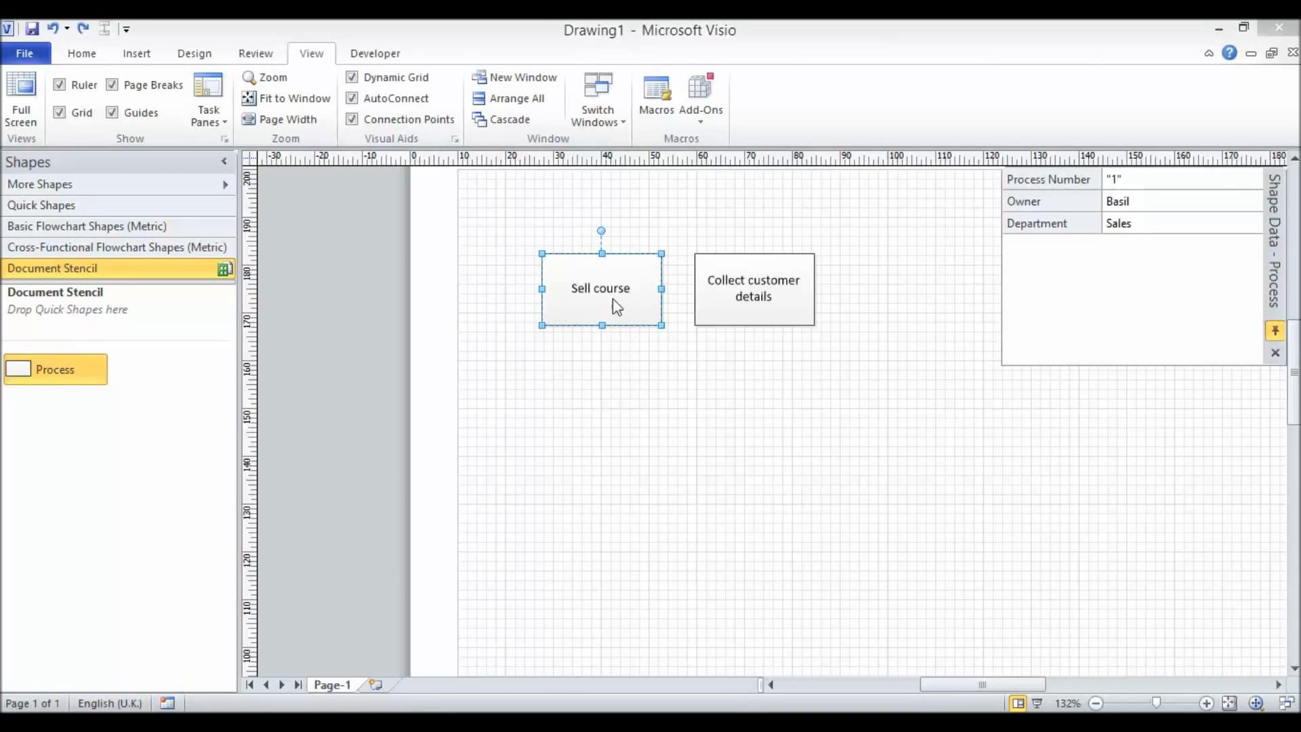
pyautogui.moveTo(600, 310)
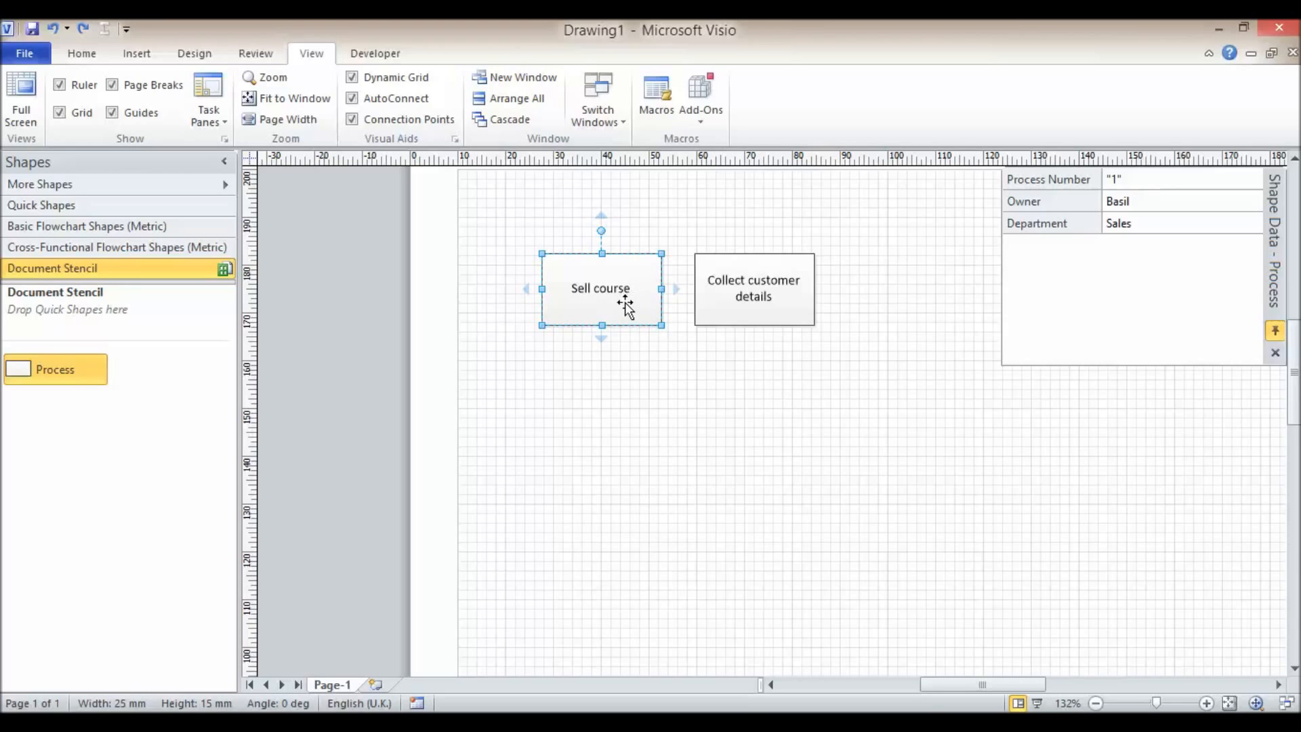
pyautogui.moveTo(728, 391)
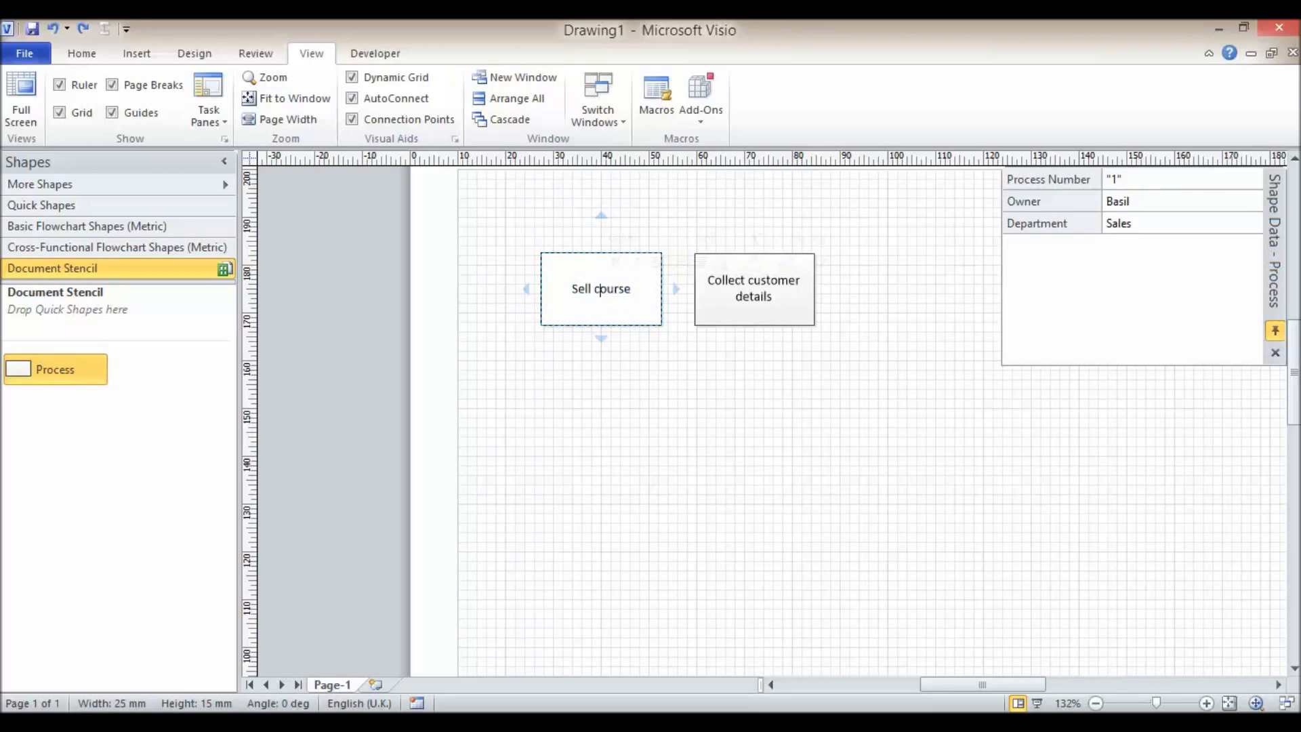
# Change the box text to 'Sell training course', try updating its database record, and review the ODBC error.
pyautogui.write('training')
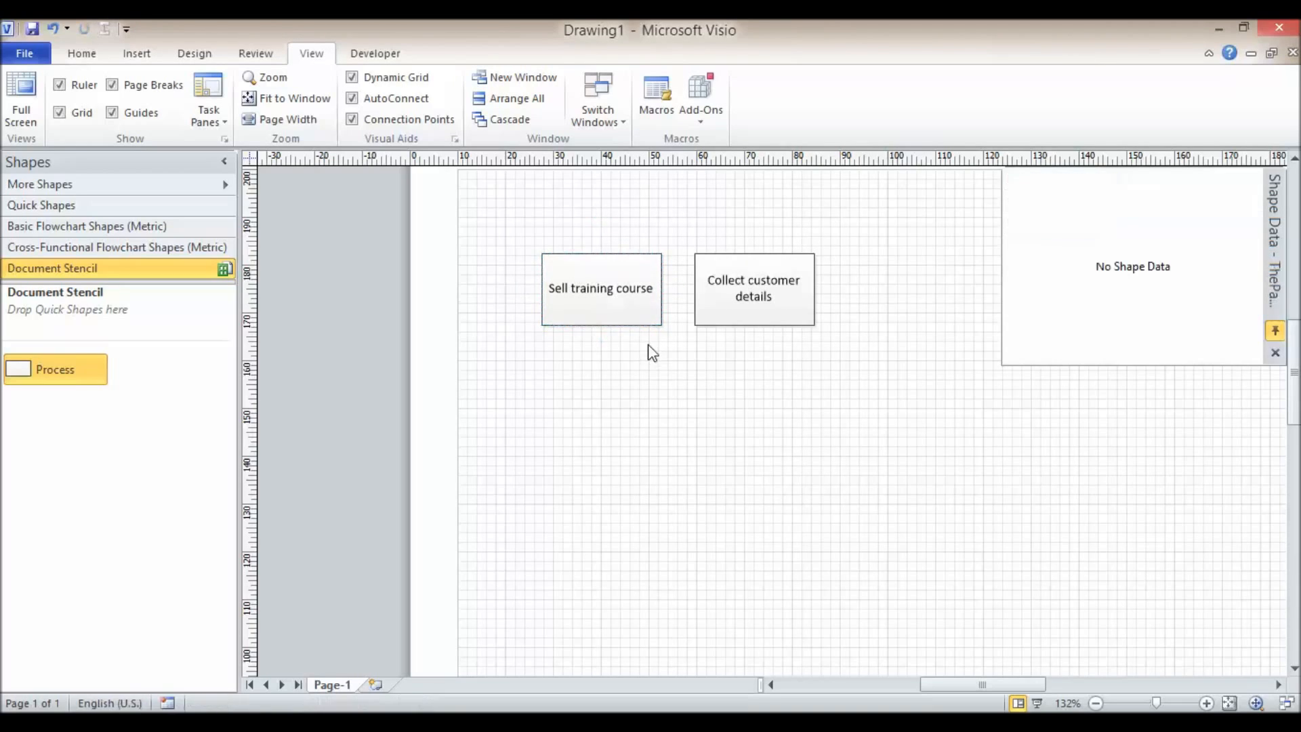
pyautogui.click(600, 288)
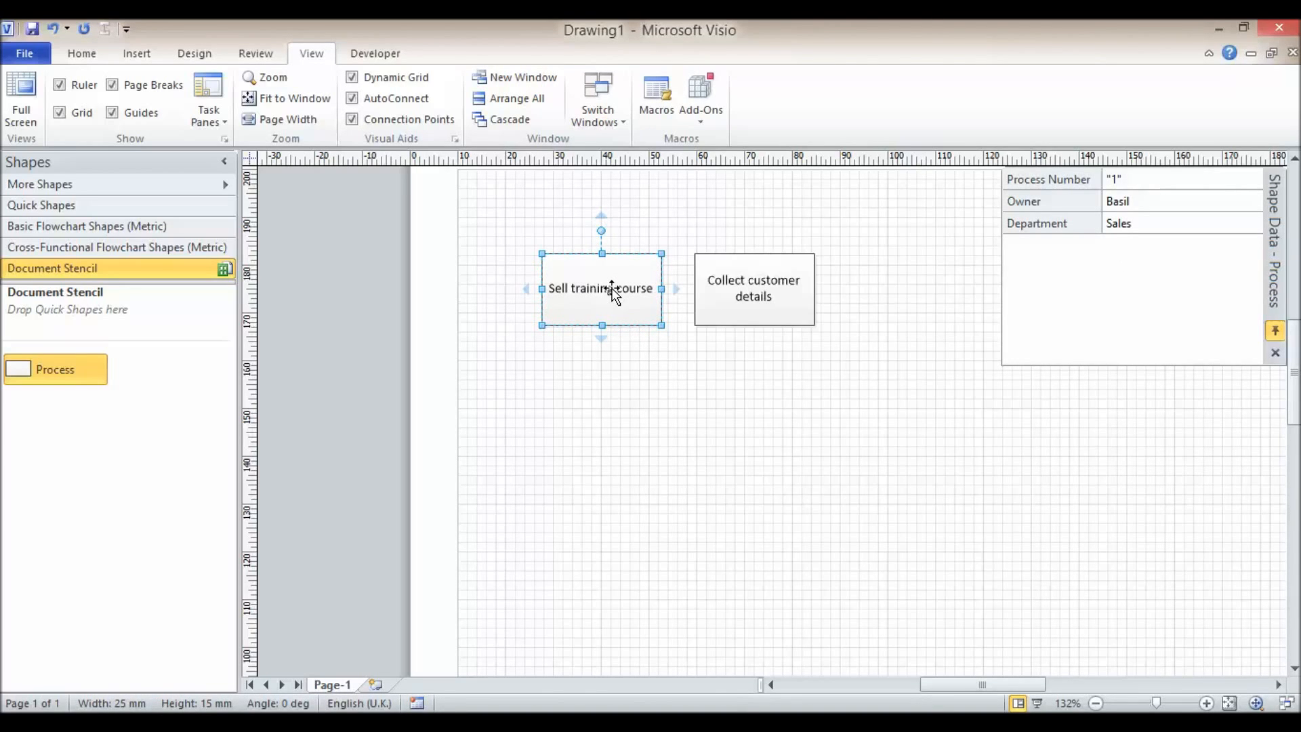
pyautogui.rightClick(601, 288)
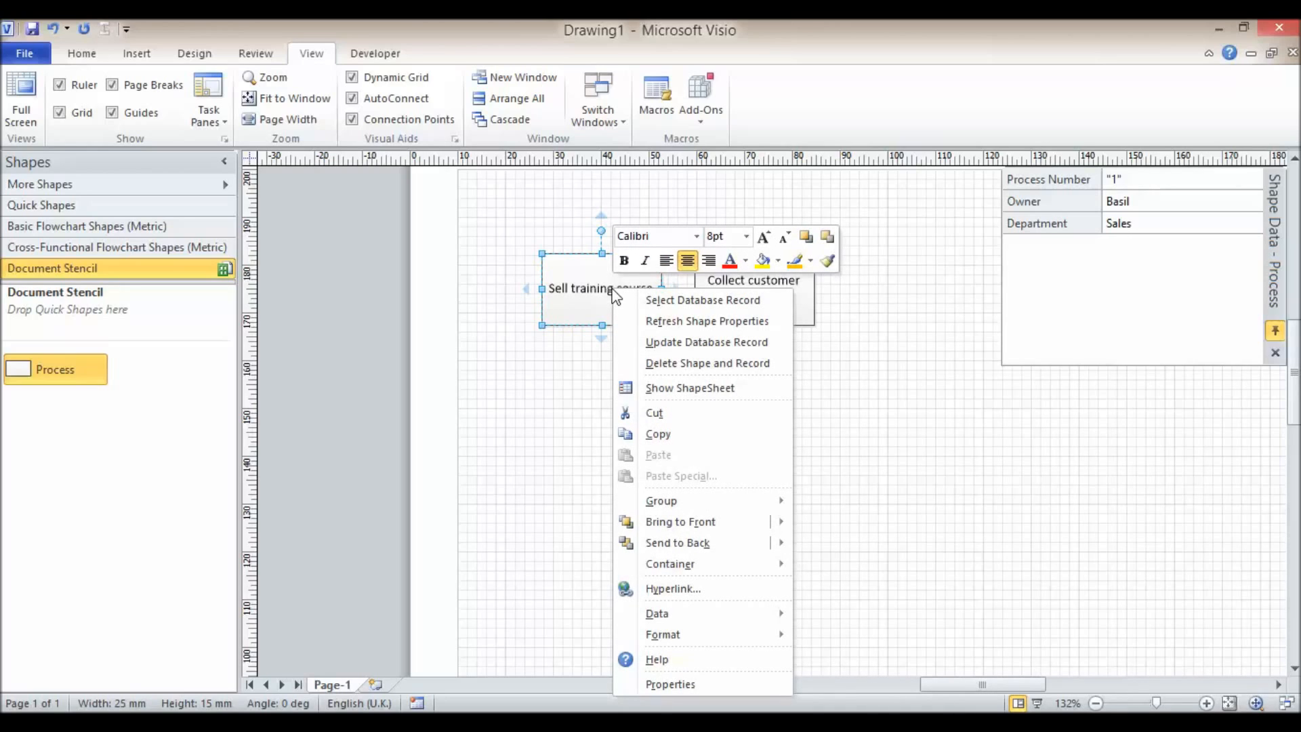
pyautogui.moveTo(706, 341)
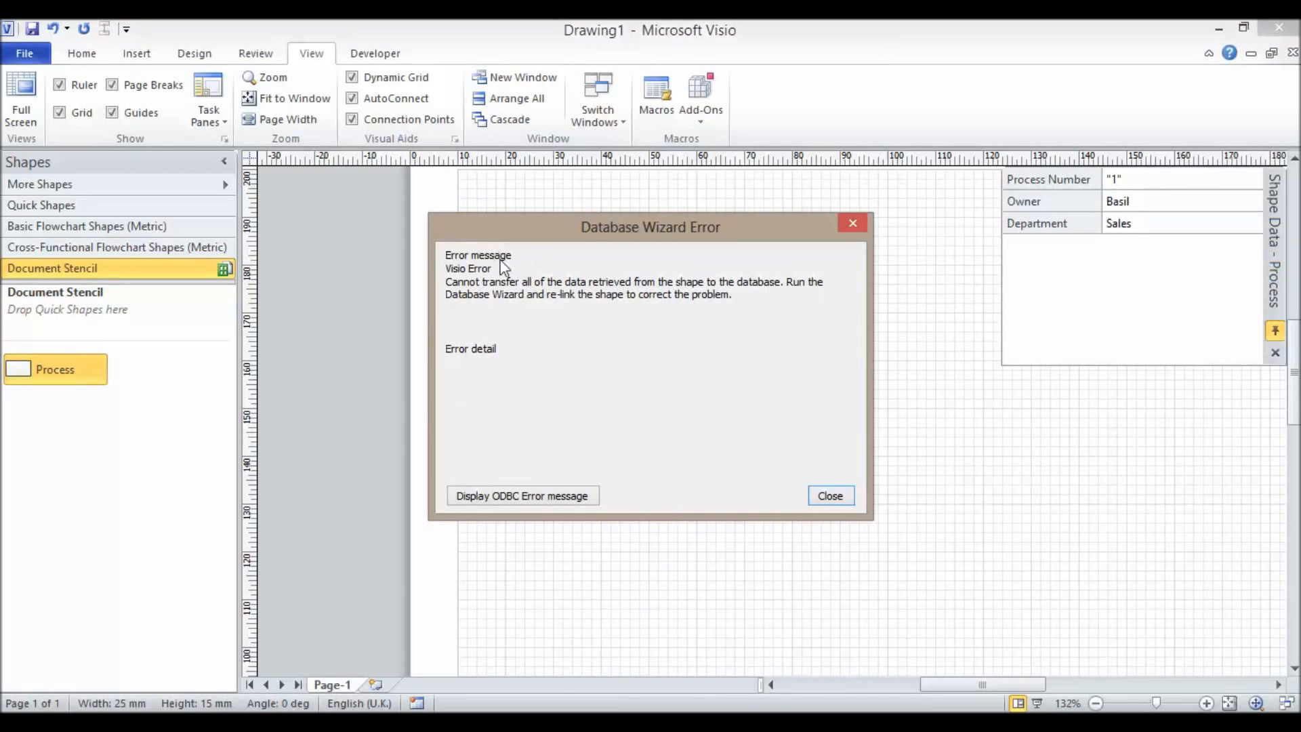
pyautogui.moveTo(465, 286)
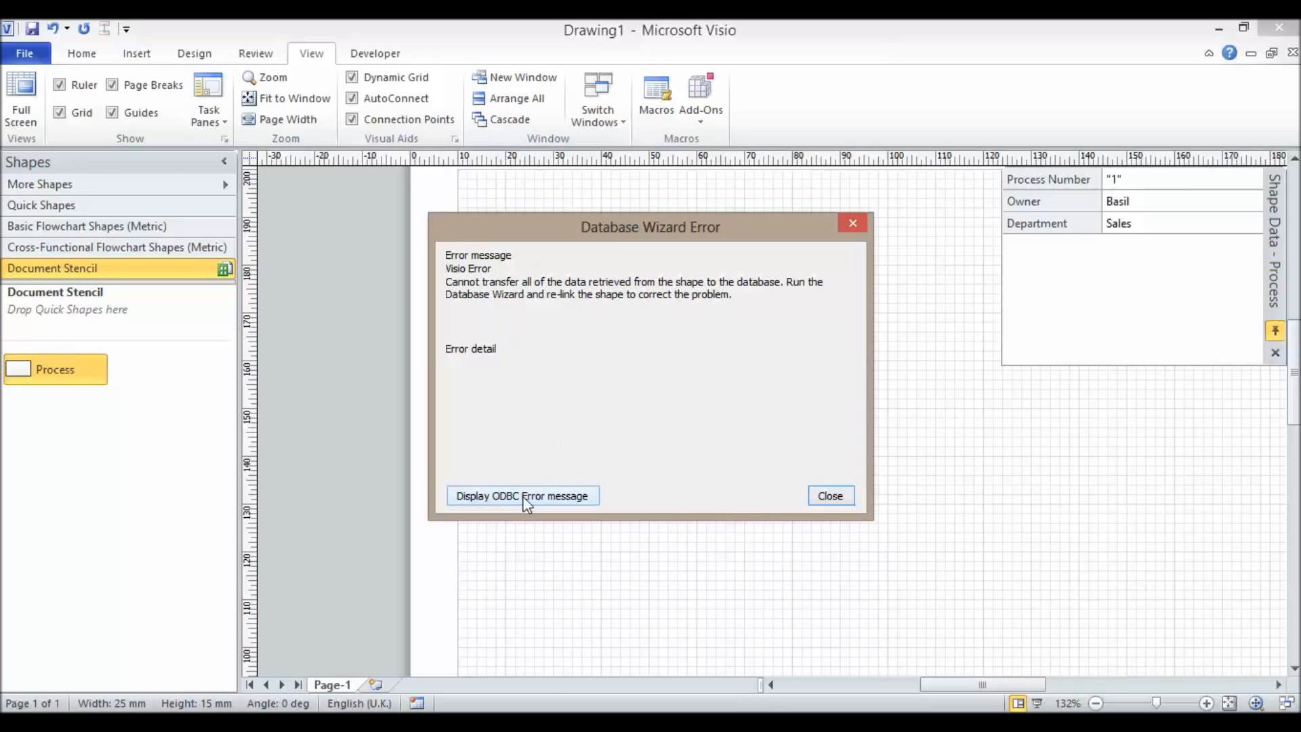
pyautogui.click(522, 495)
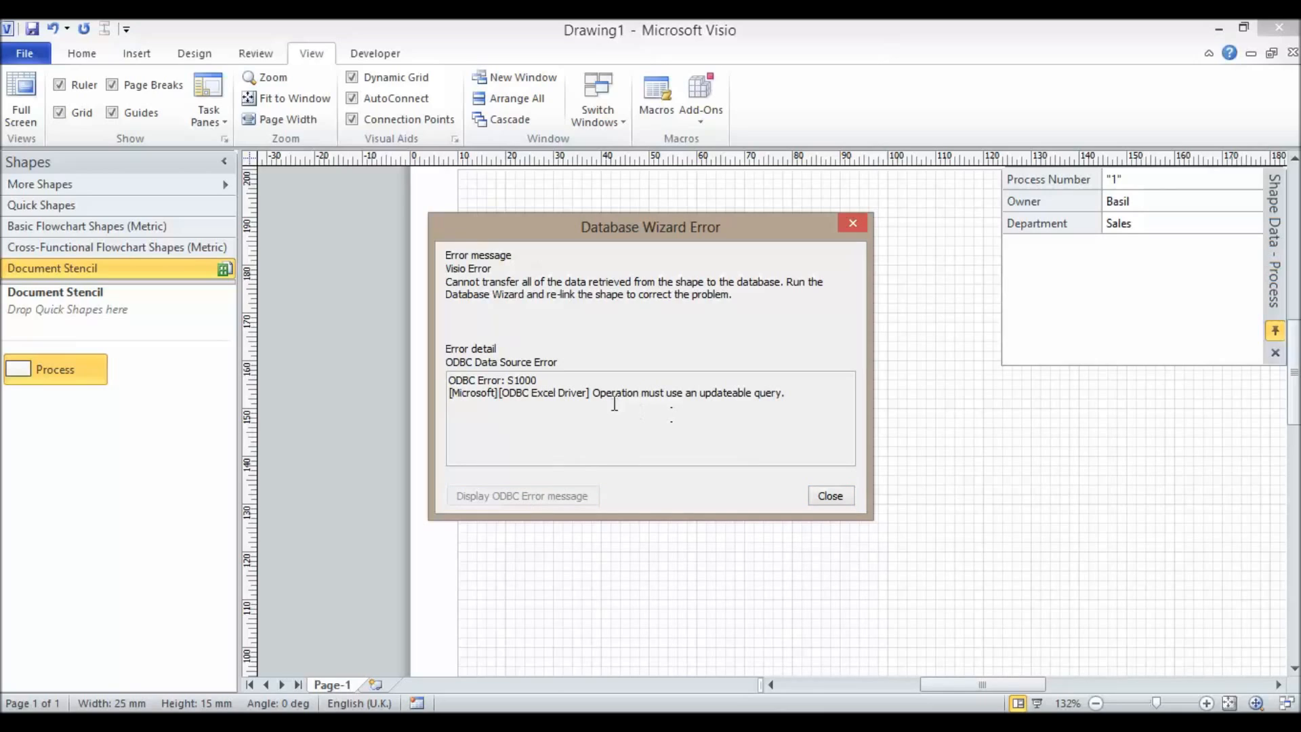
pyautogui.moveTo(706, 392)
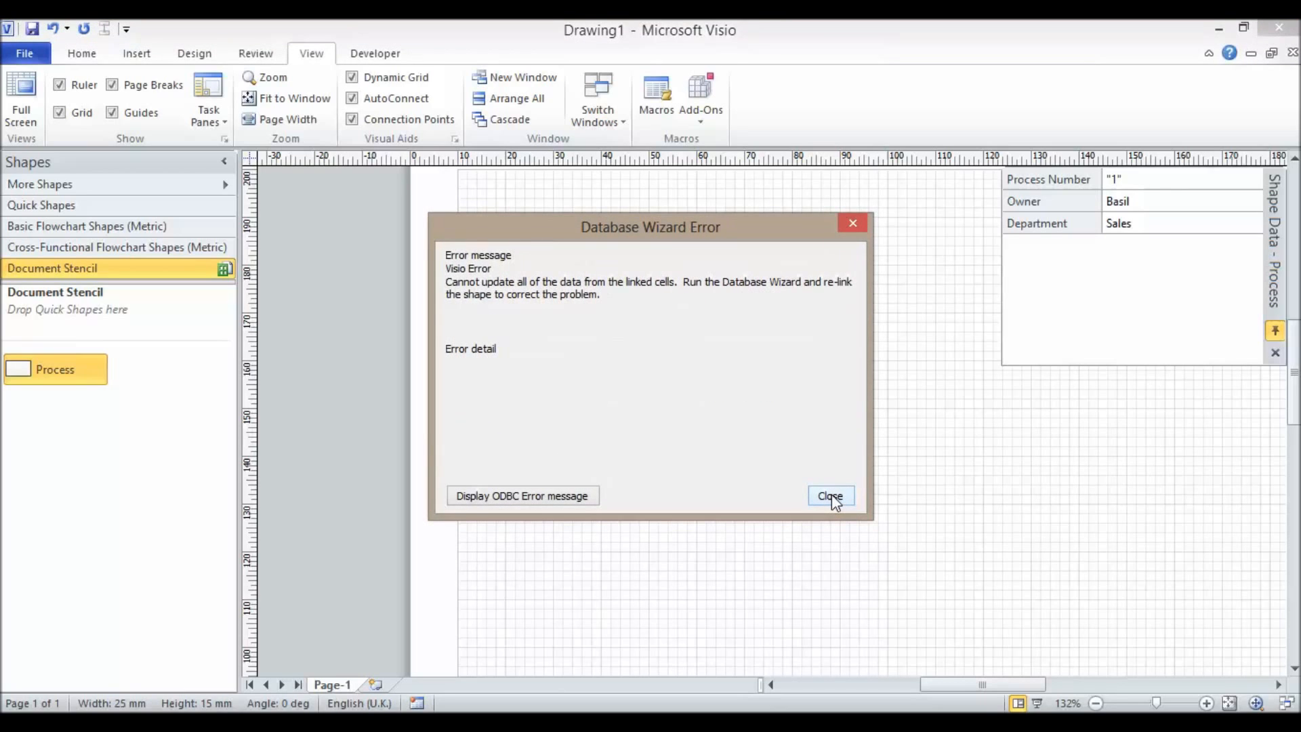
pyautogui.click(829, 496)
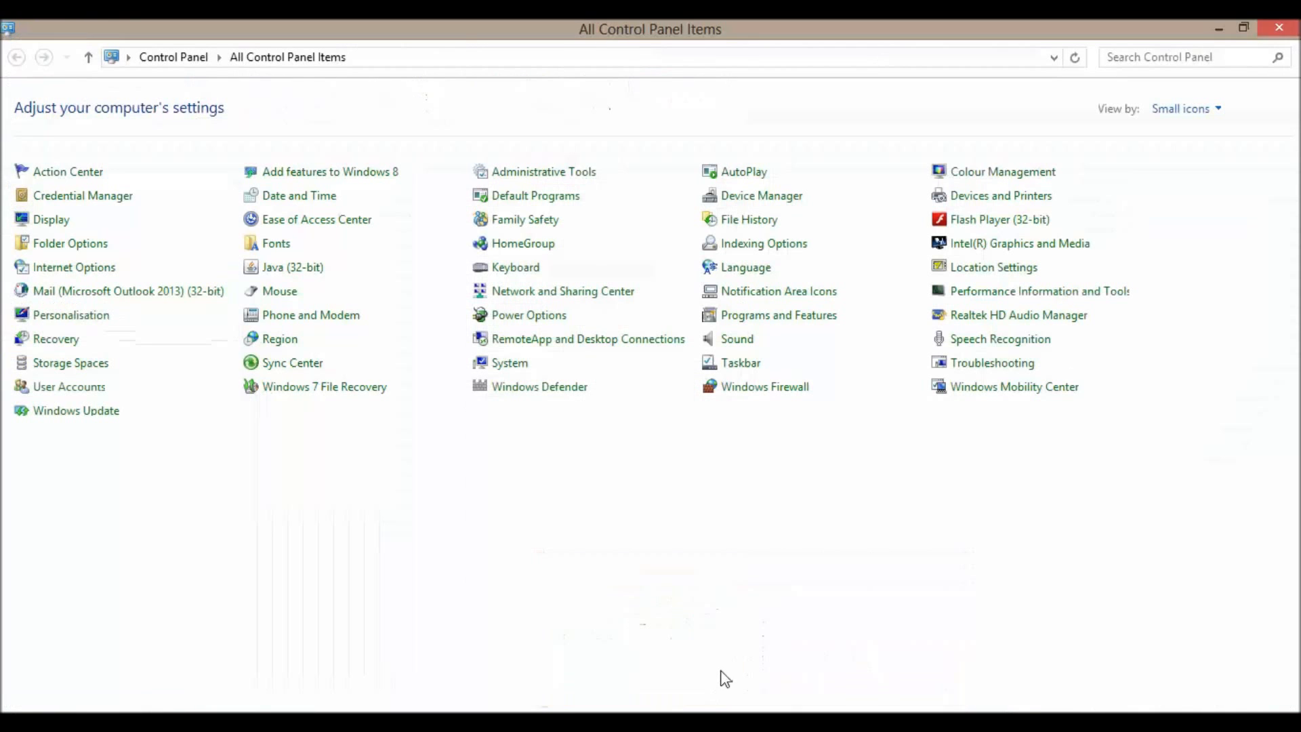
# Review and confirm the Data For Training FlowChart 32-bit ODBC source settings, then close Administrative Tools.
pyautogui.doubleClick(544, 171)
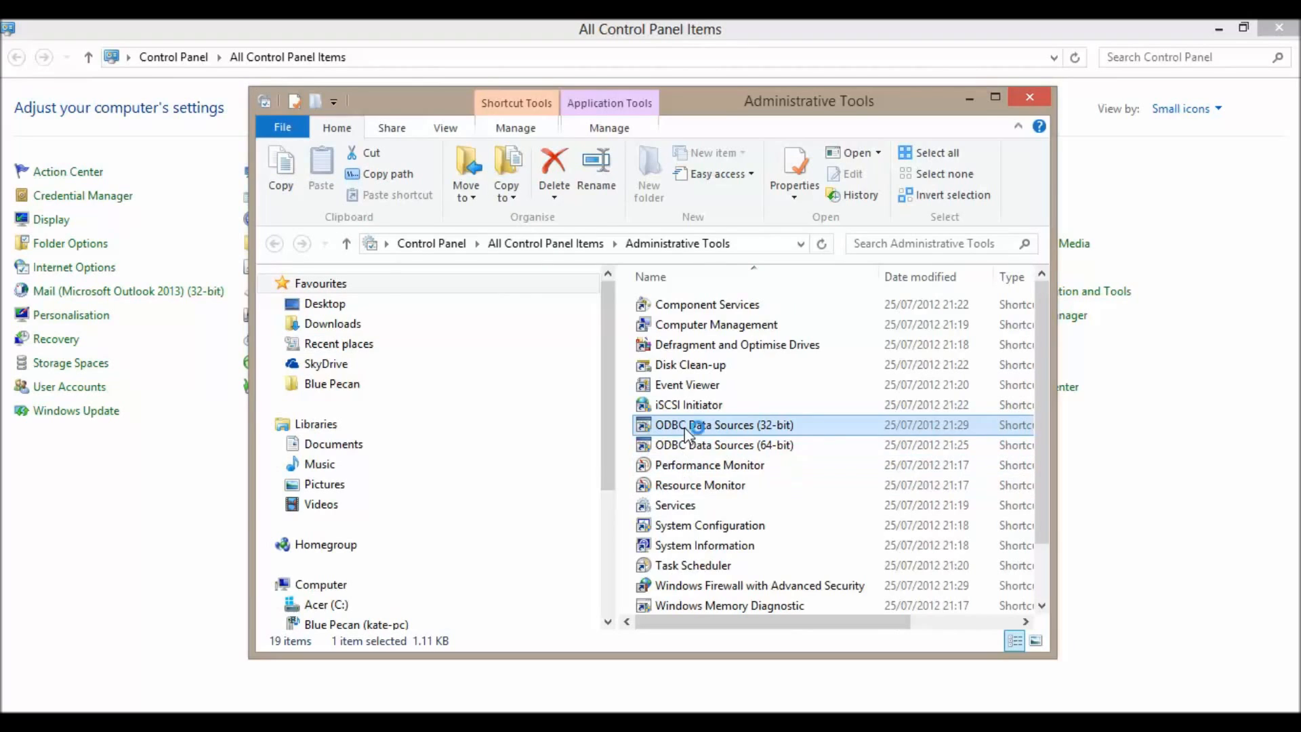
pyautogui.doubleClick(723, 425)
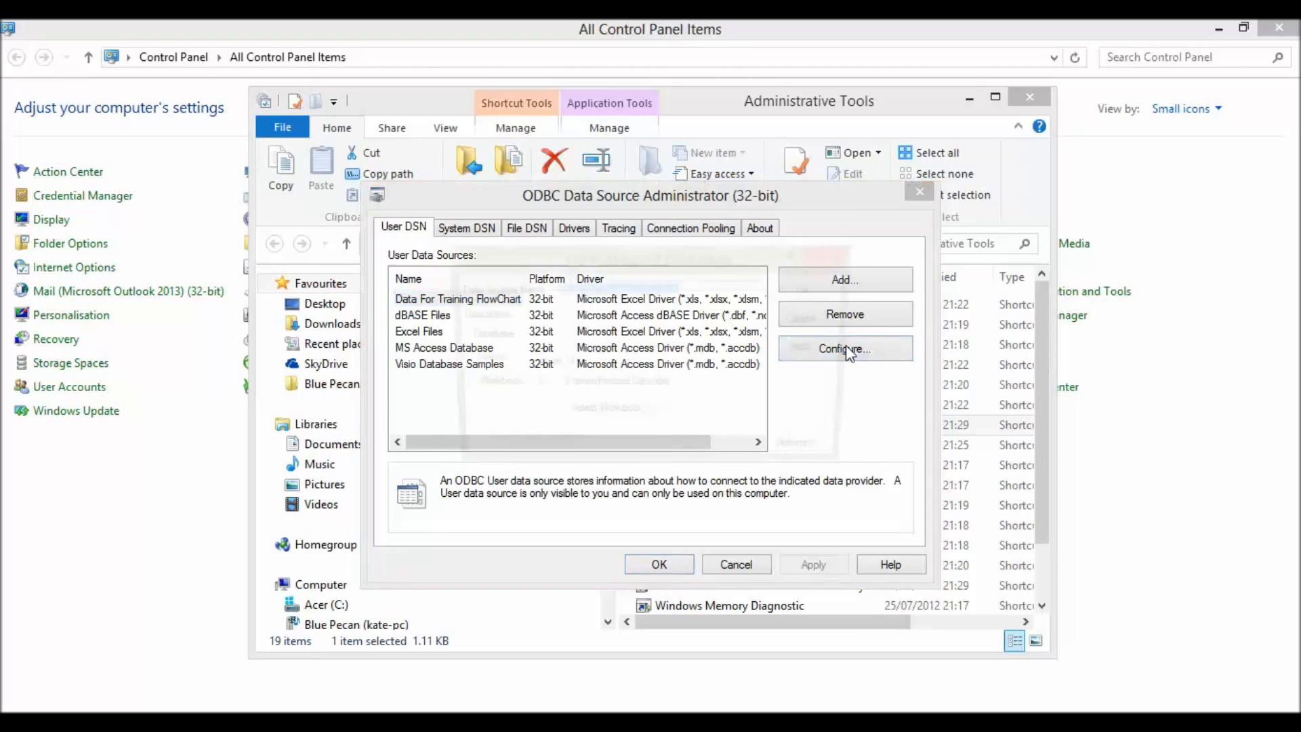
pyautogui.click(843, 348)
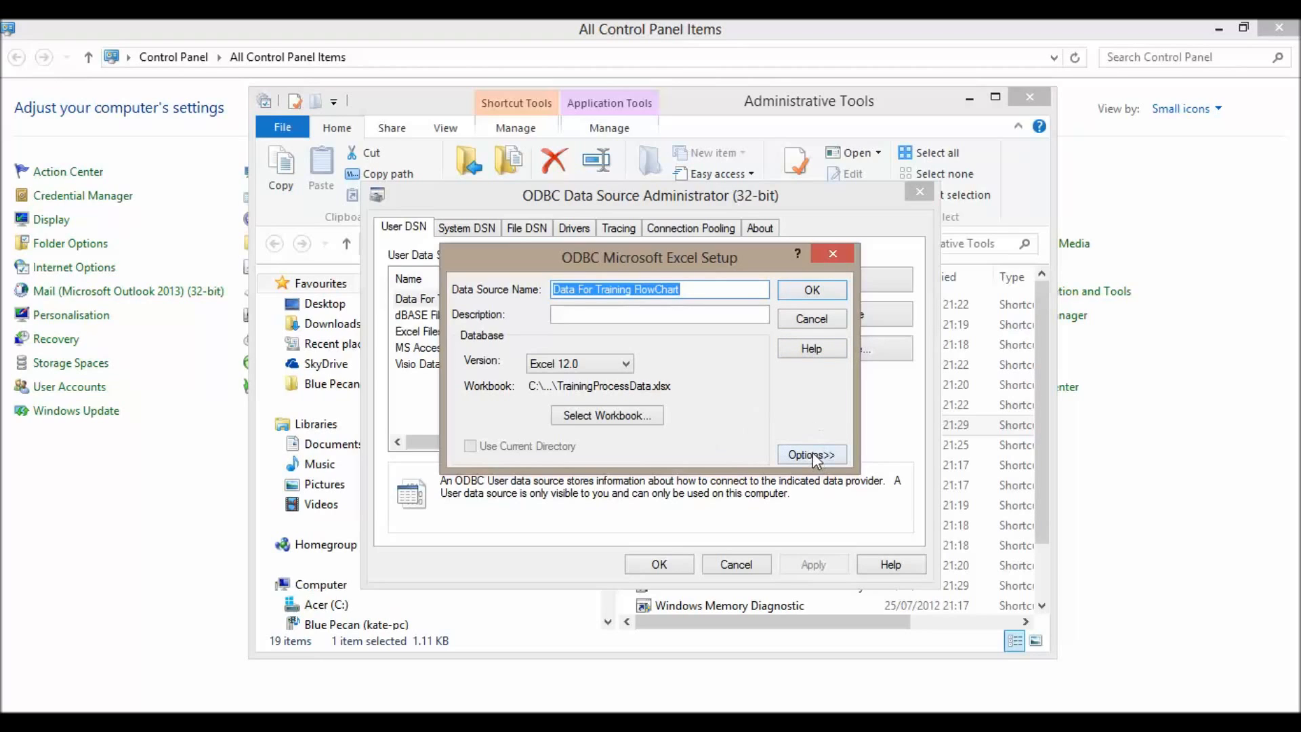
pyautogui.click(810, 455)
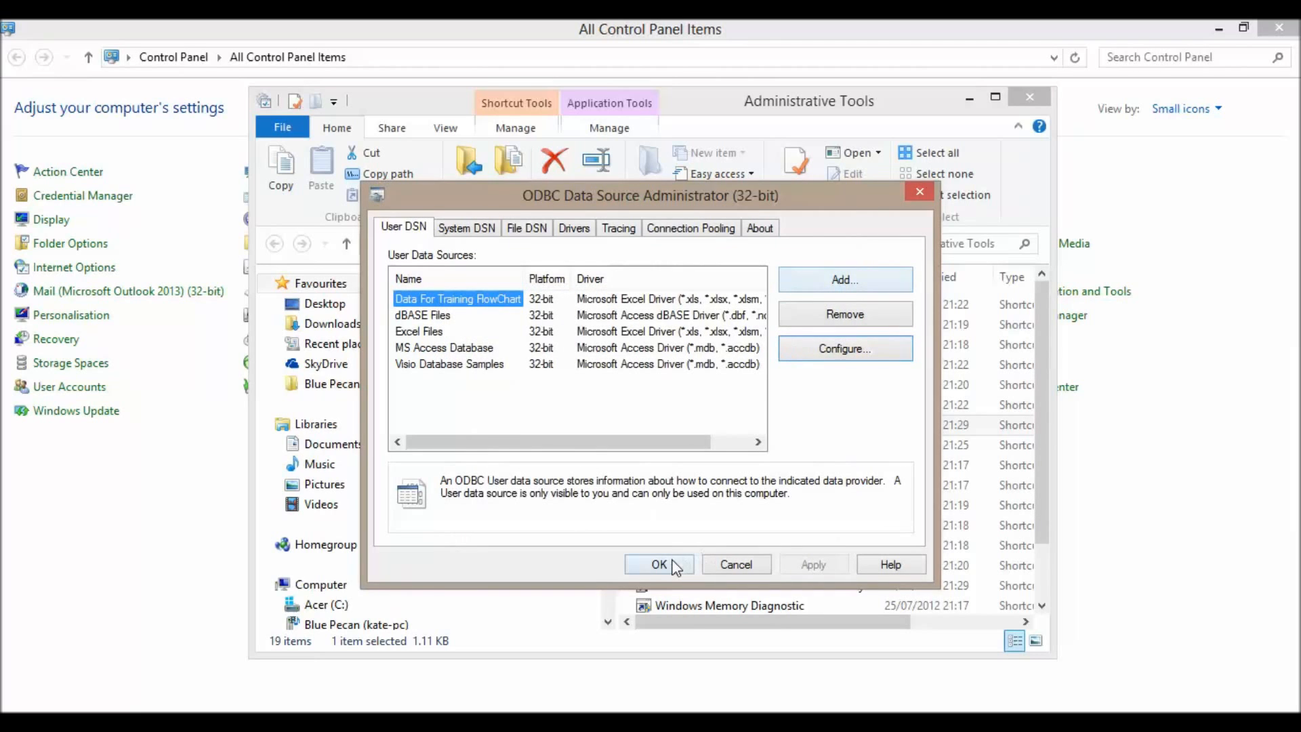
pyautogui.click(658, 564)
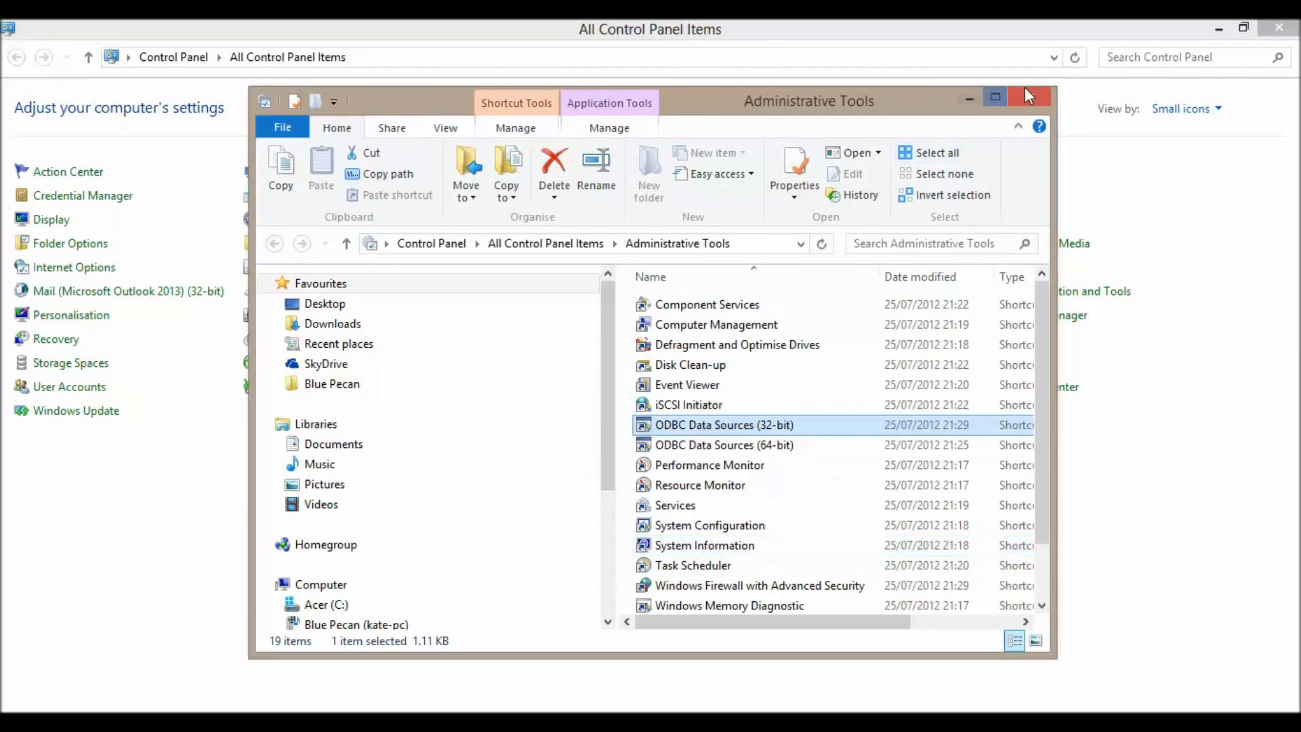
pyautogui.click(1028, 97)
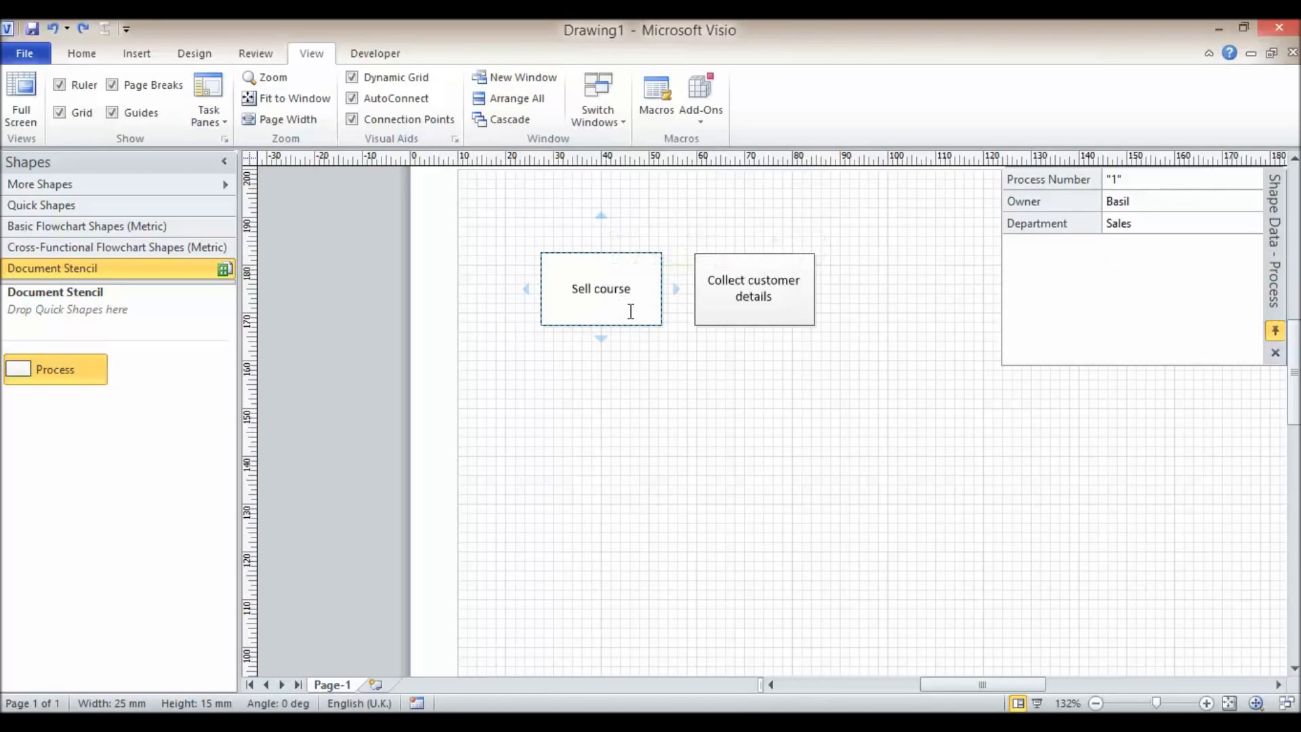
# Retype the first box as 'Sell training course' and bring up its database-record actions.
pyautogui.write('training')
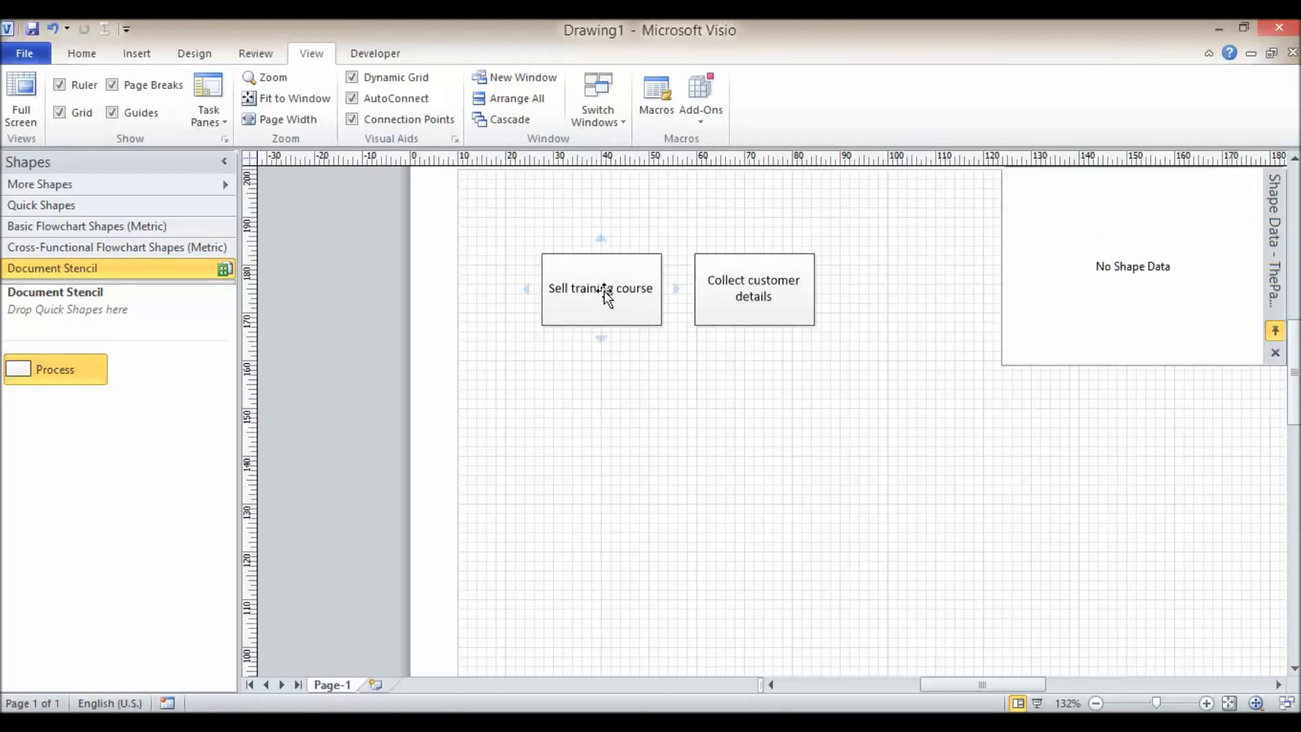
pyautogui.rightClick(600, 288)
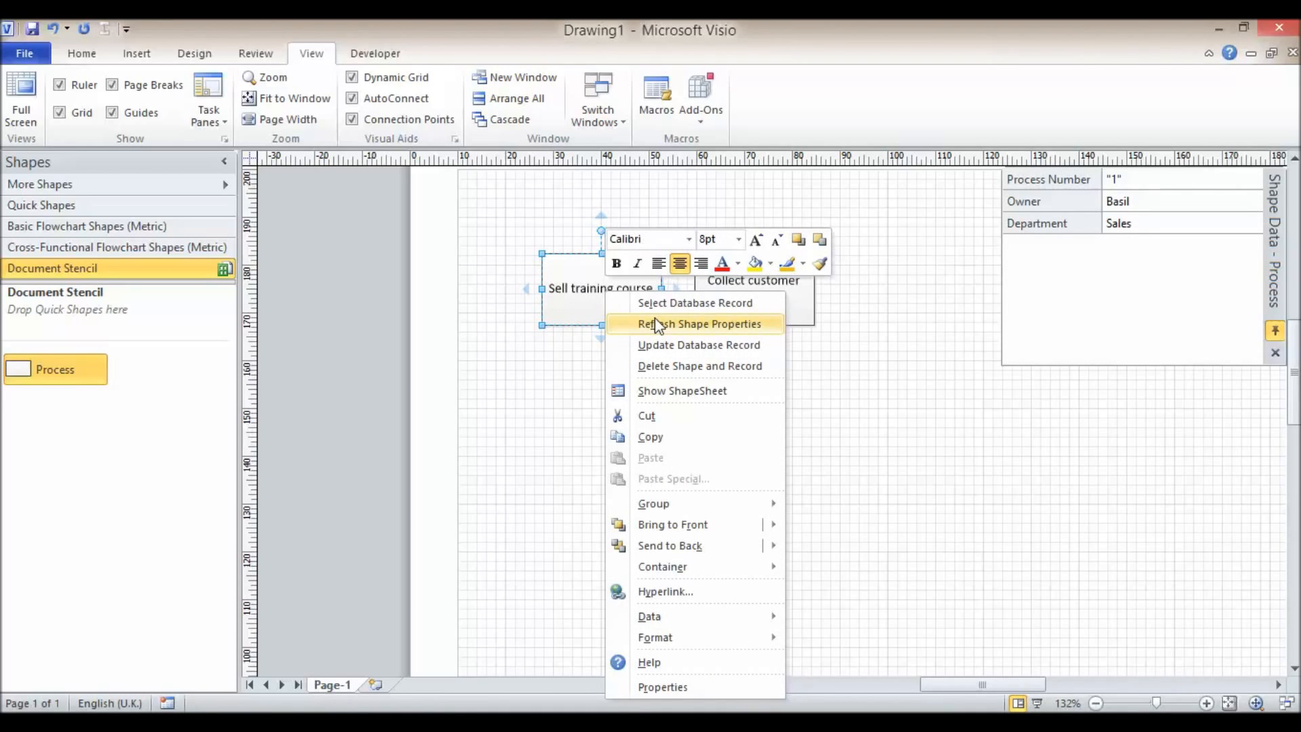
pyautogui.moveTo(668, 344)
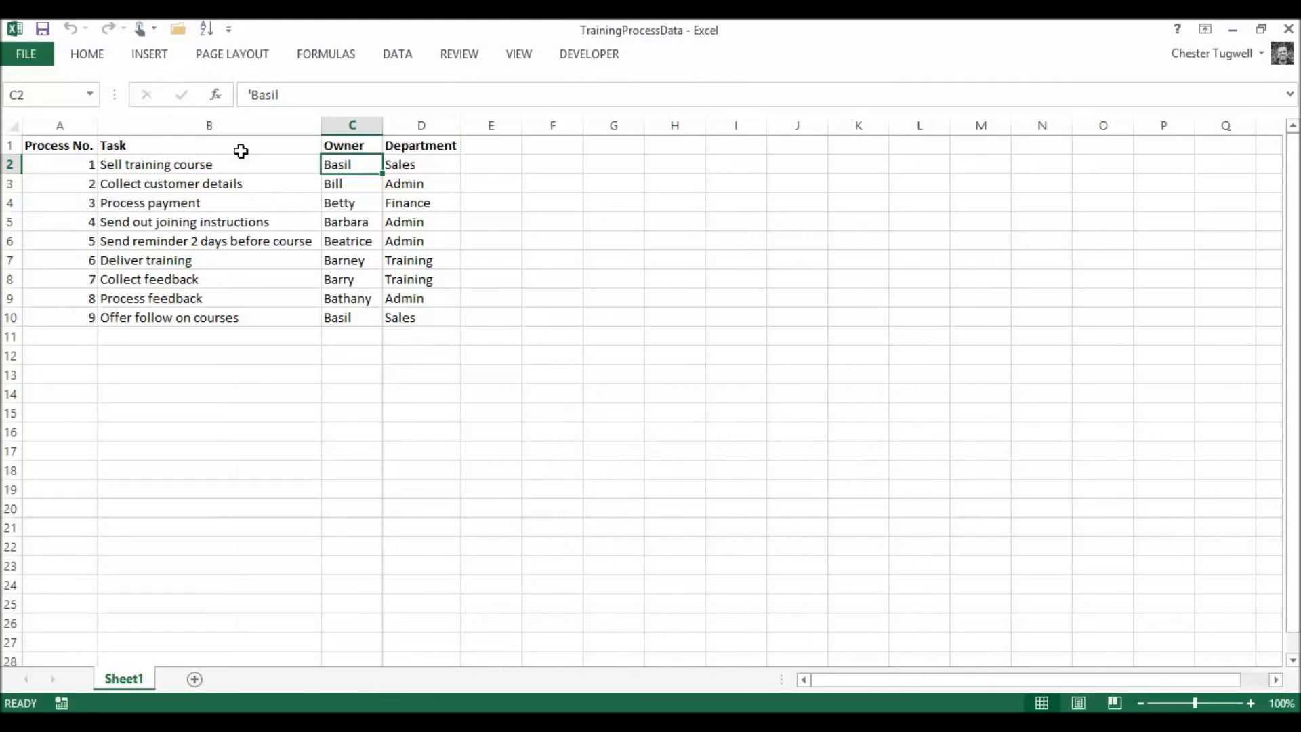
pyautogui.moveTo(222, 174)
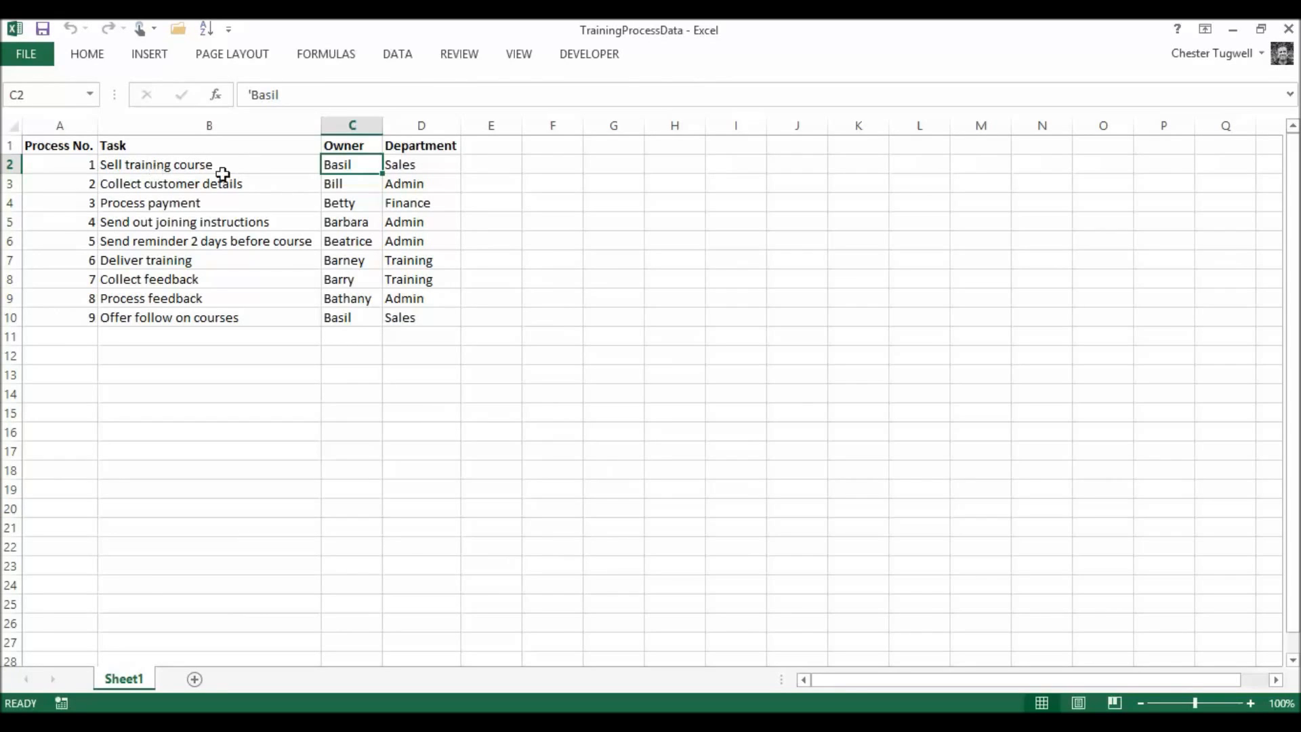
pyautogui.moveTo(257, 160)
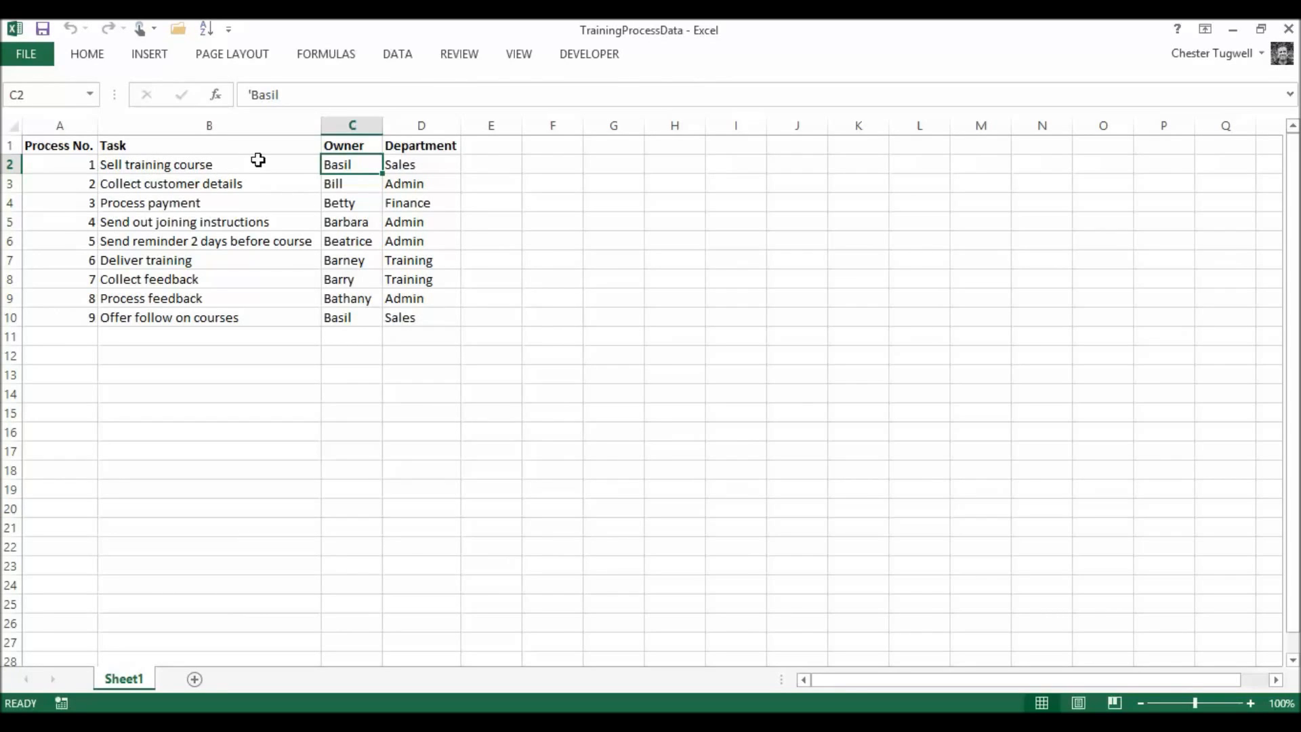
pyautogui.moveTo(1235, 31)
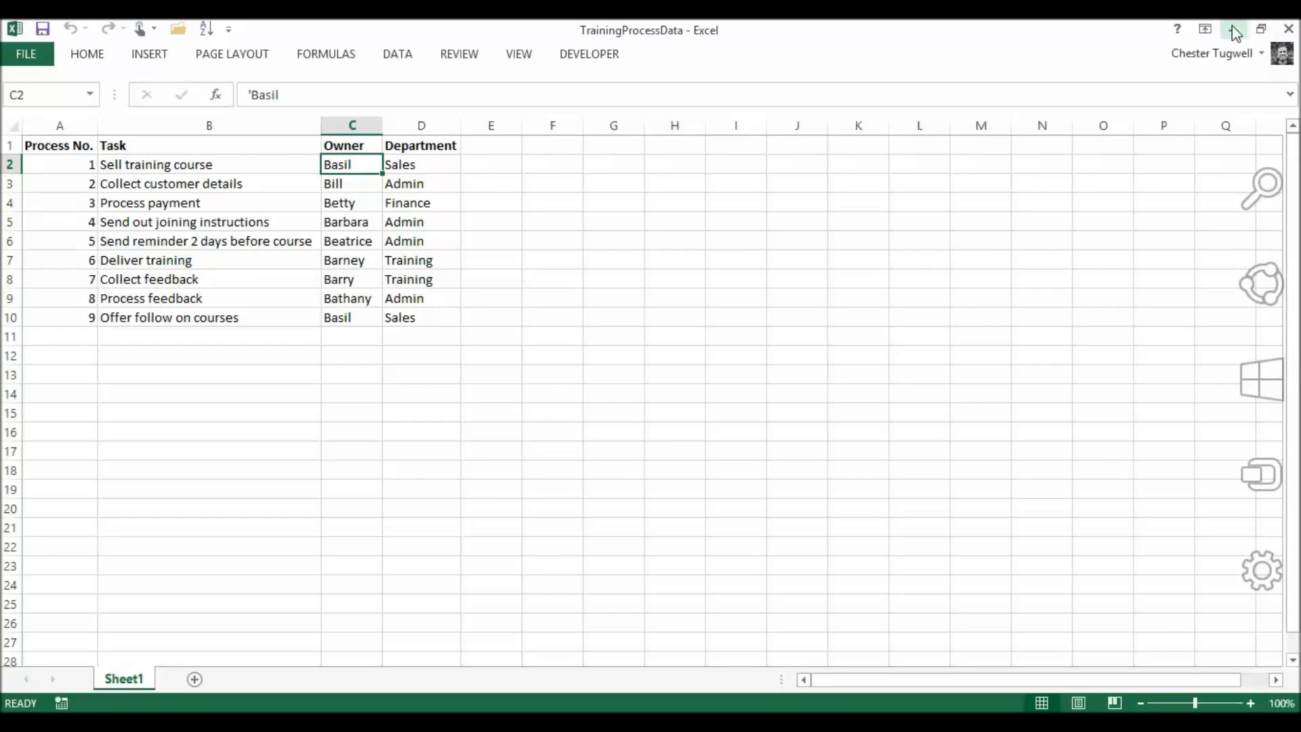